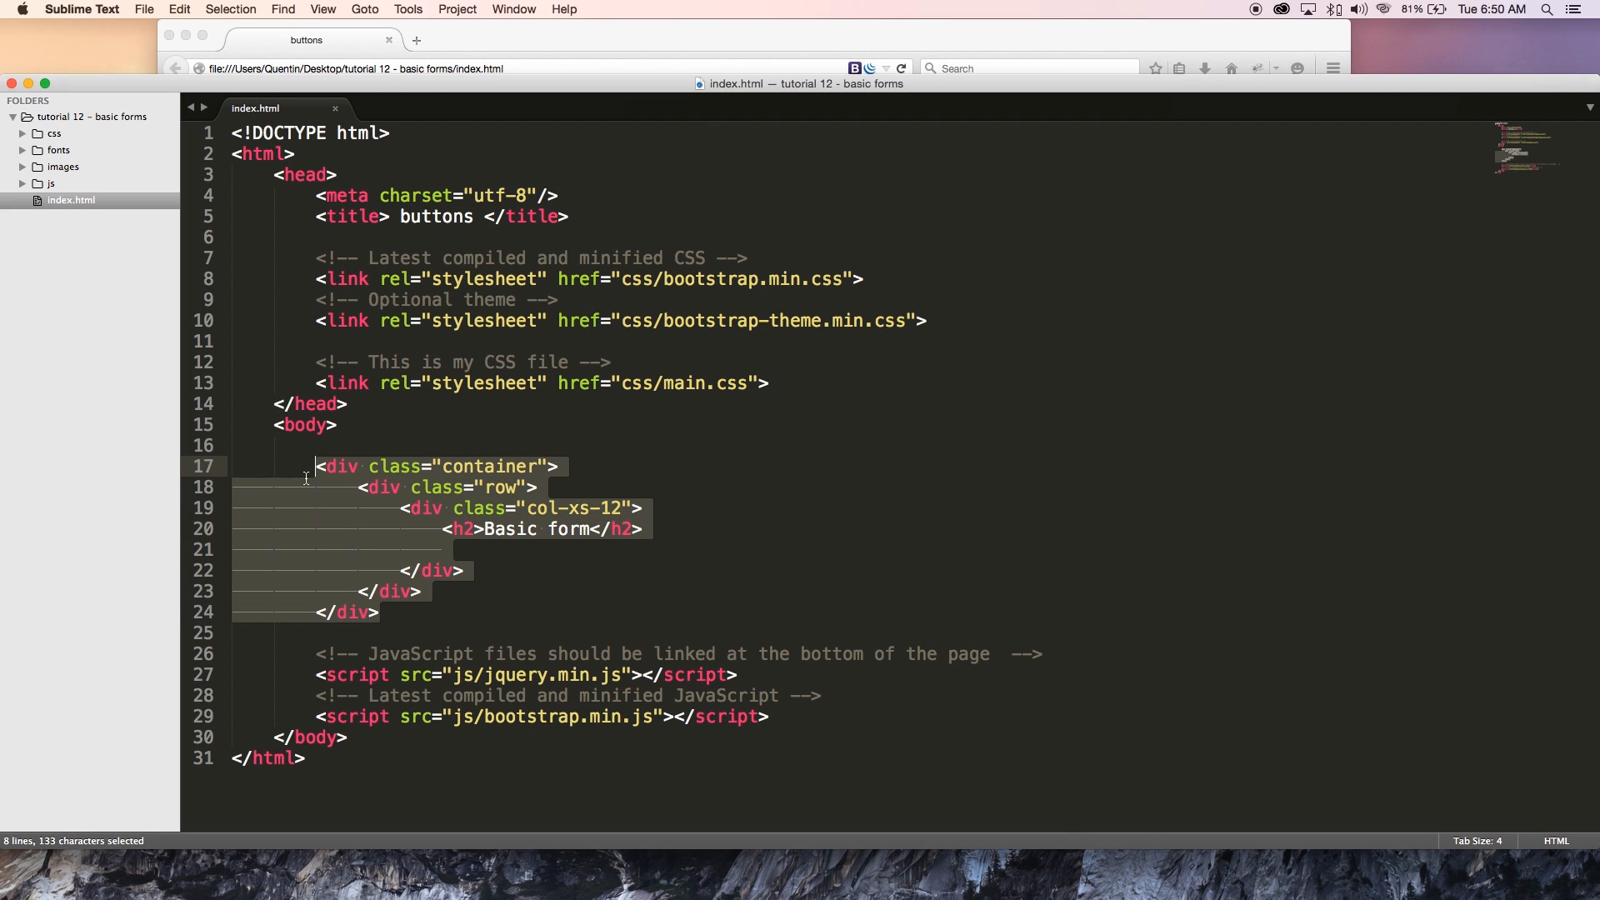
{"action": "mouse_move", "coordinate": [312, 470]}
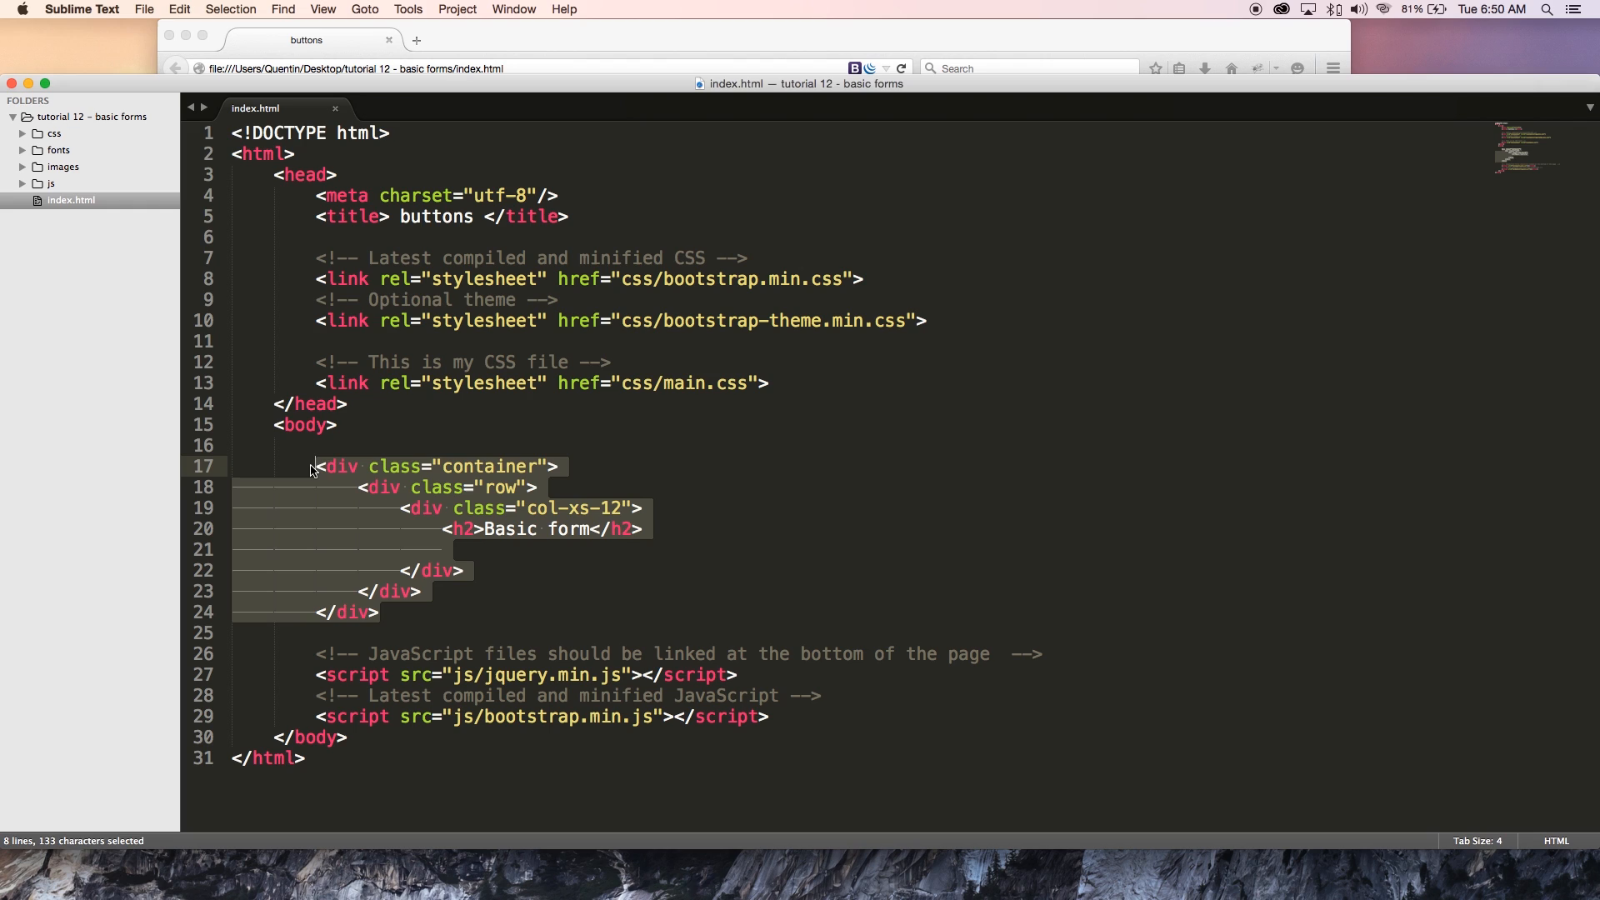
{"action": "mouse_move", "coordinate": [444, 510]}
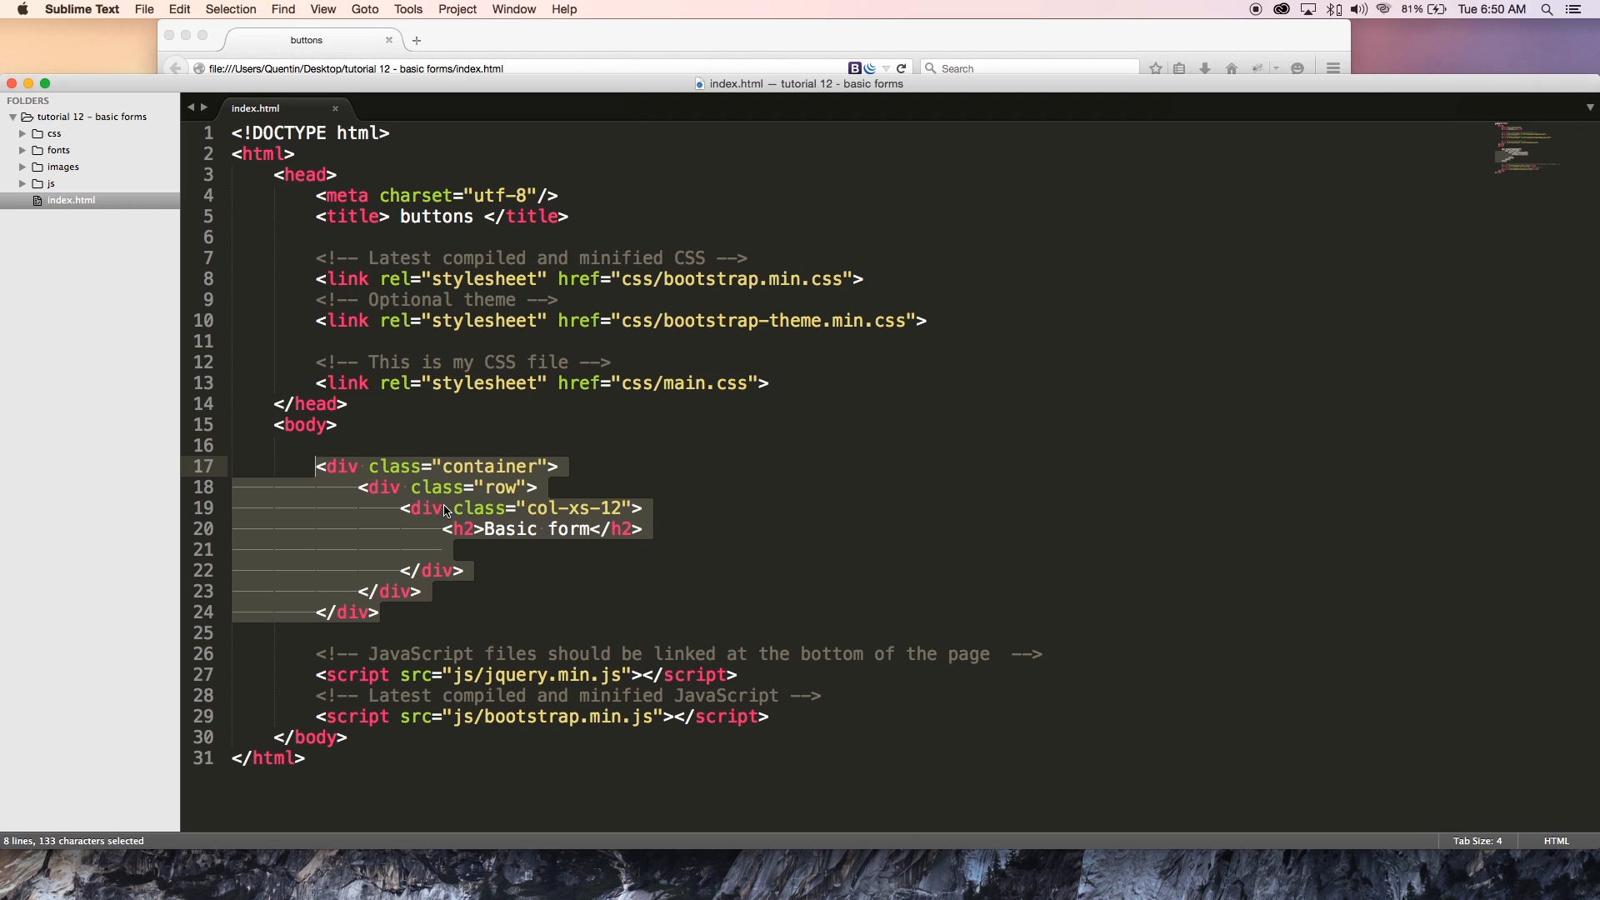
Step: Check the rendered page and select the Basic form heading in the preview
{"action": "left_click", "coordinate": [444, 509]}
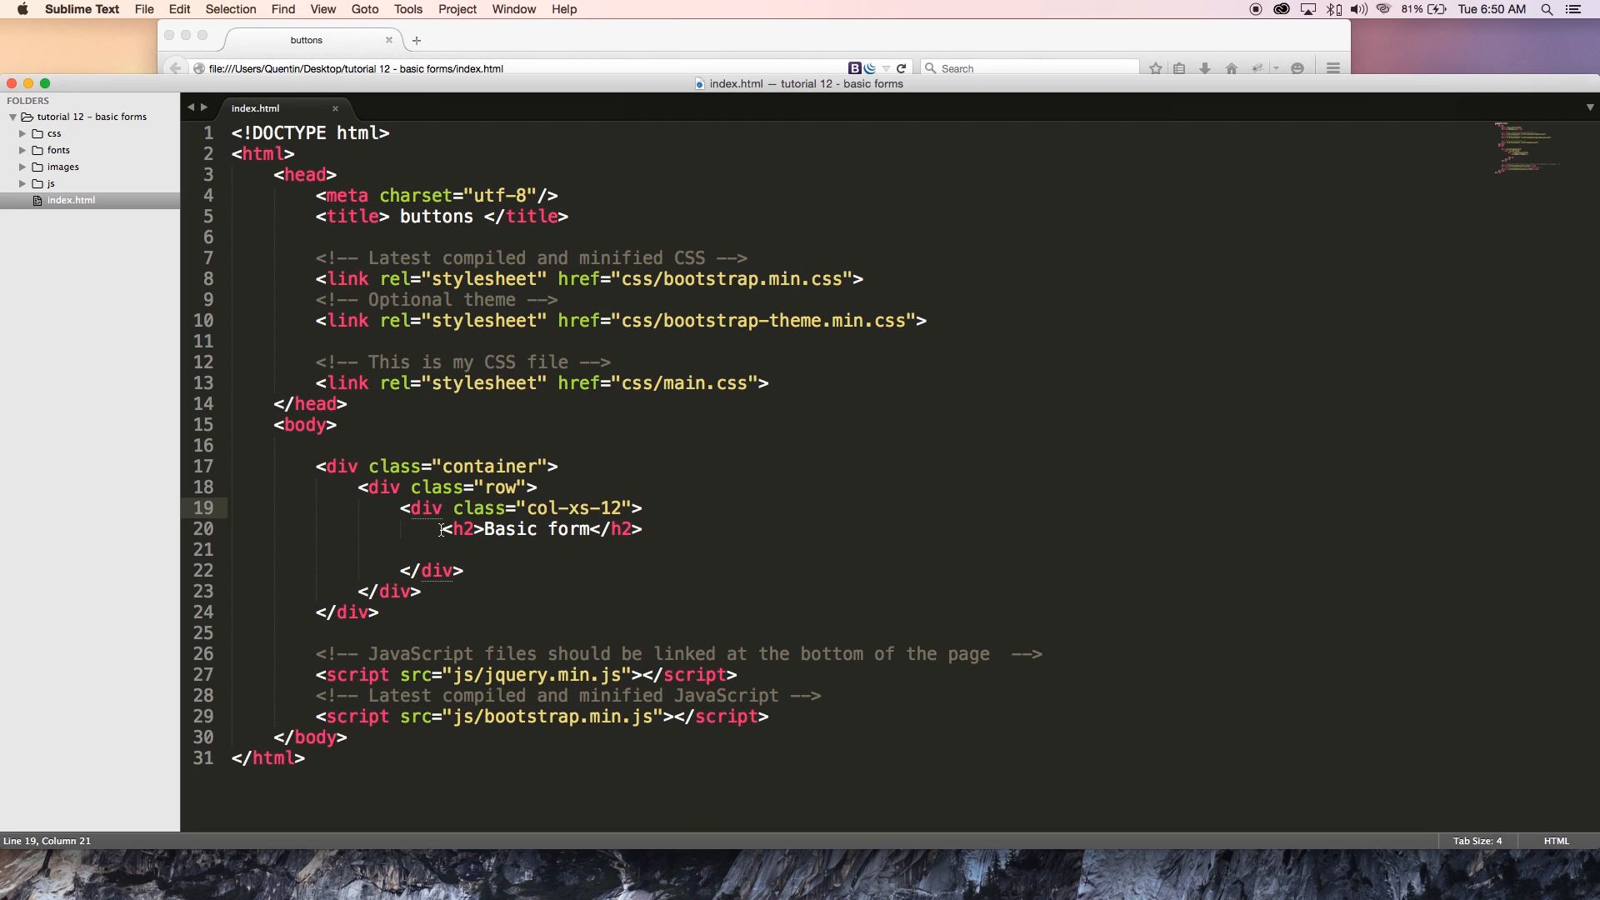
{"action": "left_click_drag", "start_coordinate": [440, 528], "coordinate": [640, 528]}
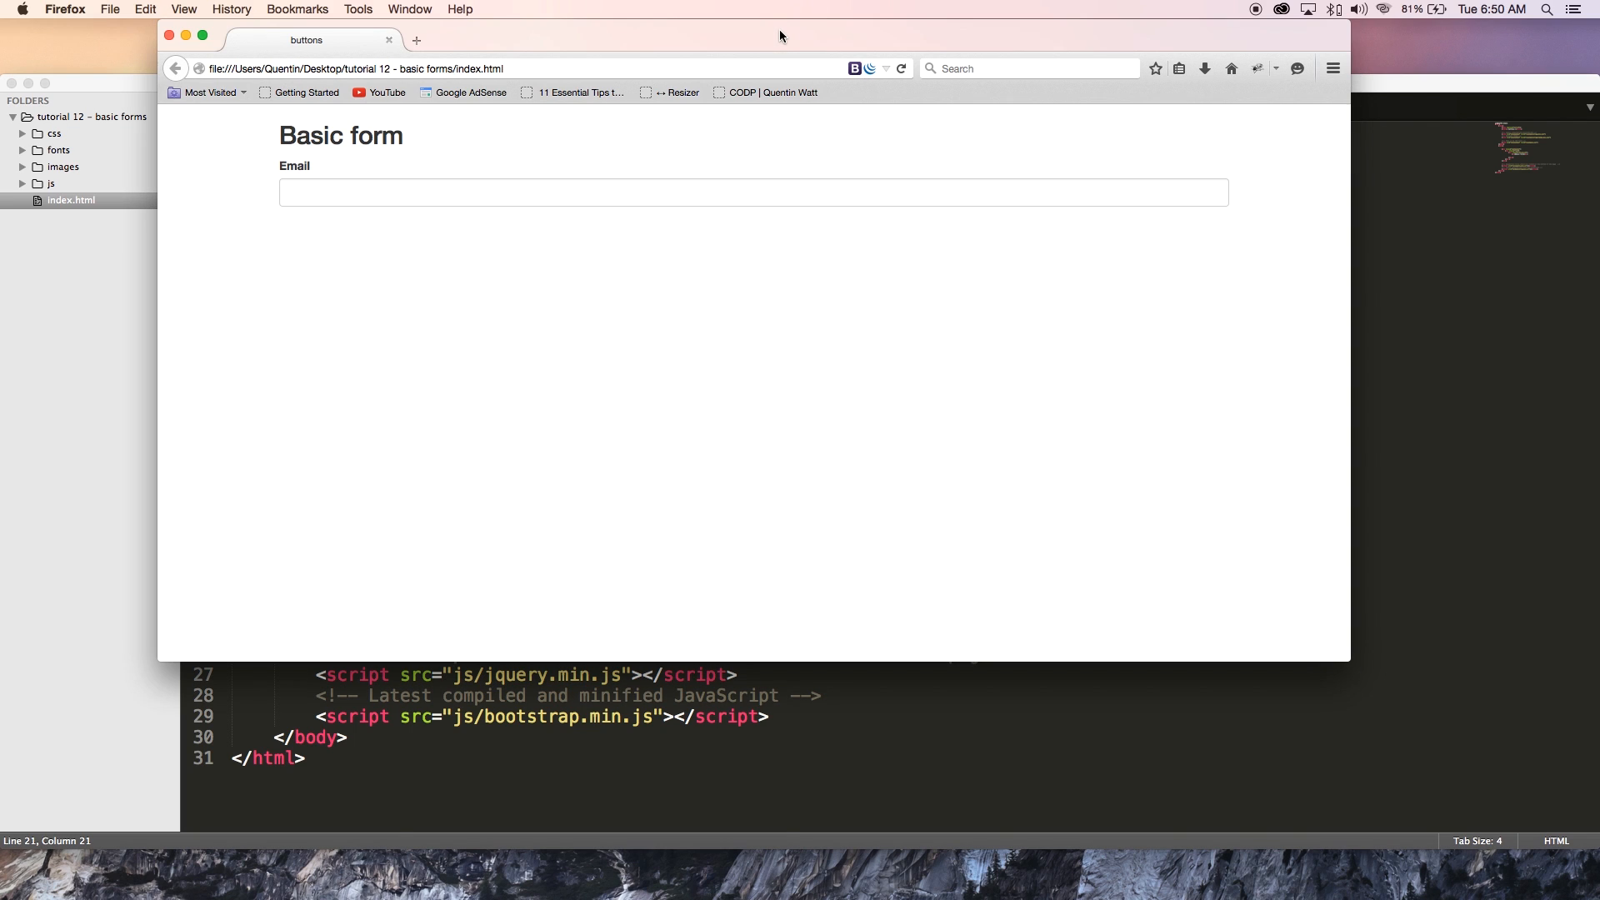
{"action": "mouse_move", "coordinate": [803, 65]}
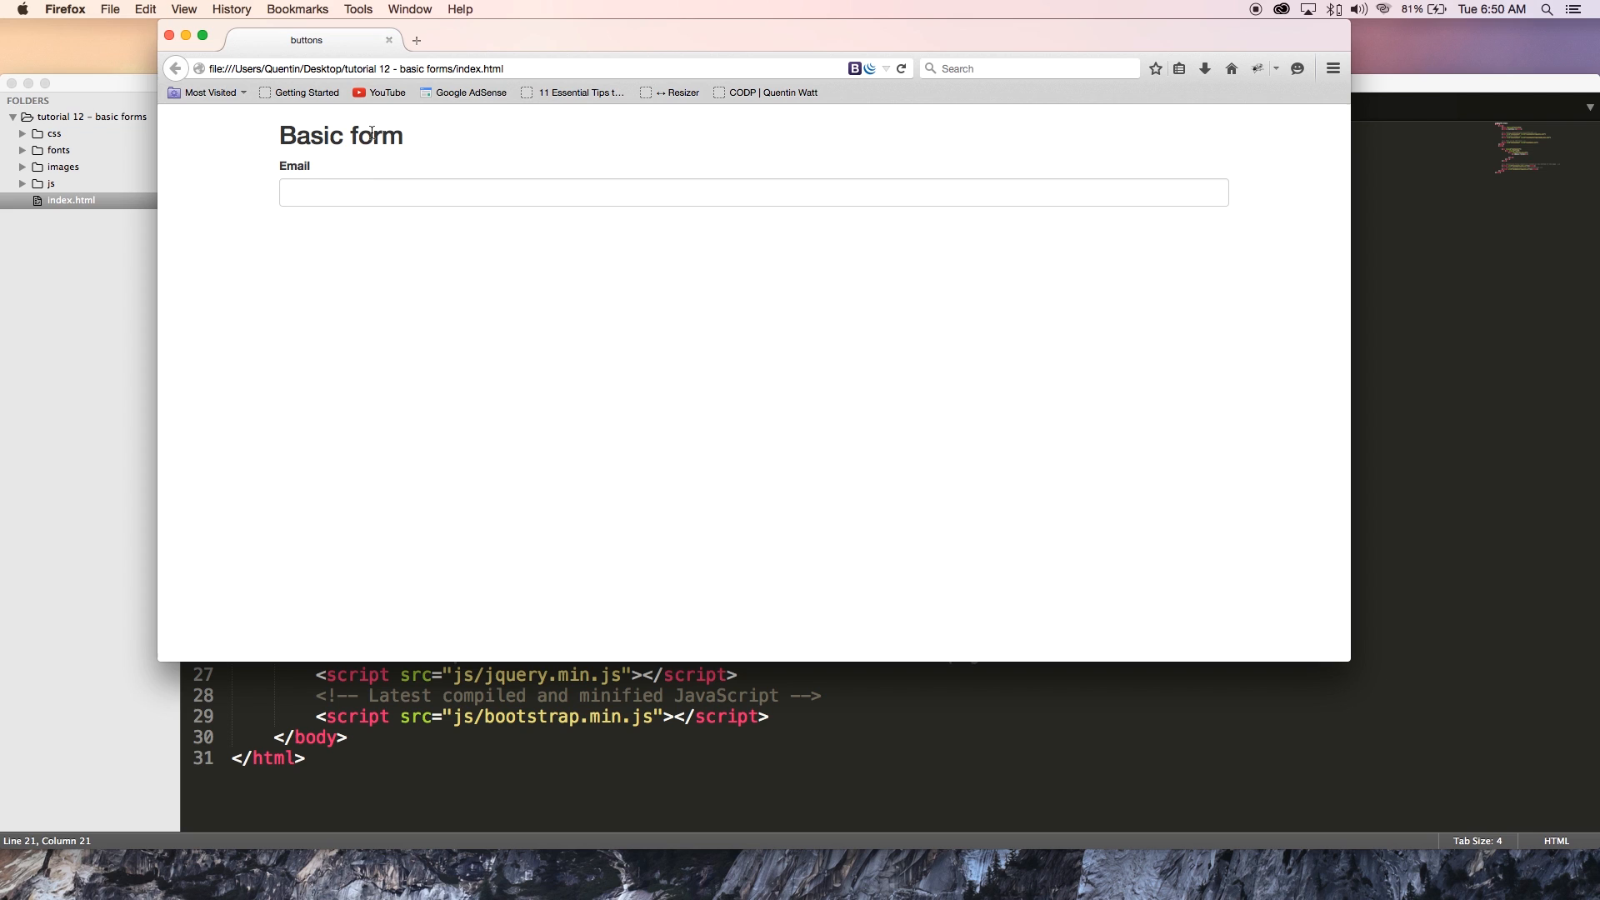
{"action": "double_click", "coordinate": [293, 165]}
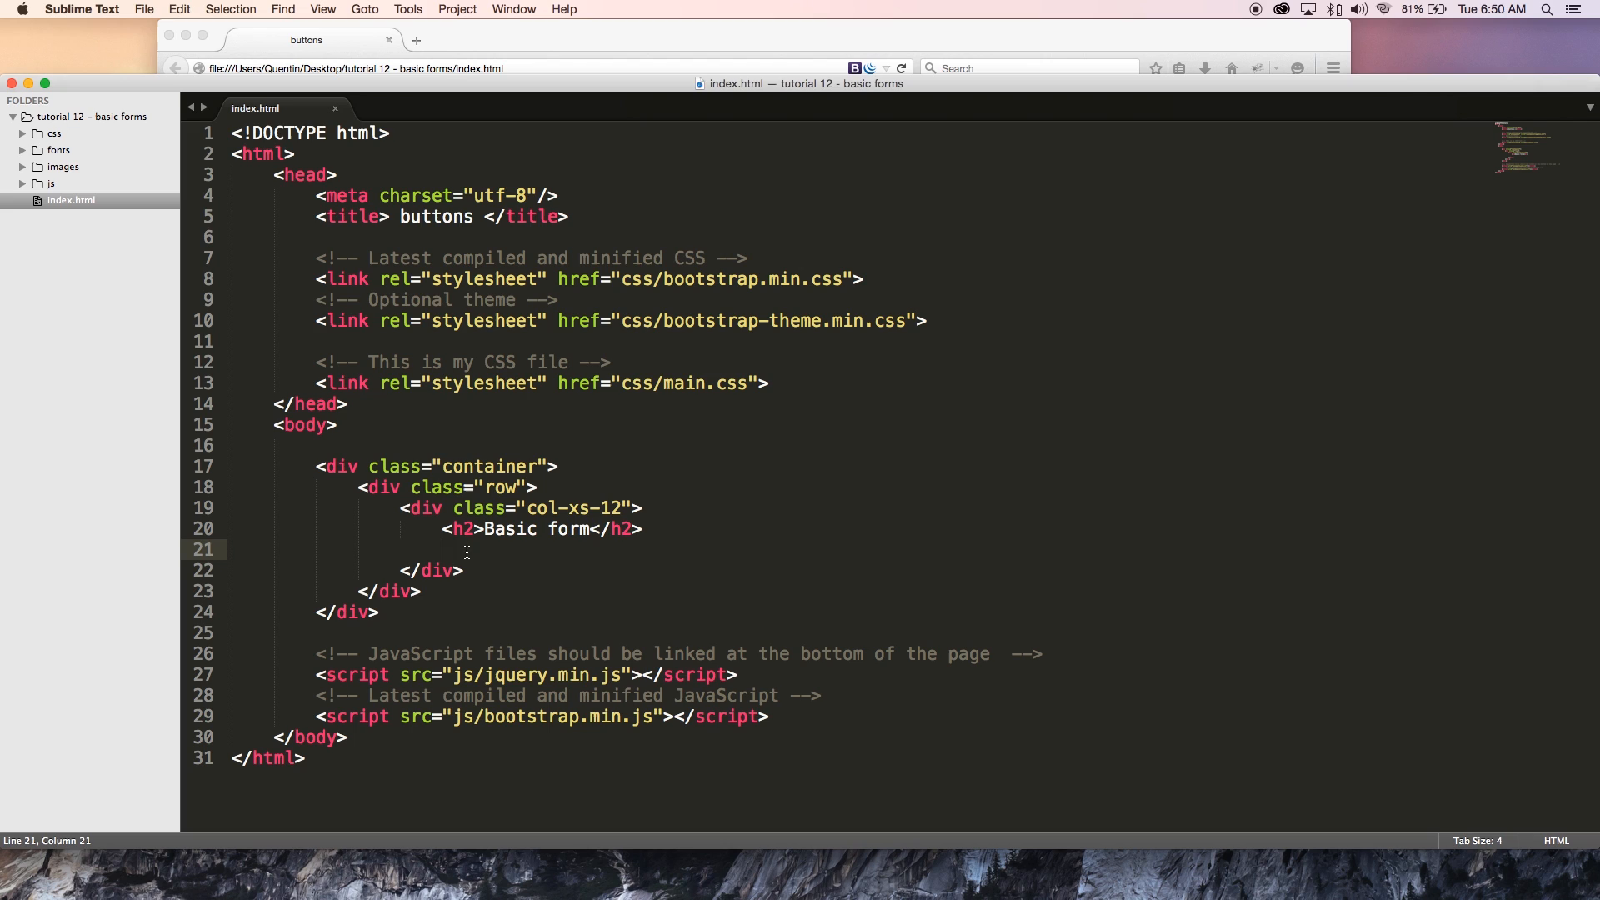
Step: Write a form element with empty action="" and method="" under the h2 heading
{"action": "type", "text": "<form >"}
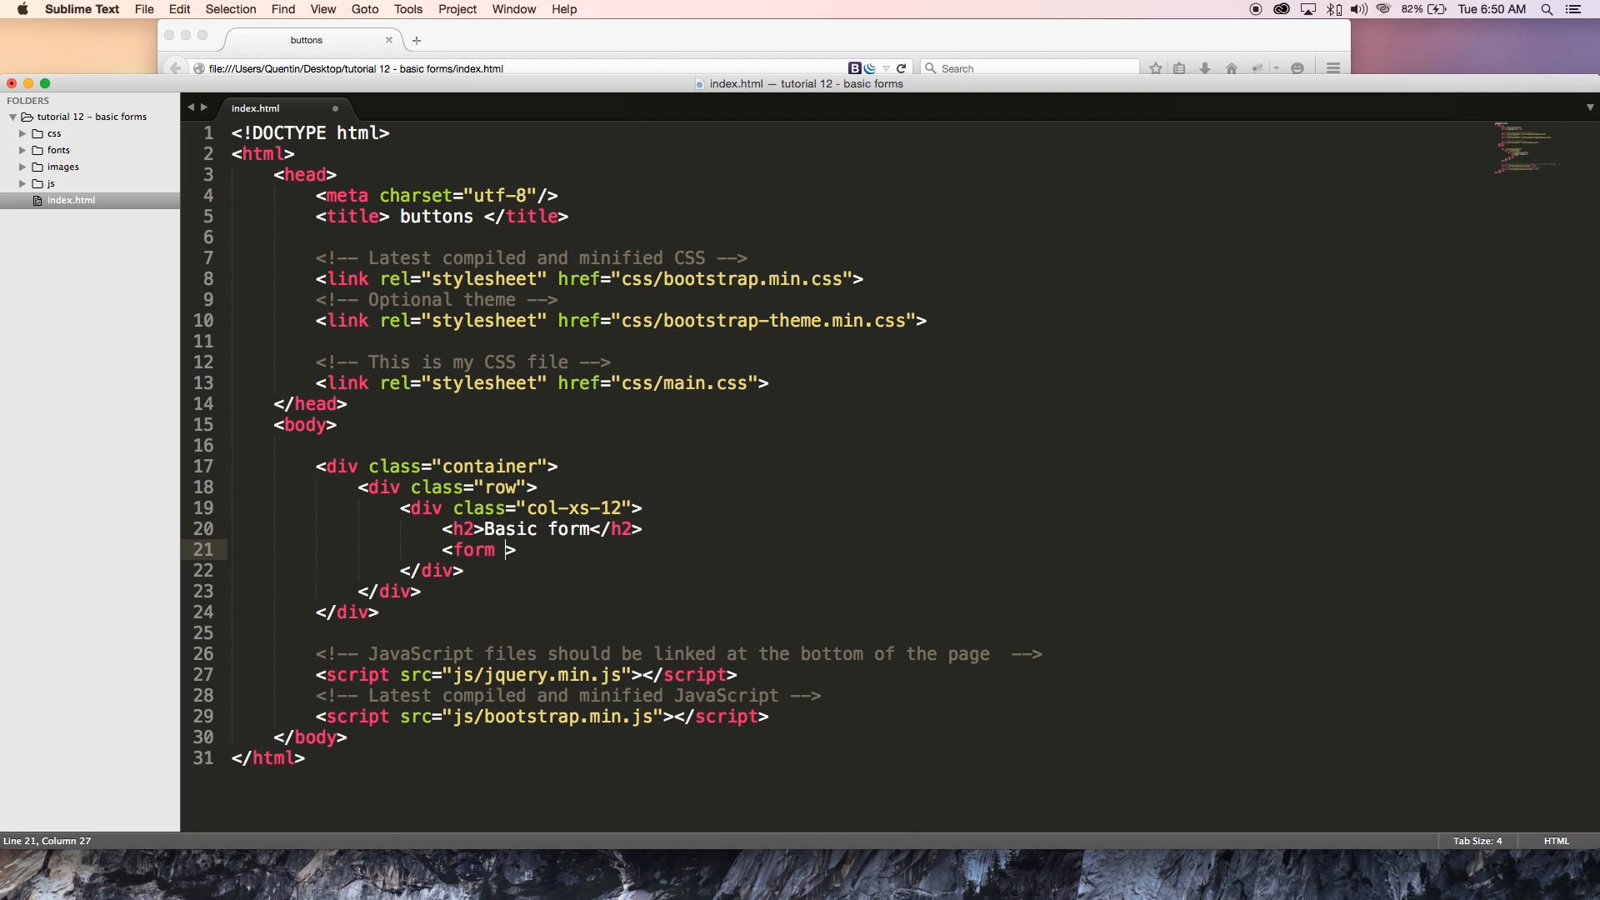
{"action": "type", "text": "action=\""}
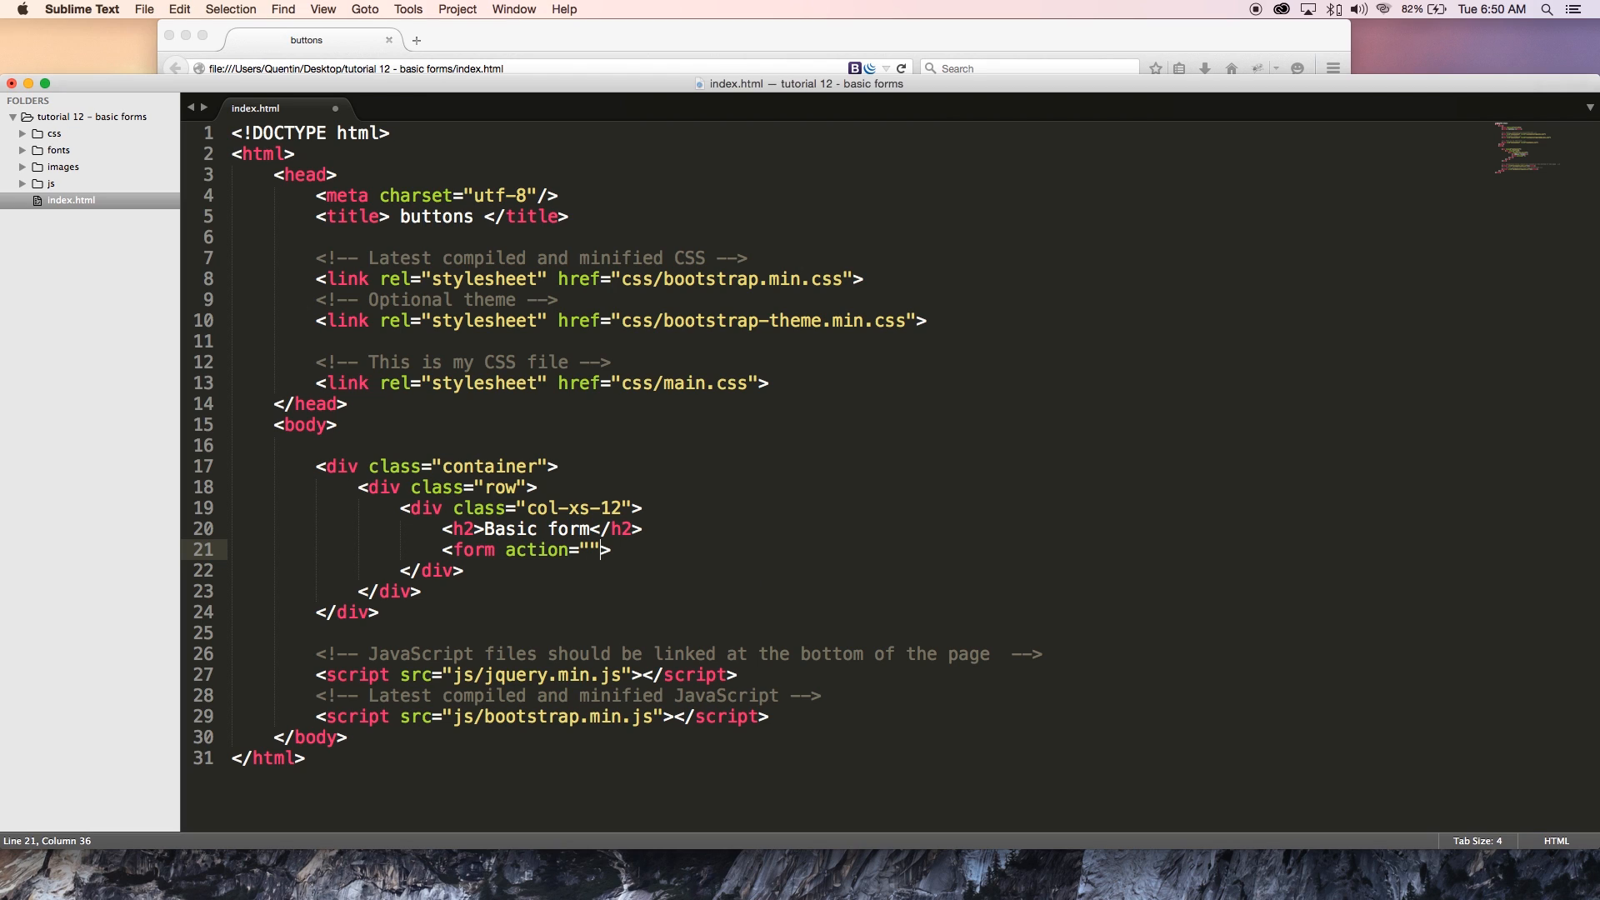
{"action": "type", "text": "method="}
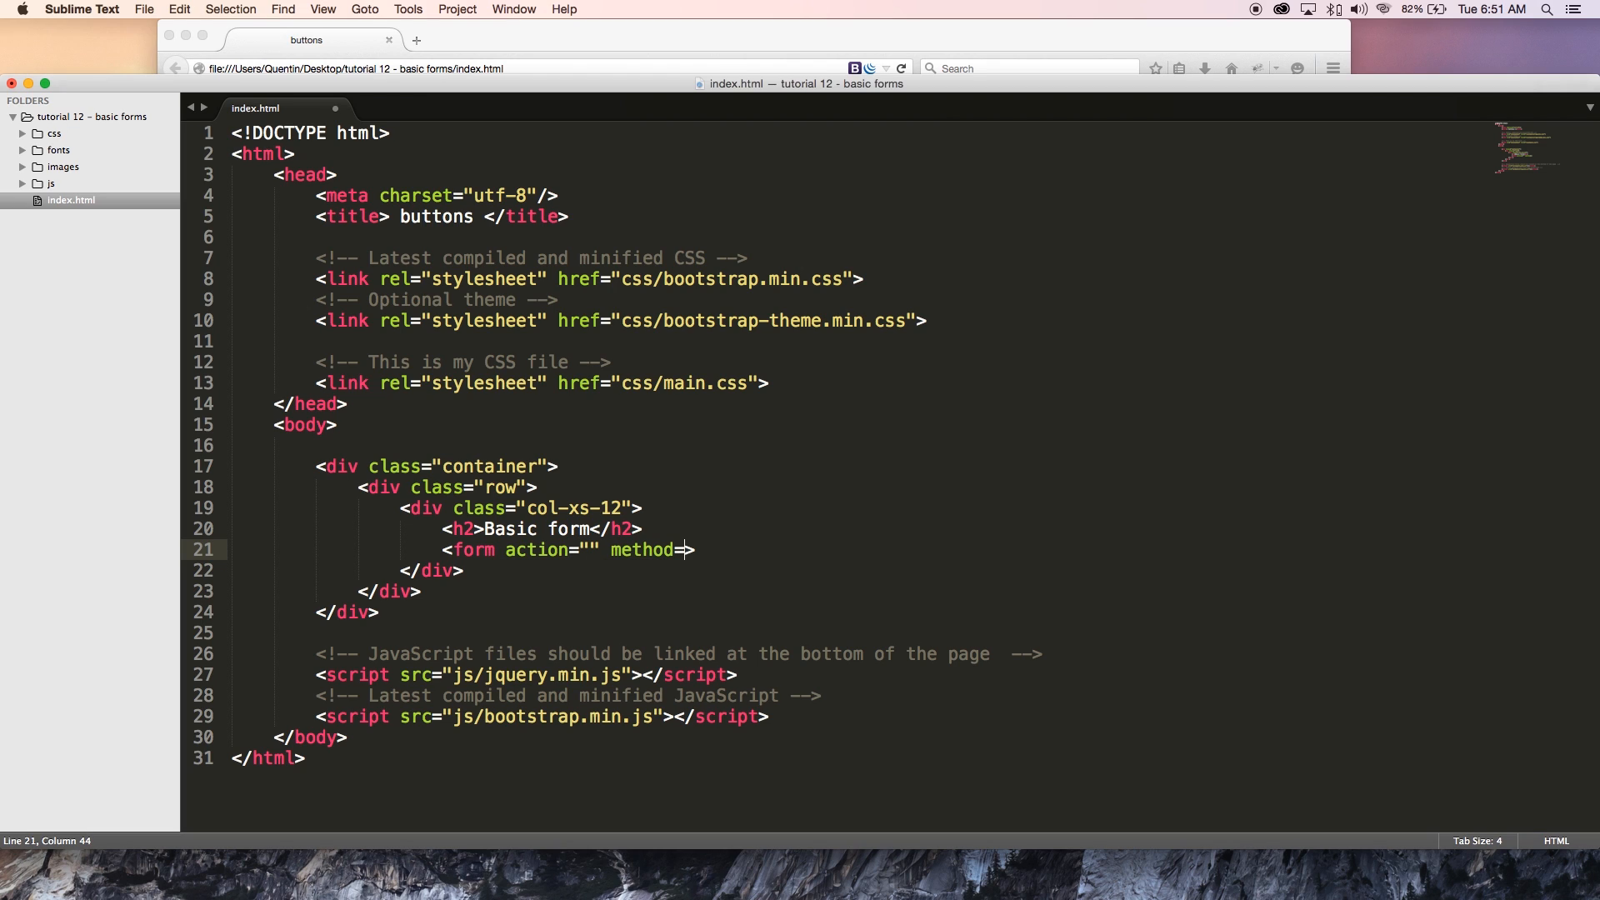
{"action": "type", "text": "\"\""}
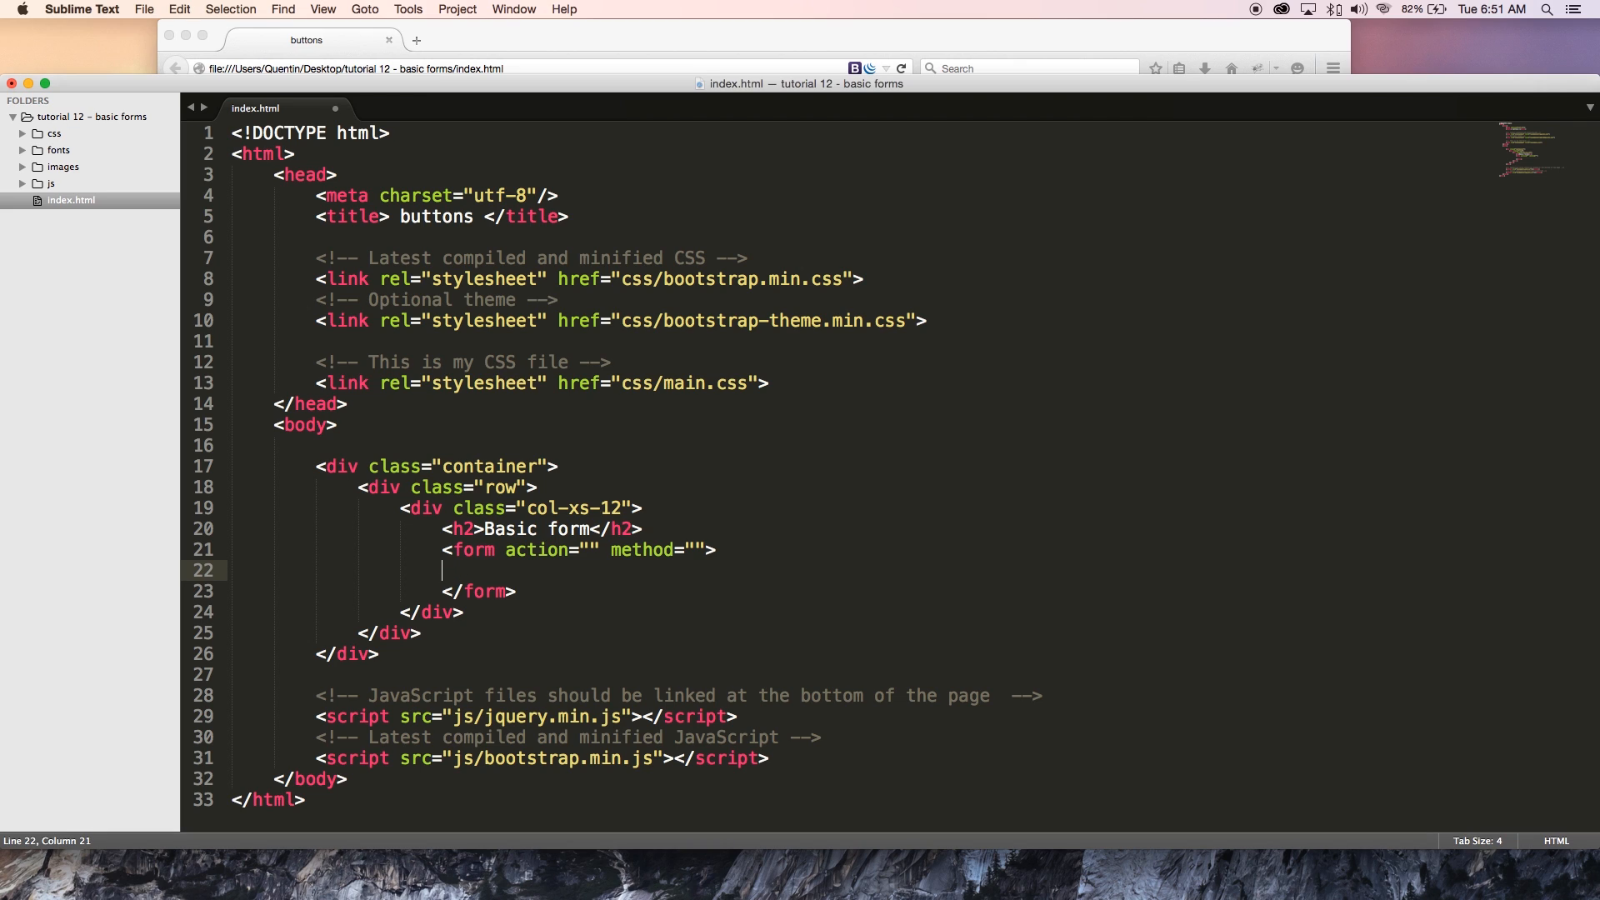
Step: Add a div with class="form-group" and its closing tag inside the form, starting a tag within it
{"action": "type", "text": "<div"}
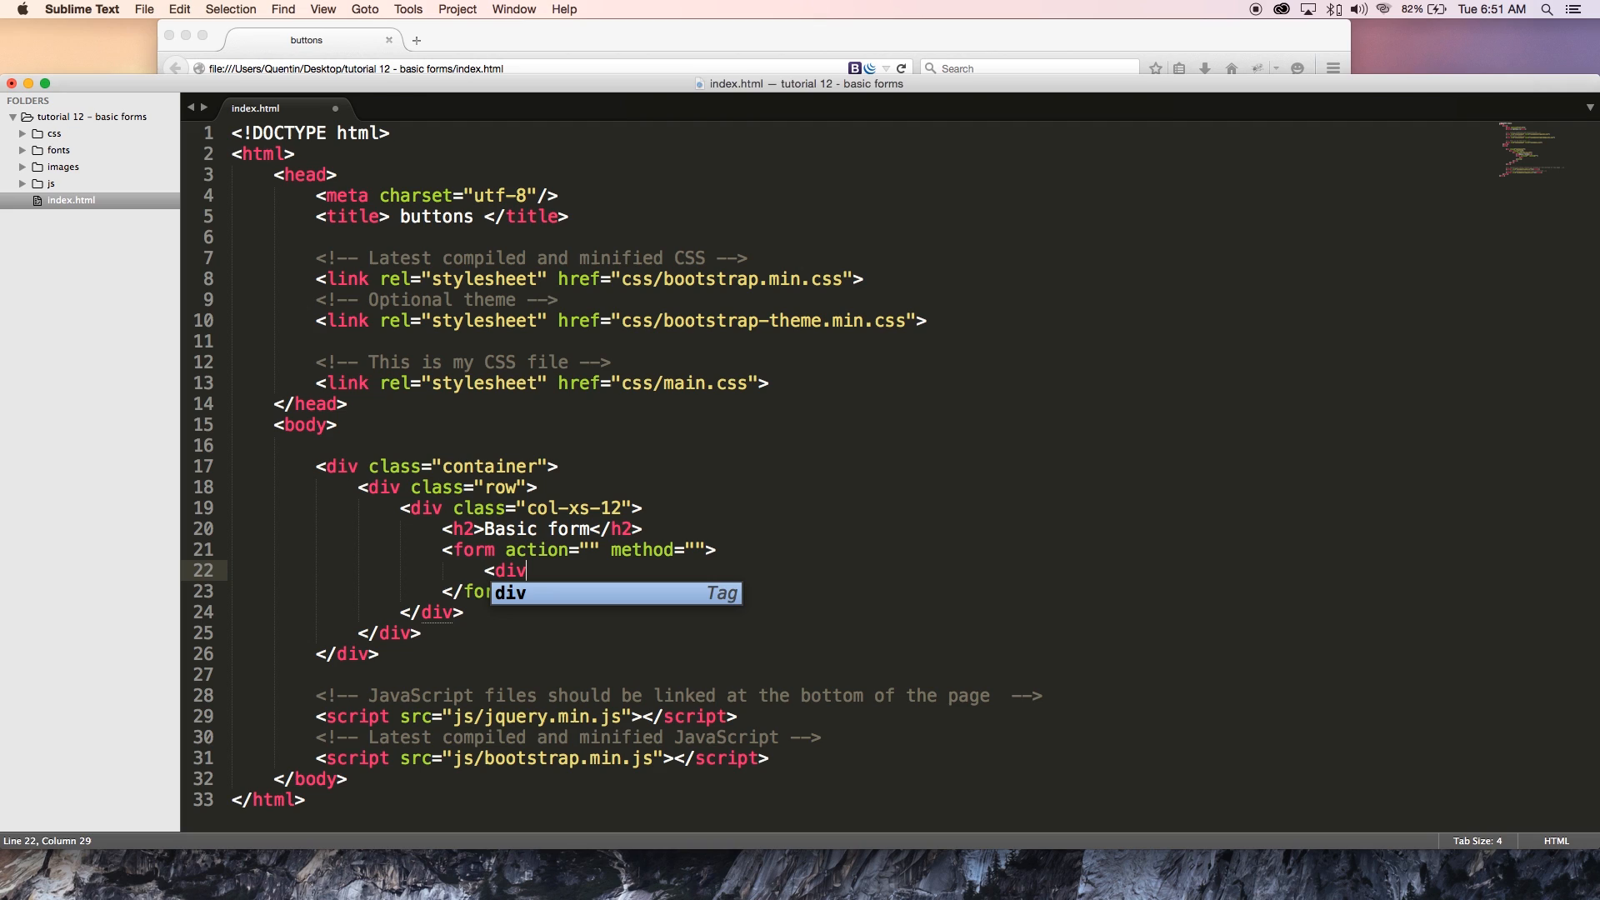
{"action": "key", "text": "Tab"}
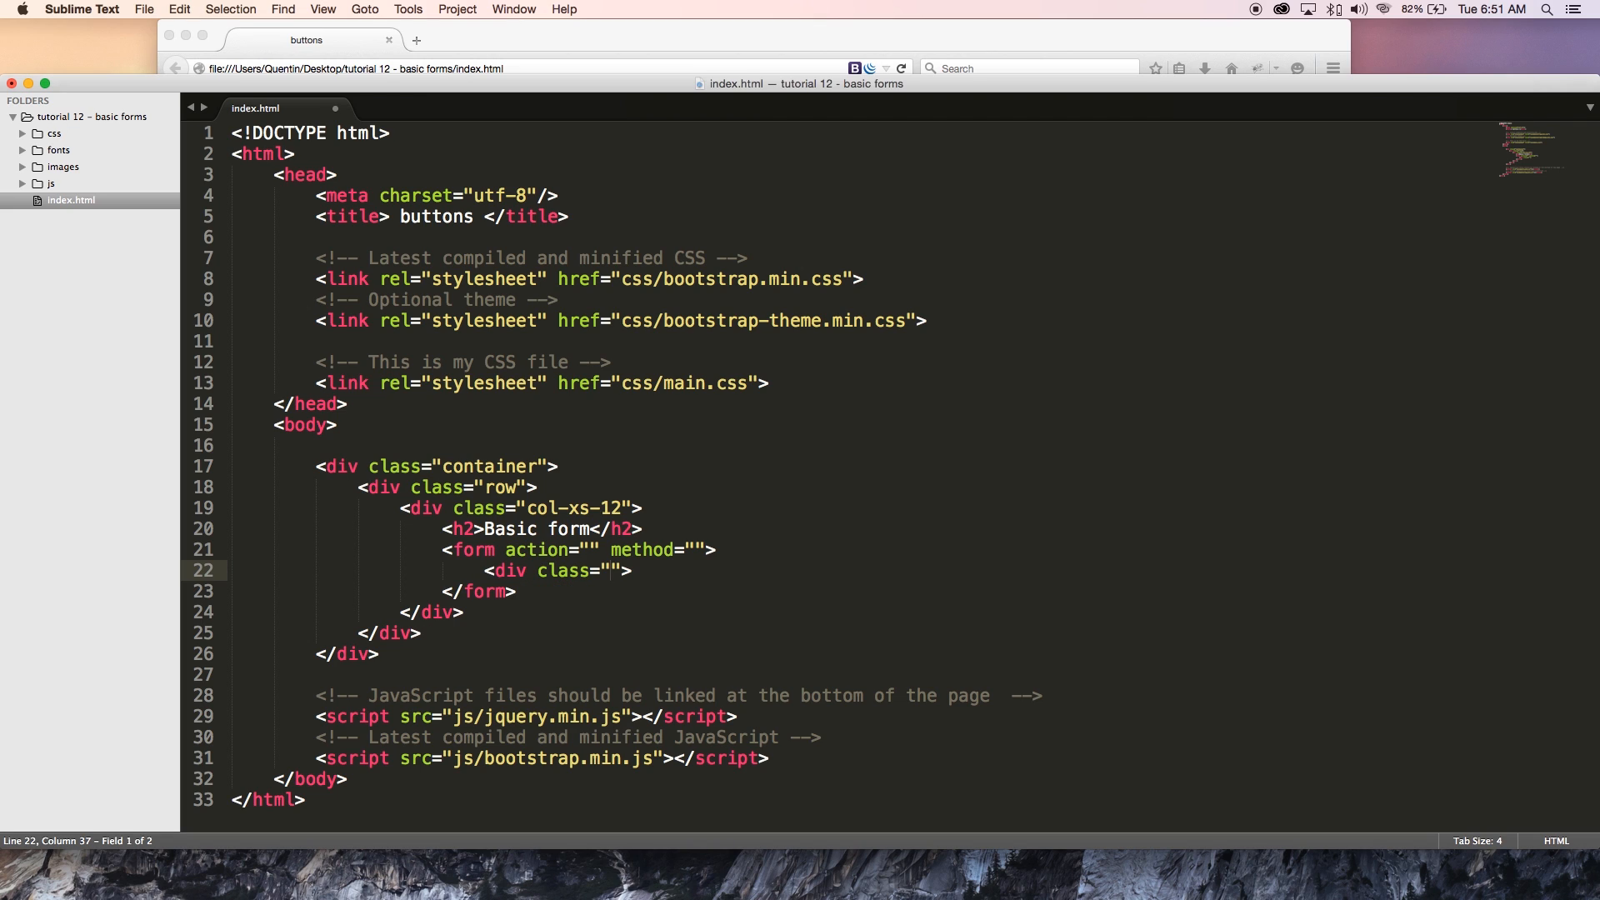
{"action": "type", "text": "form-gr"}
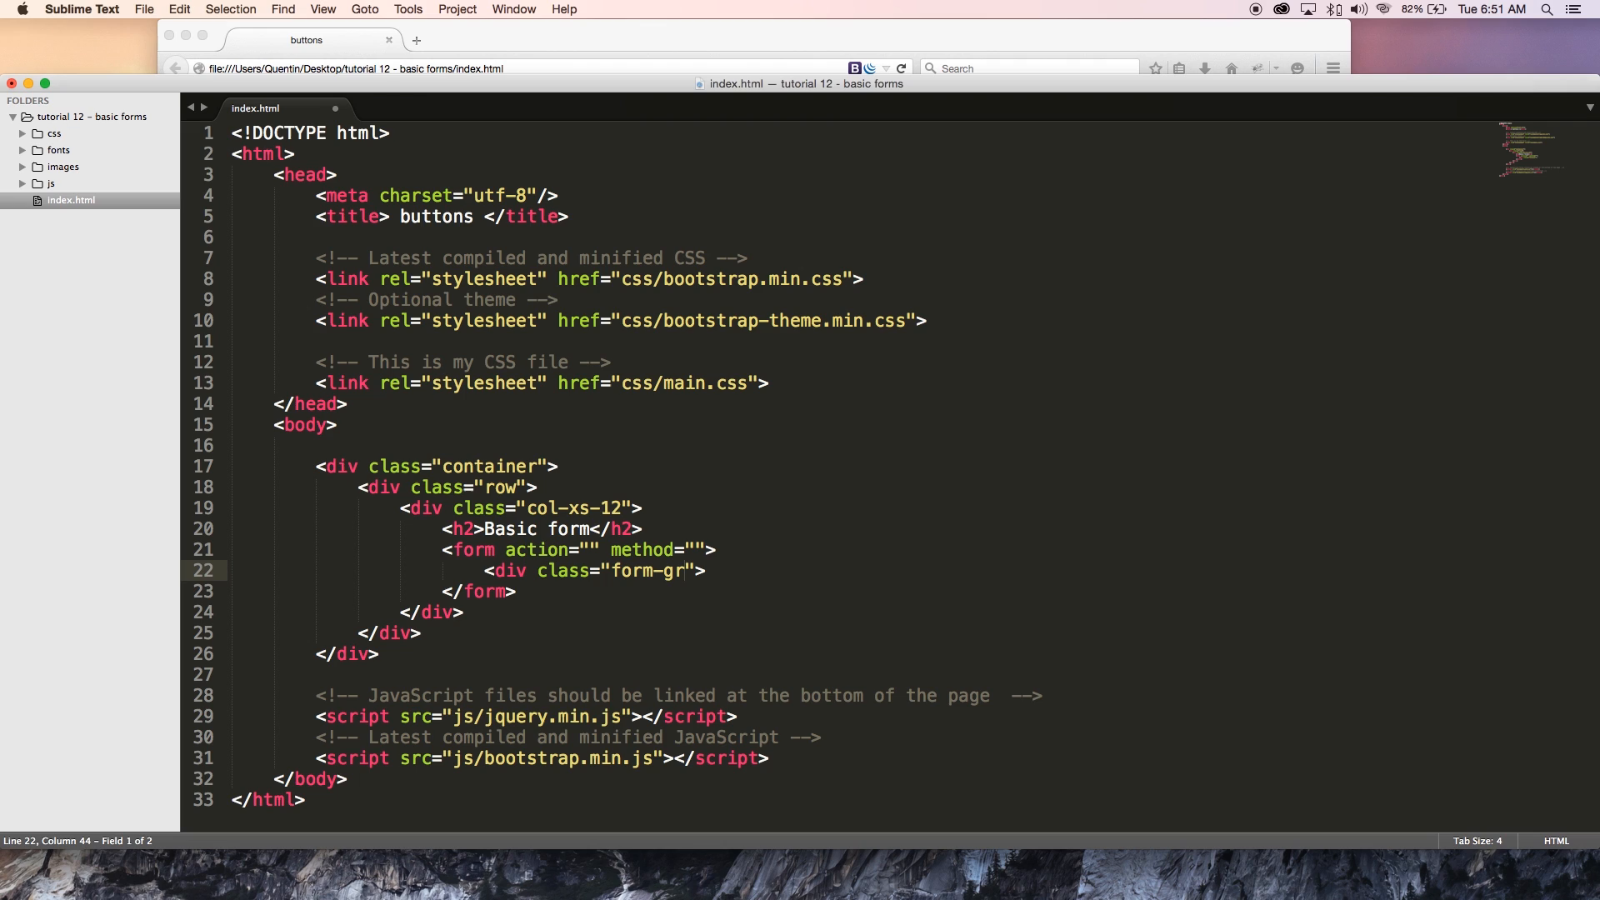
{"action": "type", "text": "oup"}
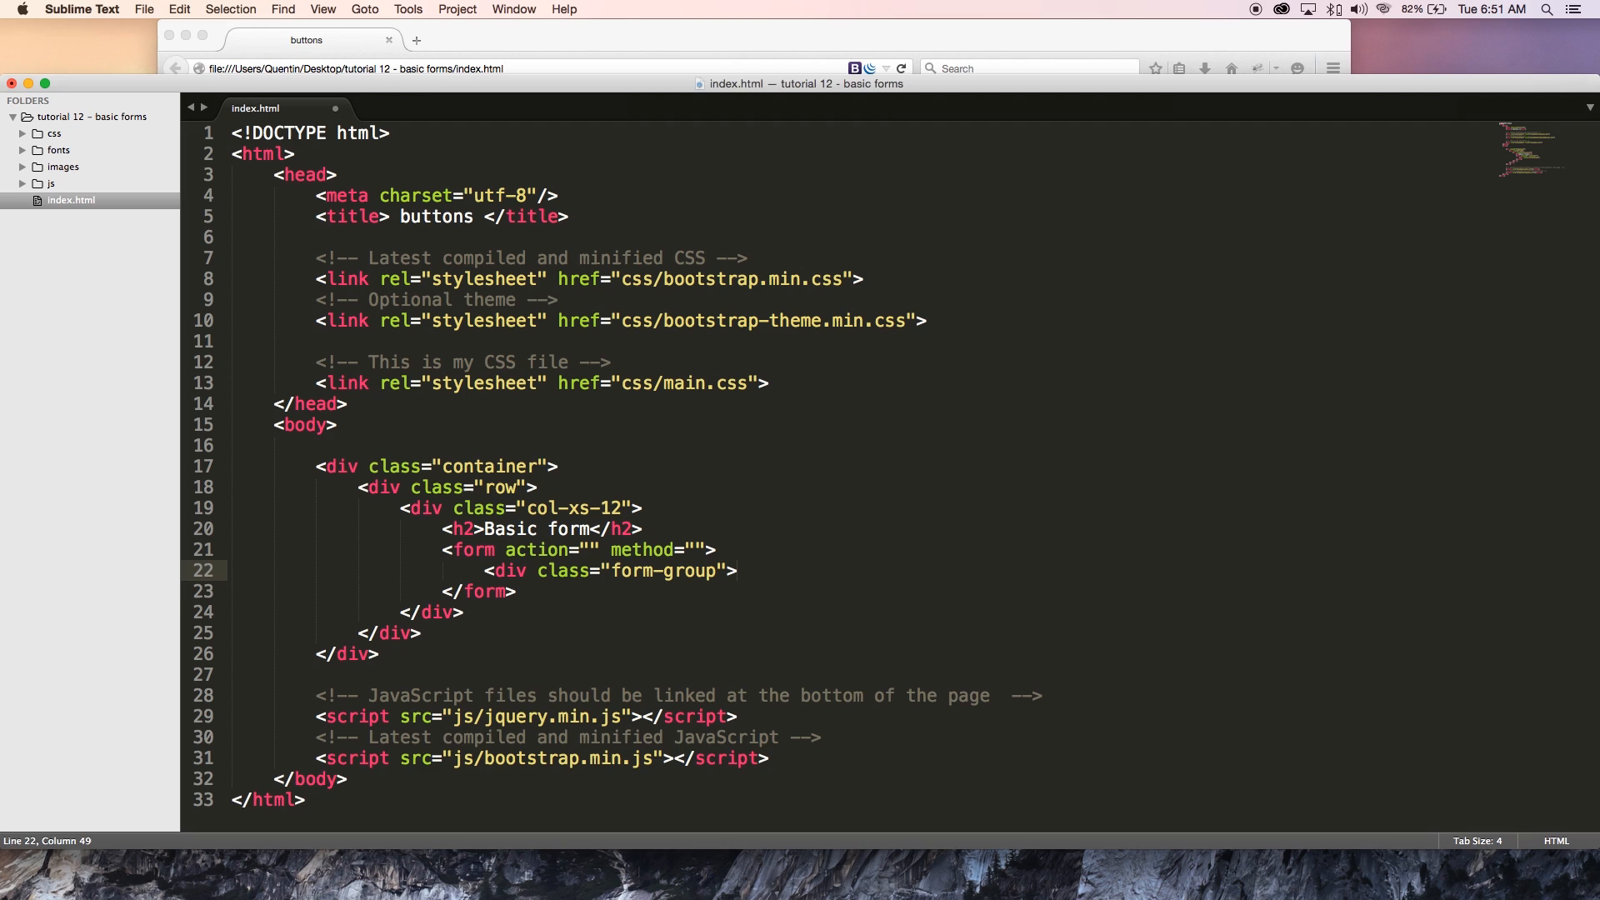
{"action": "key", "text": "enter"}
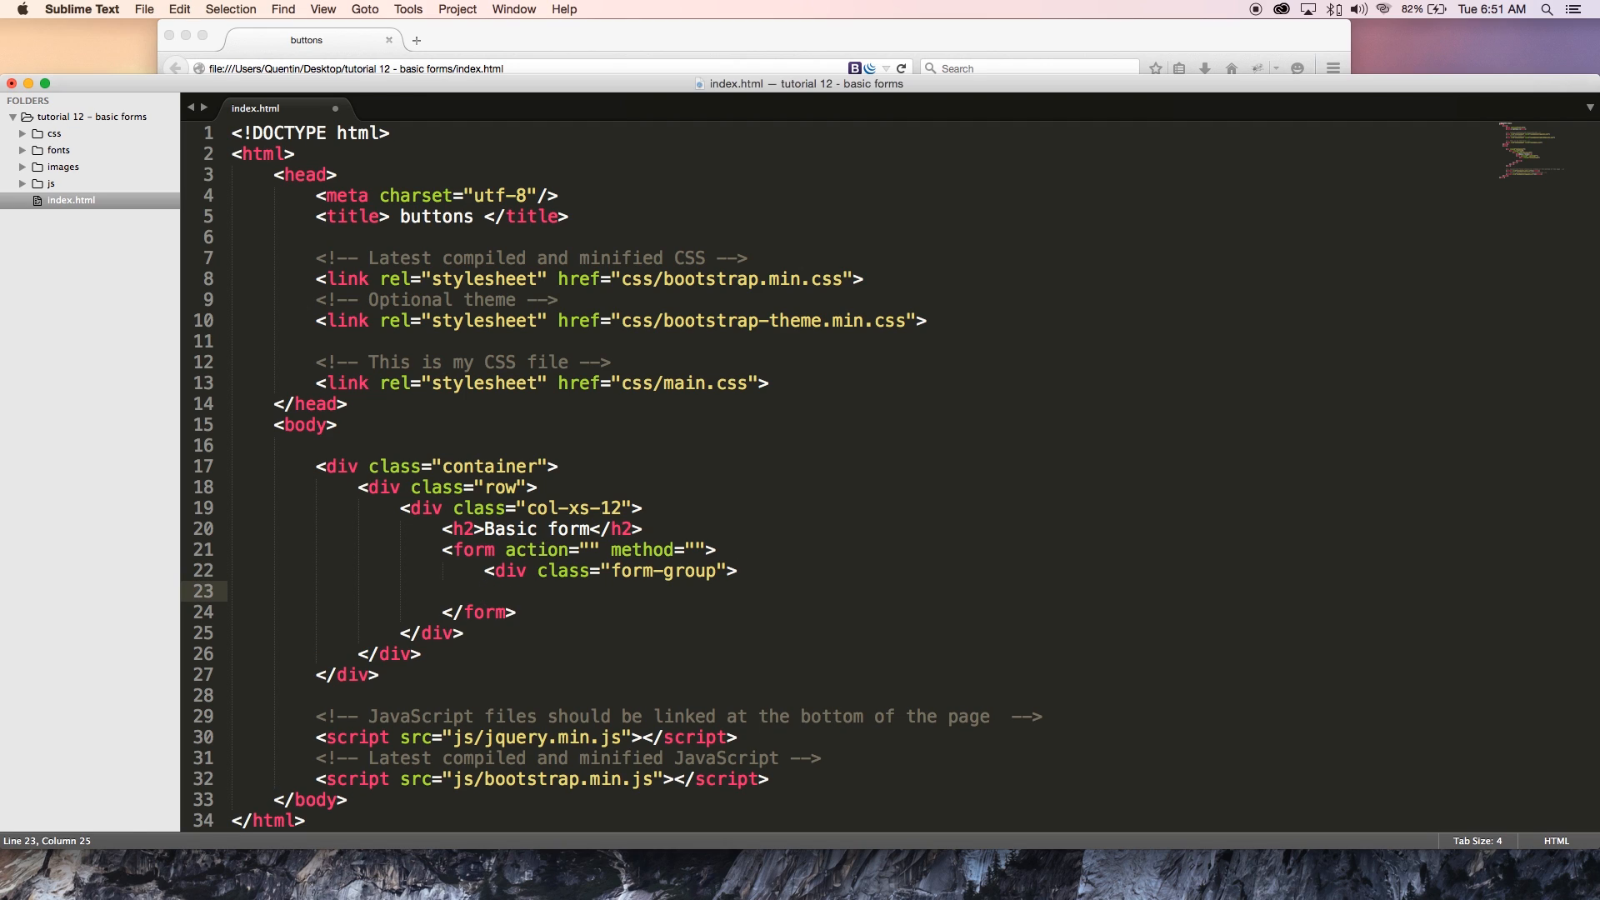
{"action": "type", "text": "<"}
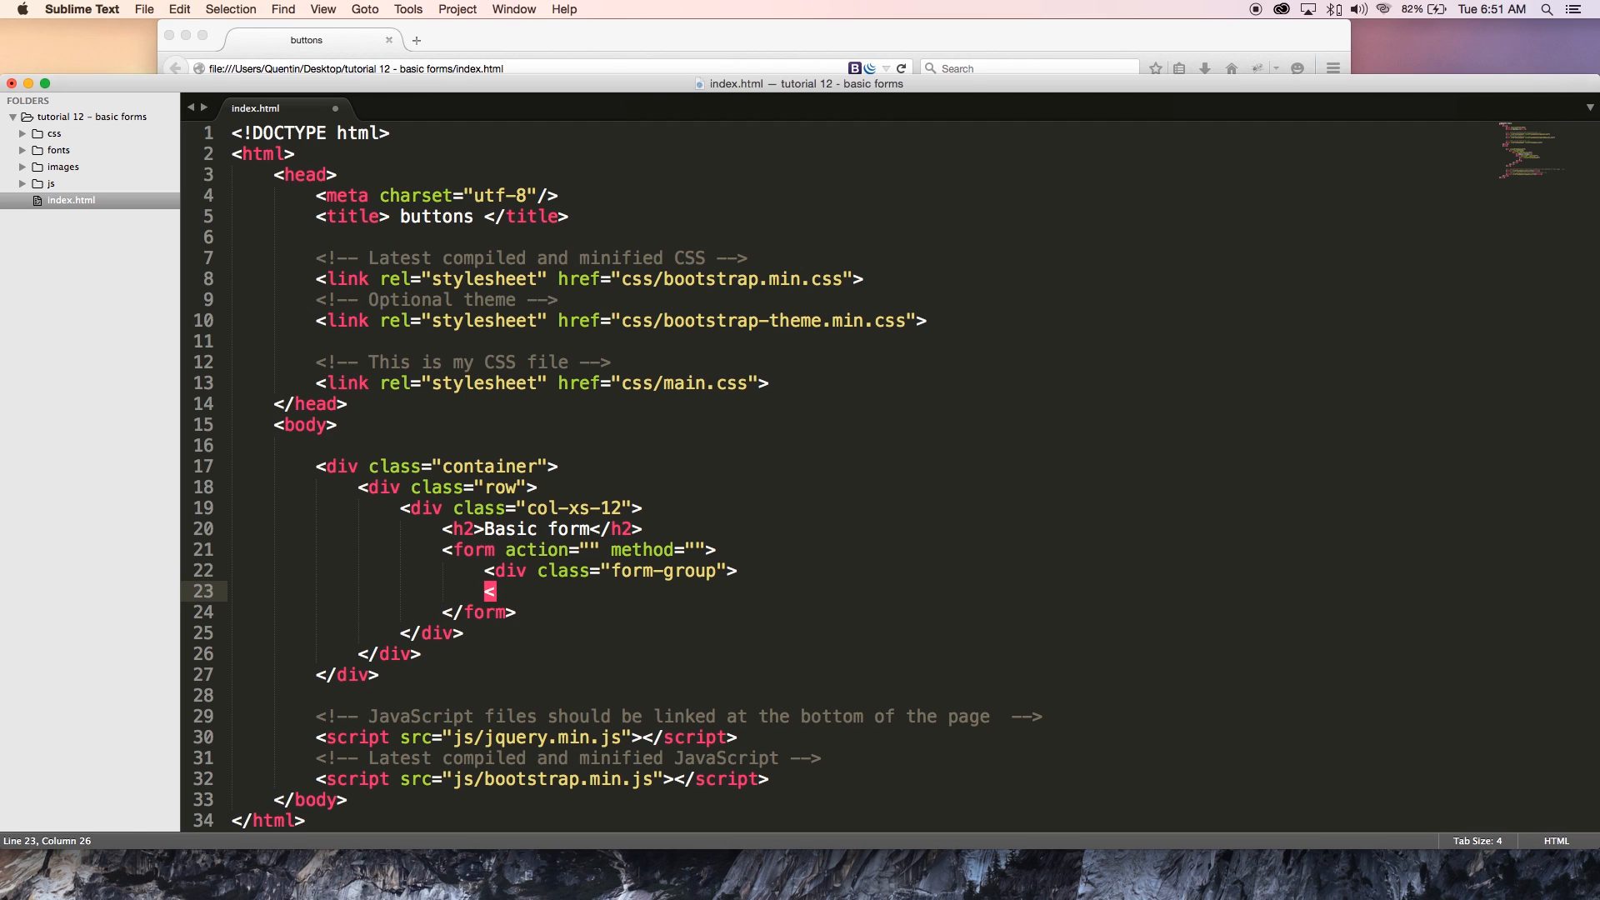
{"action": "type", "text": "/div>"}
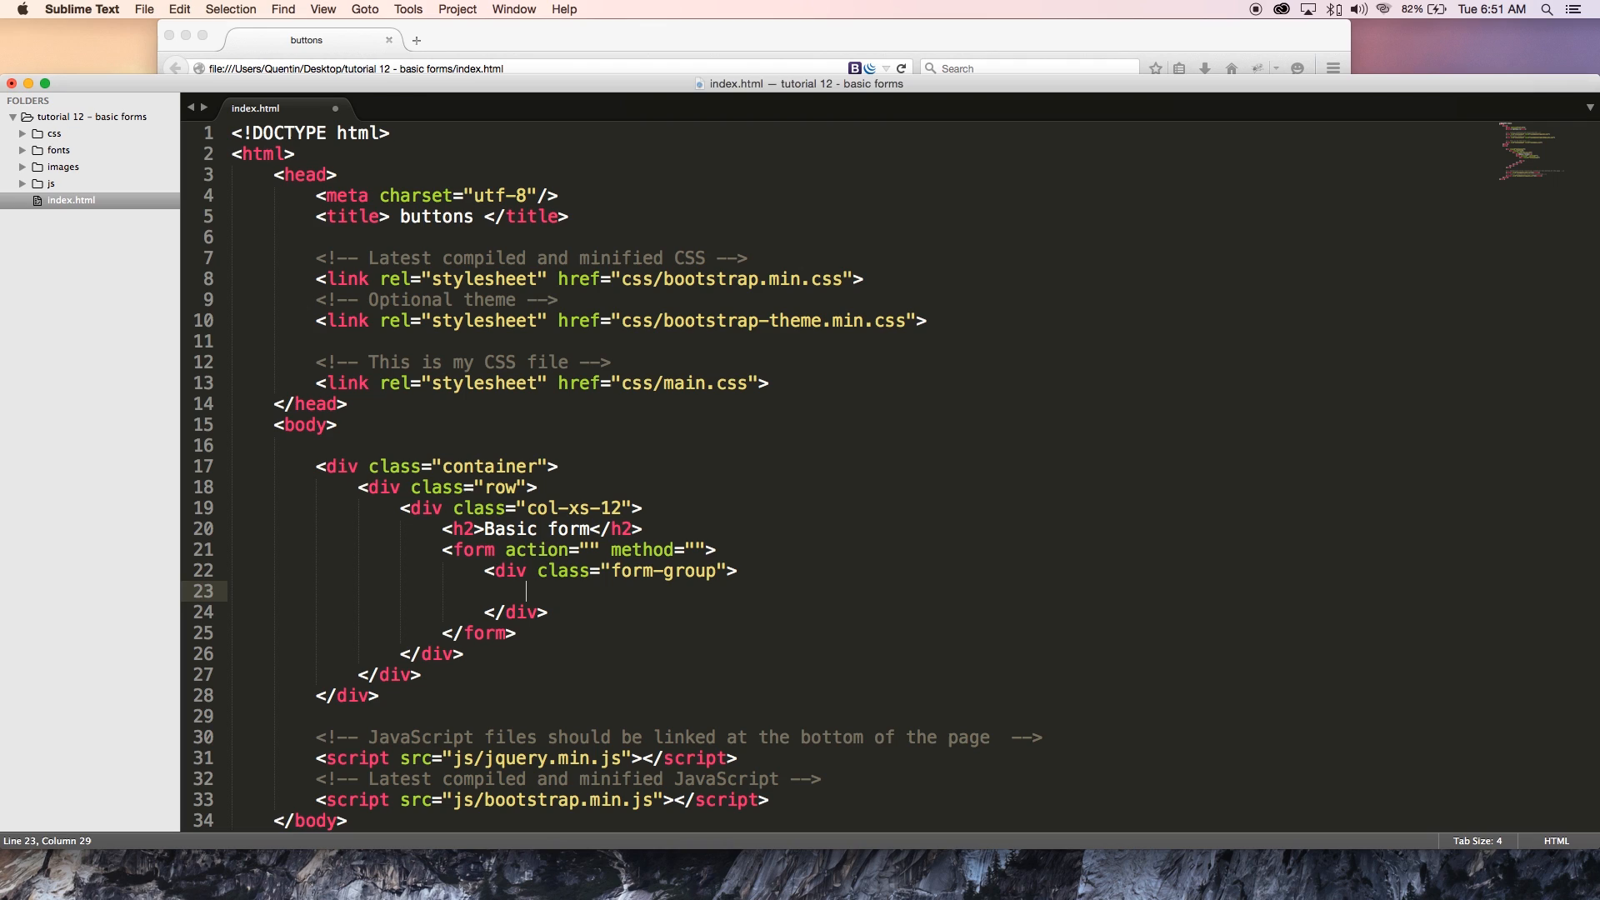
{"action": "type", "text": "<"}
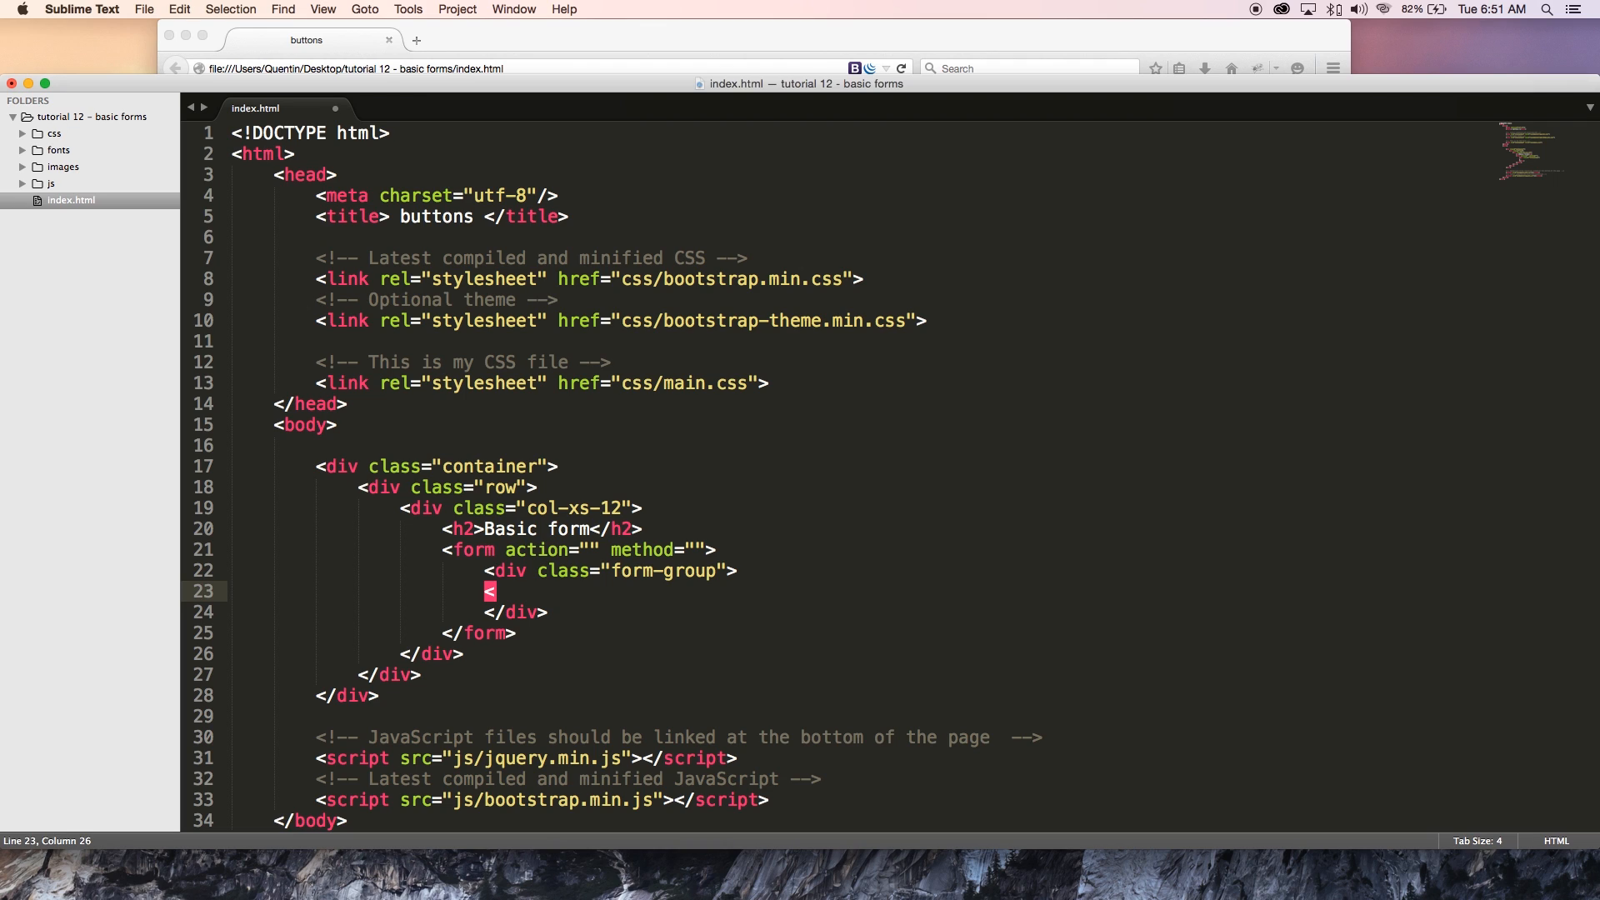
{"action": "type", "text": "\"    \""}
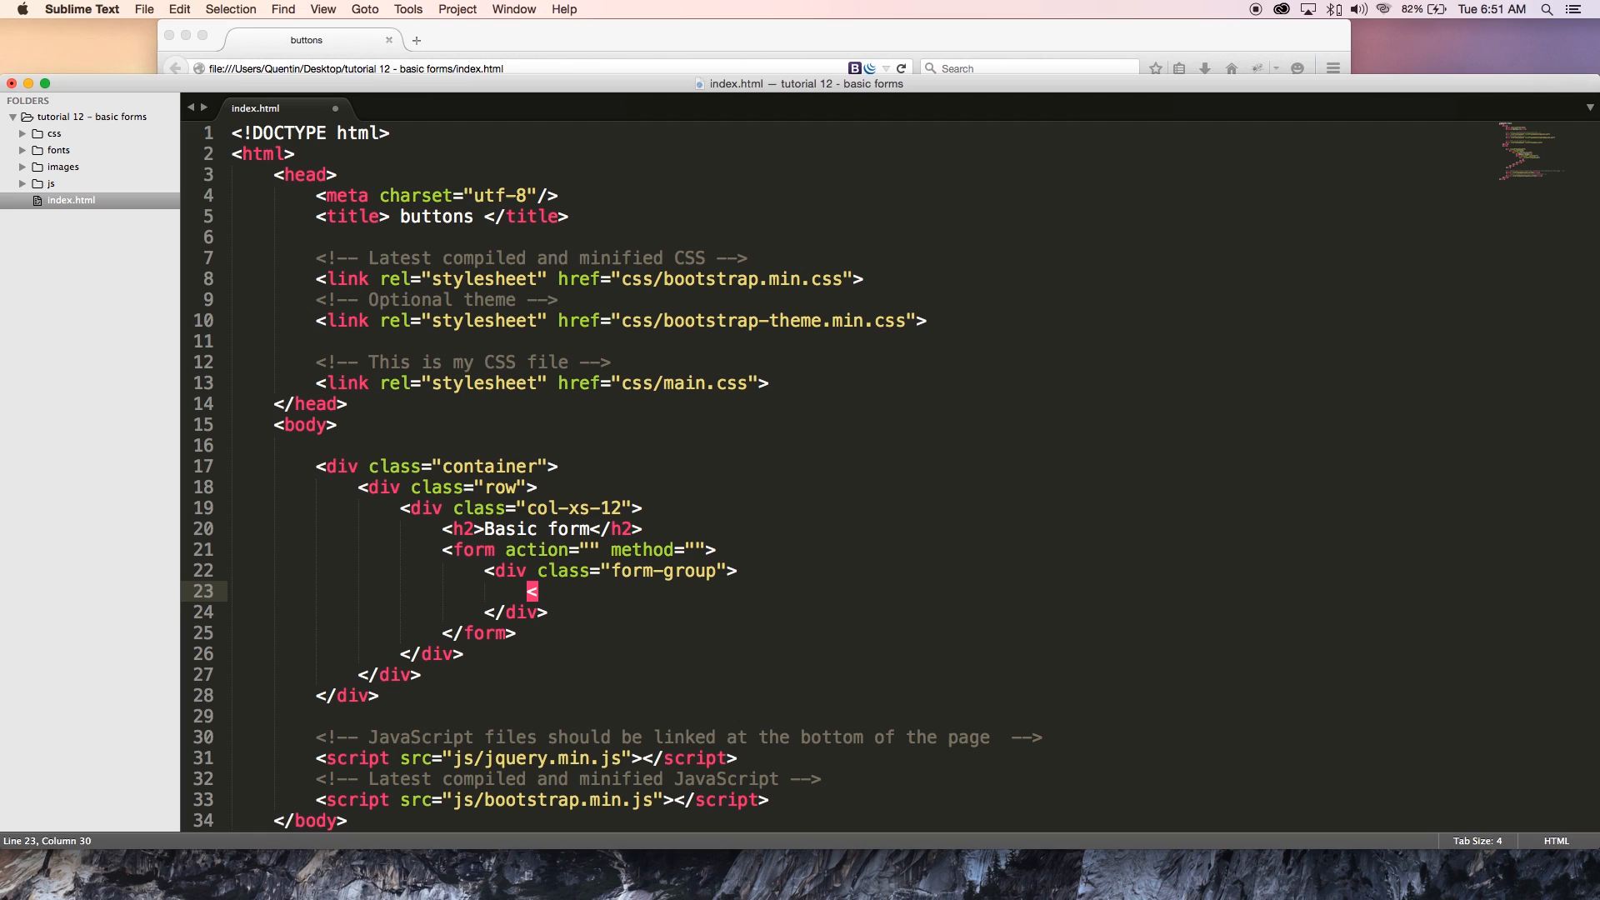
Step: Write a label with an empty for="" attribute reading Email Address
{"action": "type", "text": "label"}
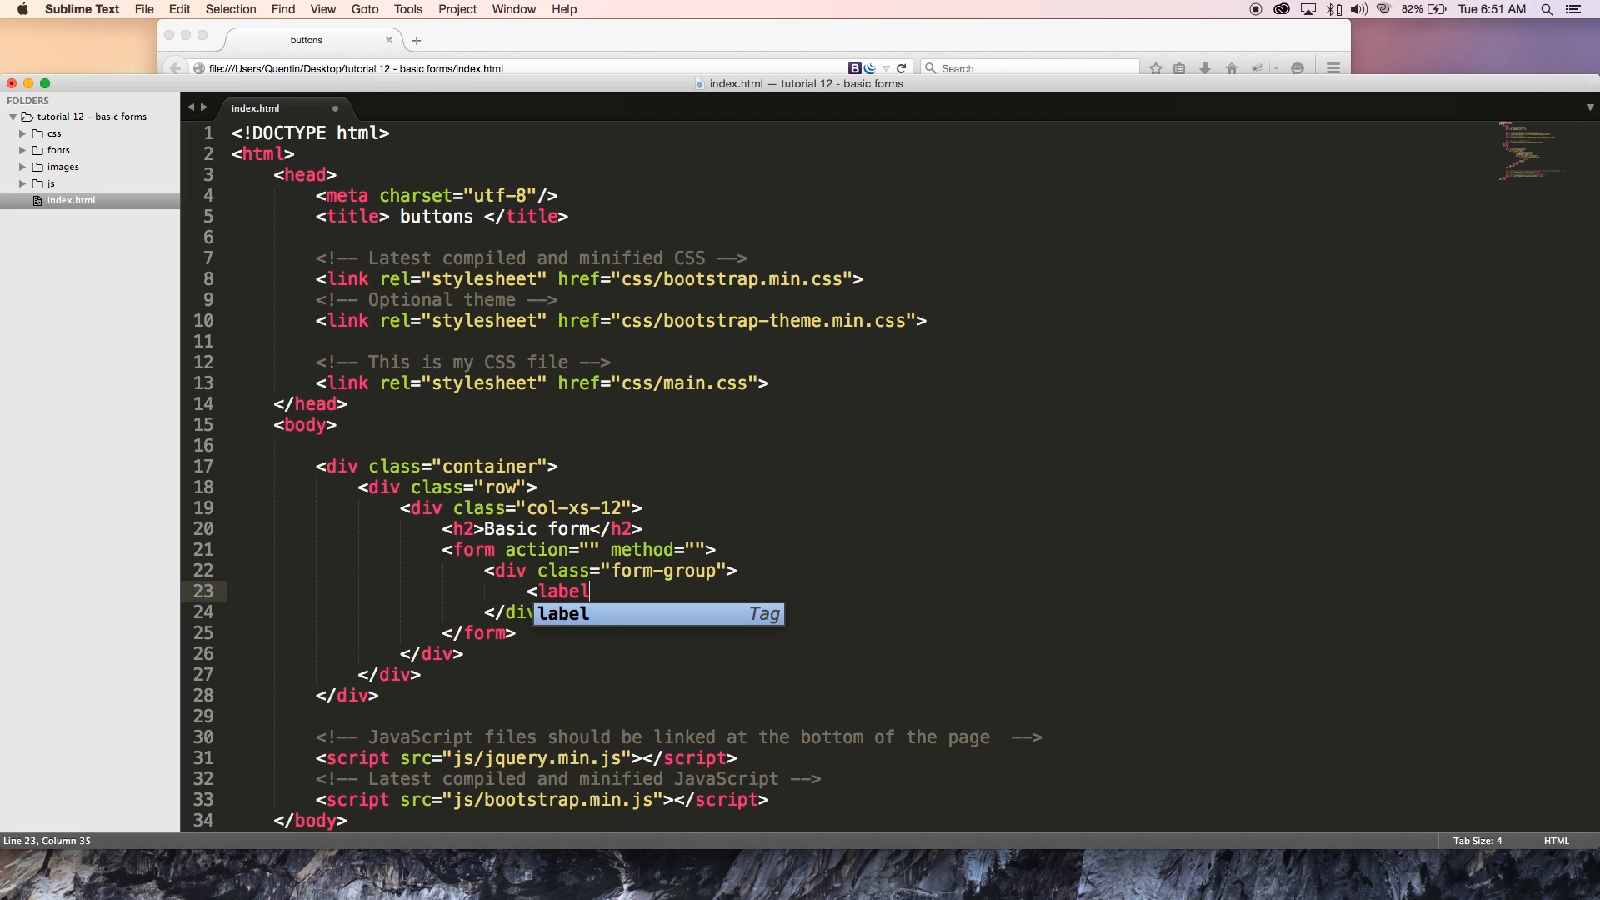
{"action": "key", "text": "Tab"}
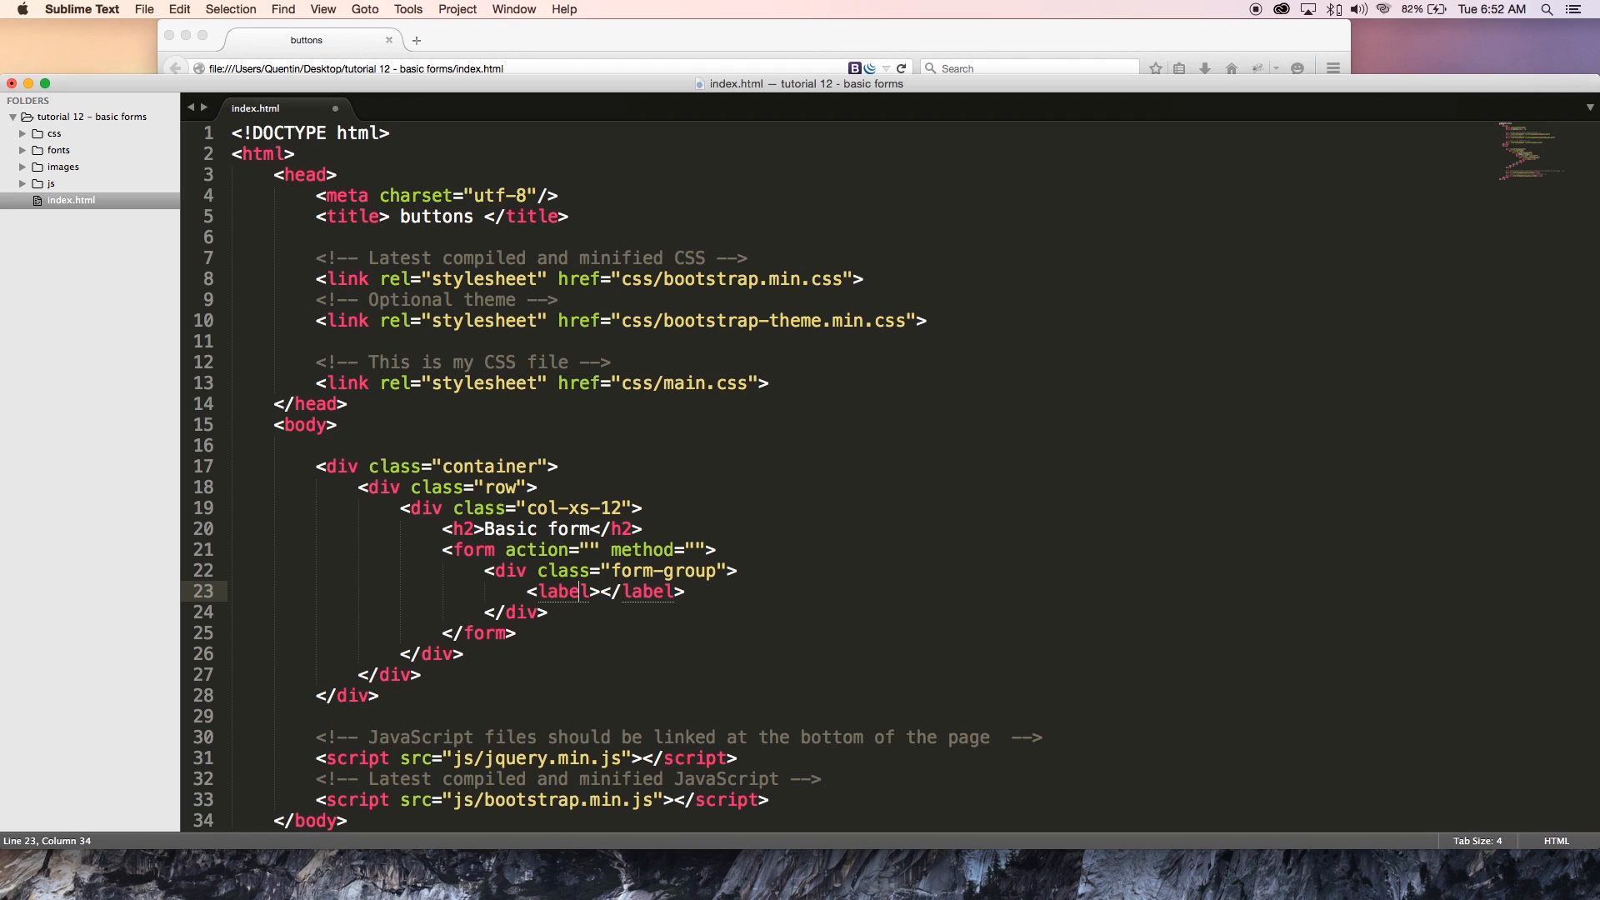
{"action": "type", "text": "for"}
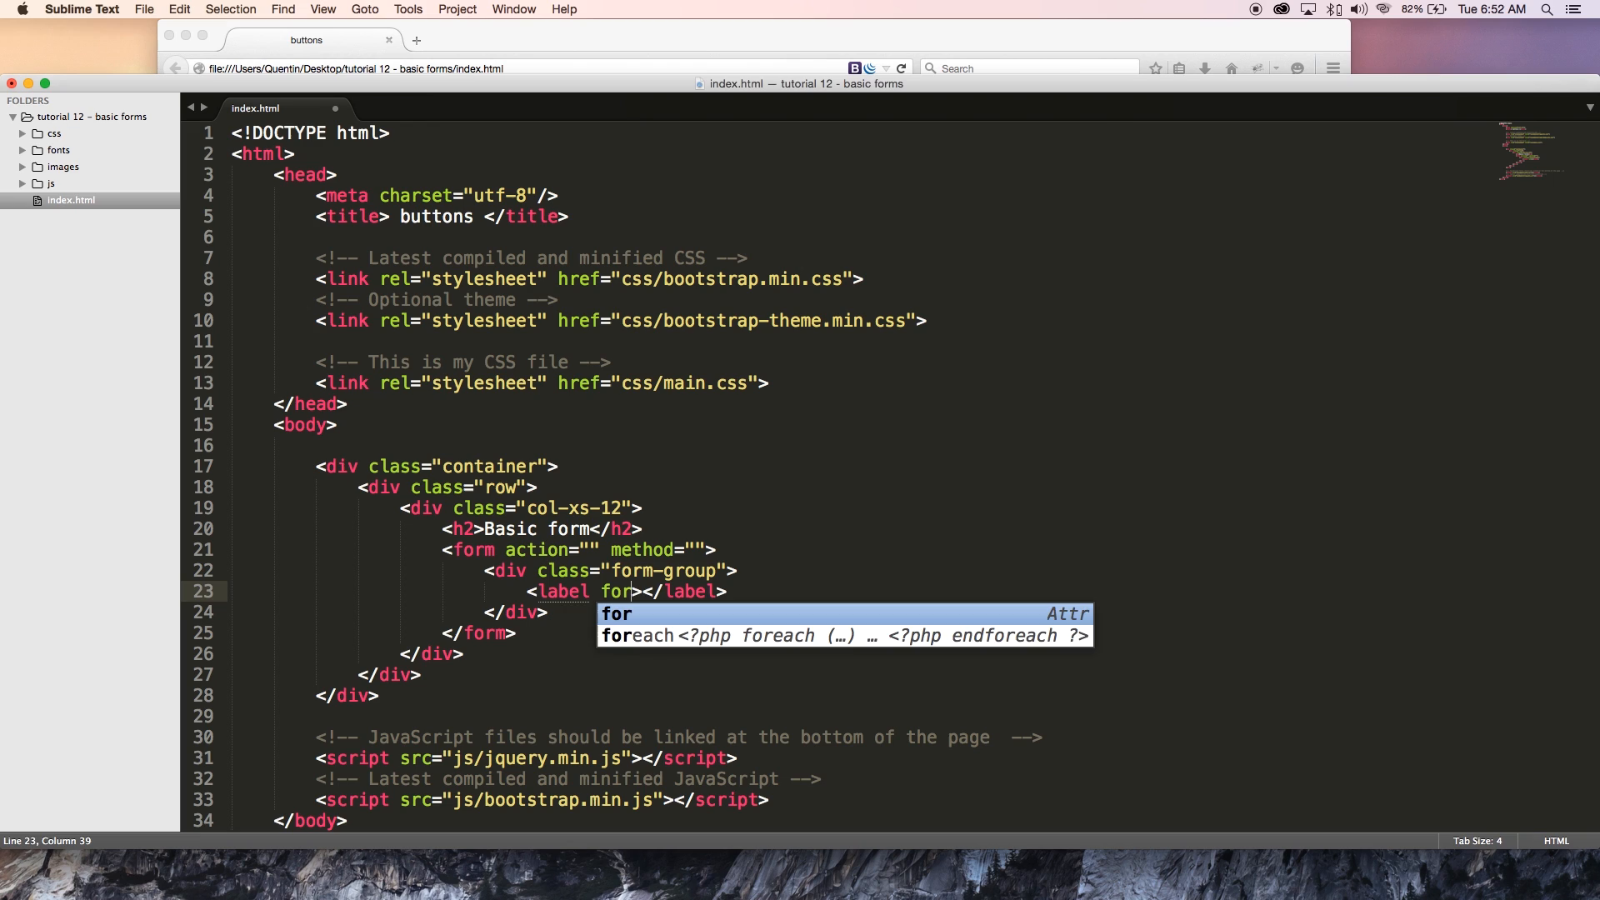
{"action": "type", "text": "=\"\""}
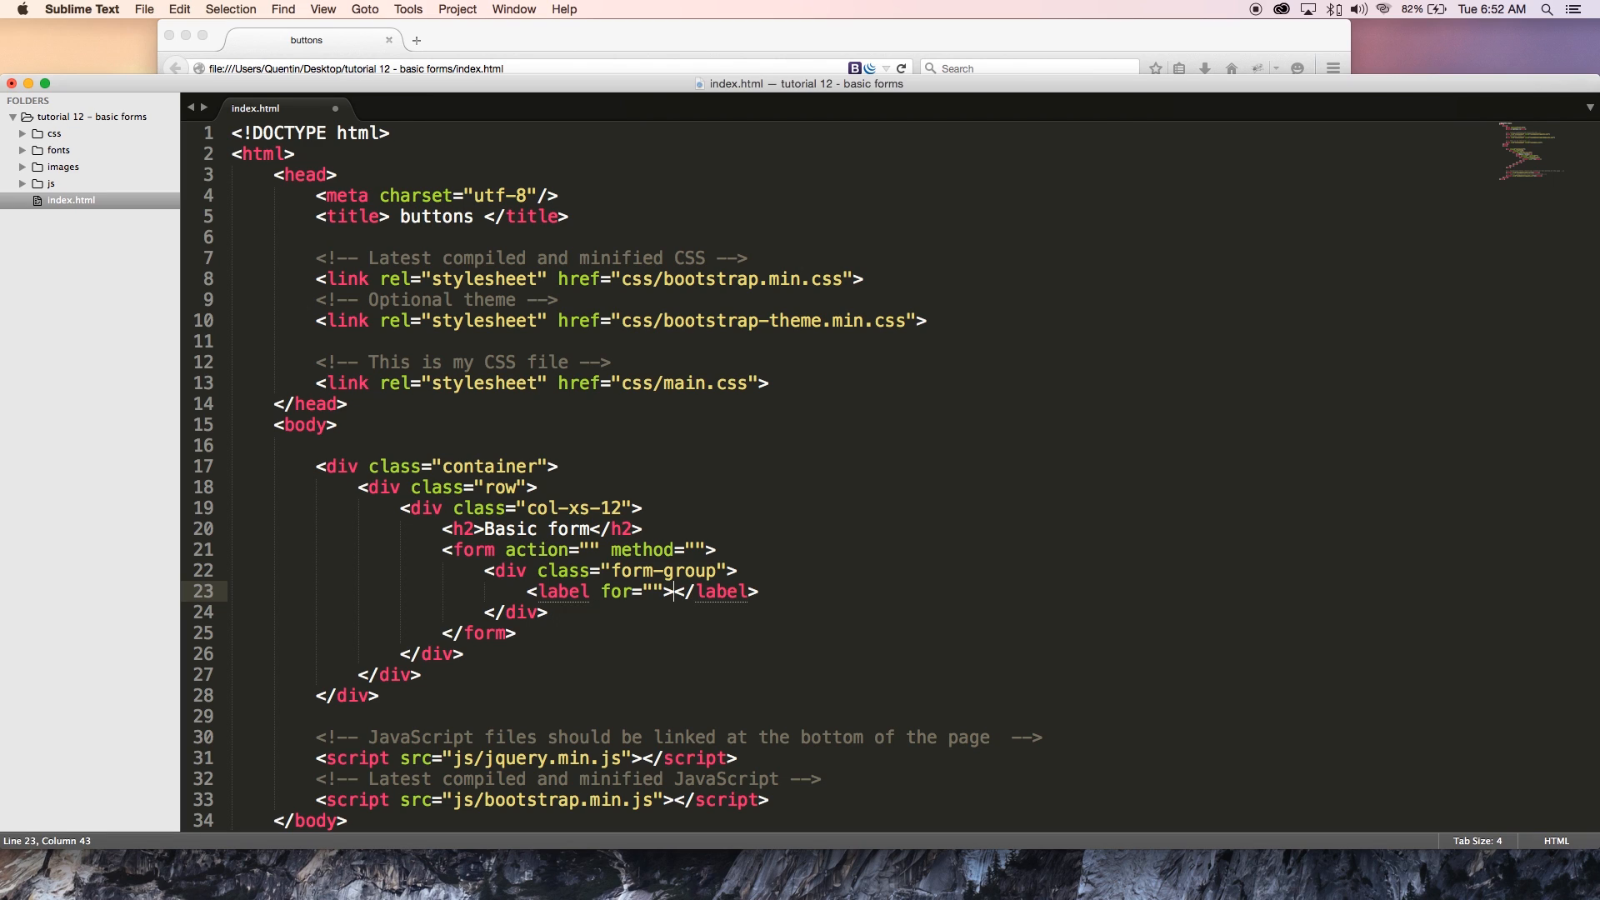
{"action": "type", "text": "Email A"}
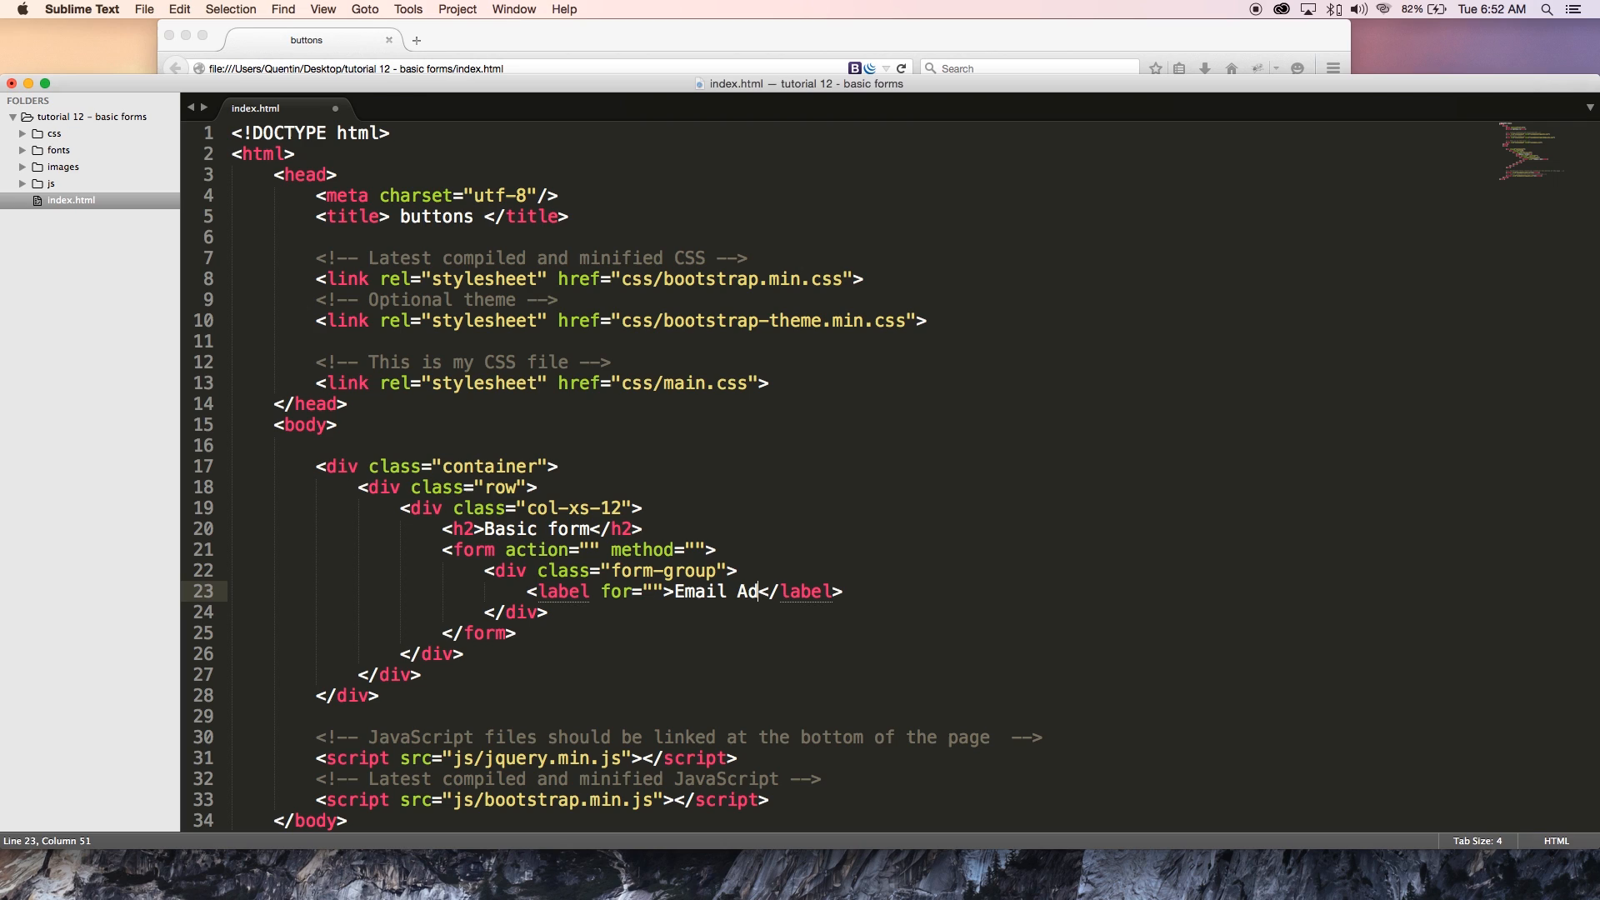
{"action": "type", "text": "dress"}
{"action": "type", "text": "<i"}
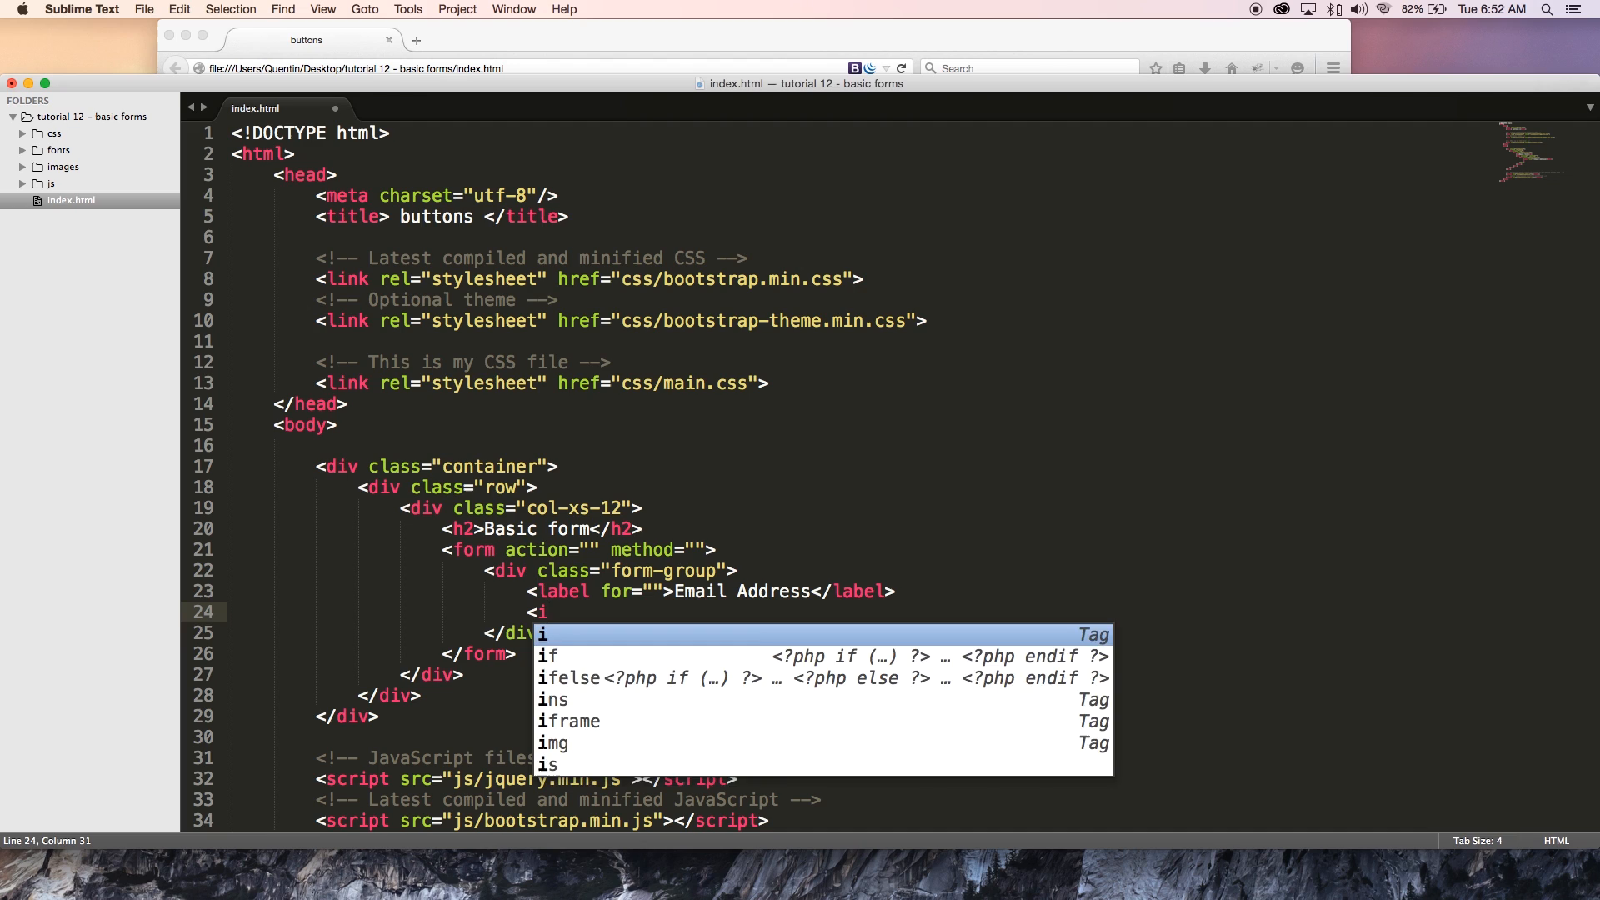
Step: Add an input with type="email" and class="form-control" below the label
{"action": "type", "text": "nput type=\""}
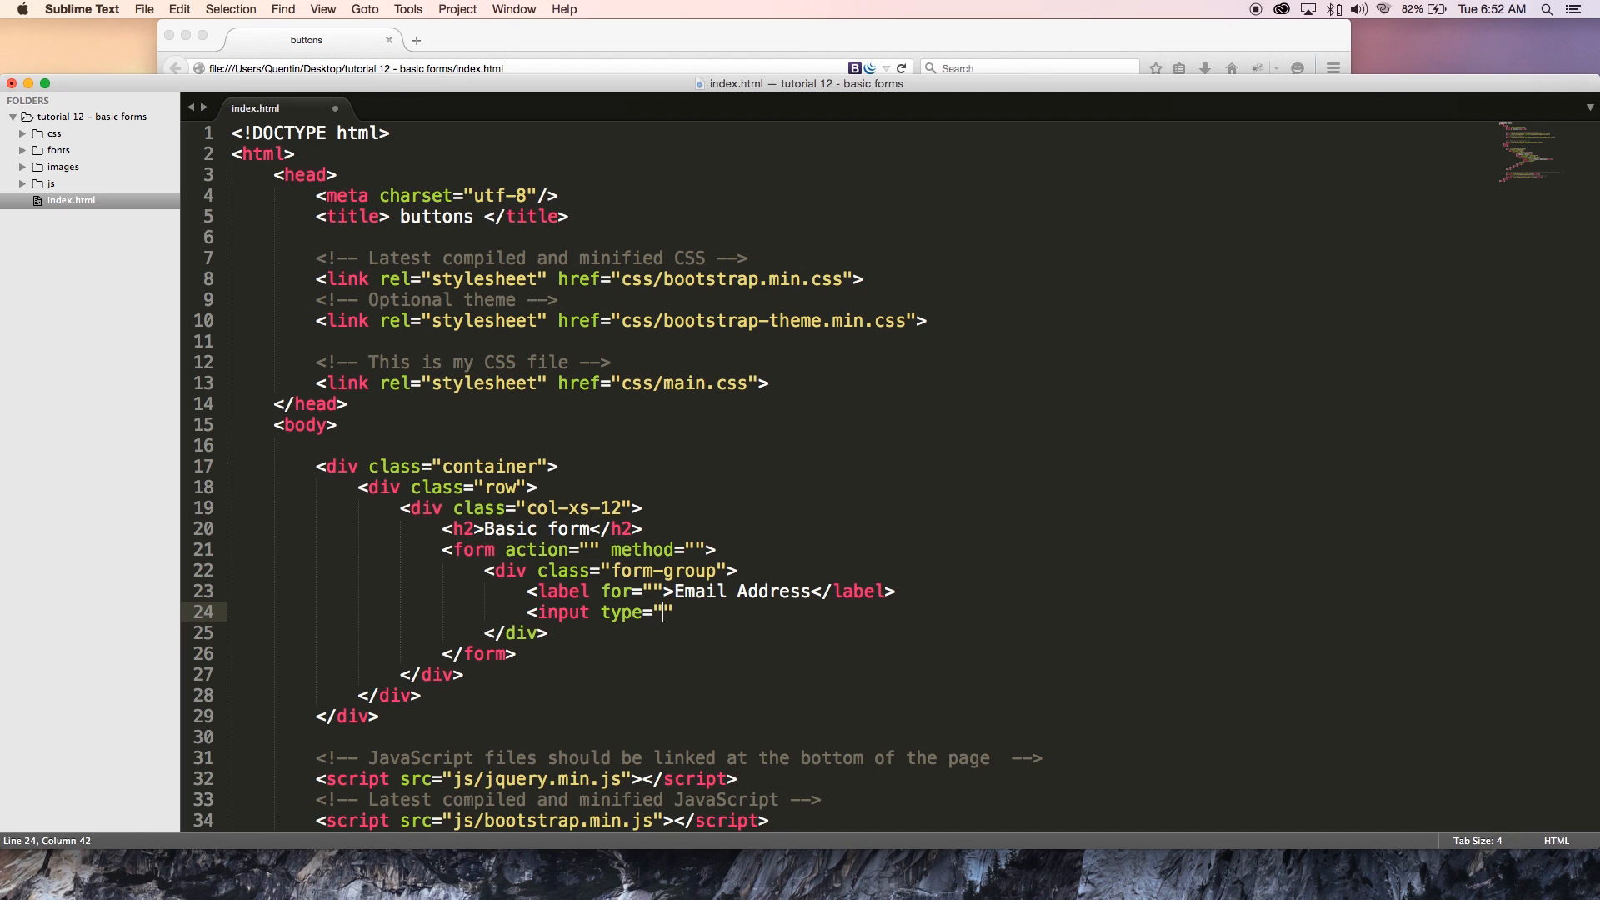
{"action": "type", "text": "email"}
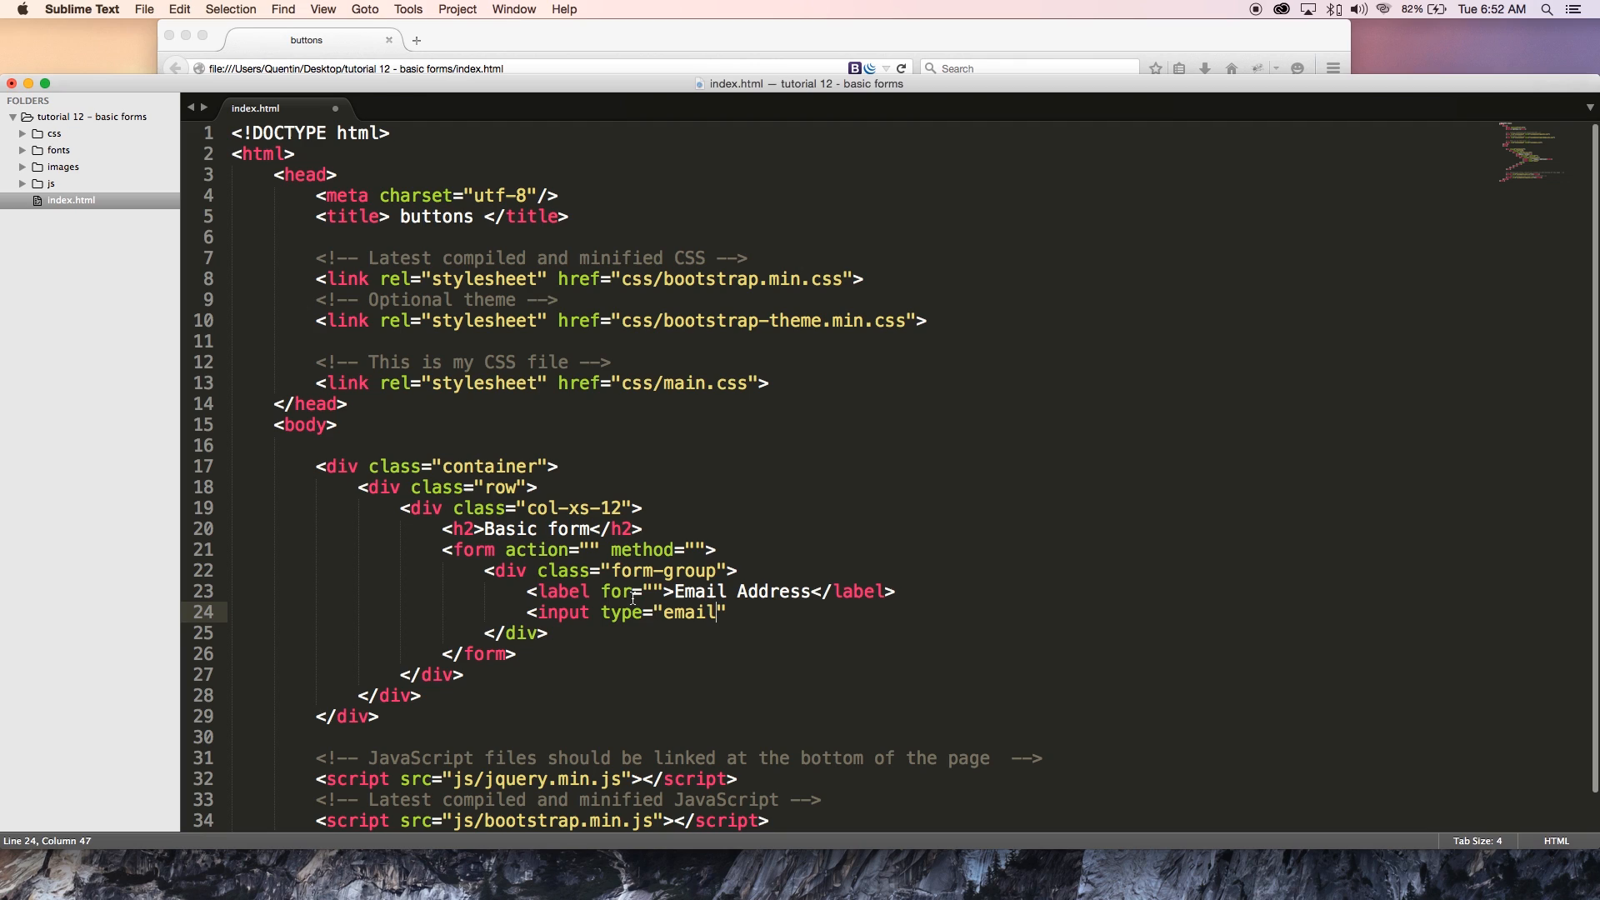
{"action": "type", "text": "\""}
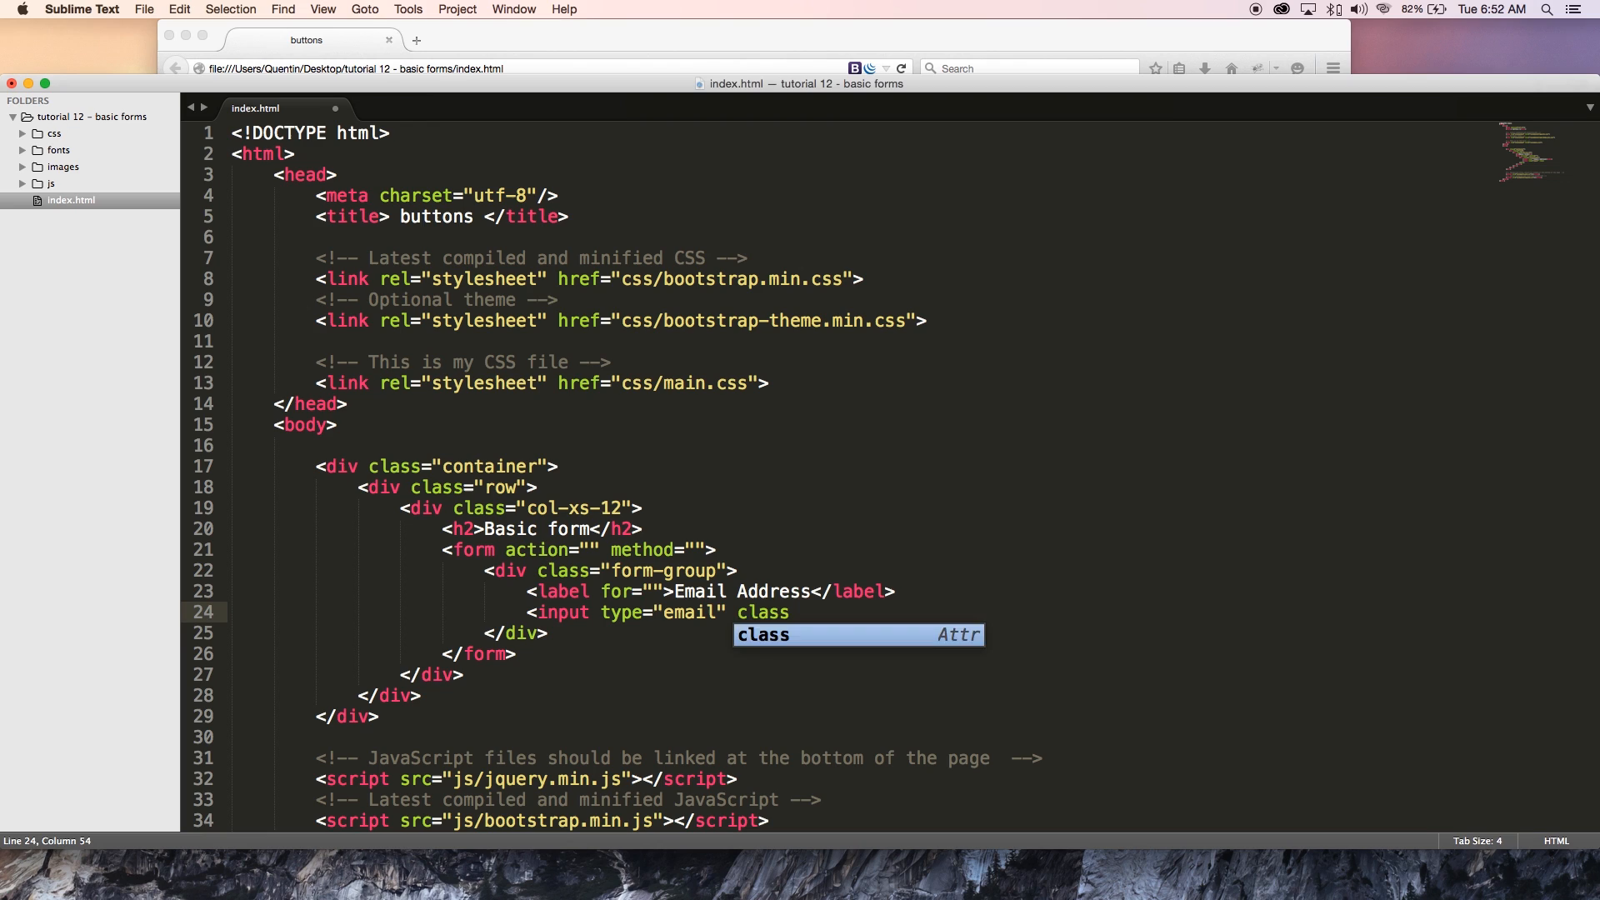
{"action": "type", "text": "=\"\""}
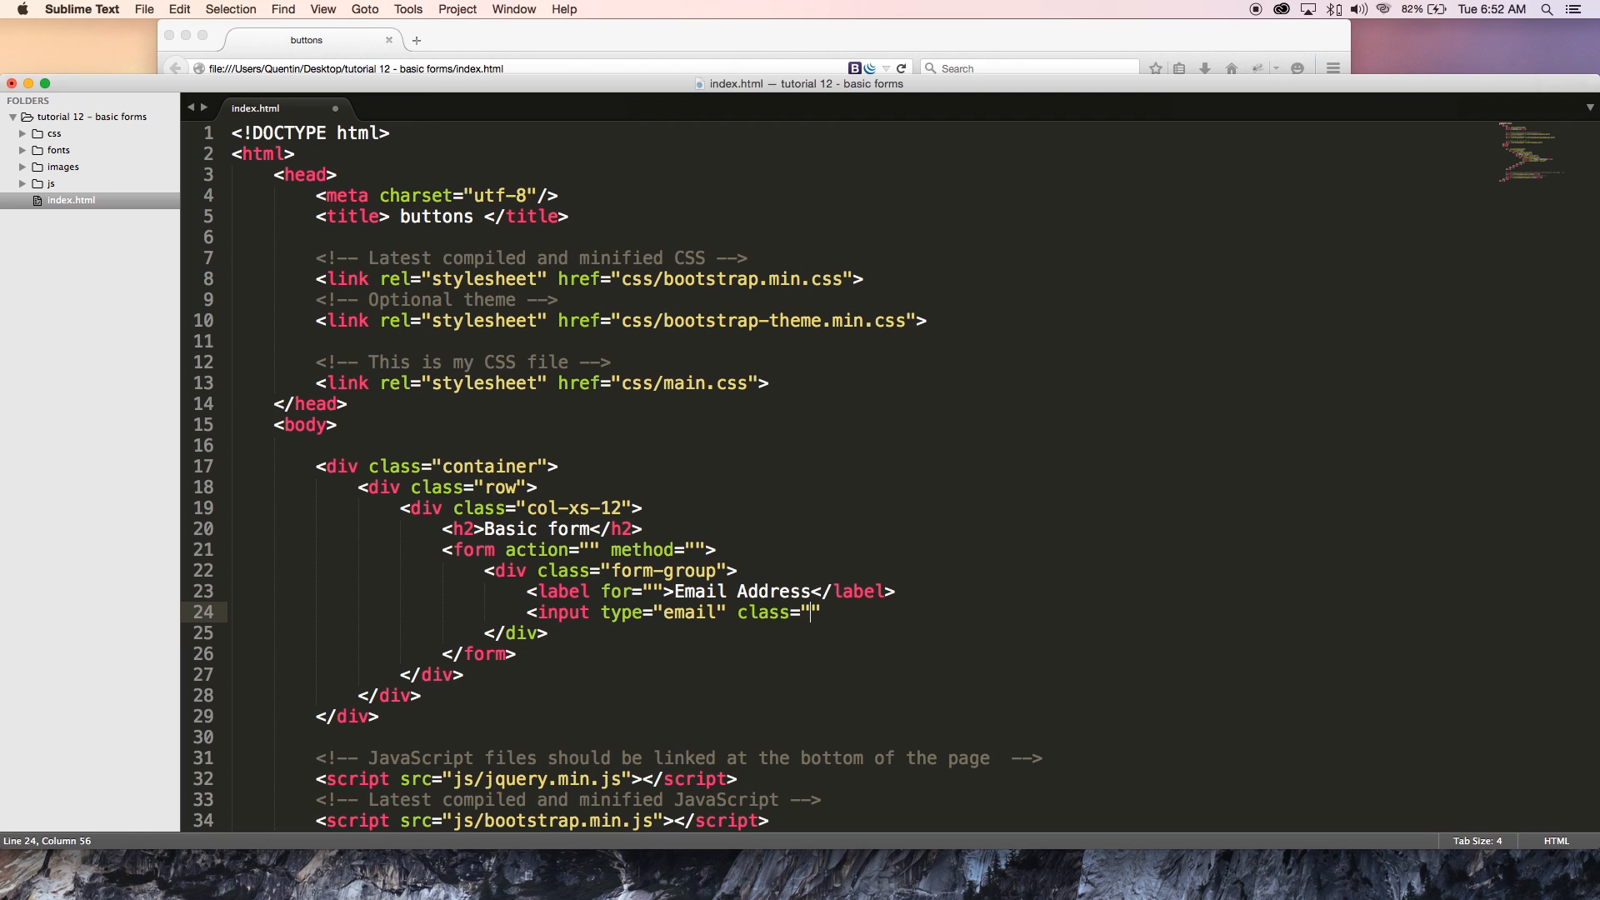
{"action": "type", "text": "form-c"}
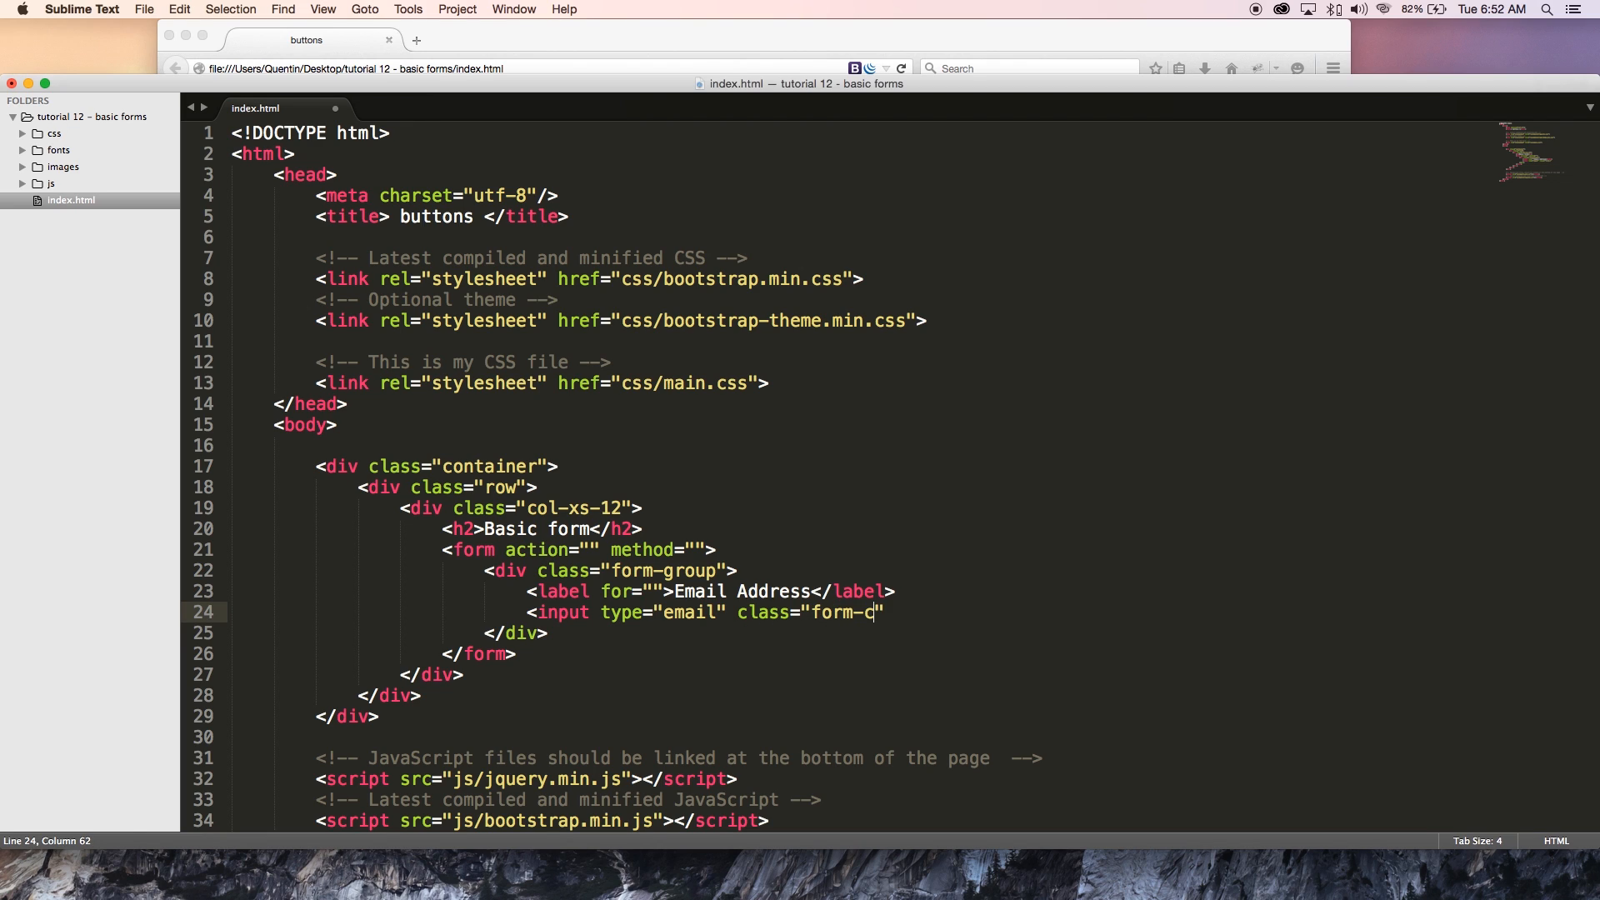
{"action": "type", "text": "ontrol"}
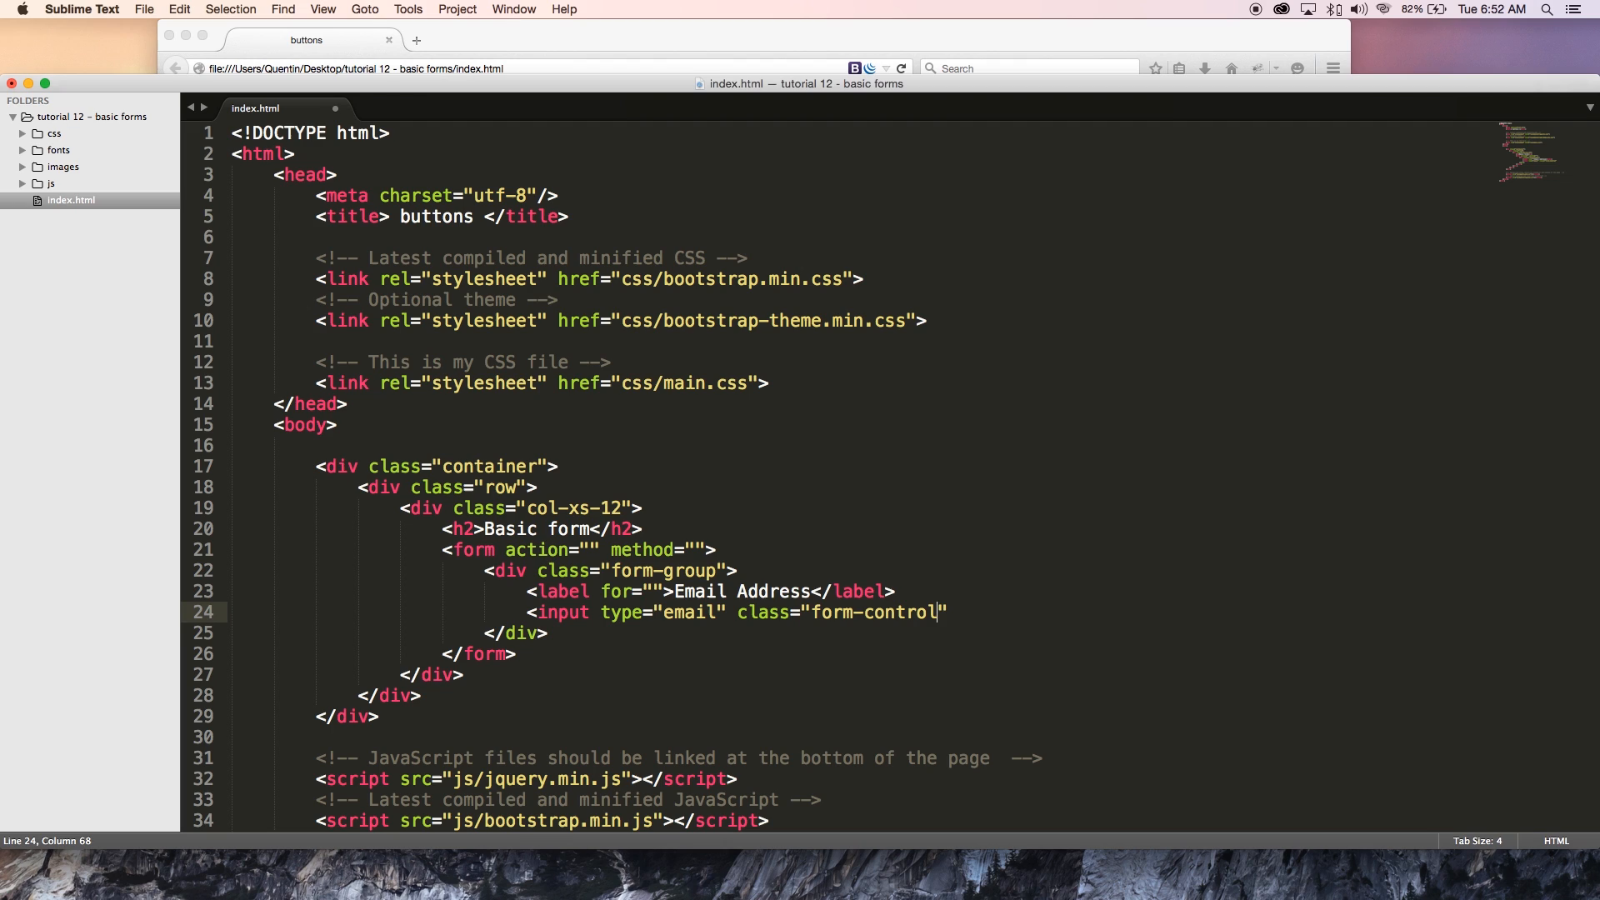
{"action": "double_click", "coordinate": [760, 611]}
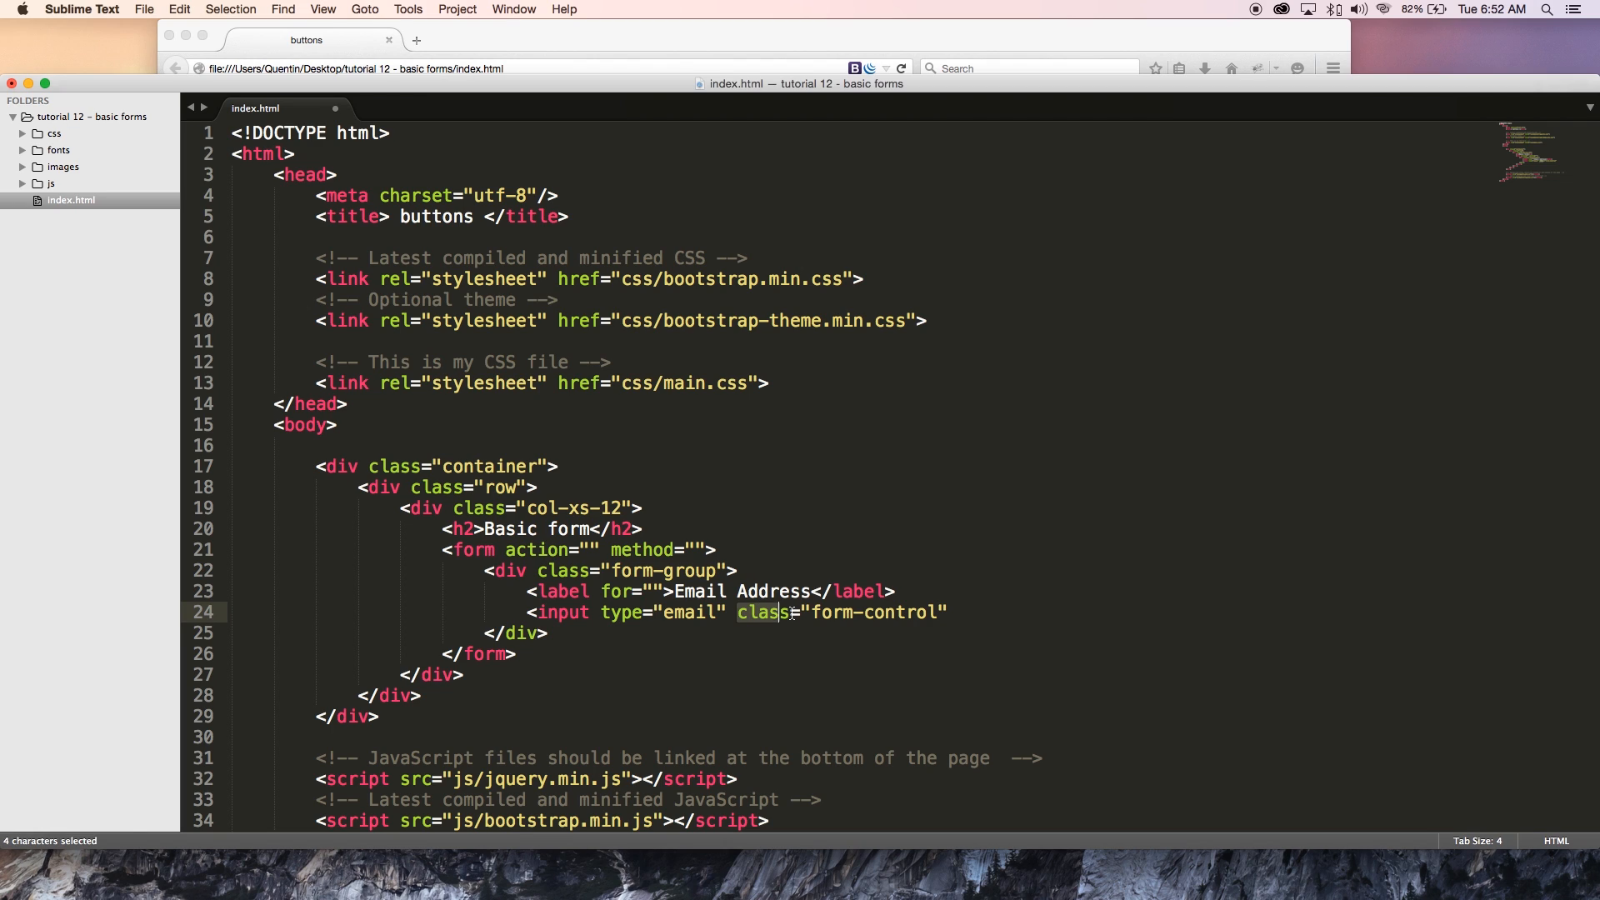
{"action": "left_click_drag", "start_coordinate": [790, 611], "coordinate": [948, 611]}
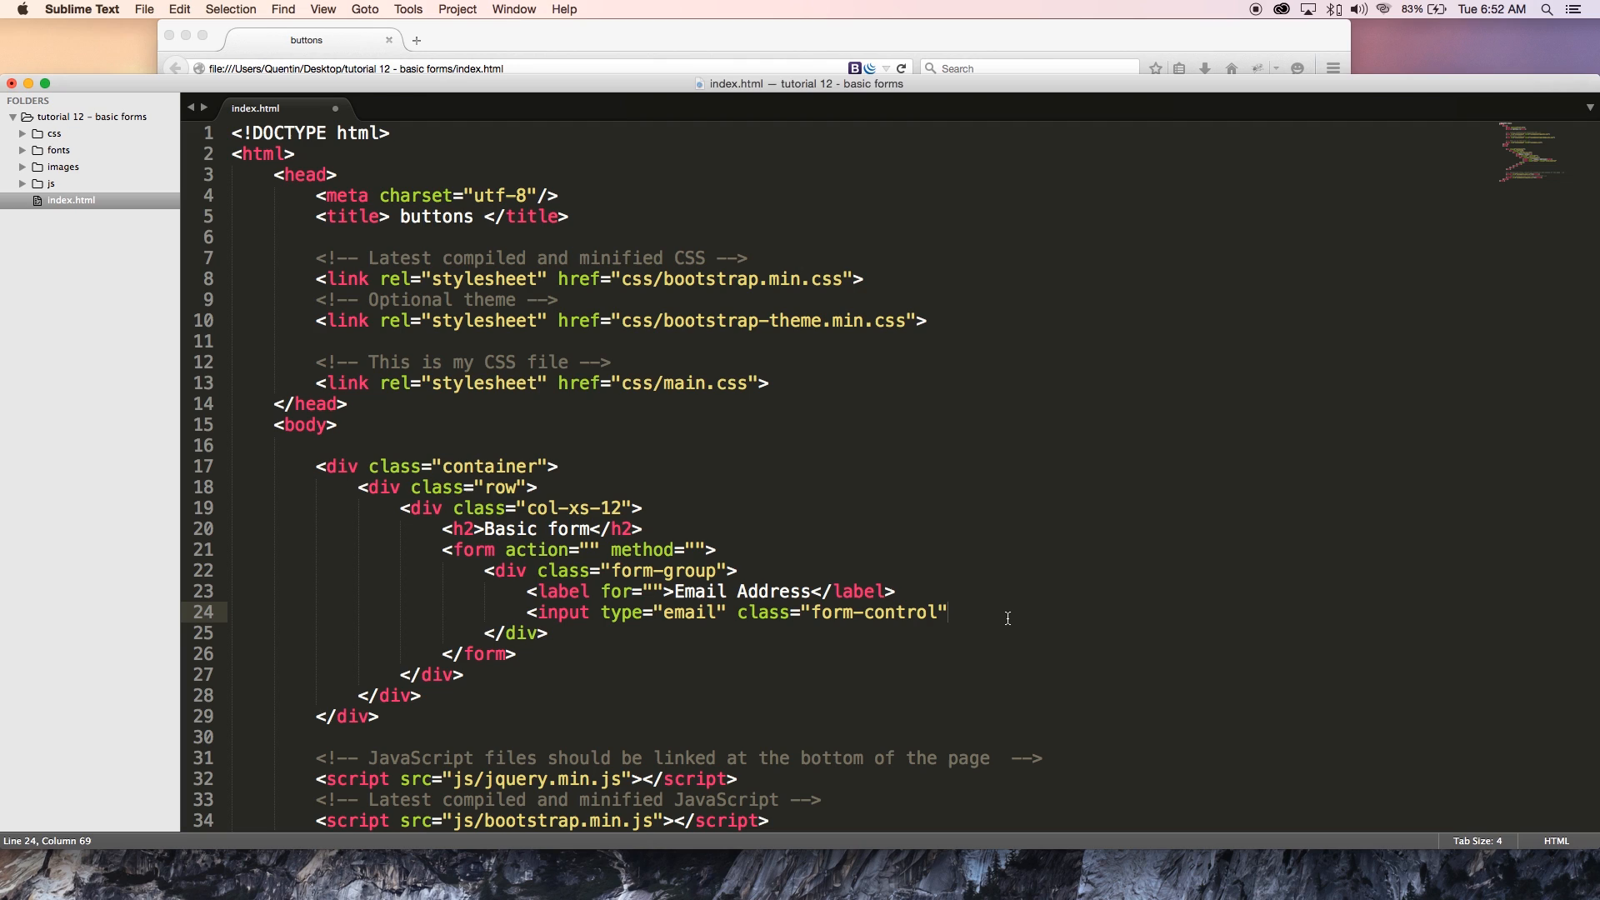
Step: Give the input id="email", set the label's for="email", self-close the tag and save
{"action": "type", "text": "id"}
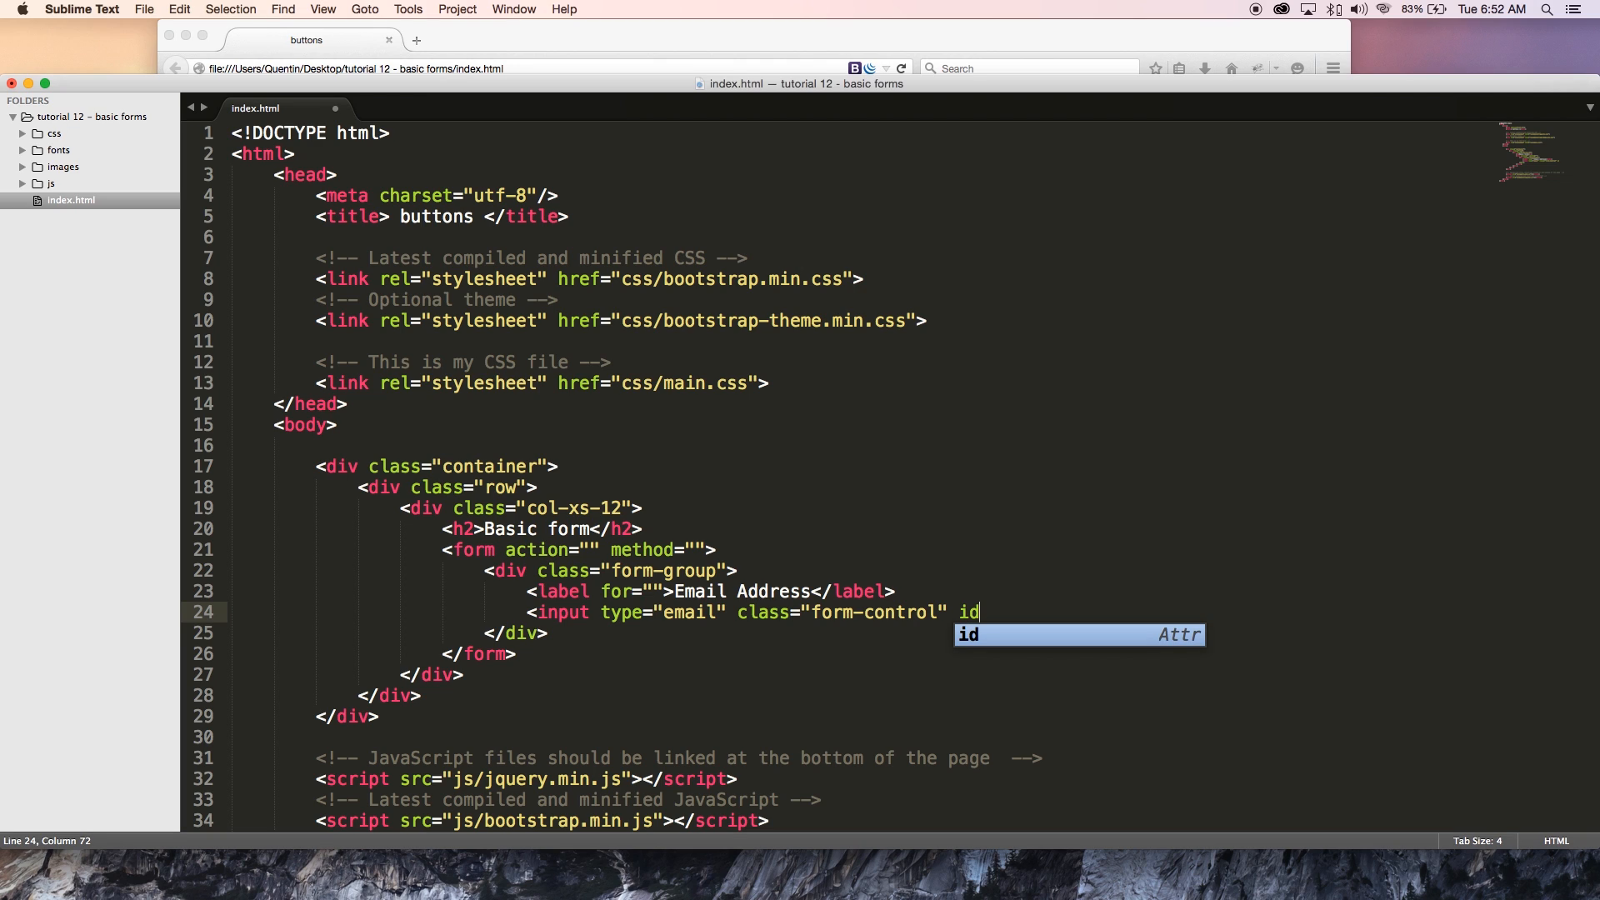
{"action": "key", "text": "Tab"}
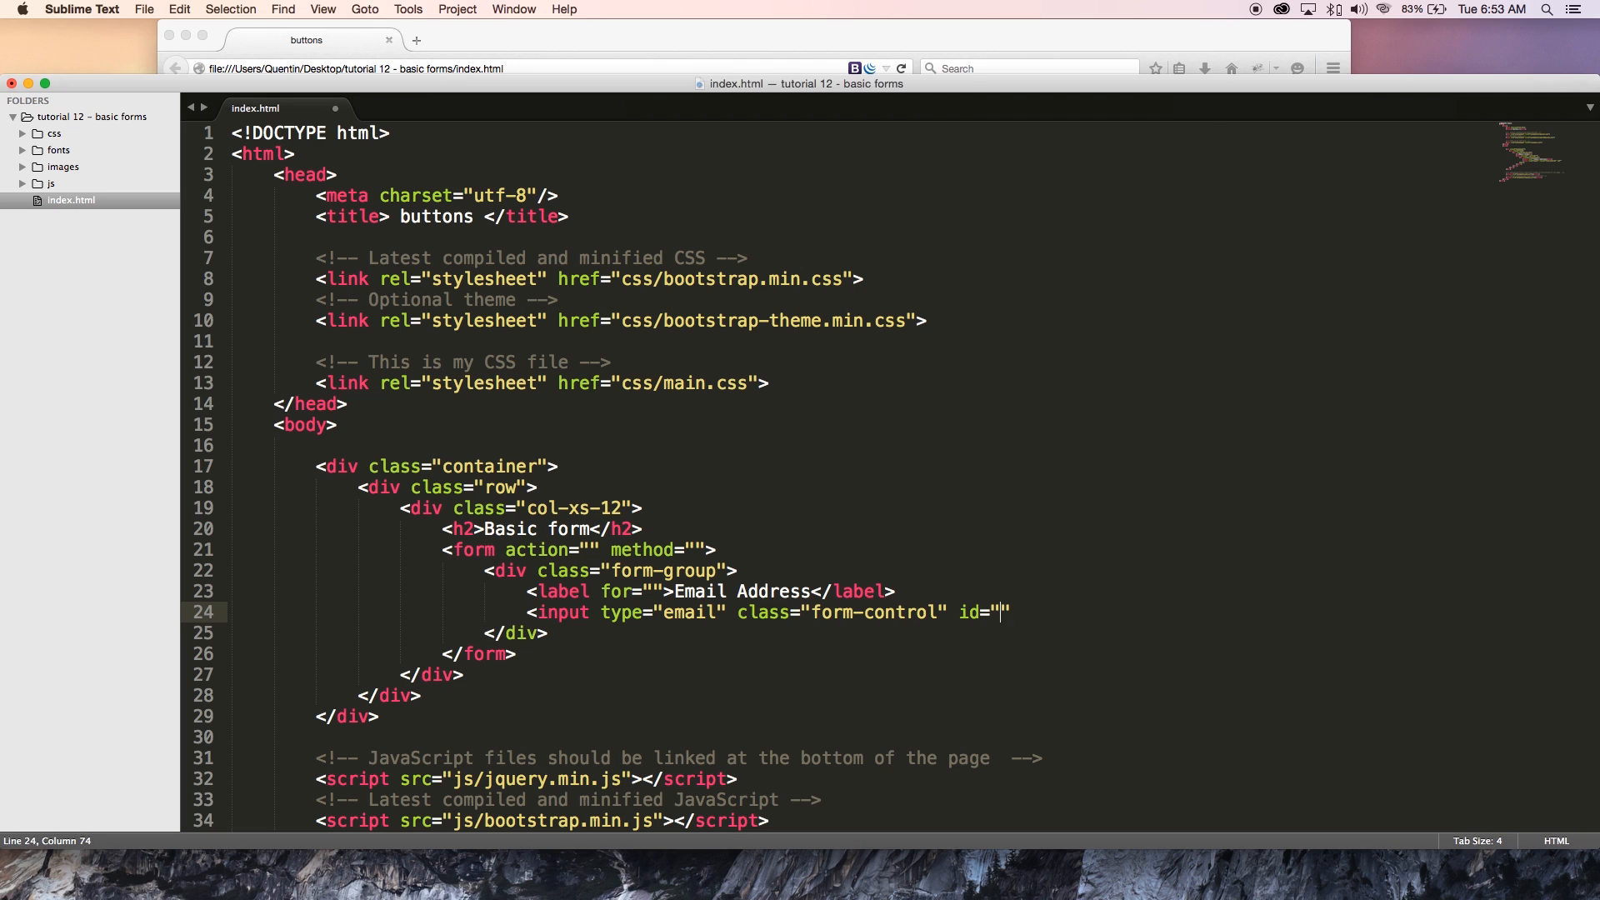
{"action": "type", "text": "email"}
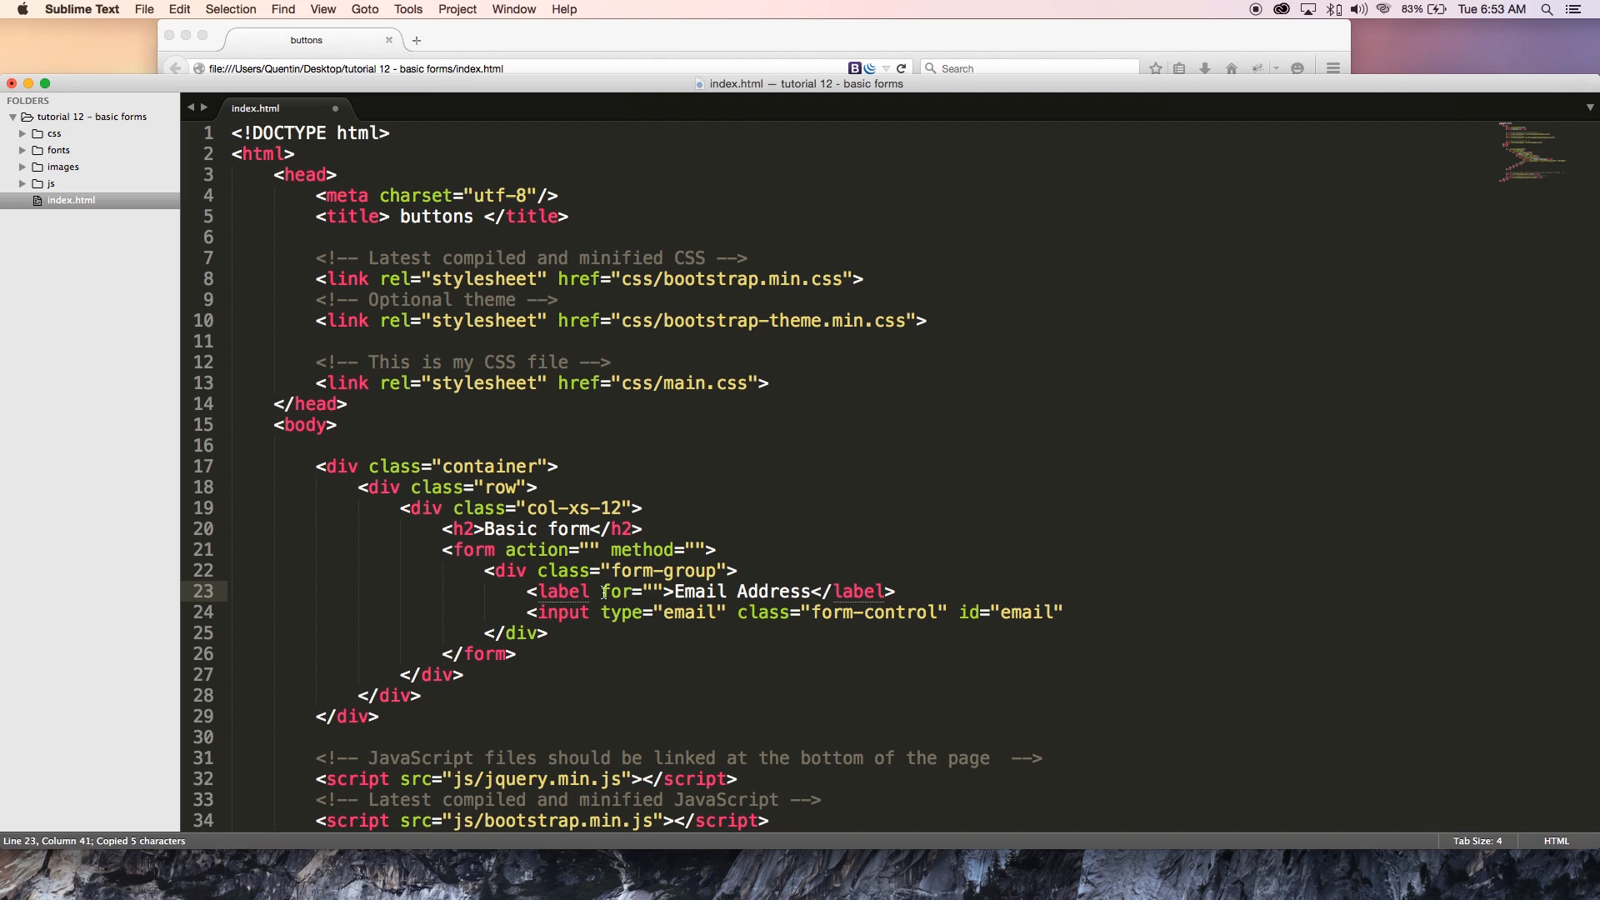
{"action": "left_click", "coordinate": [650, 590]}
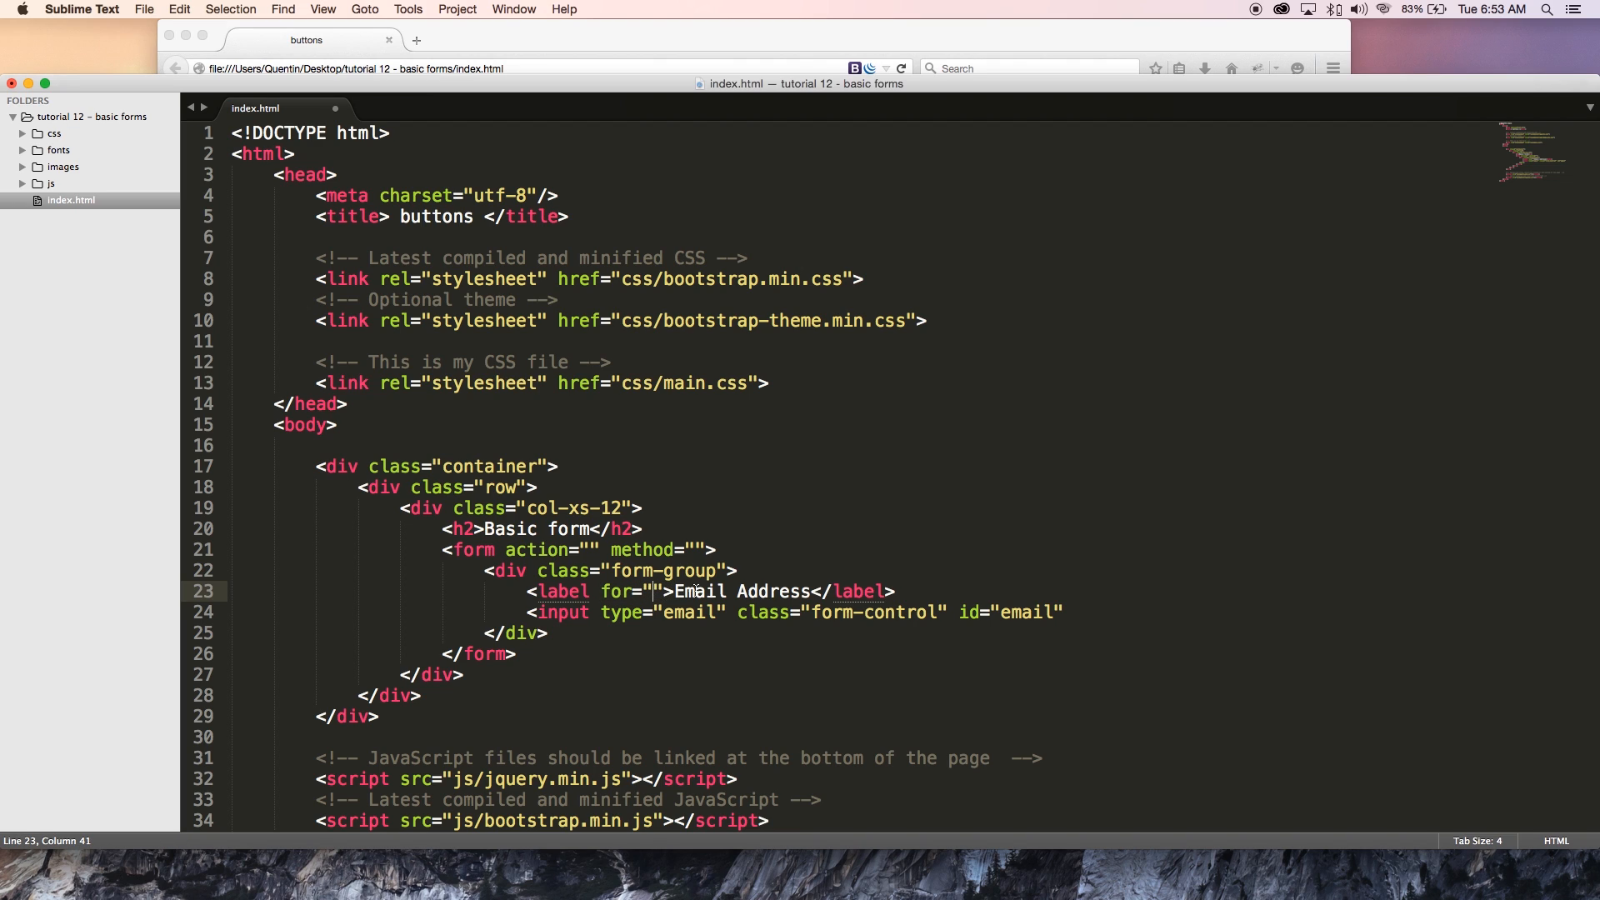
{"action": "type", "text": "email"}
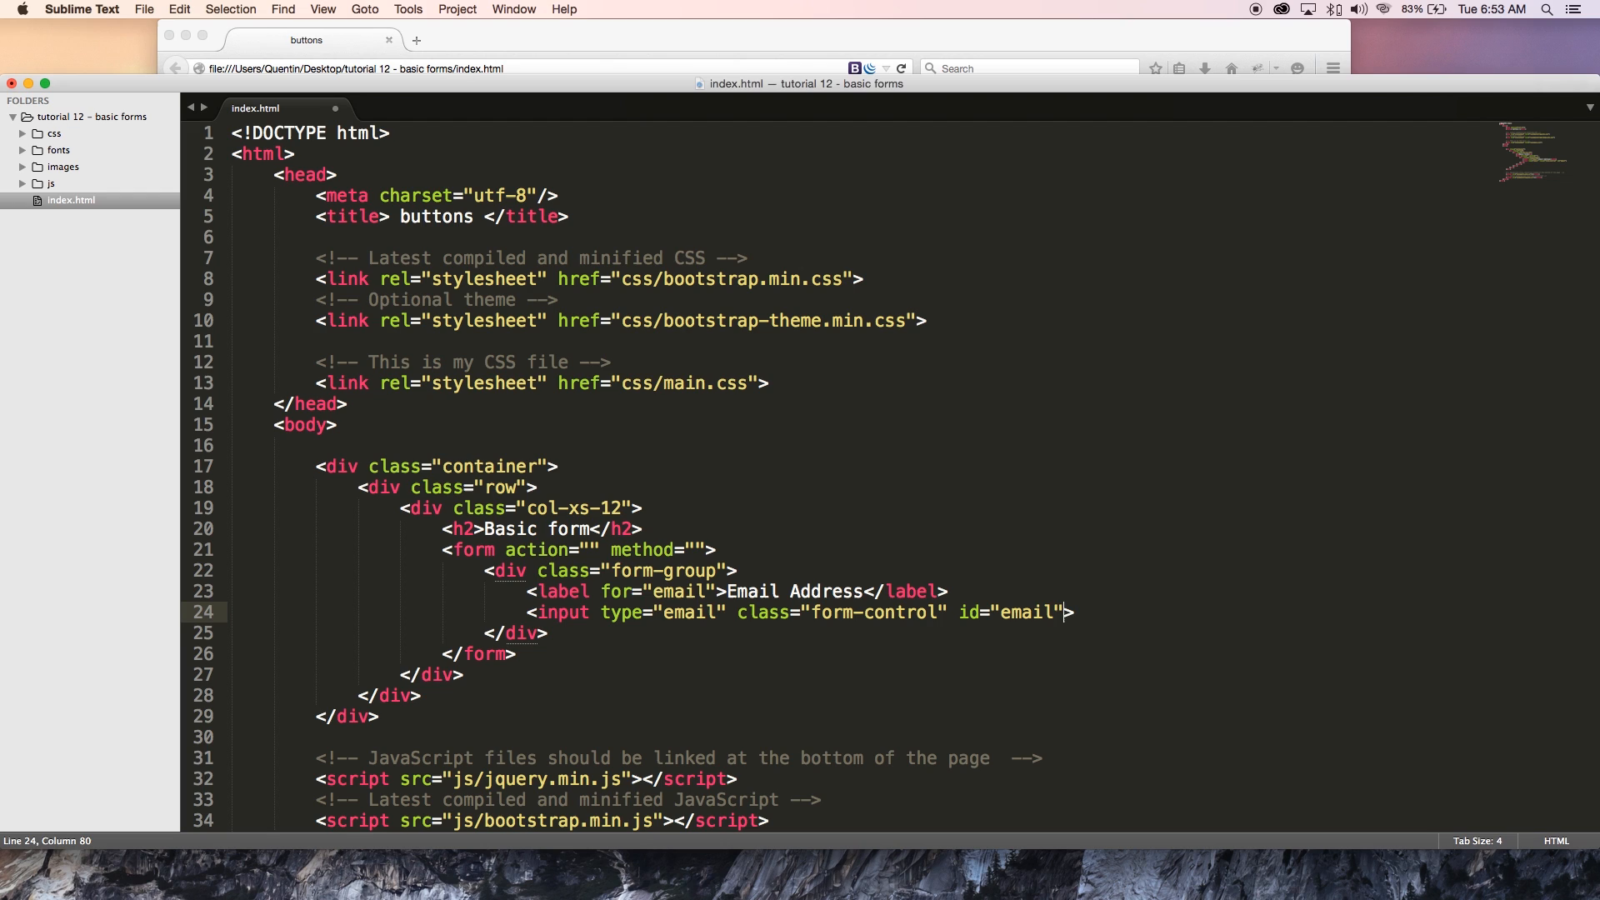
{"action": "type", "text": "/"}
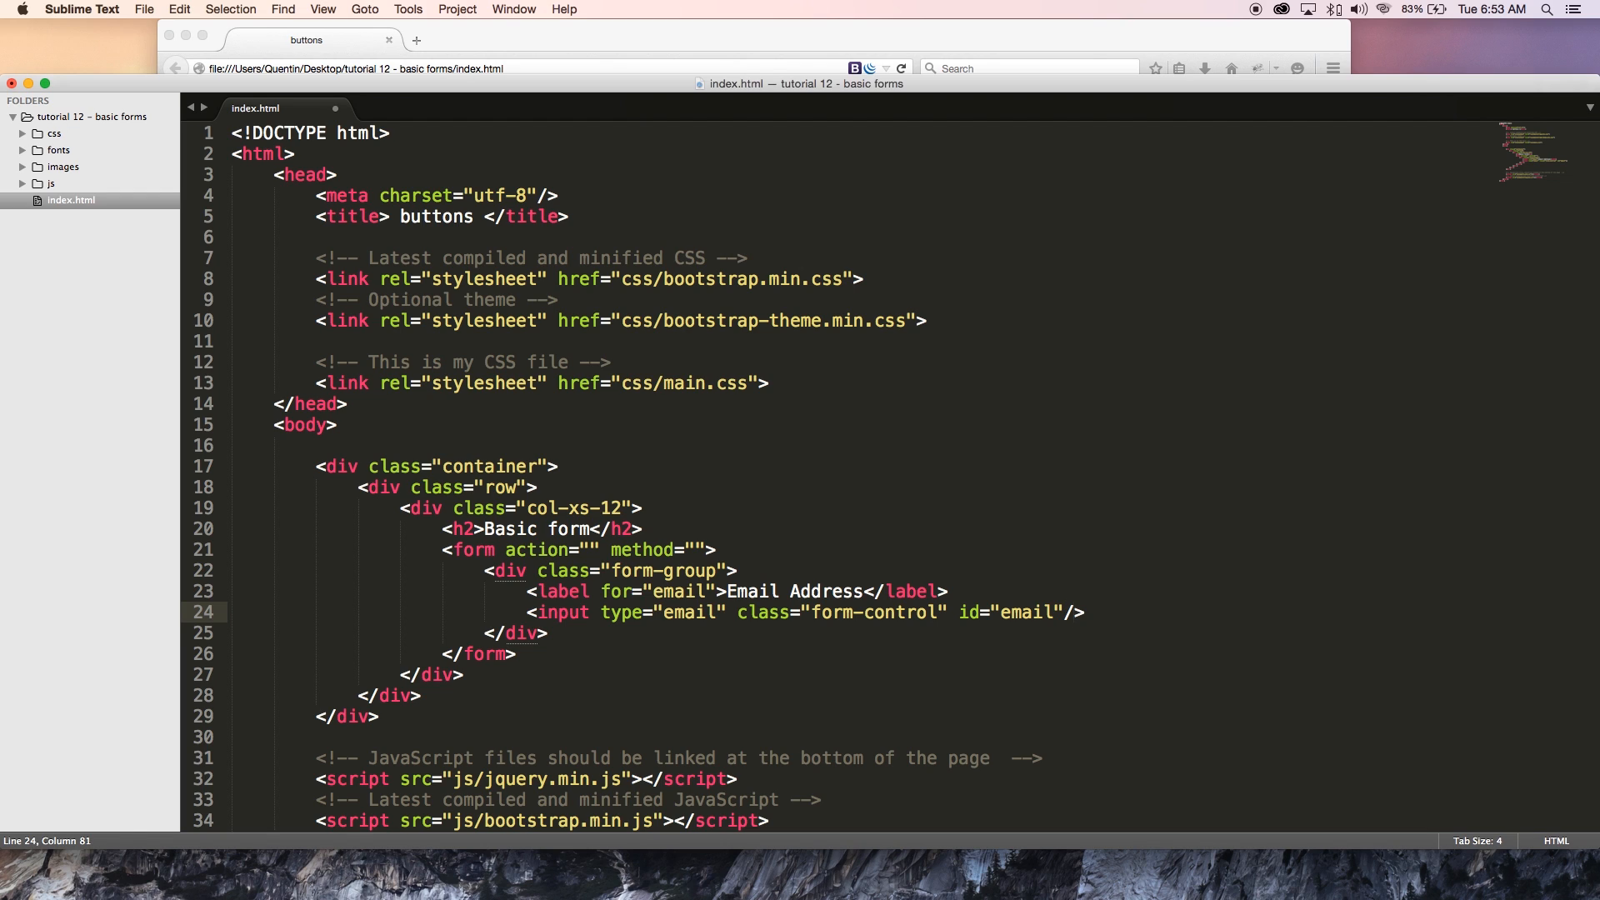
{"action": "key", "text": "cmd+s"}
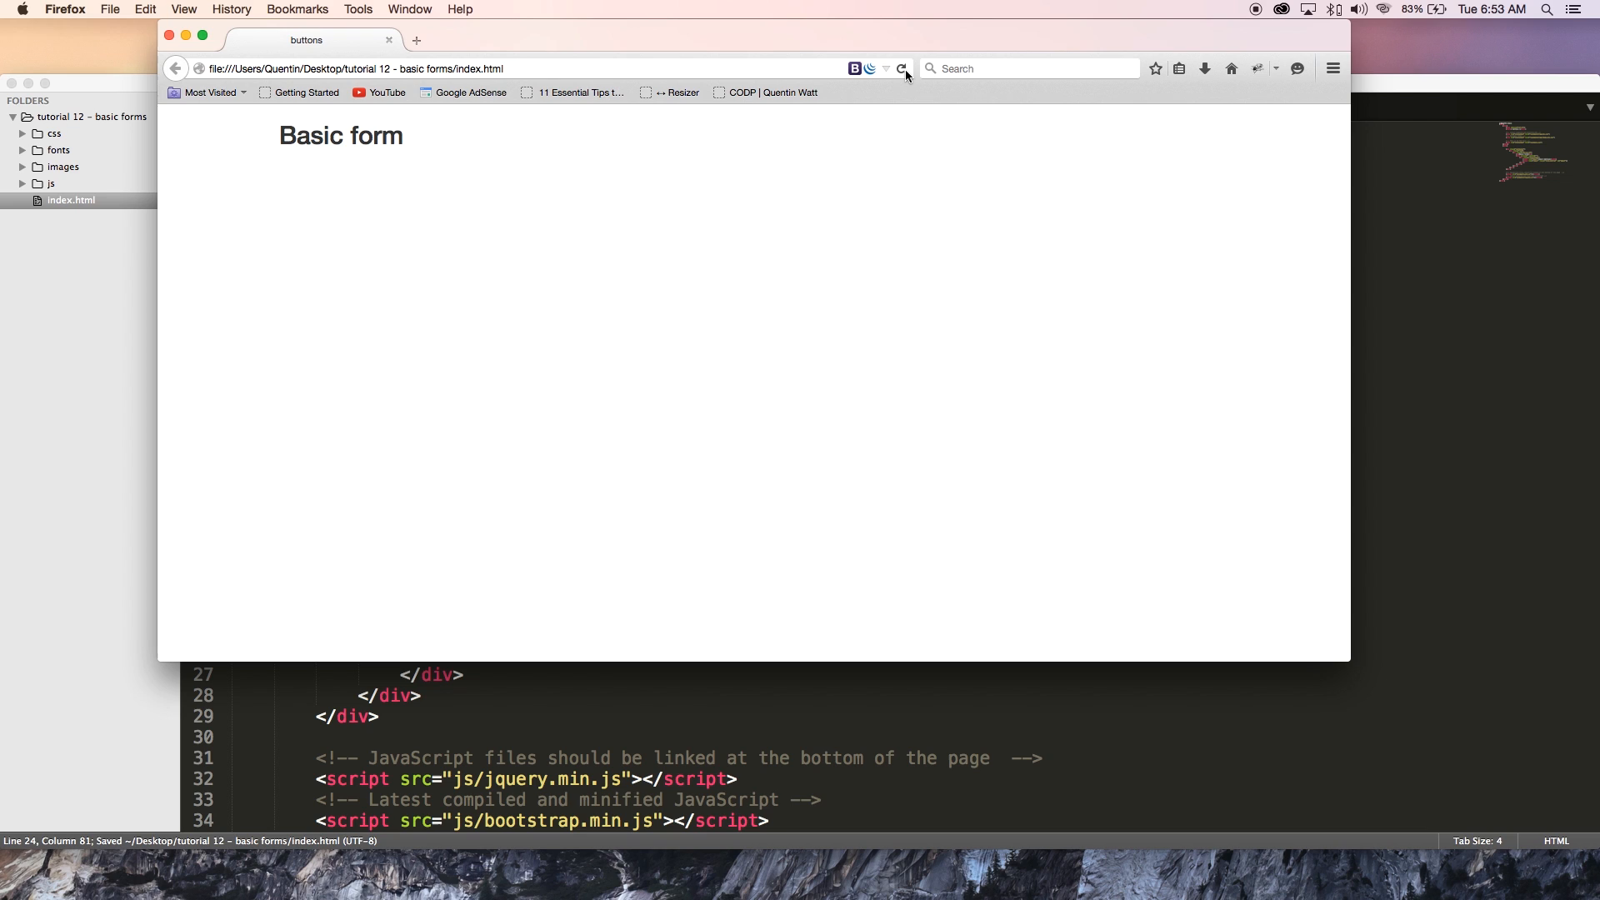
Step: Reload the page and confirm the Email Address label focuses its input
{"action": "left_click", "coordinate": [902, 69]}
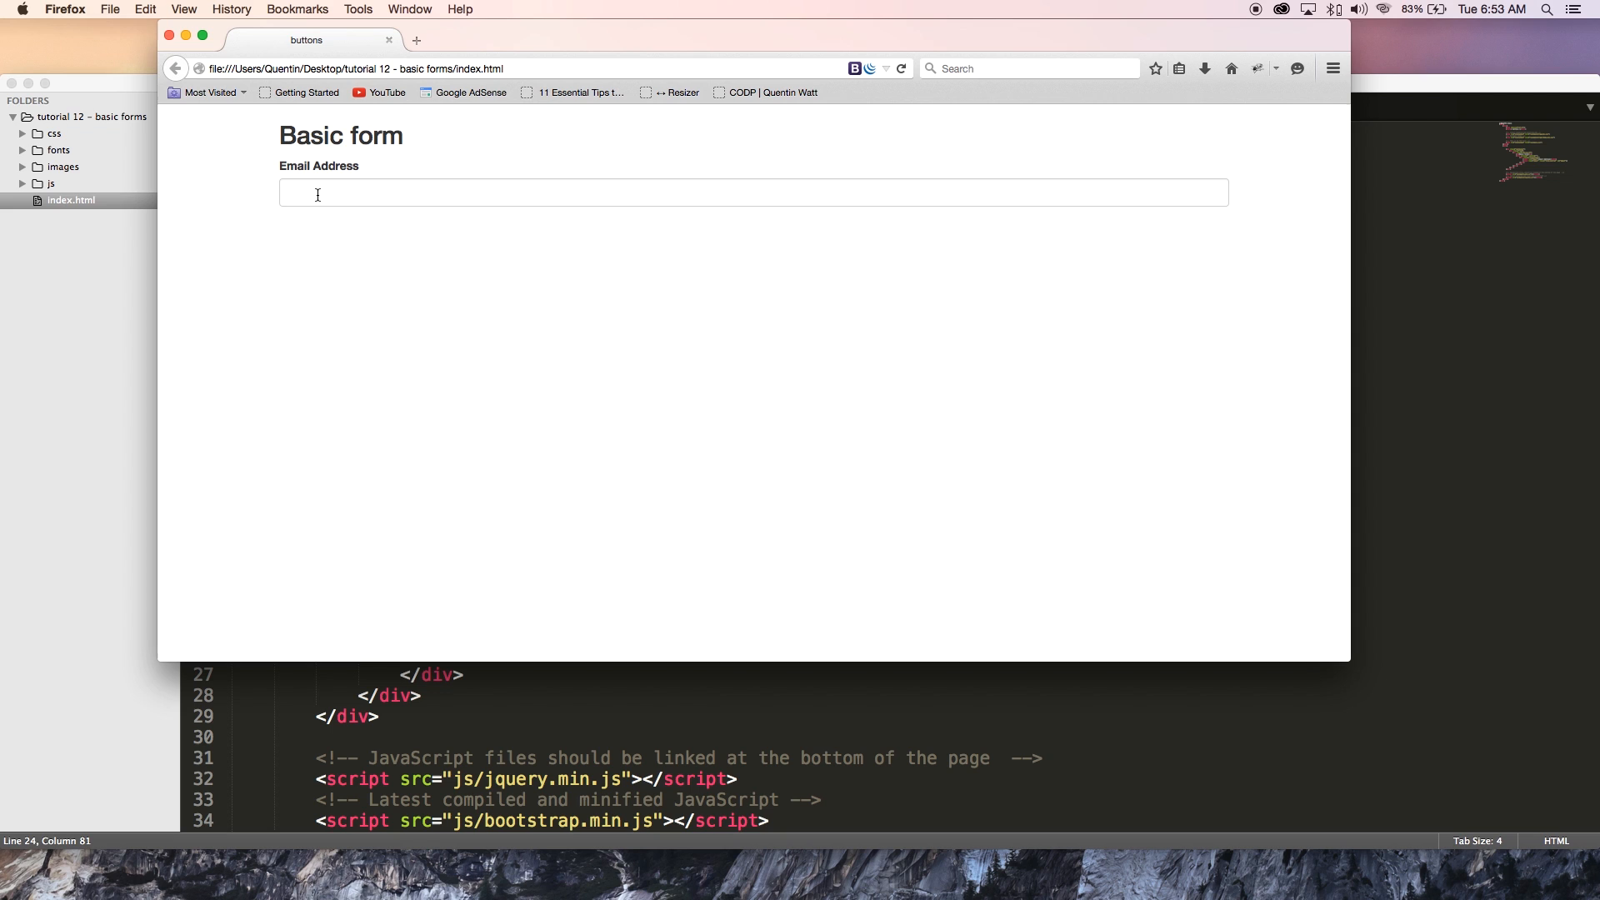
{"action": "mouse_move", "coordinate": [702, 753]}
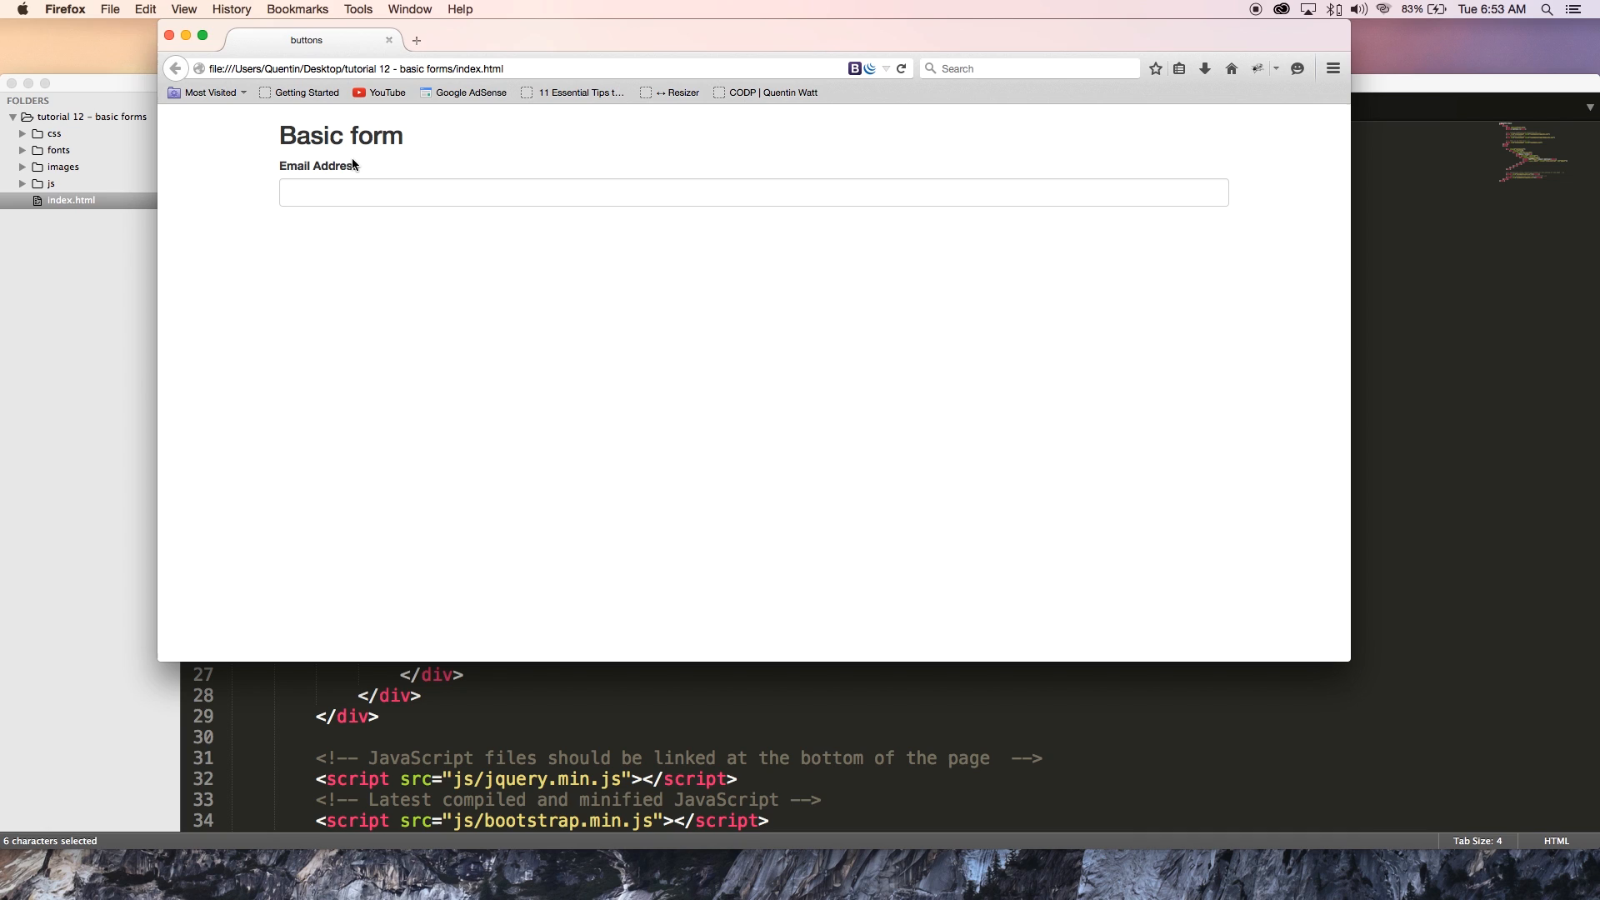
{"action": "left_click", "coordinate": [754, 192]}
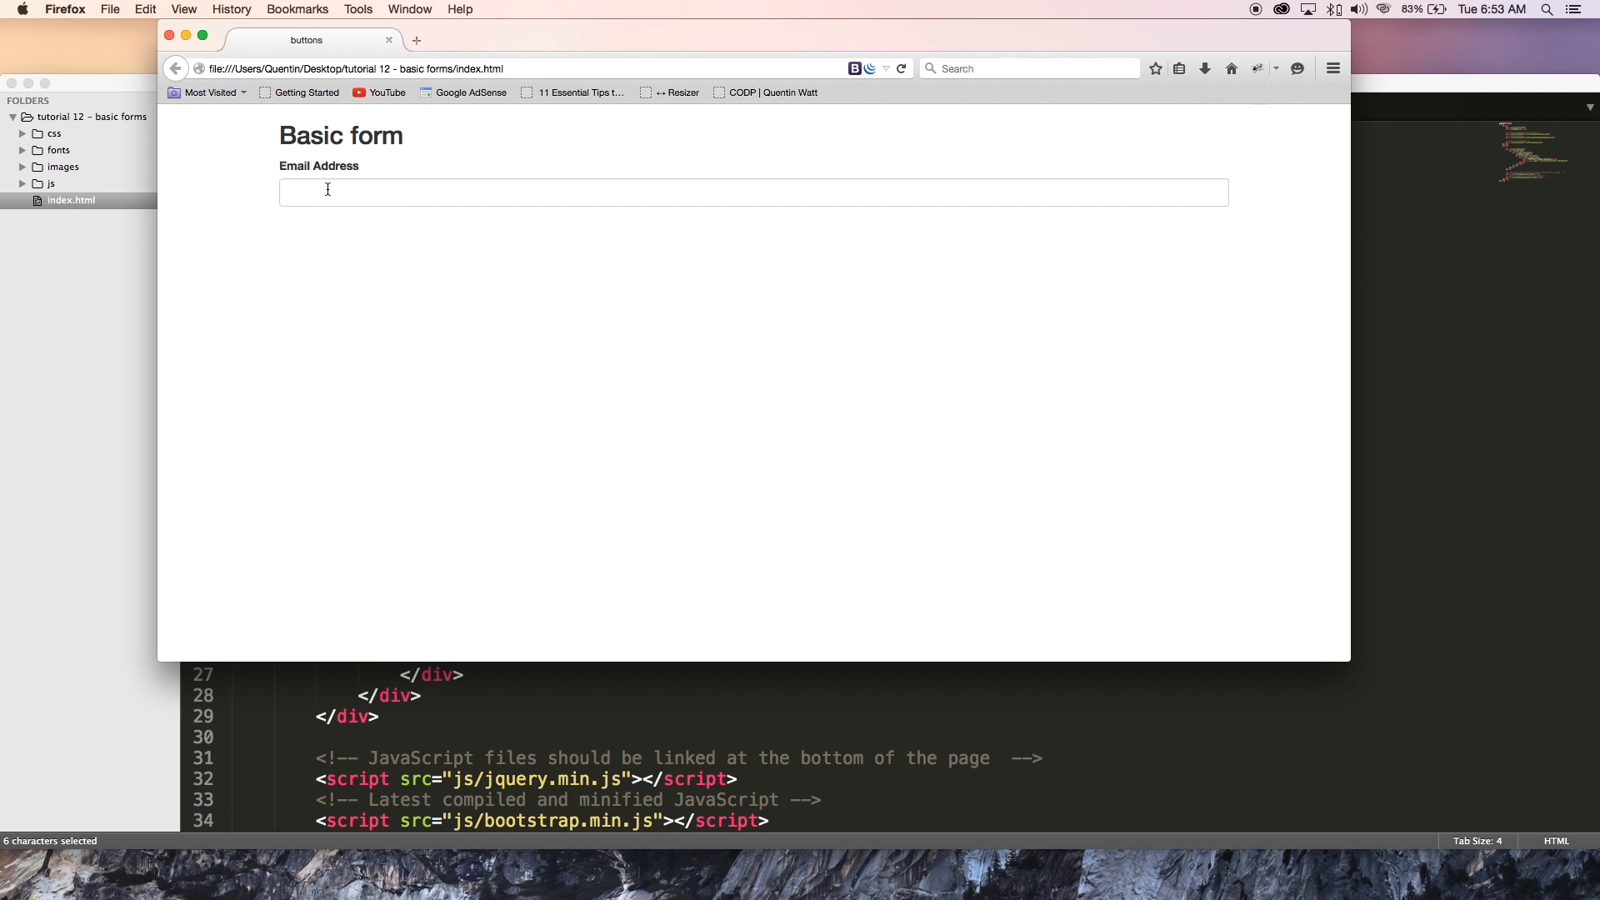
{"action": "mouse_move", "coordinate": [367, 243]}
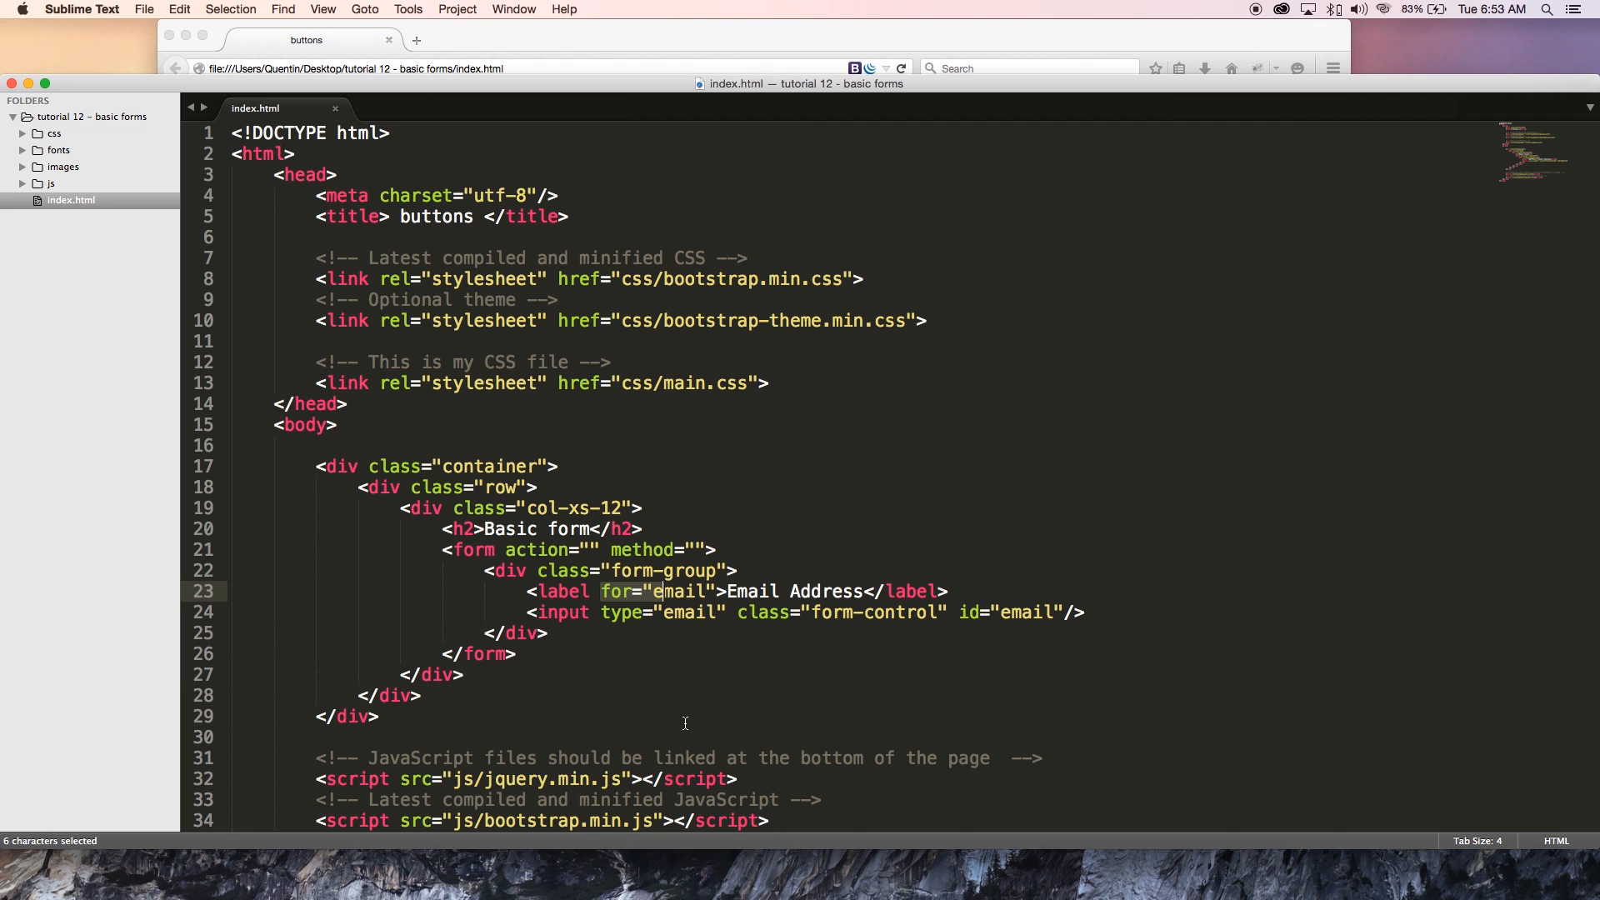
Step: Paste a copy of the email form-group below it and set its input type to password
{"action": "left_click", "coordinate": [529, 633]}
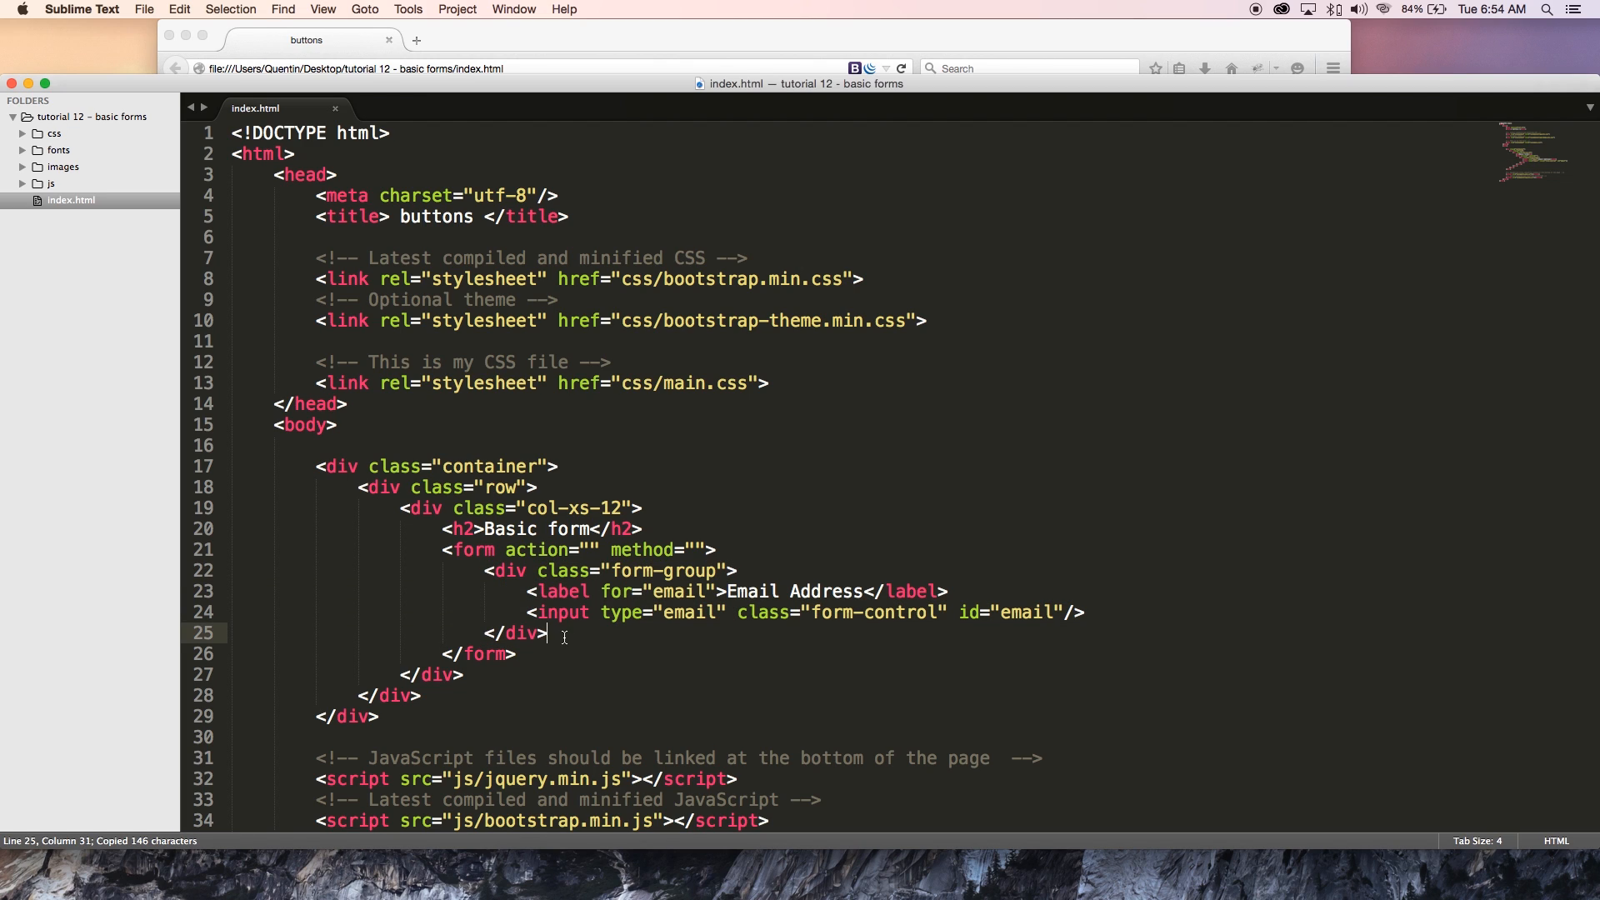
{"action": "key", "text": "cmd+v"}
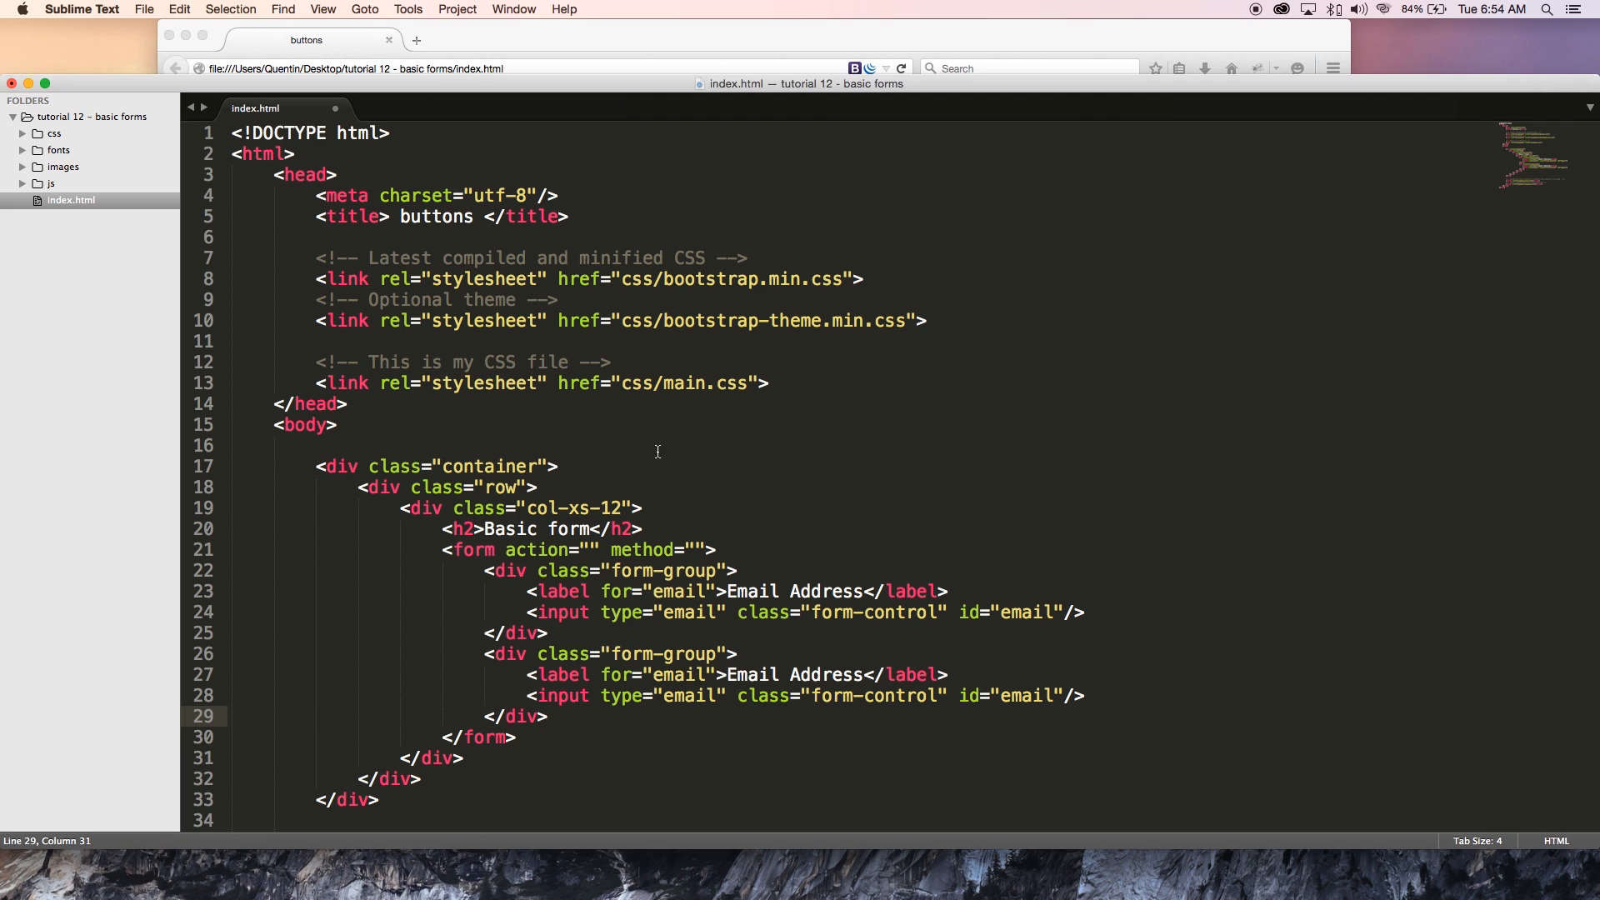
{"action": "type", "text": "p"}
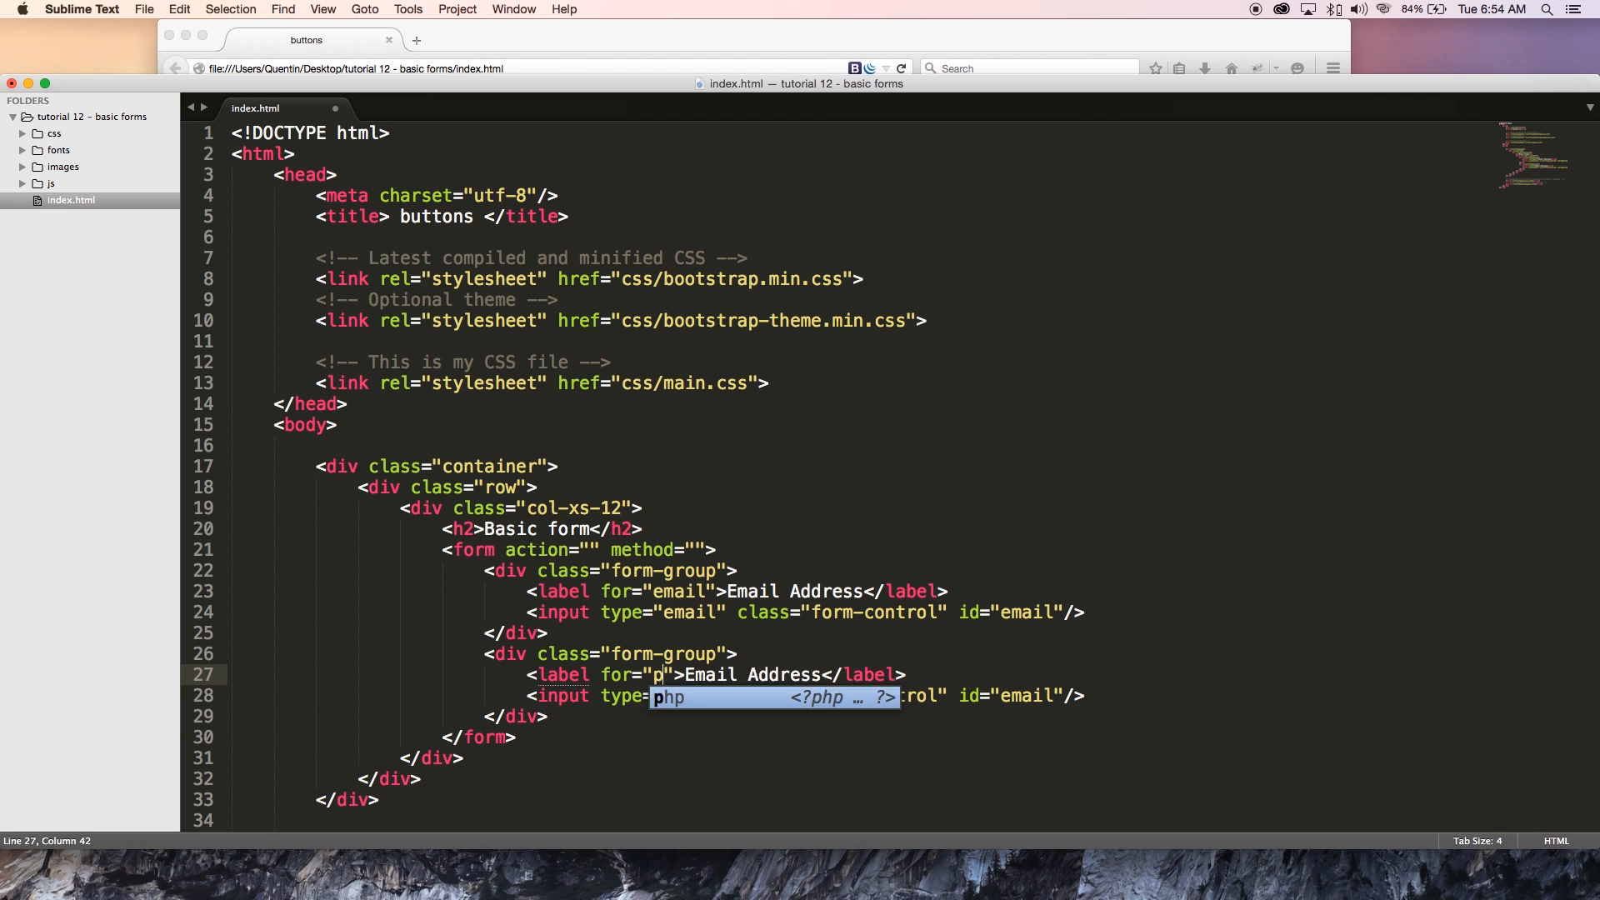
{"action": "type", "text": "assword"}
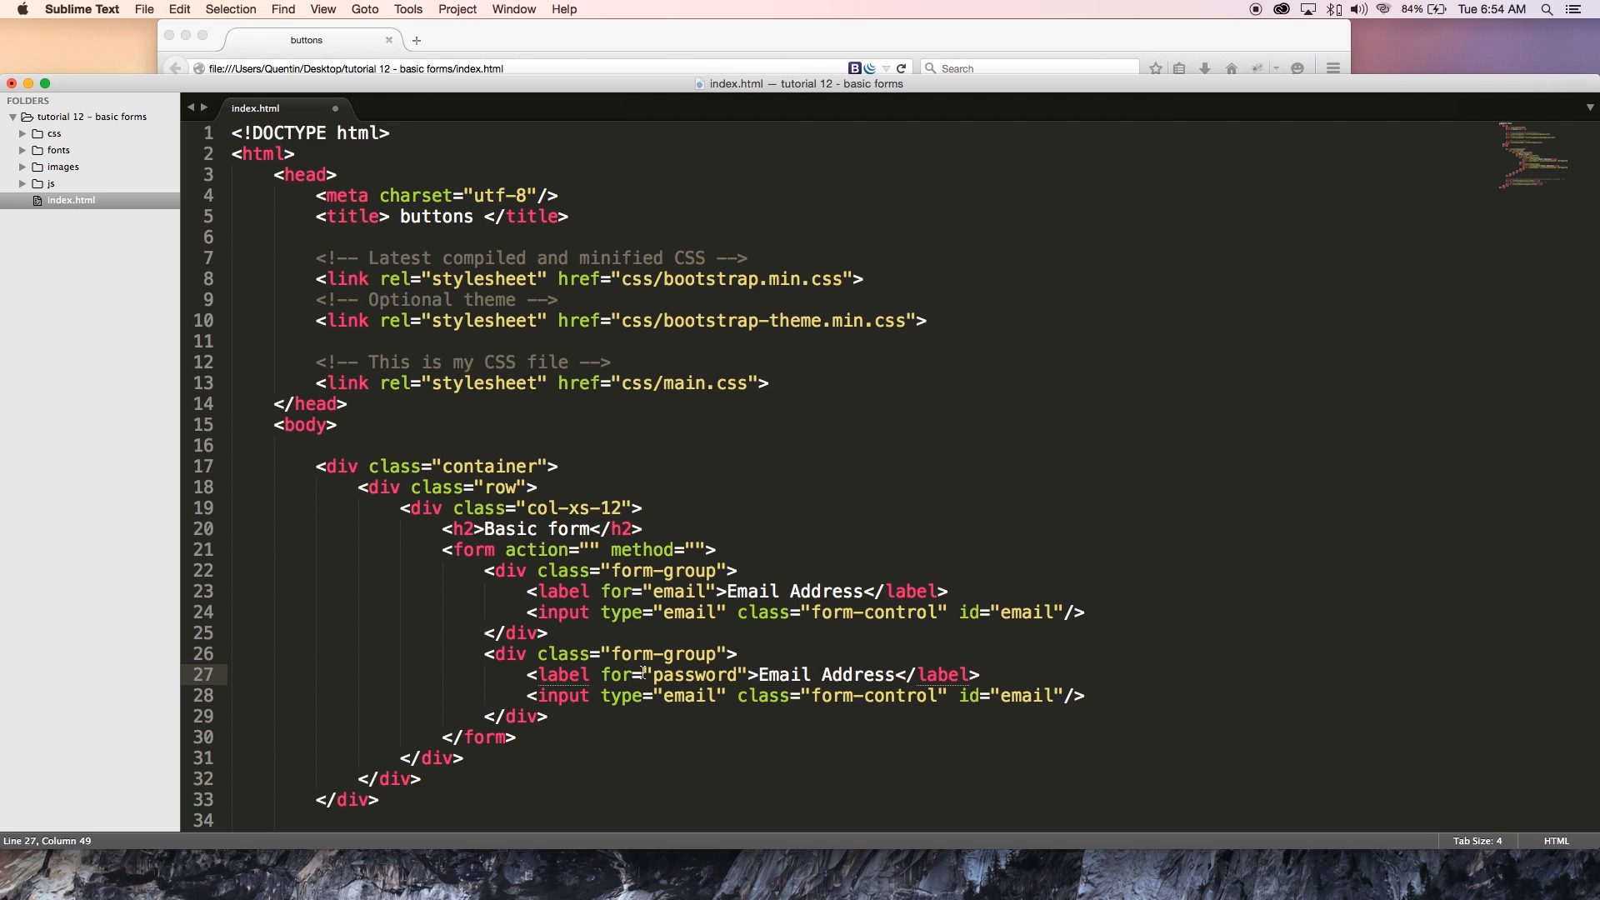
Step: Change the copied label to Password and the id/for values to password, then save
{"action": "double_click", "coordinate": [855, 675]}
{"action": "type", "text": "P"}
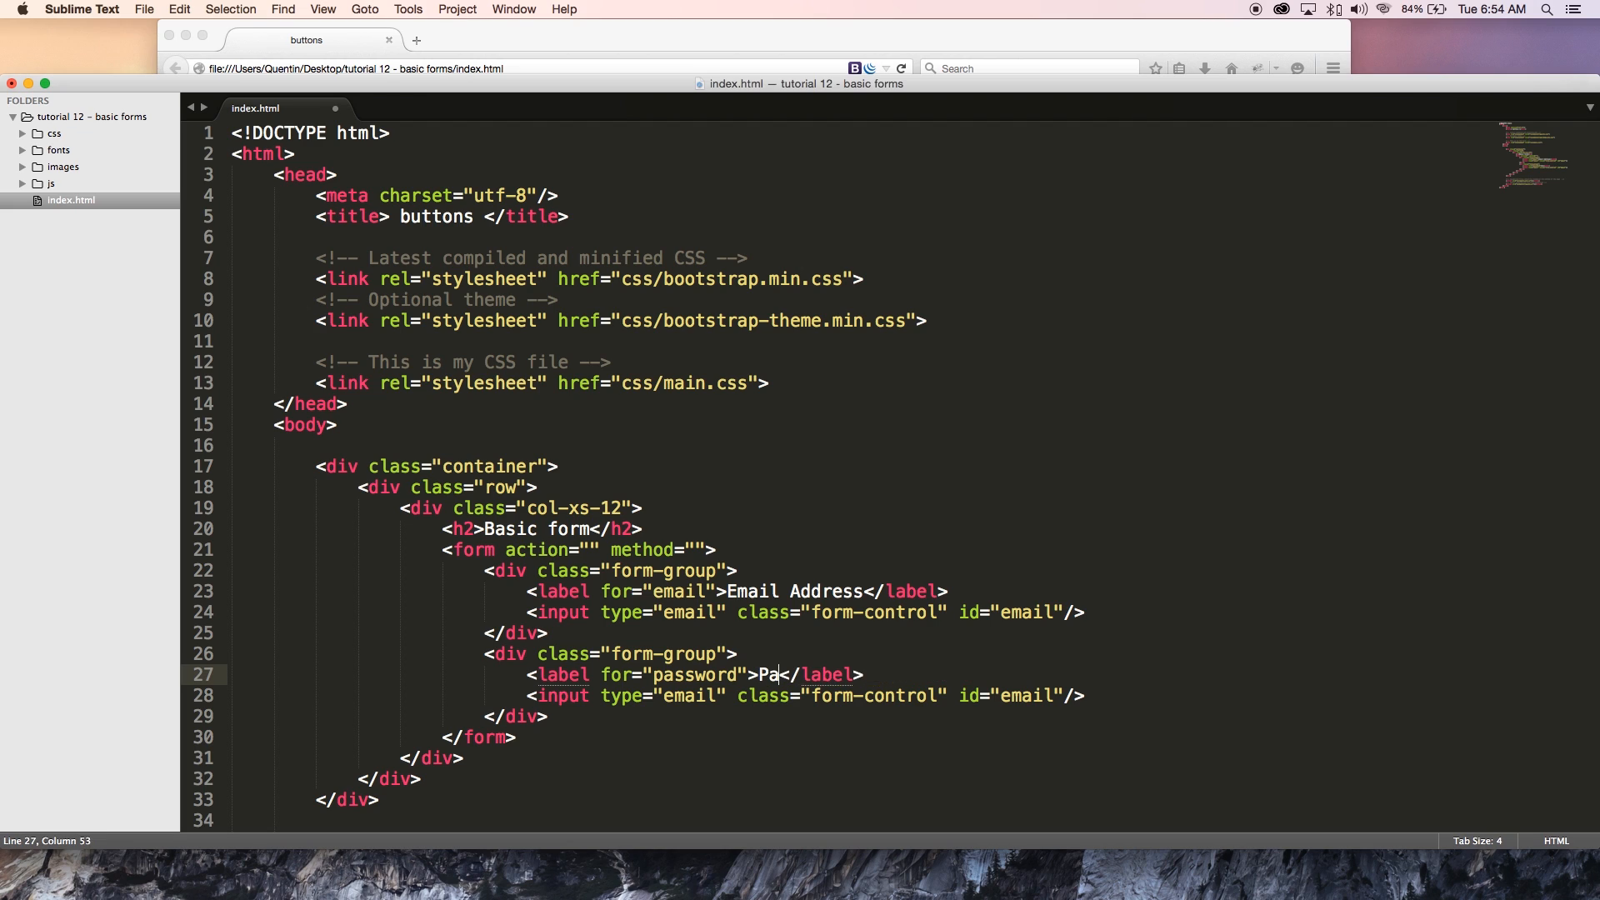
{"action": "type", "text": "ssword"}
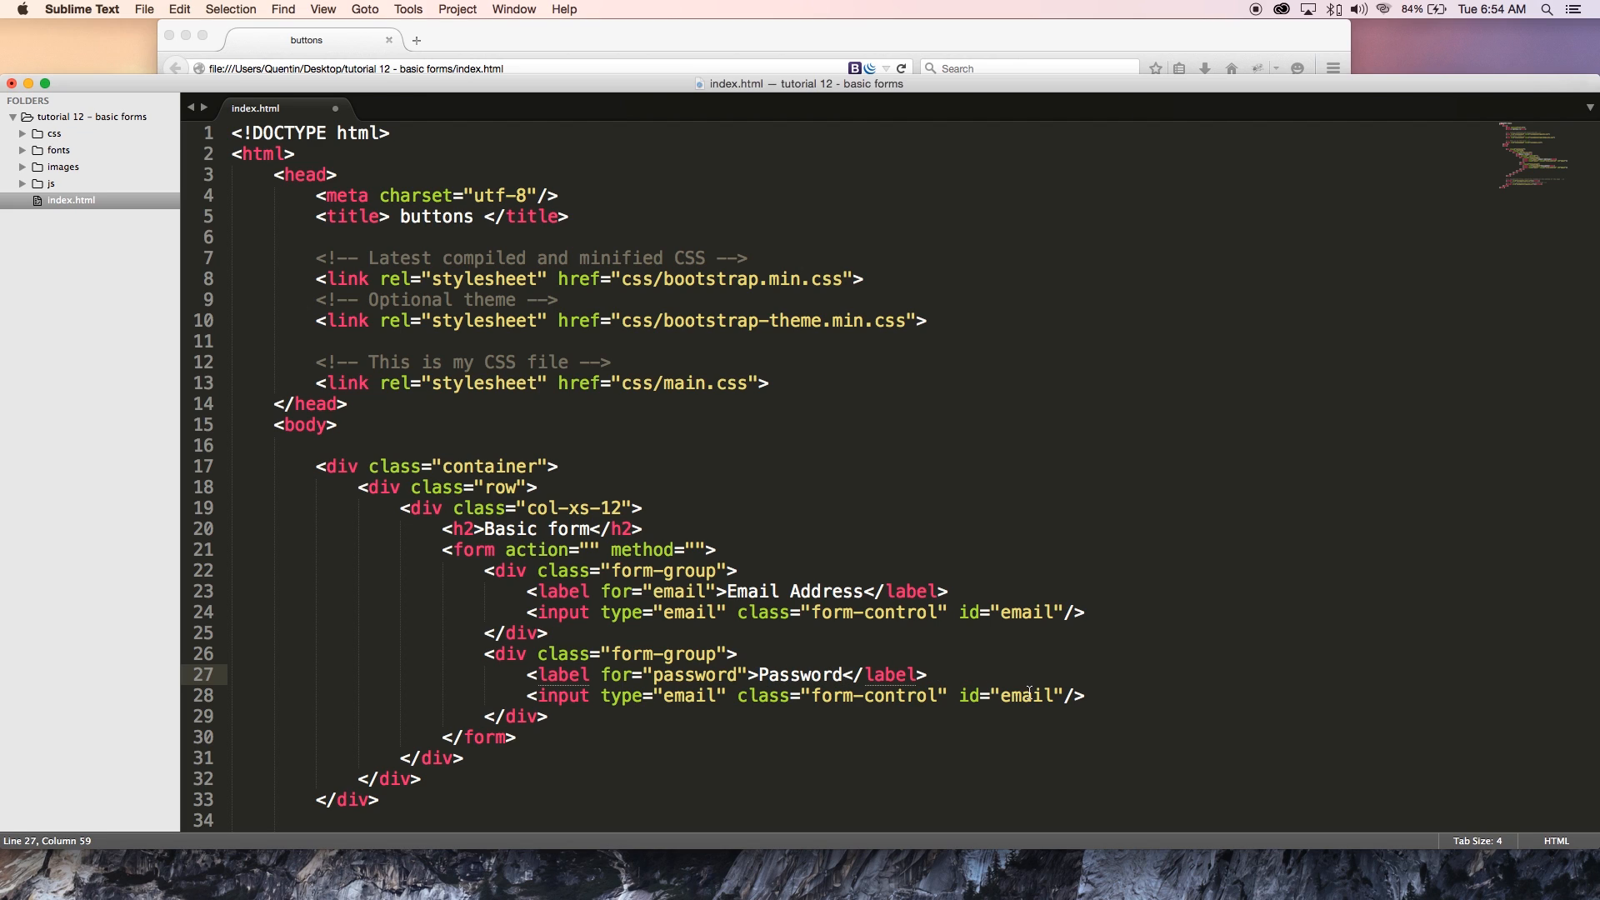
{"action": "type", "text": "pas"}
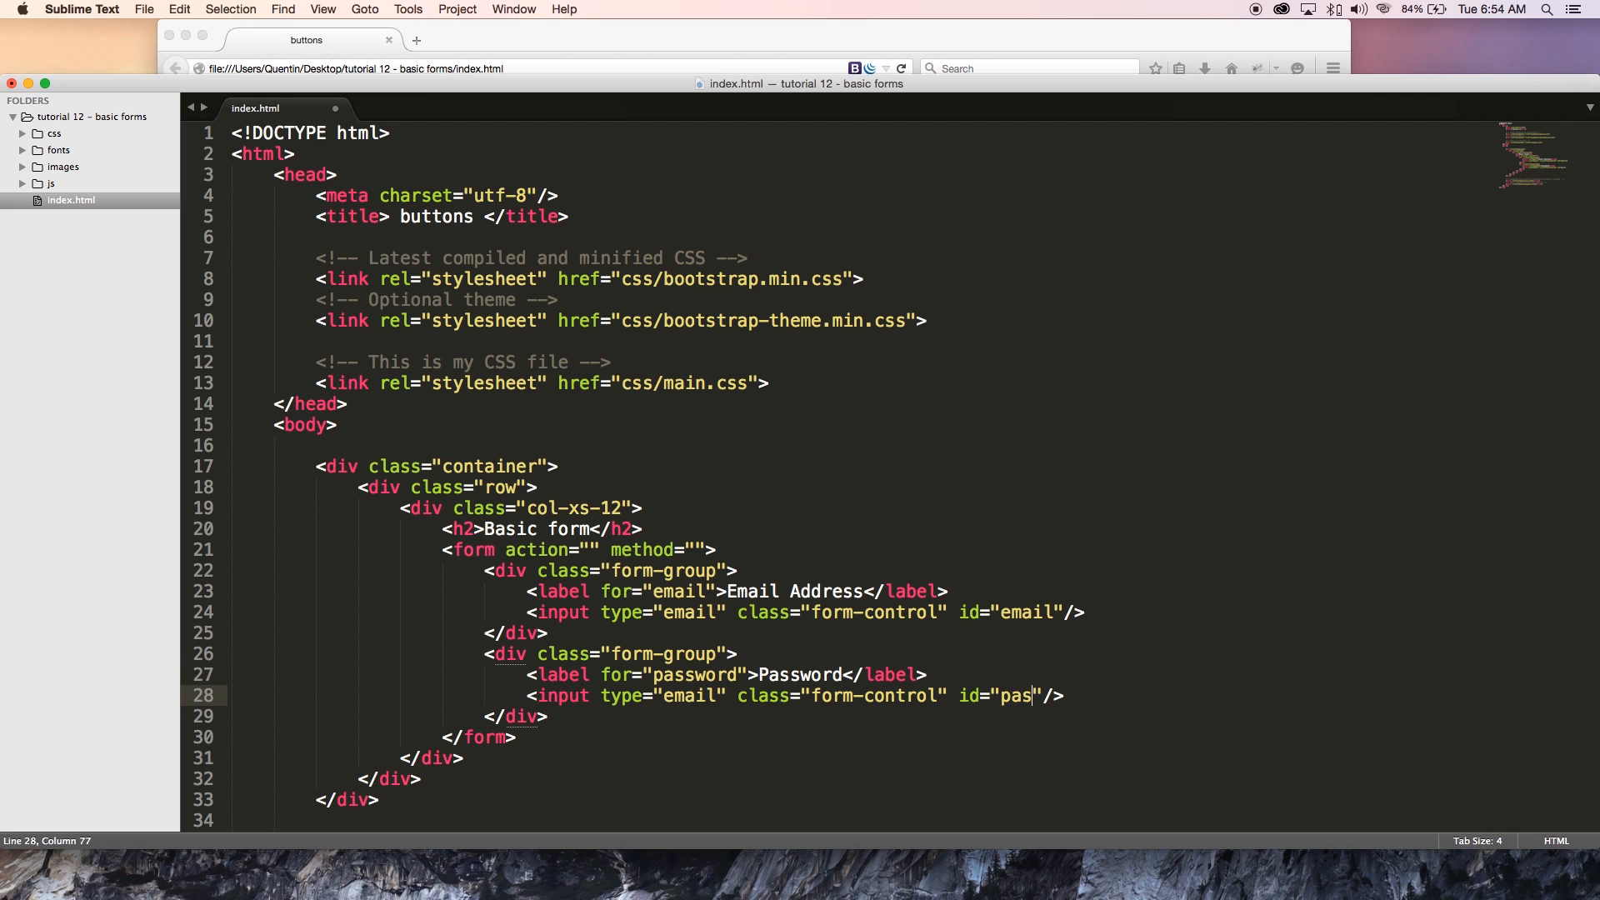
{"action": "type", "text": "sword"}
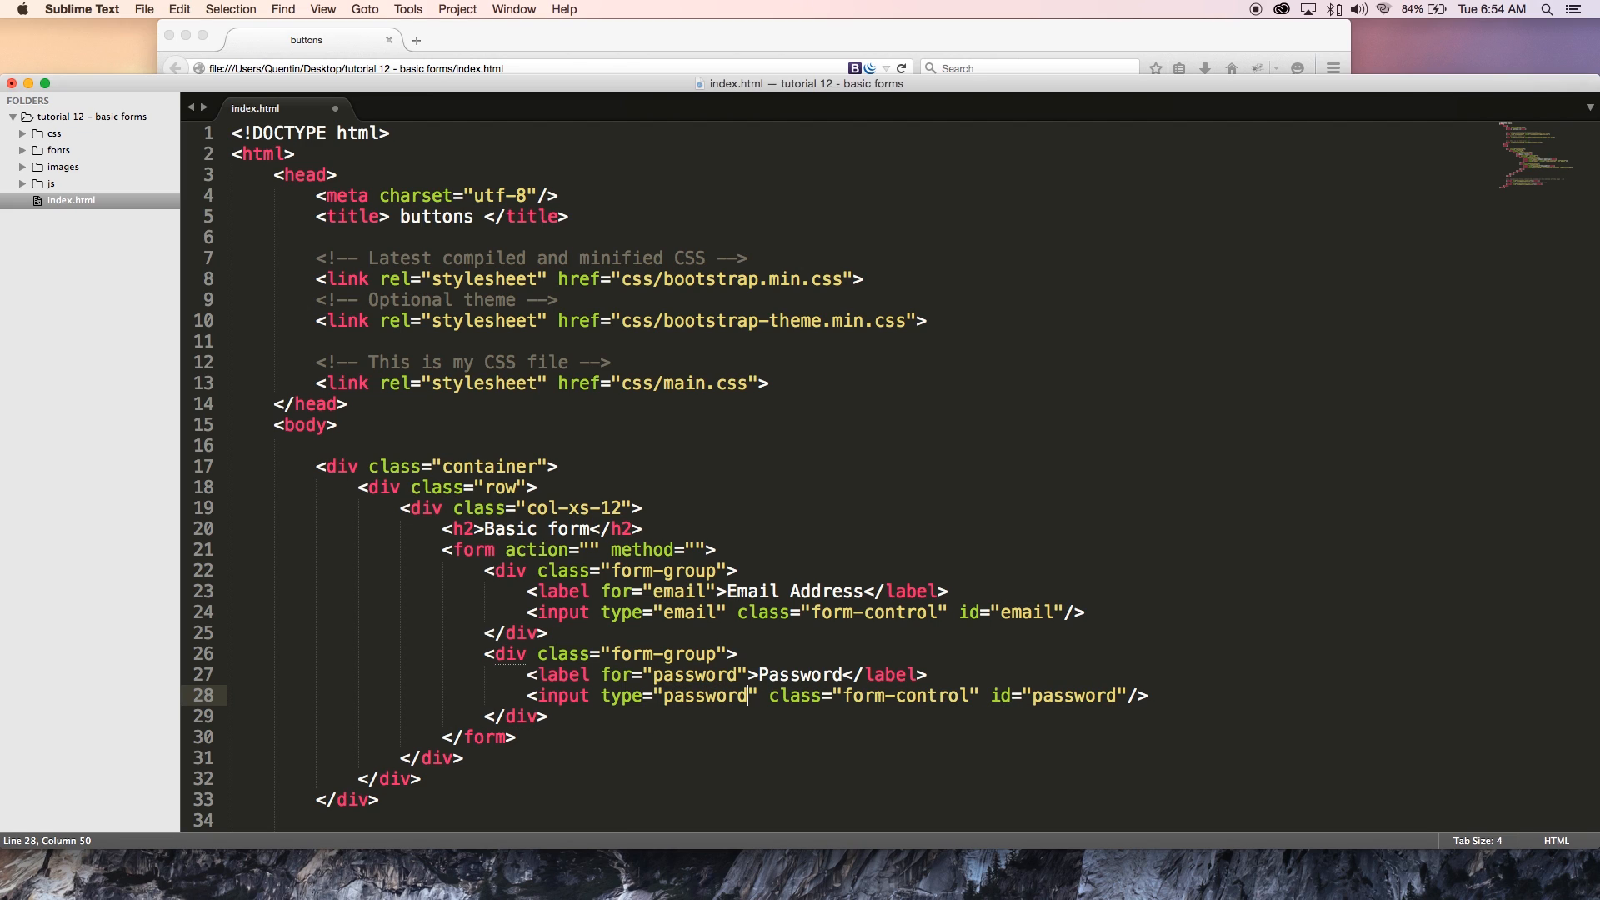
{"action": "key", "text": "cmd+s"}
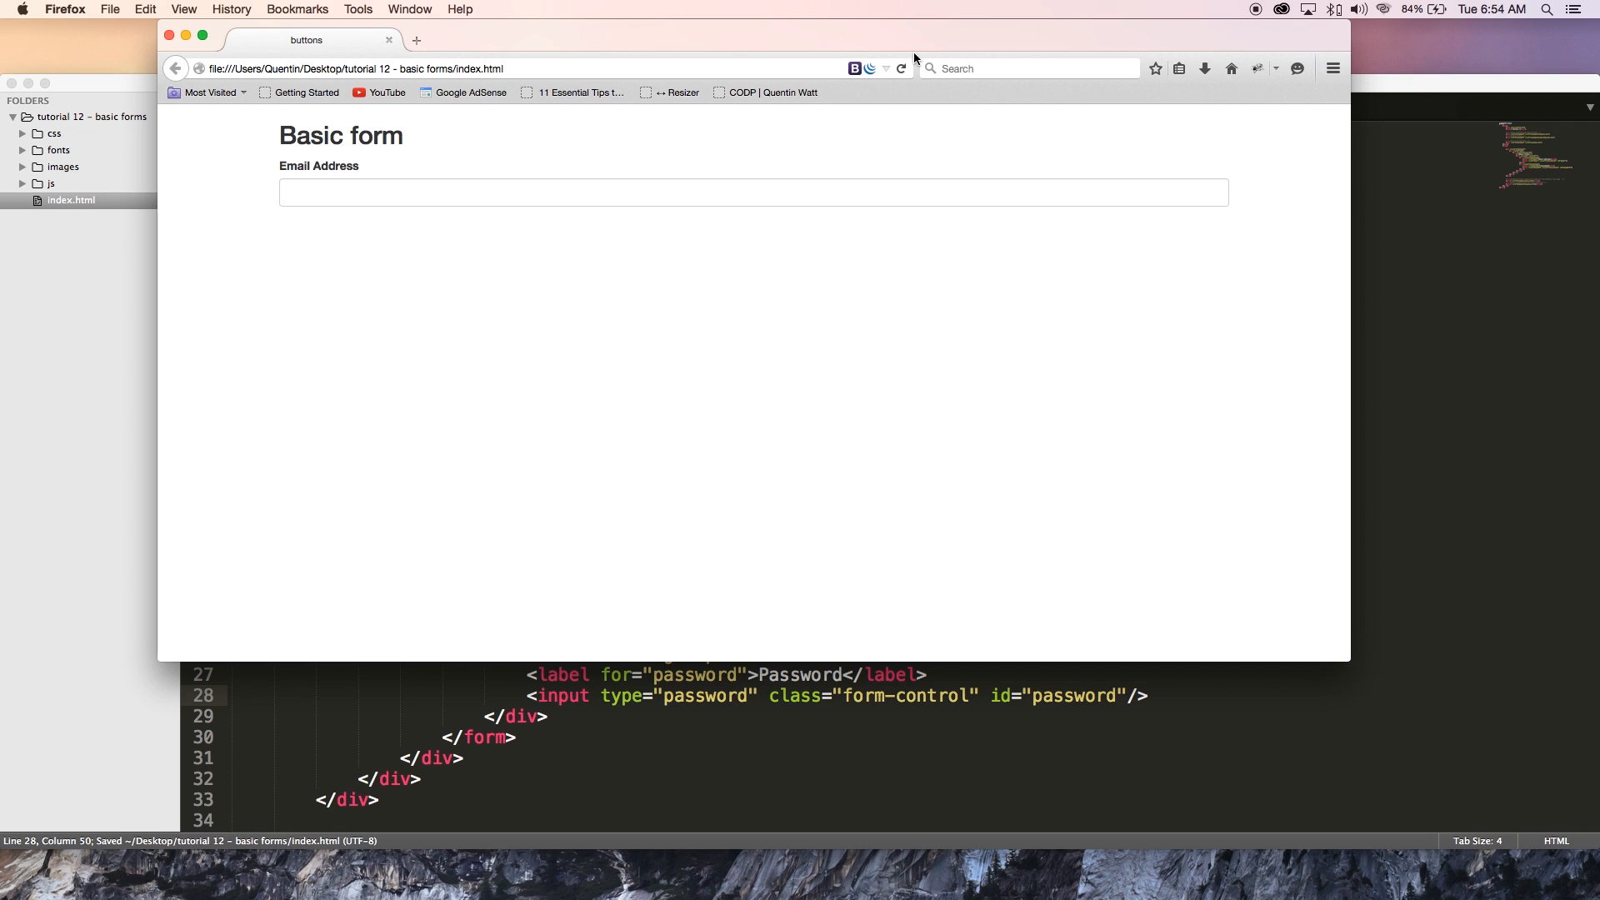
Step: Reload the Firefox preview to show the Password field below Email Address
{"action": "left_click", "coordinate": [900, 68]}
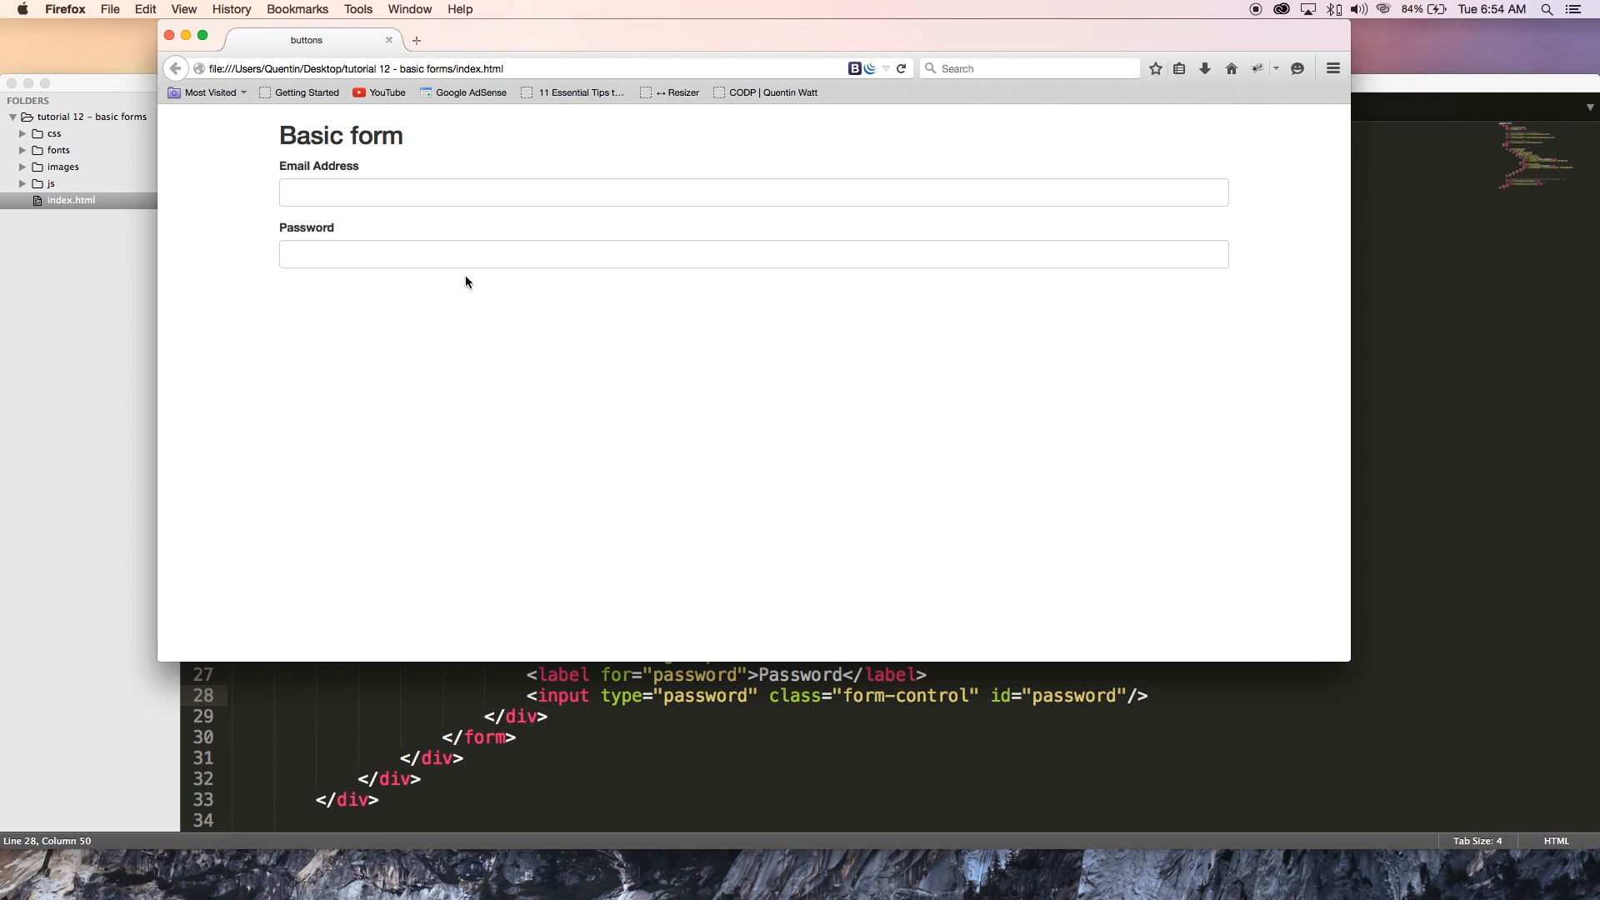
{"action": "mouse_move", "coordinate": [320, 177]}
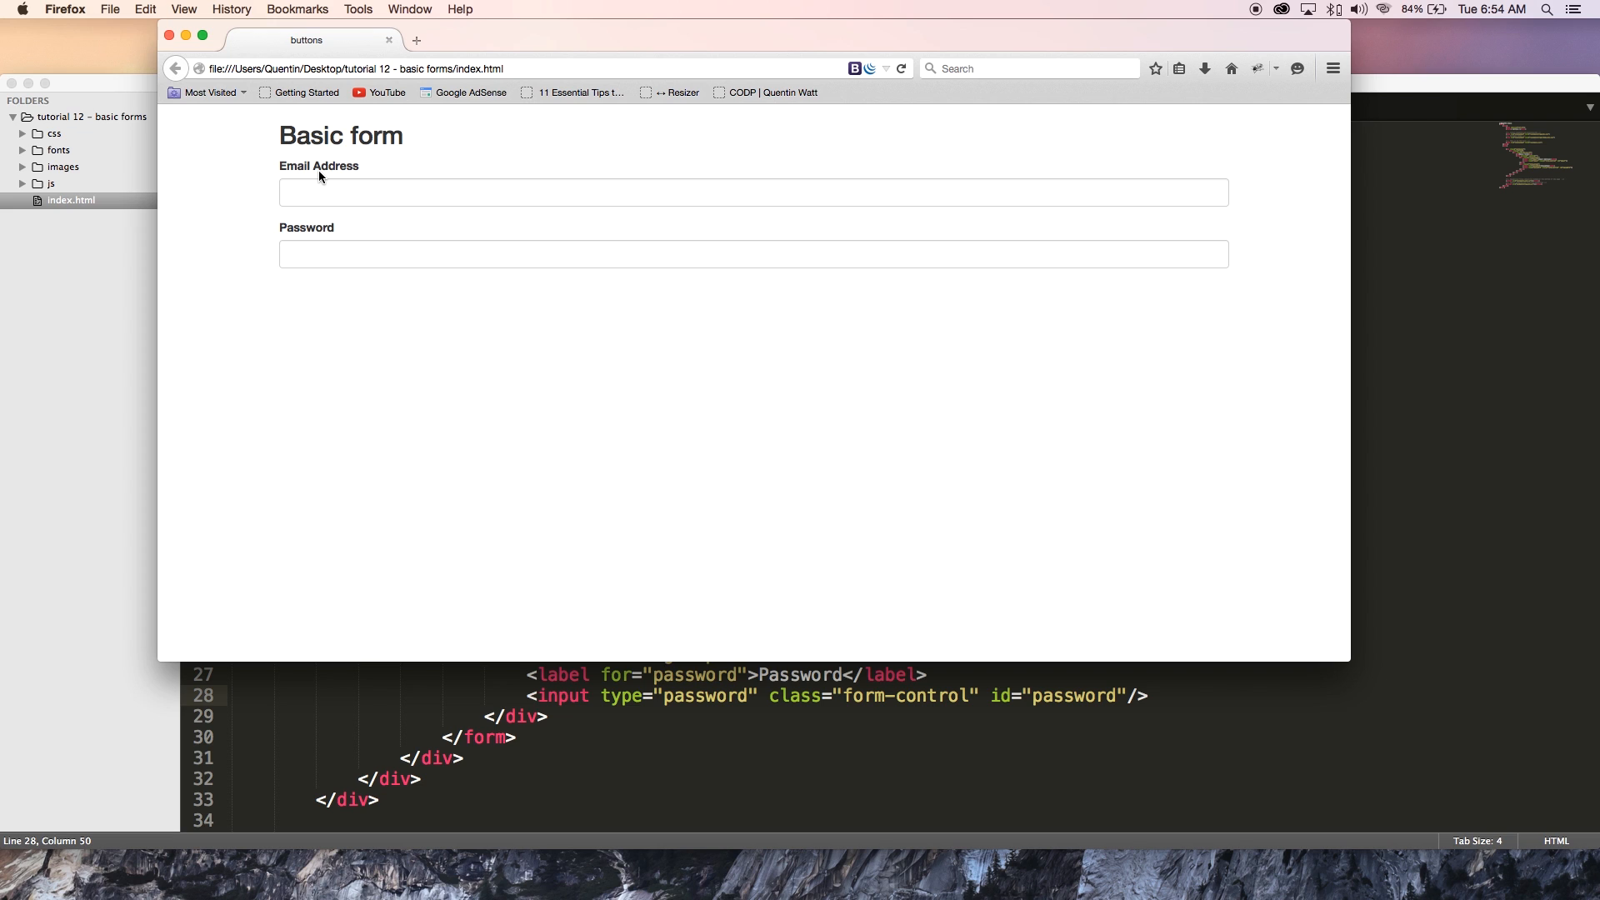
{"action": "mouse_move", "coordinate": [345, 280]}
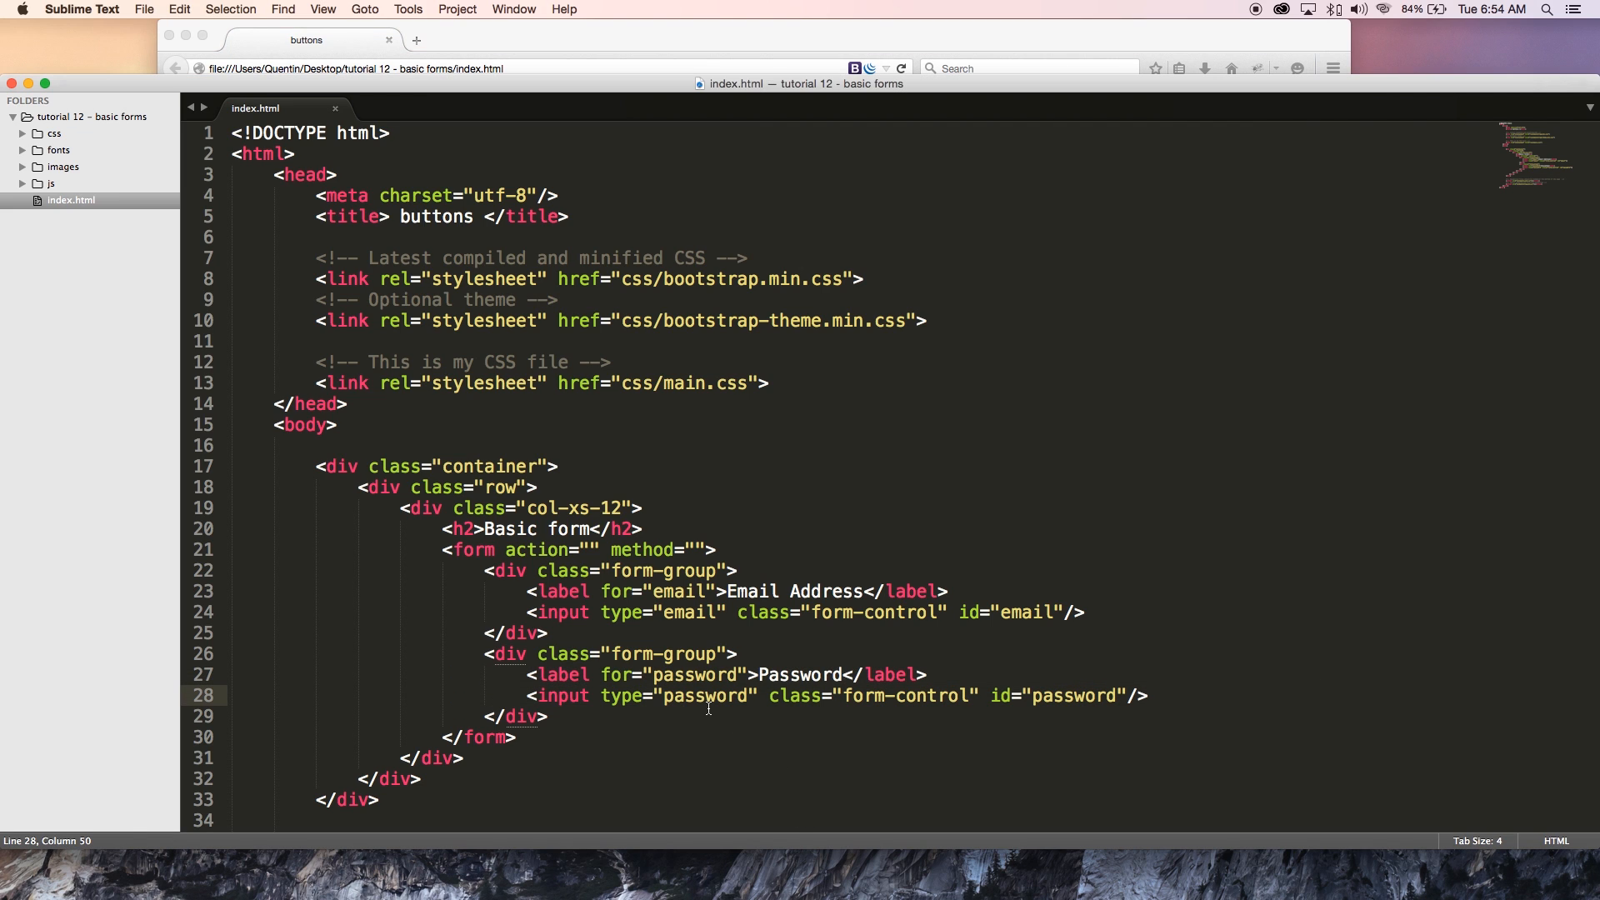
Step: Duplicate the password form-group and change the new input's type to file
{"action": "left_click_drag", "start_coordinate": [528, 673], "coordinate": [546, 717]}
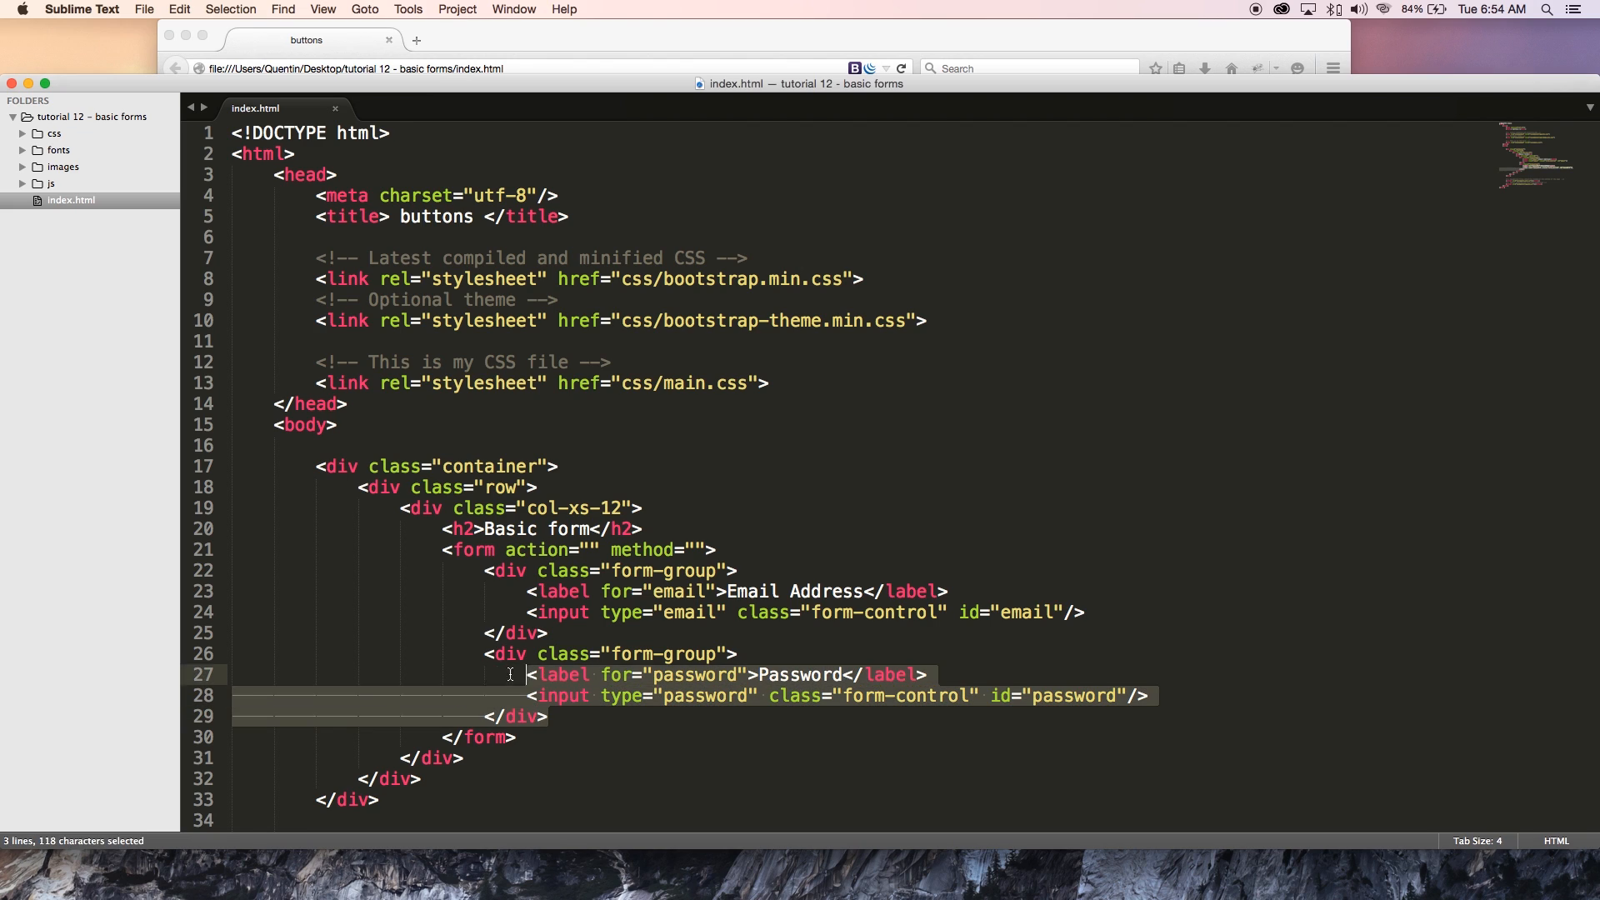
{"action": "key", "text": "cmd+c"}
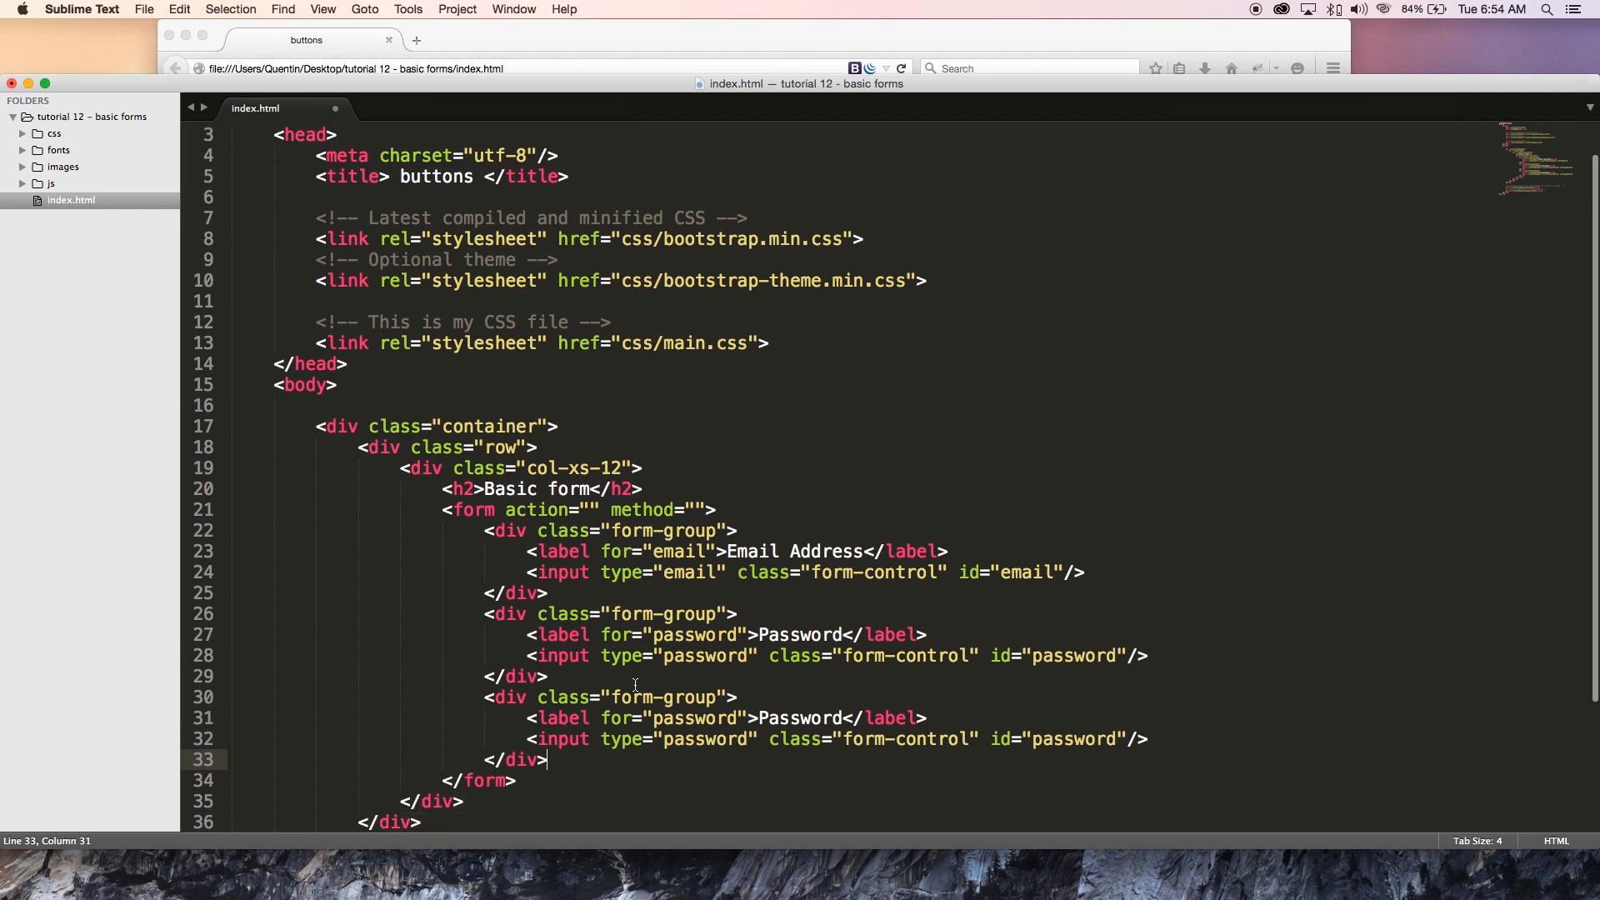
{"action": "scroll", "scroll_direction": "down", "scroll_amount": 3}
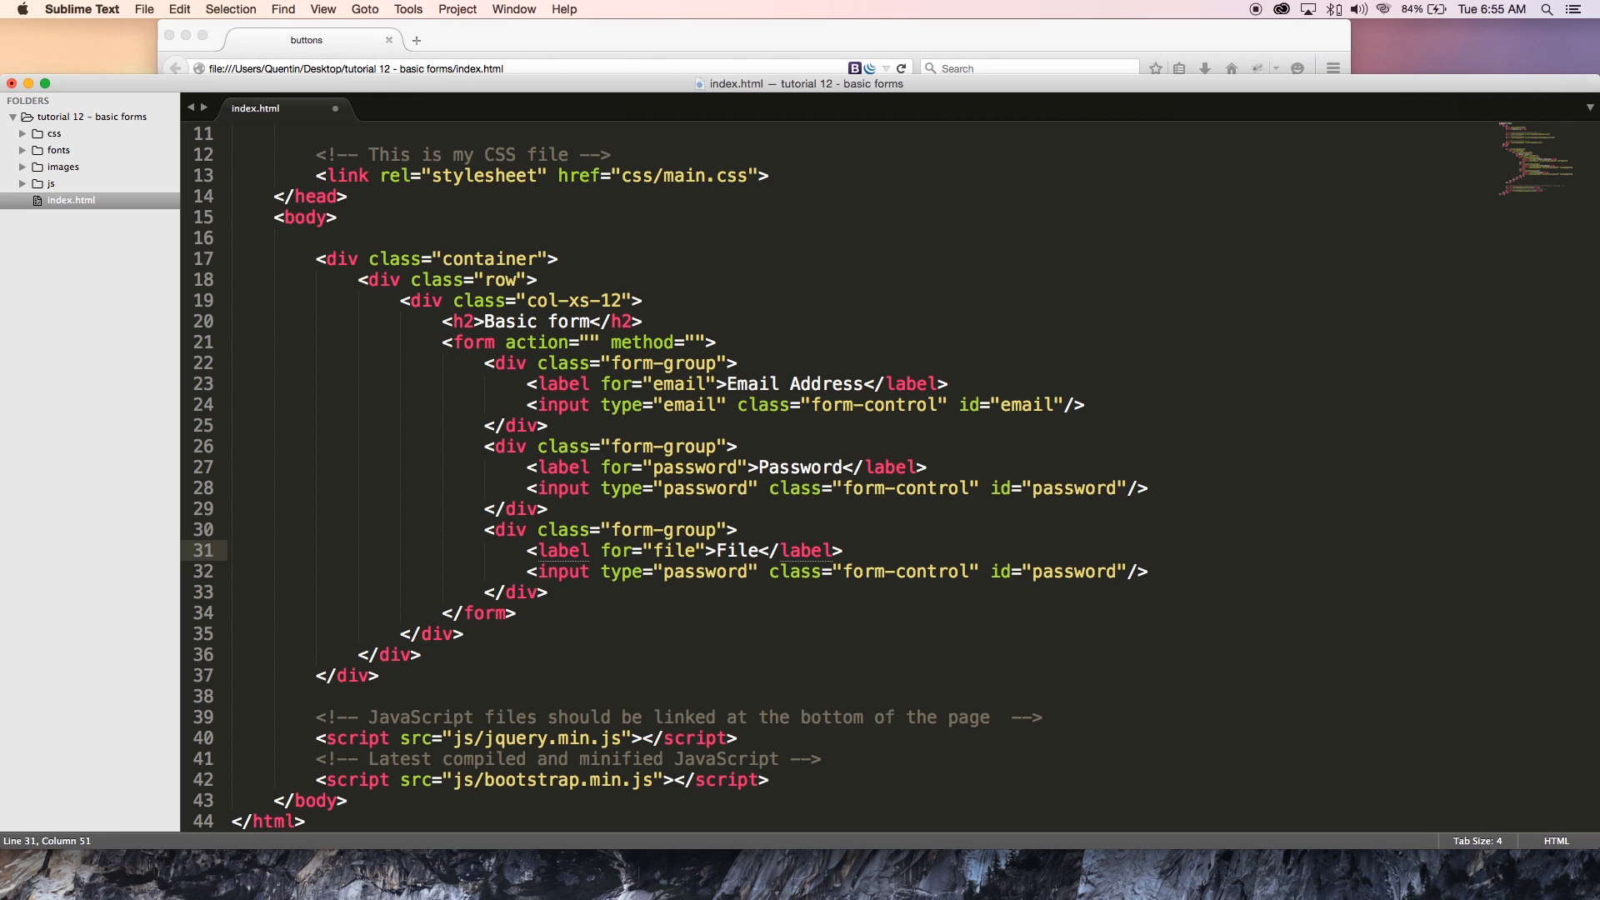
{"action": "type", "text": "mu"}
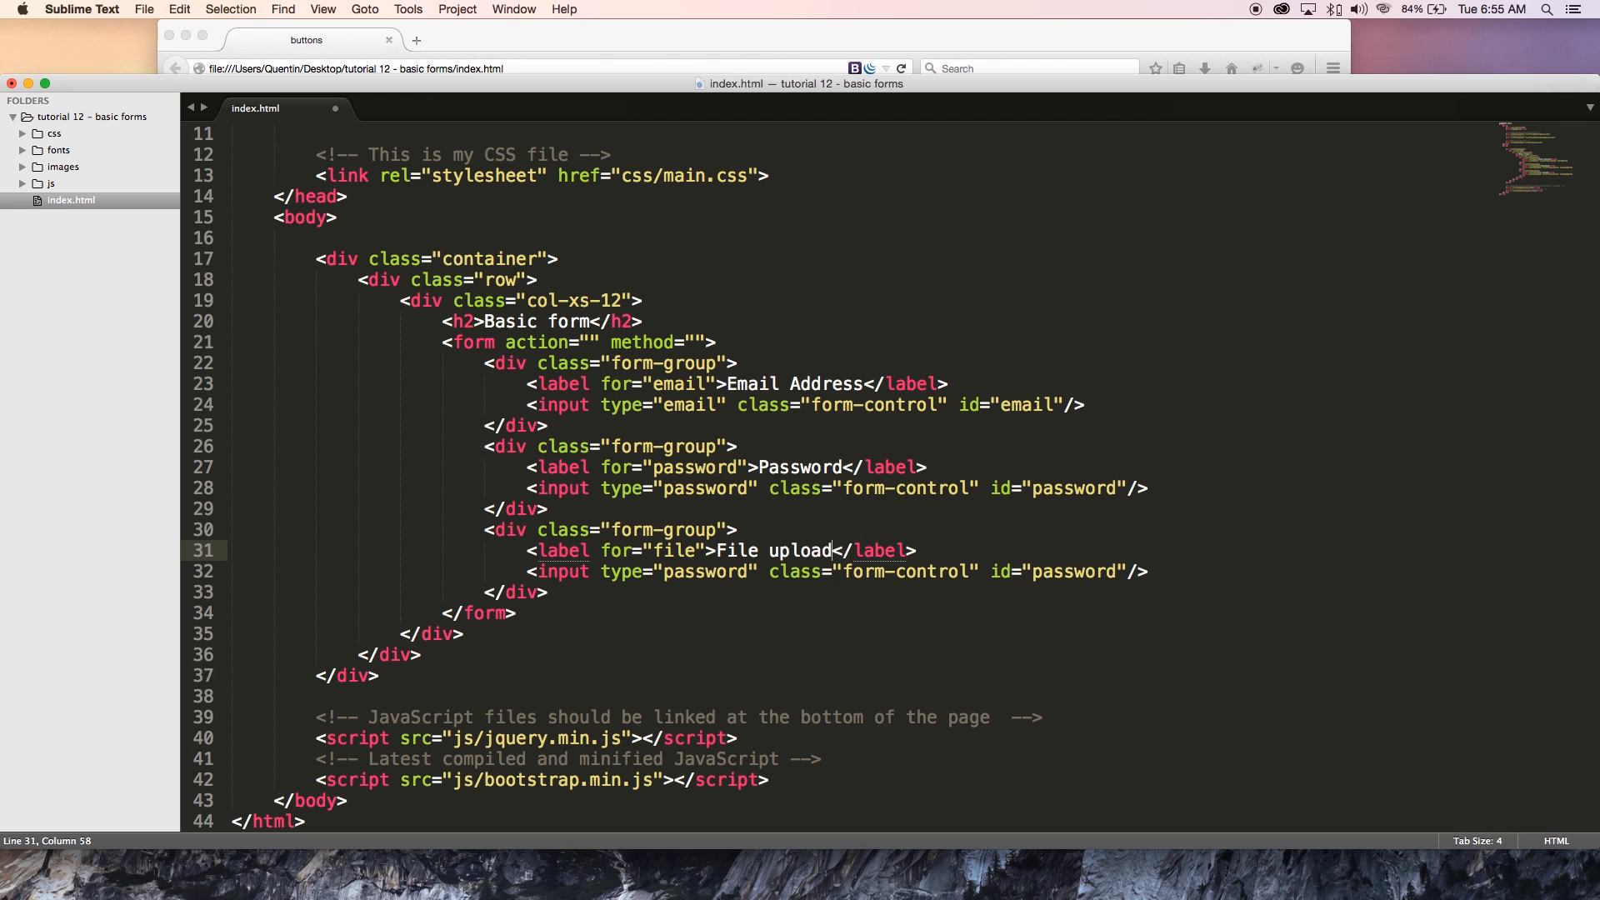
{"action": "double_click", "coordinate": [703, 572]}
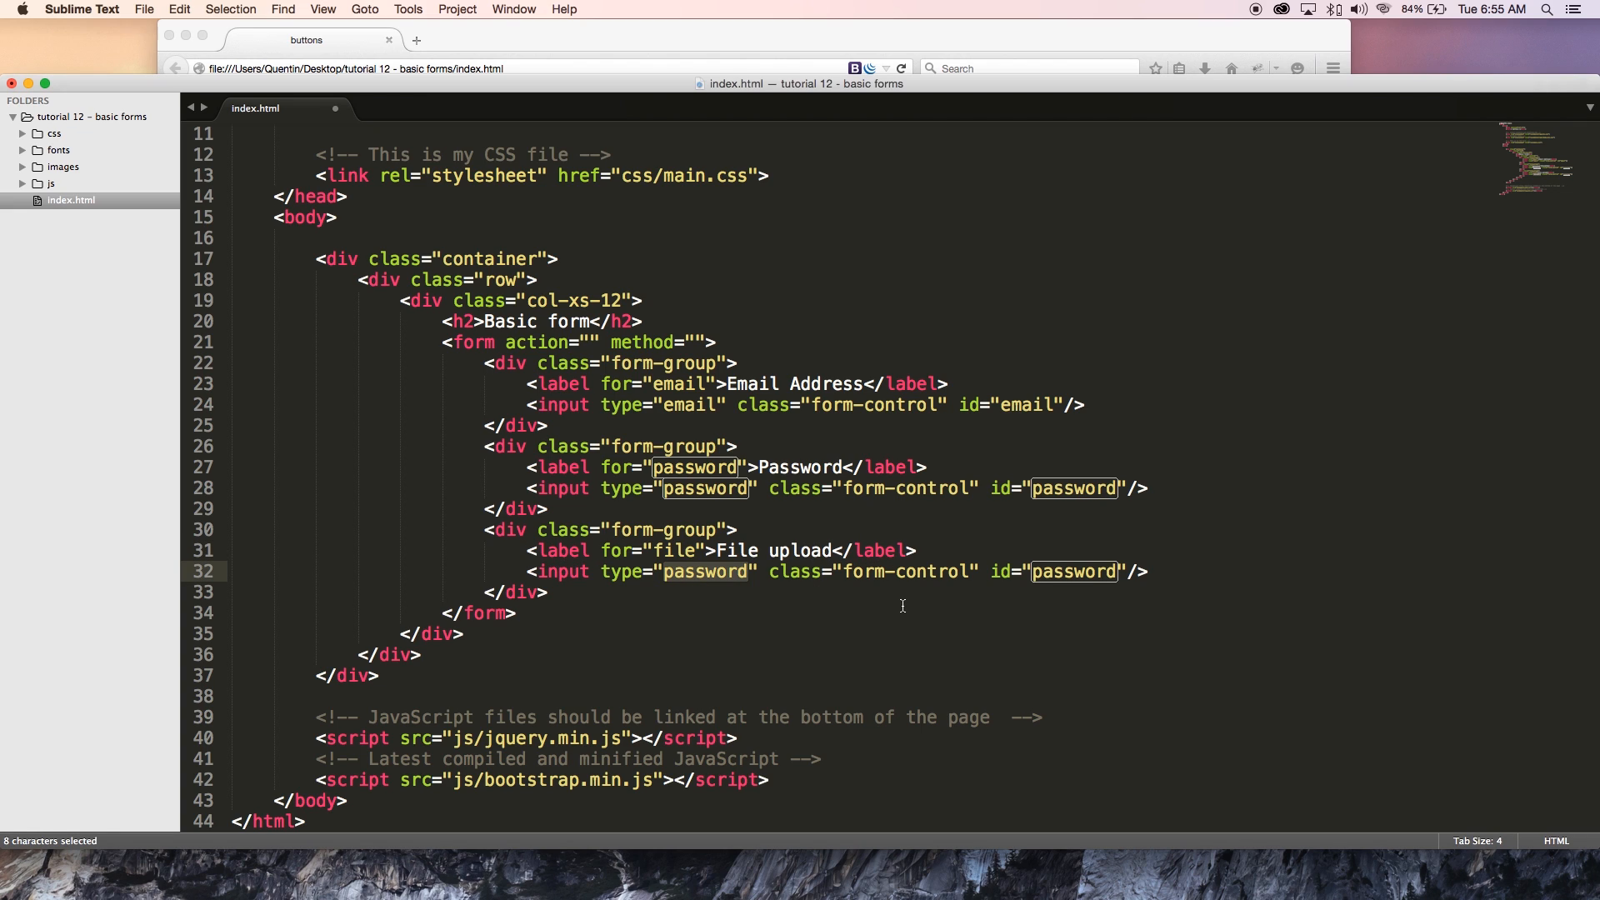
{"action": "type", "text": "fi"}
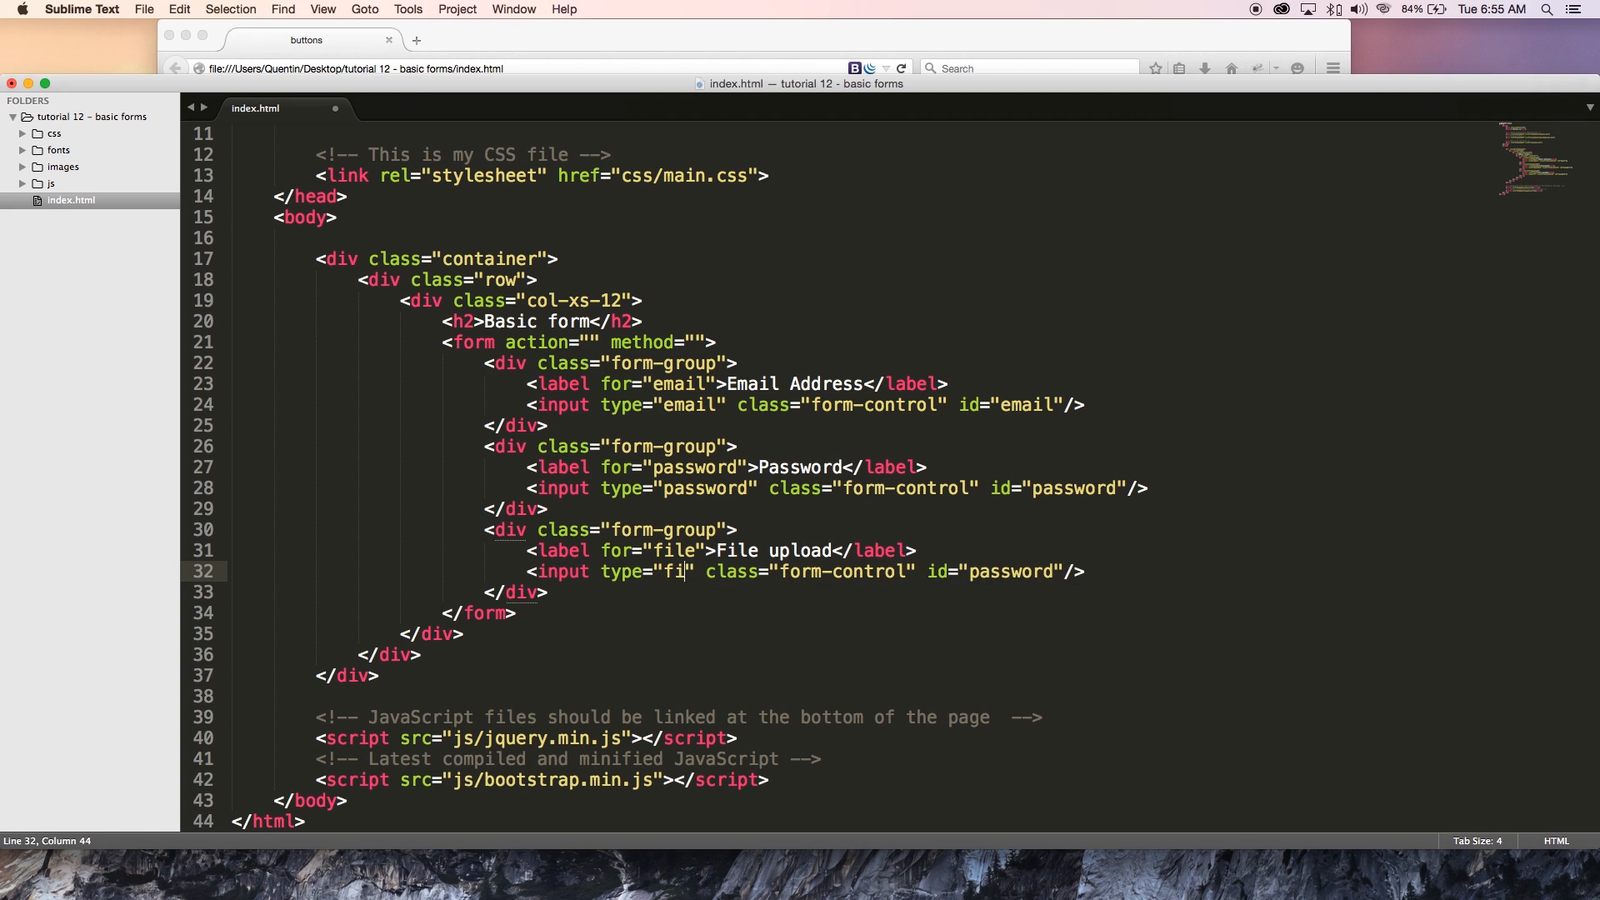
{"action": "type", "text": "le"}
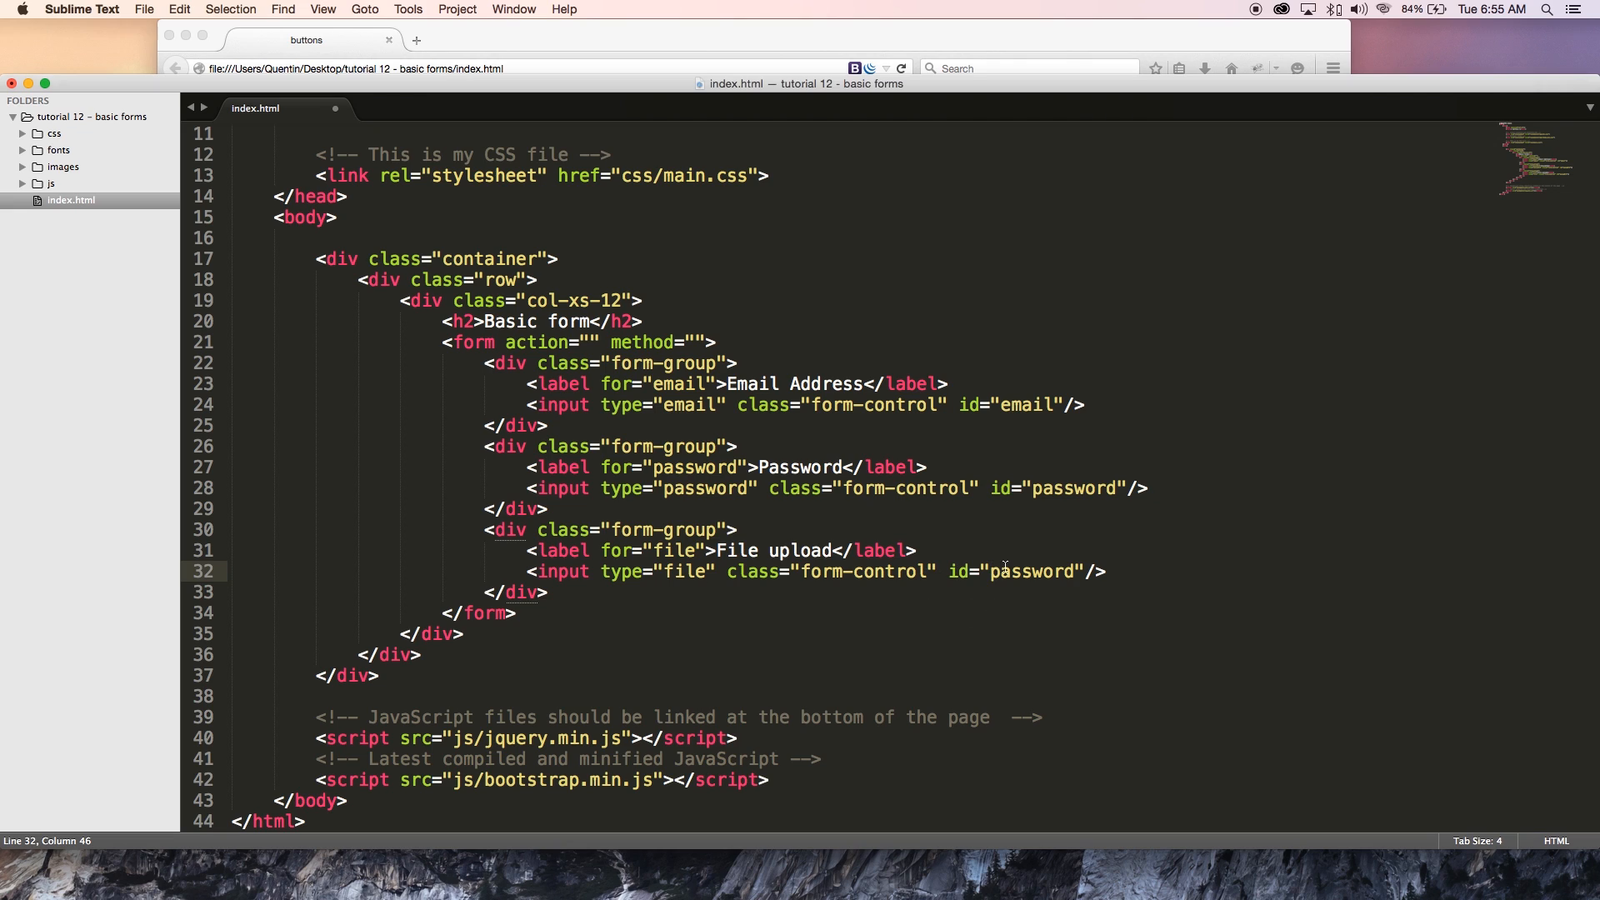
Step: Set the input id and label for to file-upload and drop the form-control class
{"action": "double_click", "coordinate": [1034, 572]}
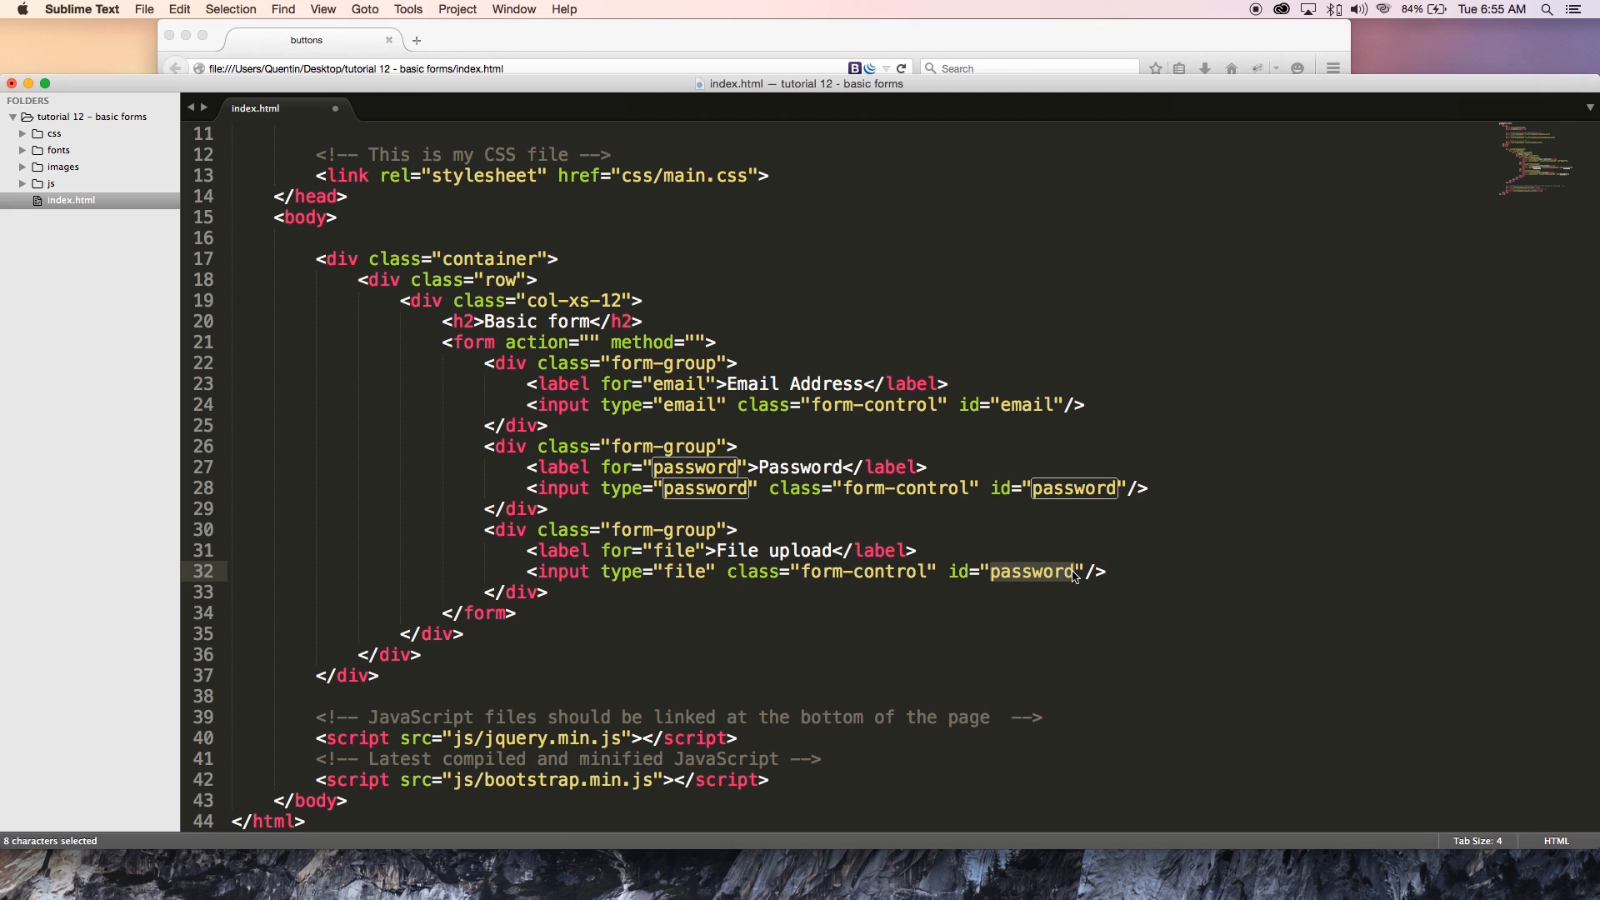
{"action": "type", "text": "file-u"}
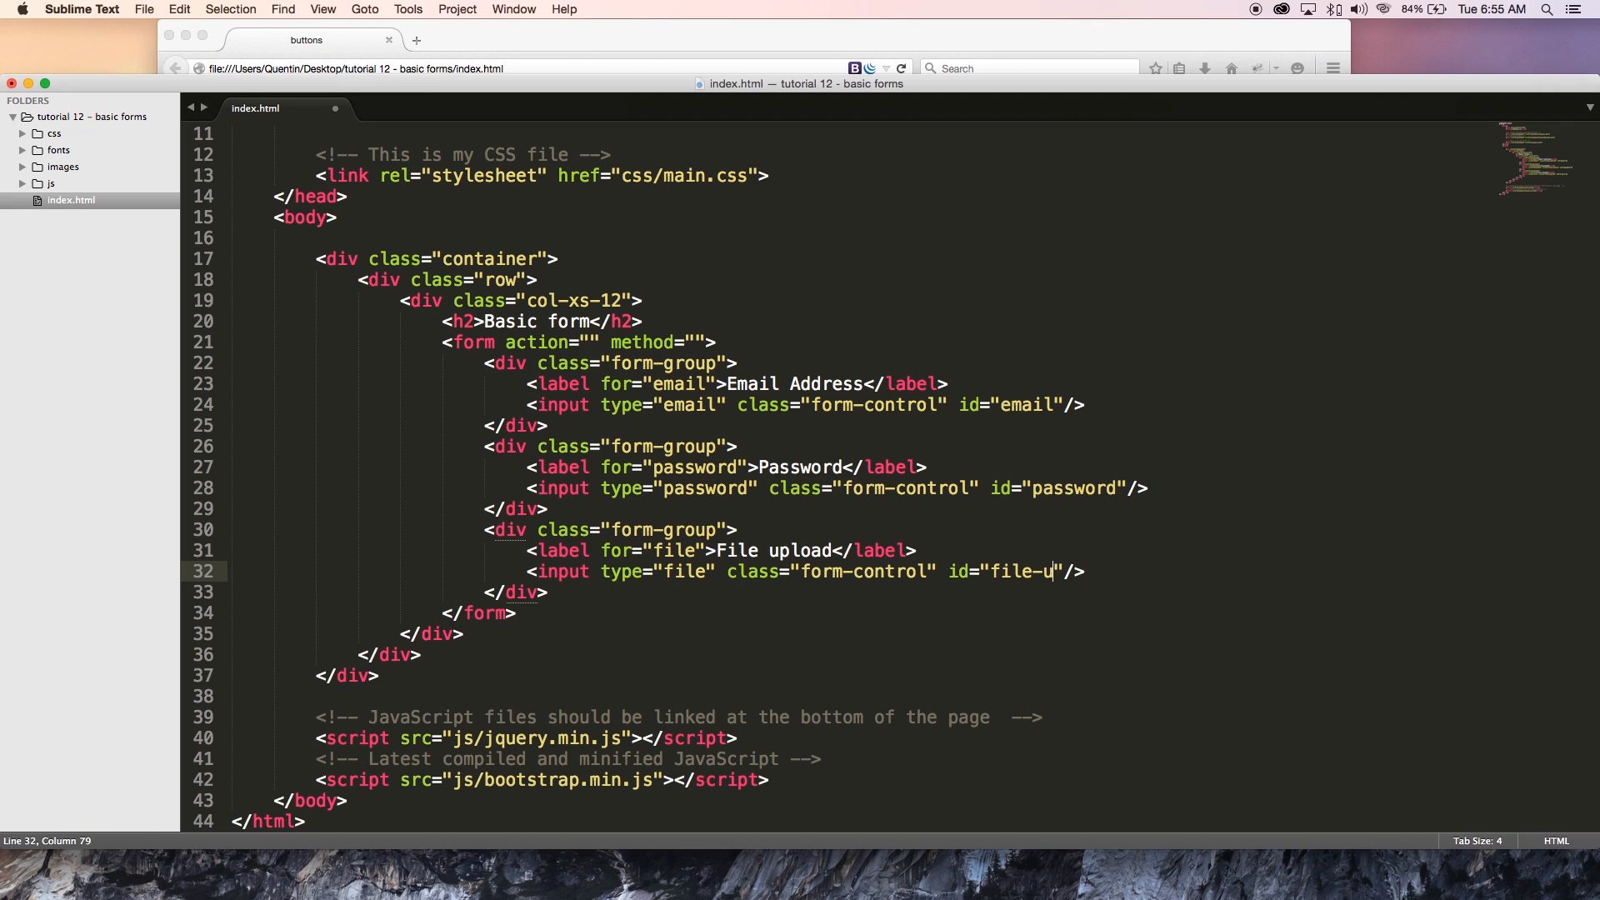
{"action": "type", "text": "pload"}
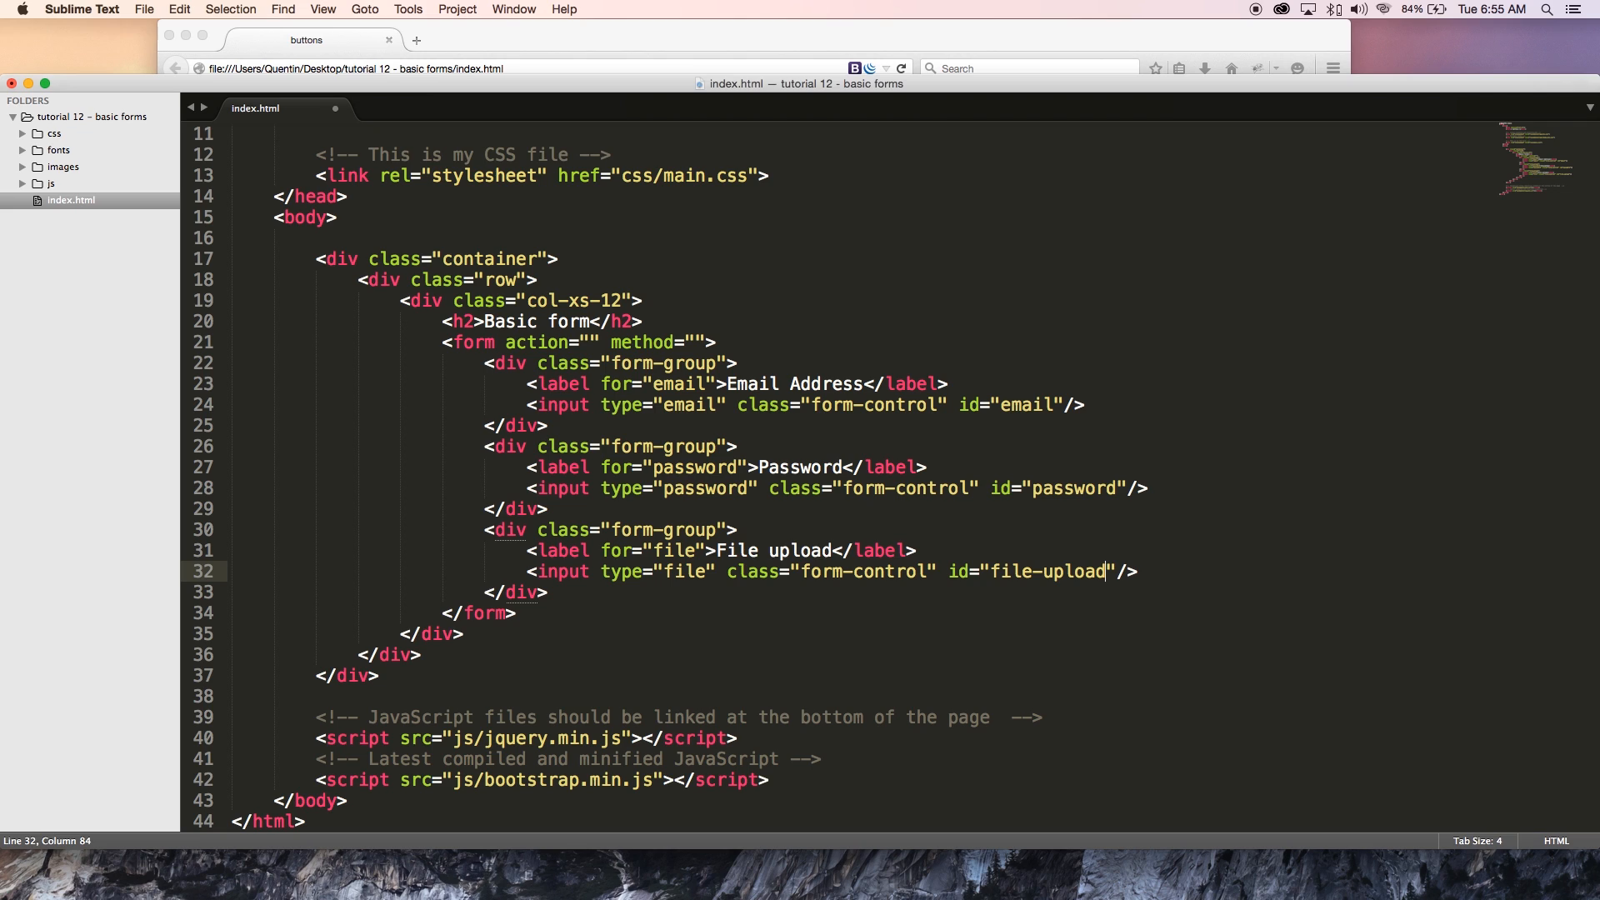
{"action": "left_click", "coordinate": [694, 550]}
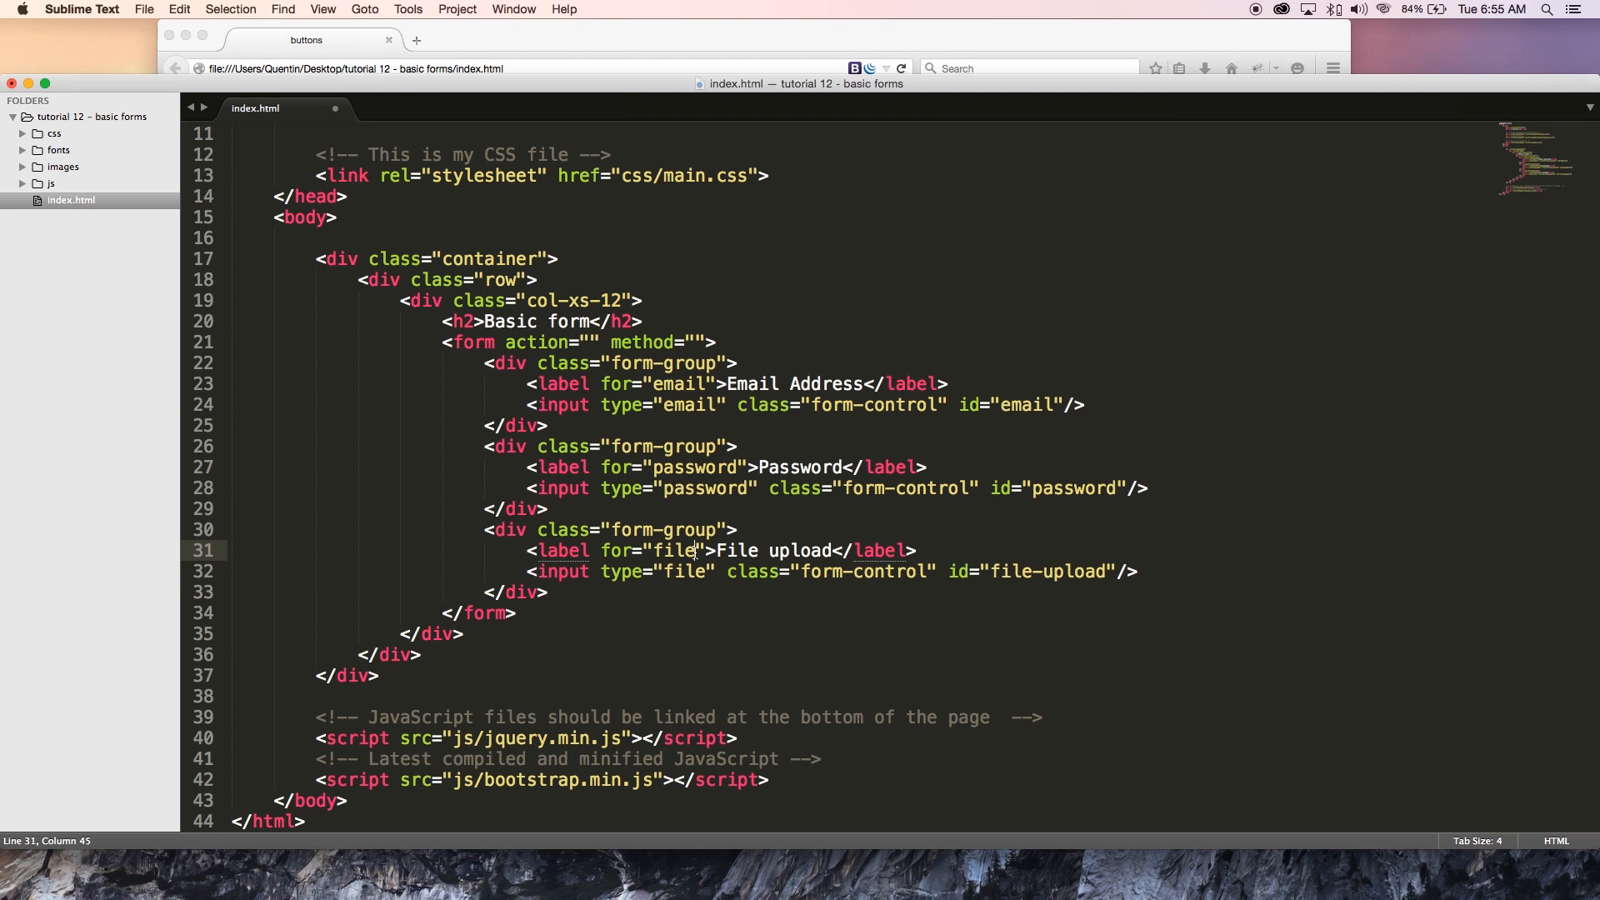
{"action": "double_click", "coordinate": [799, 550]}
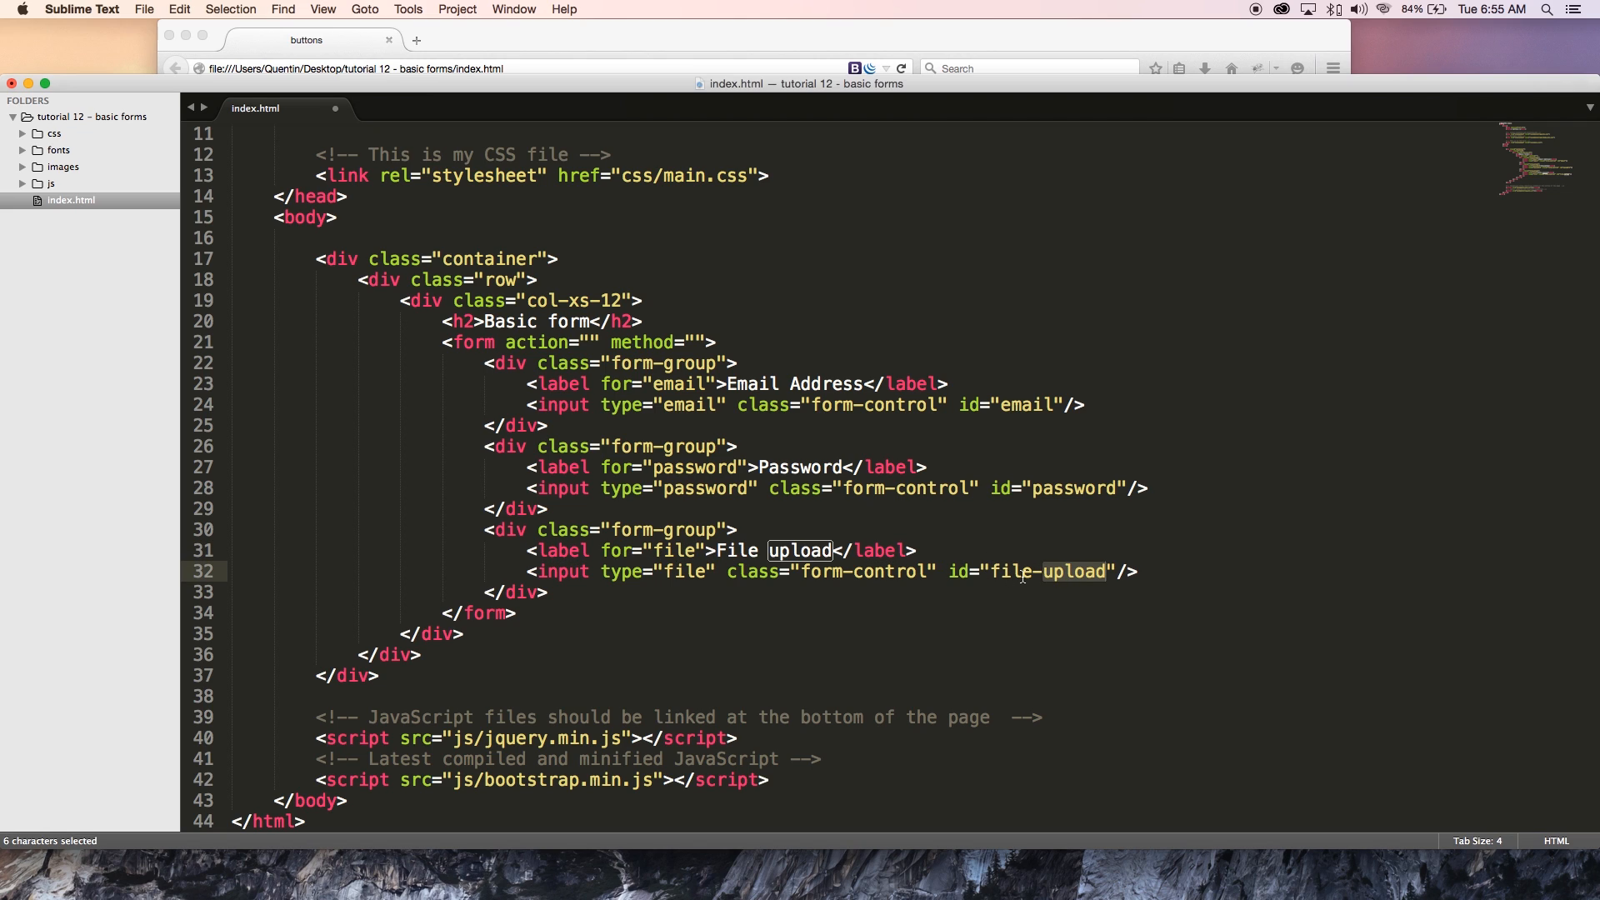
{"action": "left_click", "coordinate": [805, 550]}
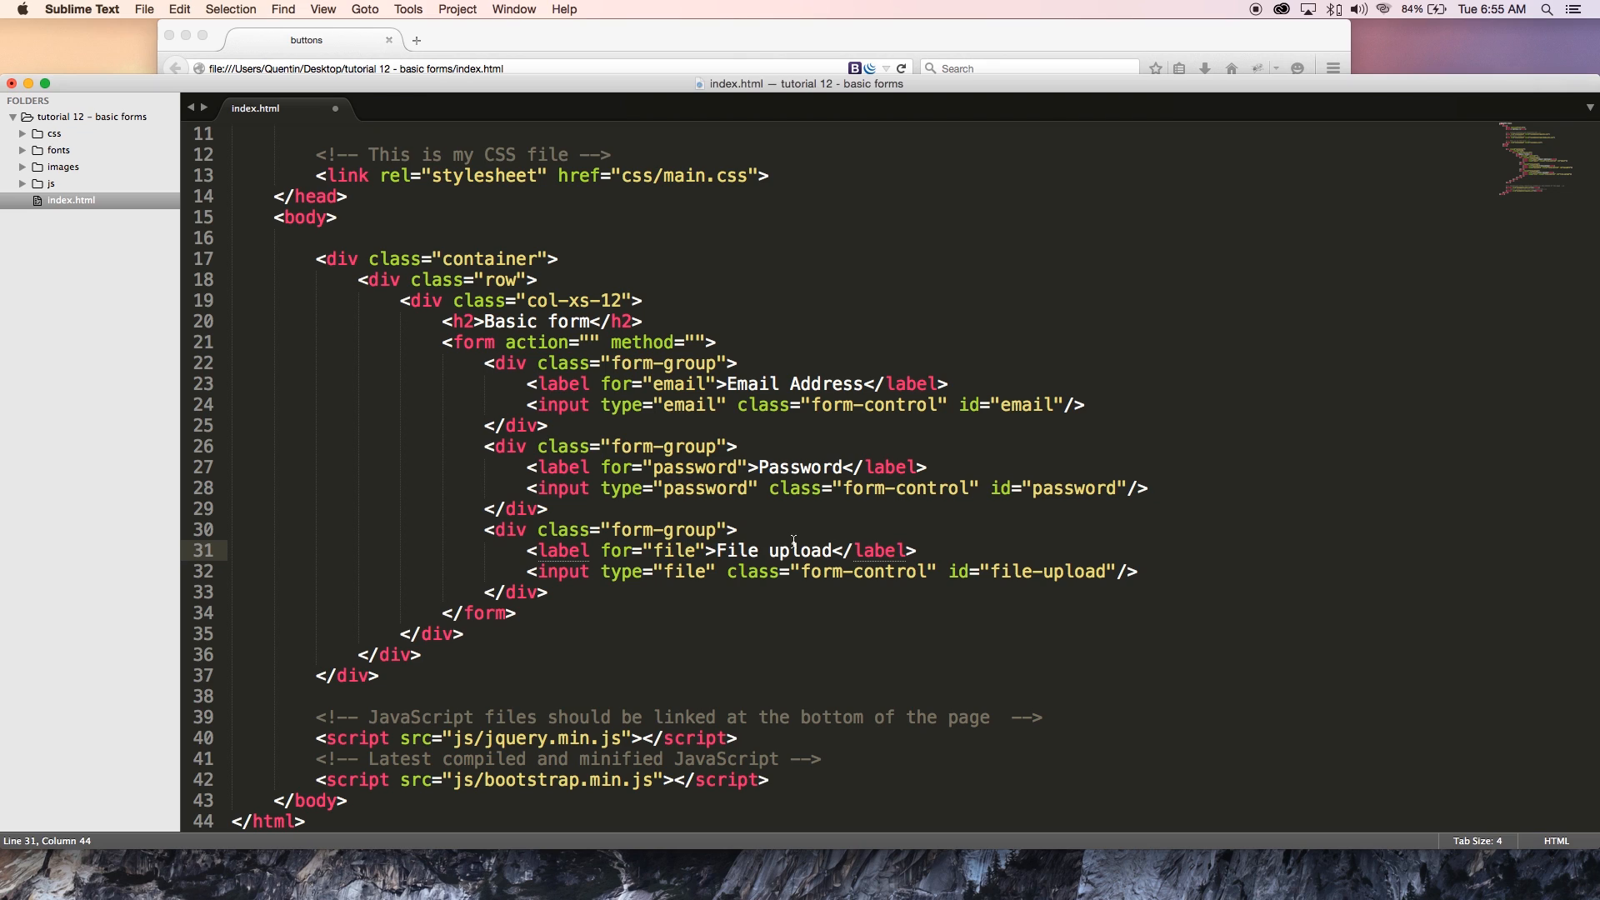
{"action": "type", "text": "-"}
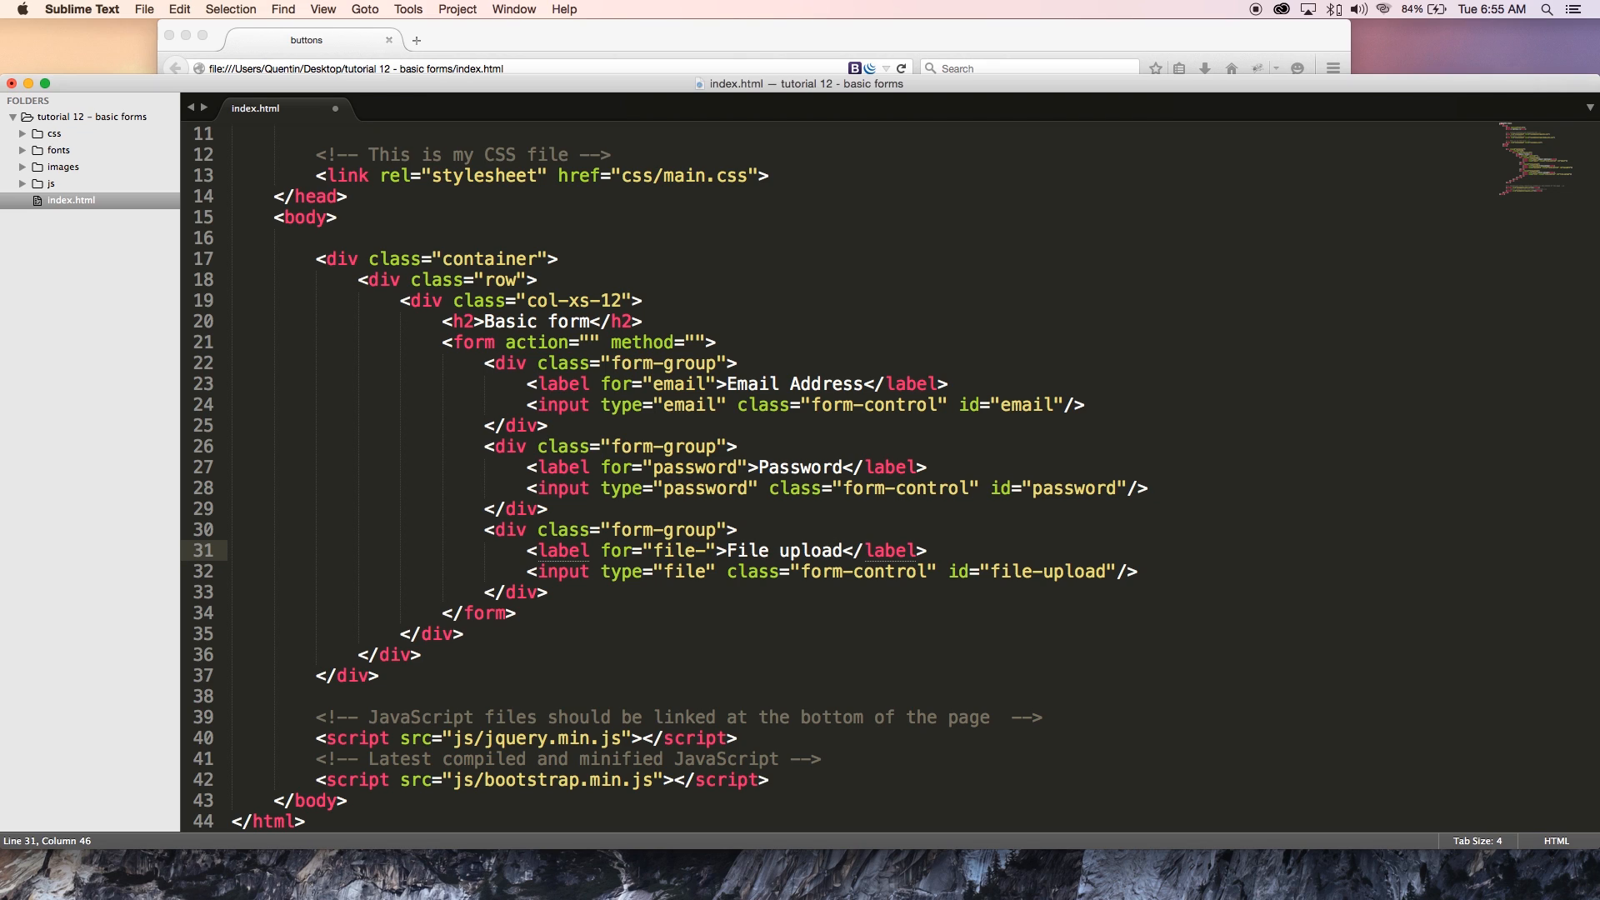
{"action": "type", "text": "-upload"}
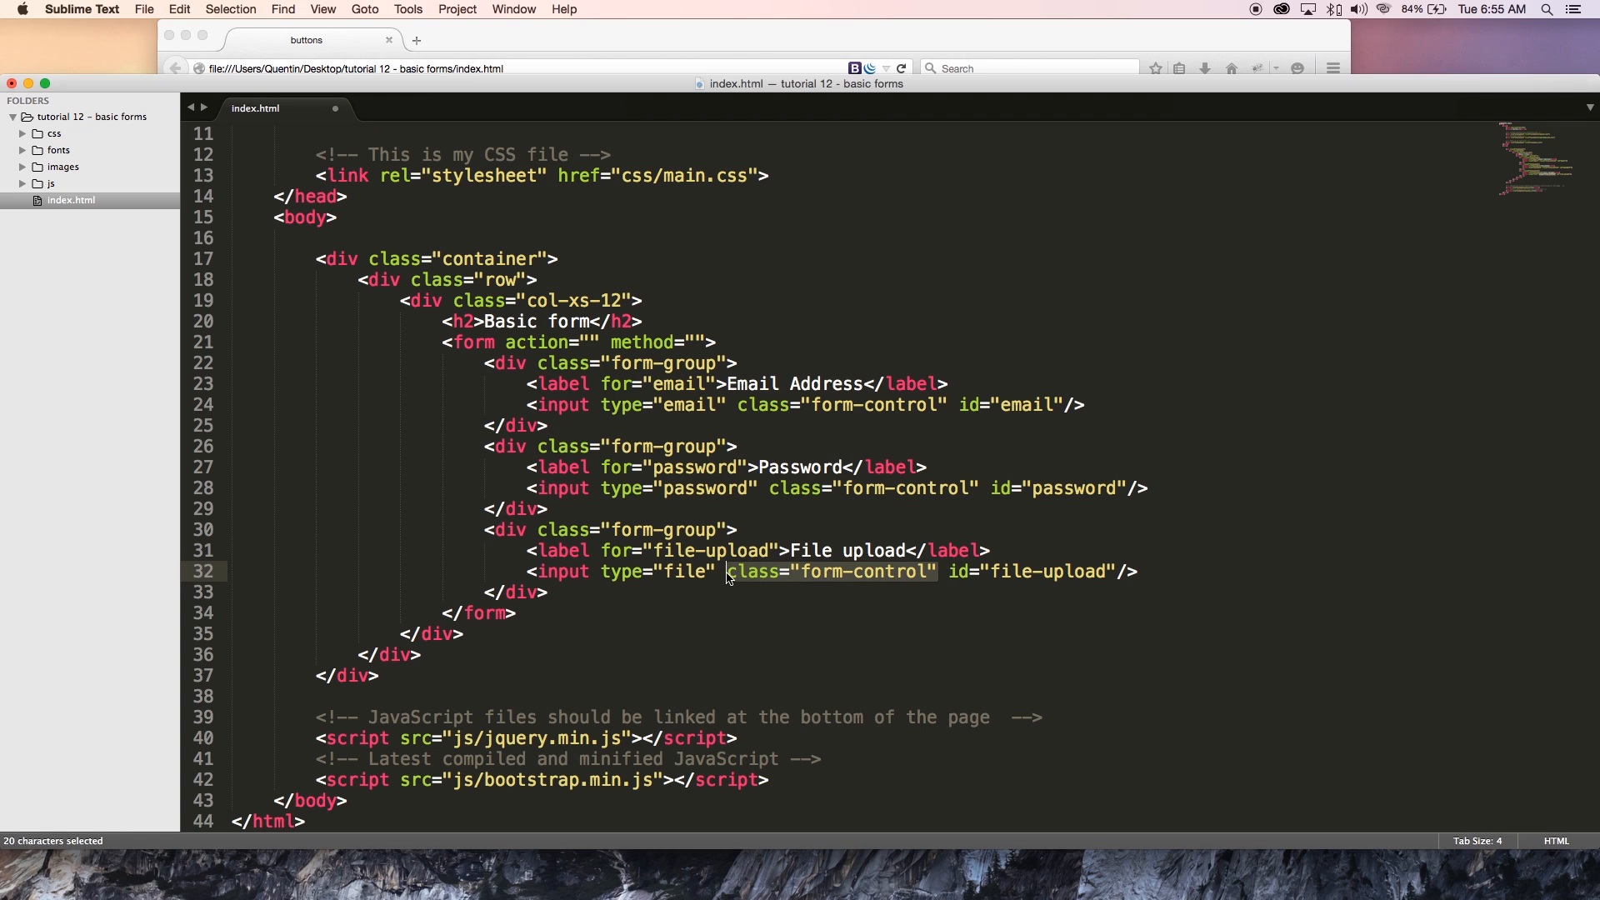
{"action": "key", "text": "delete"}
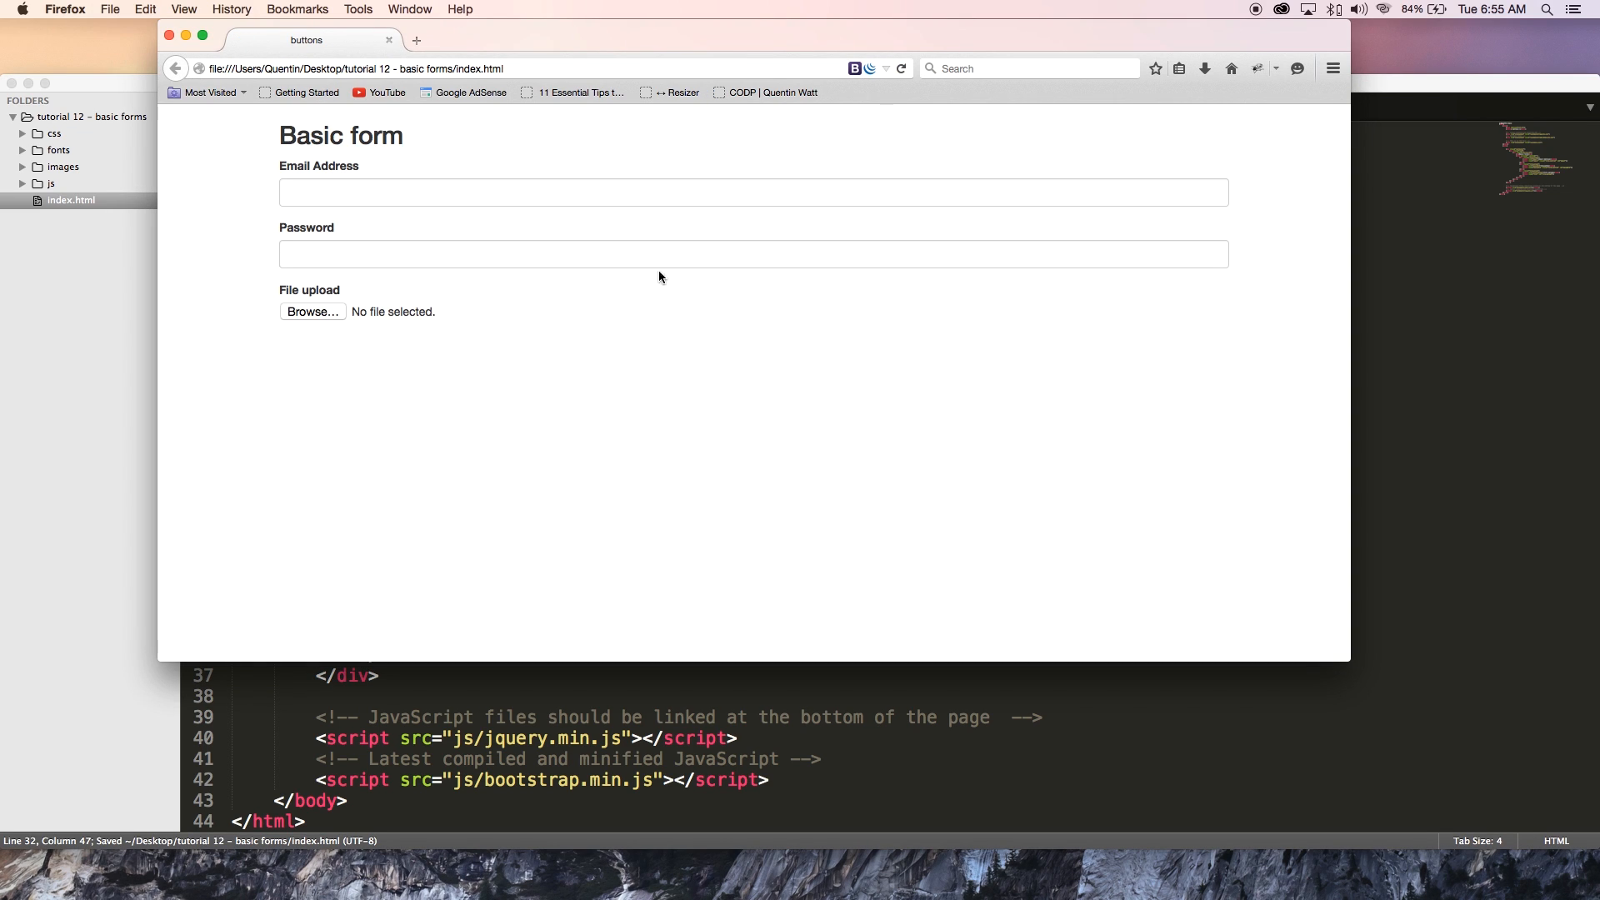
{"action": "mouse_move", "coordinate": [308, 297]}
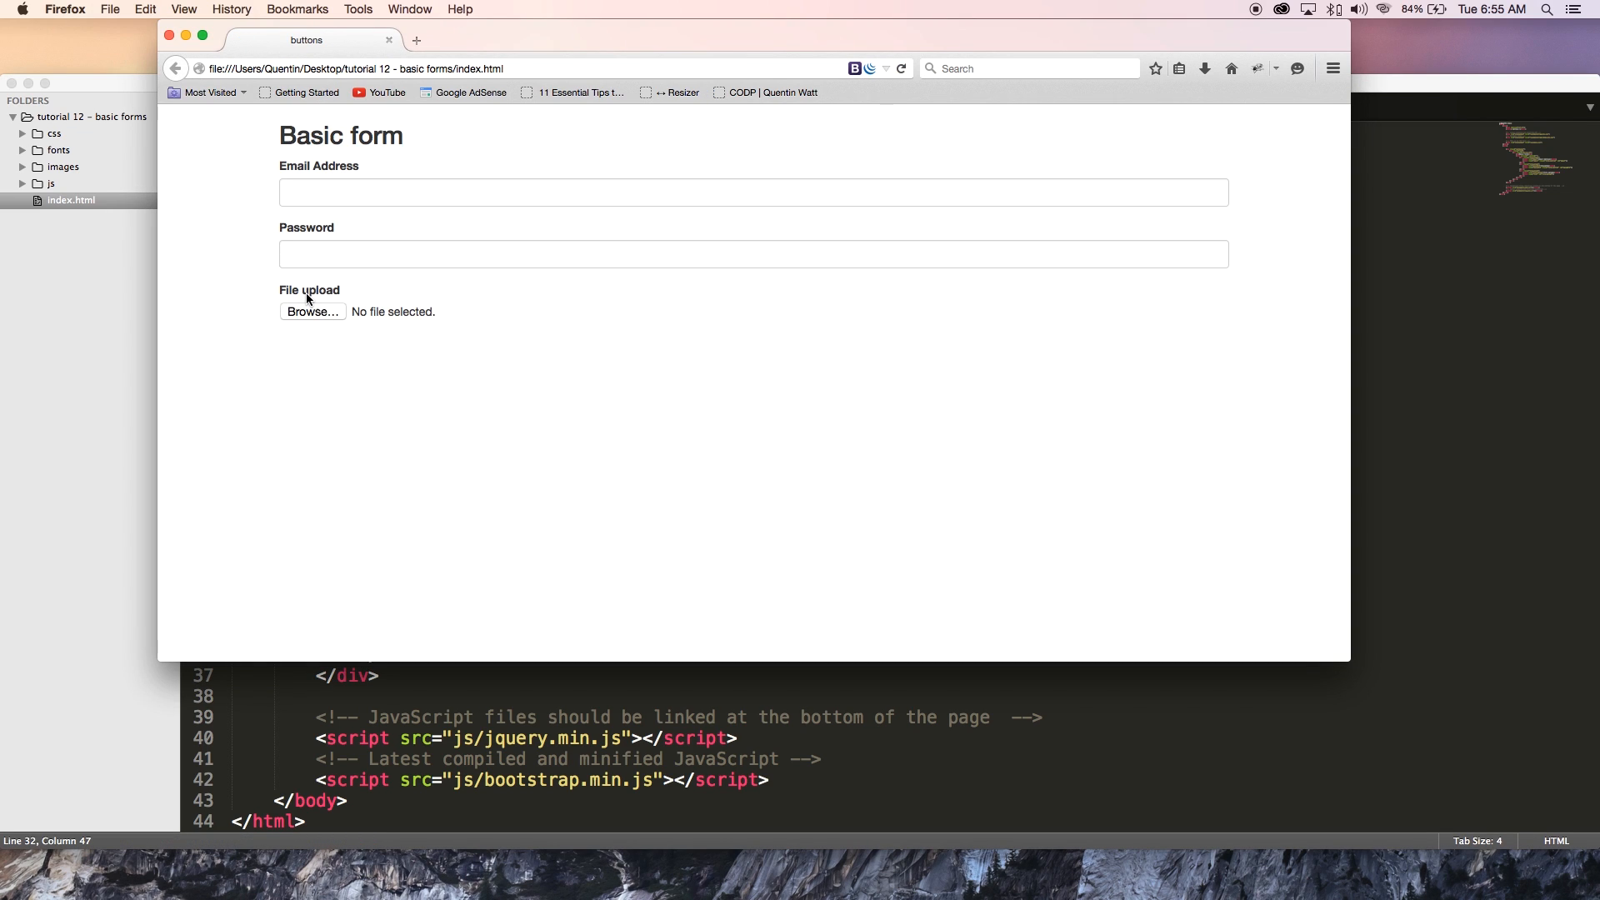
{"action": "mouse_move", "coordinate": [312, 317]}
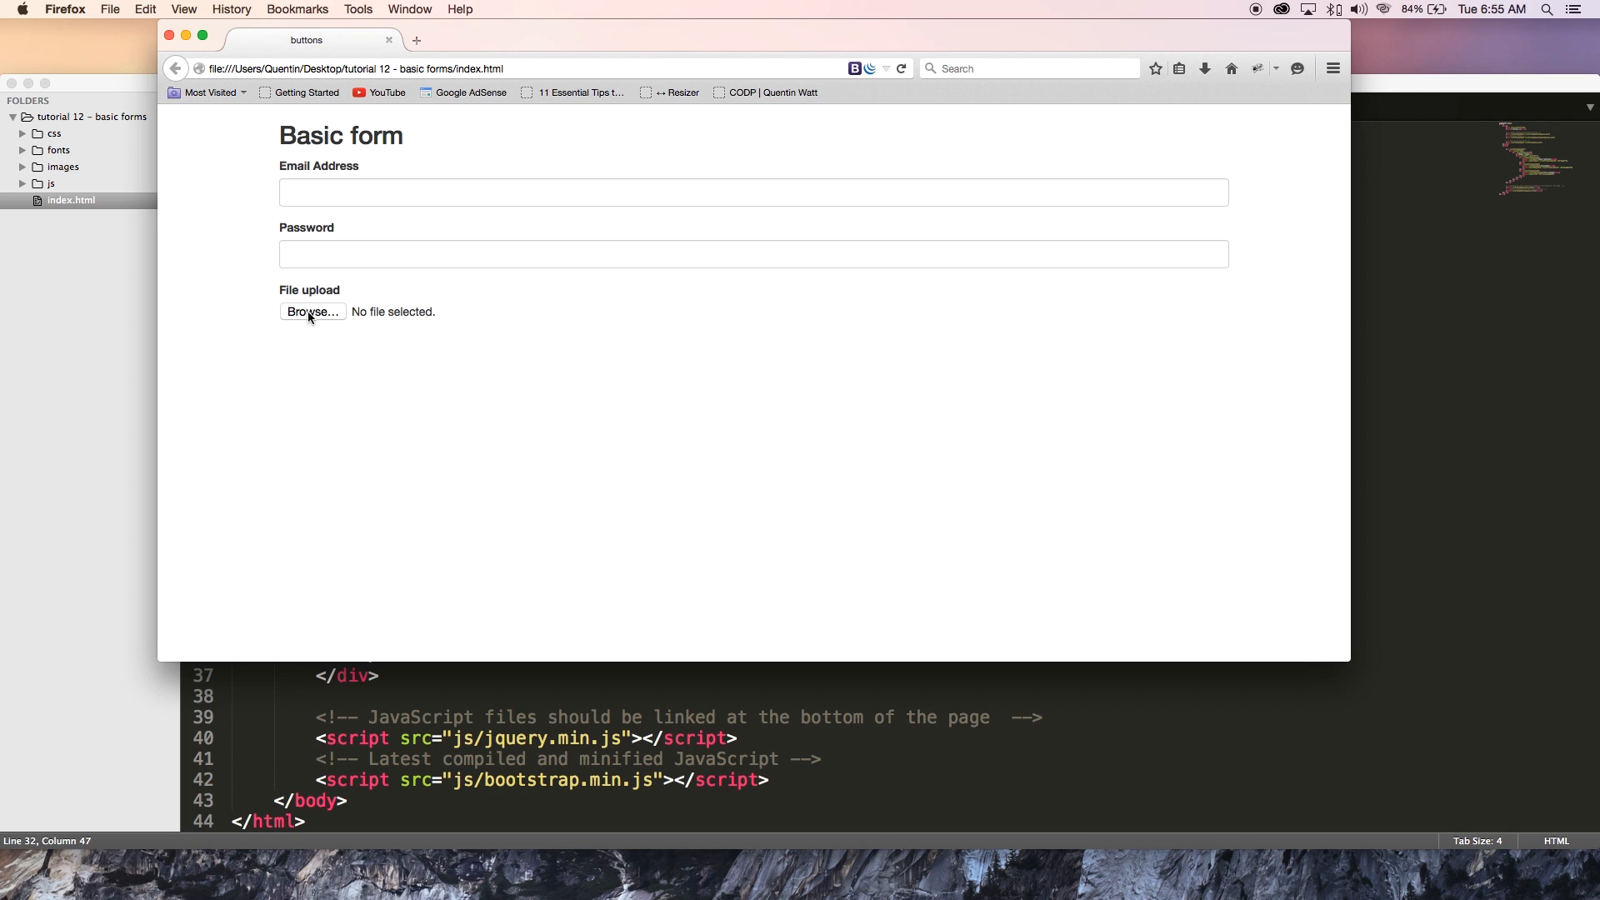
{"action": "mouse_move", "coordinate": [333, 324]}
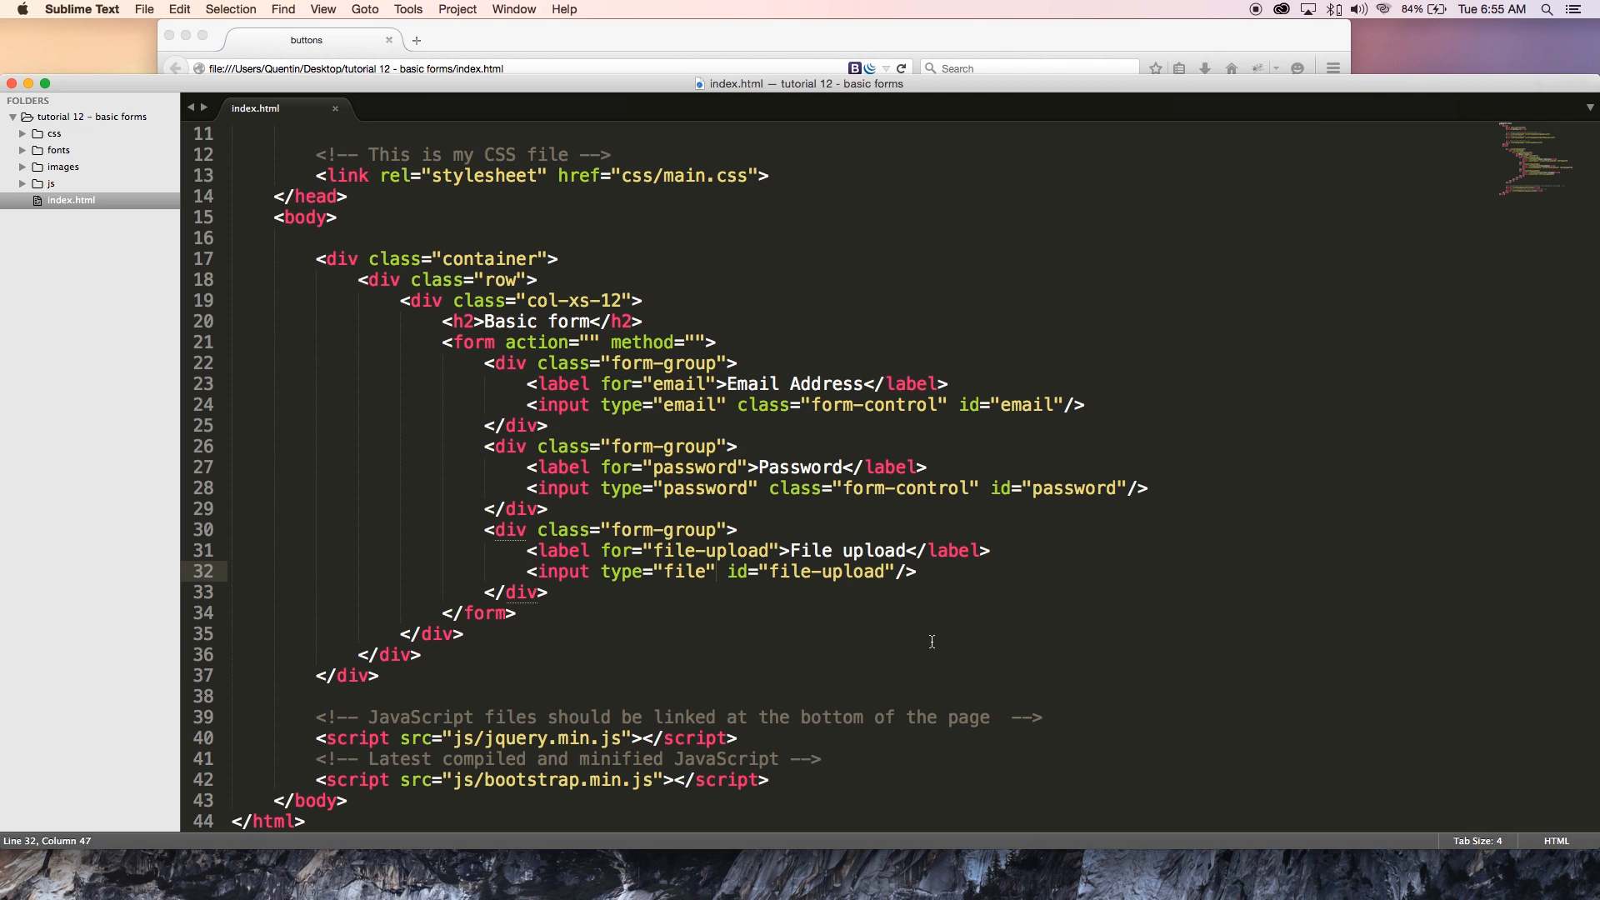
{"action": "mouse_move", "coordinate": [730, 618]}
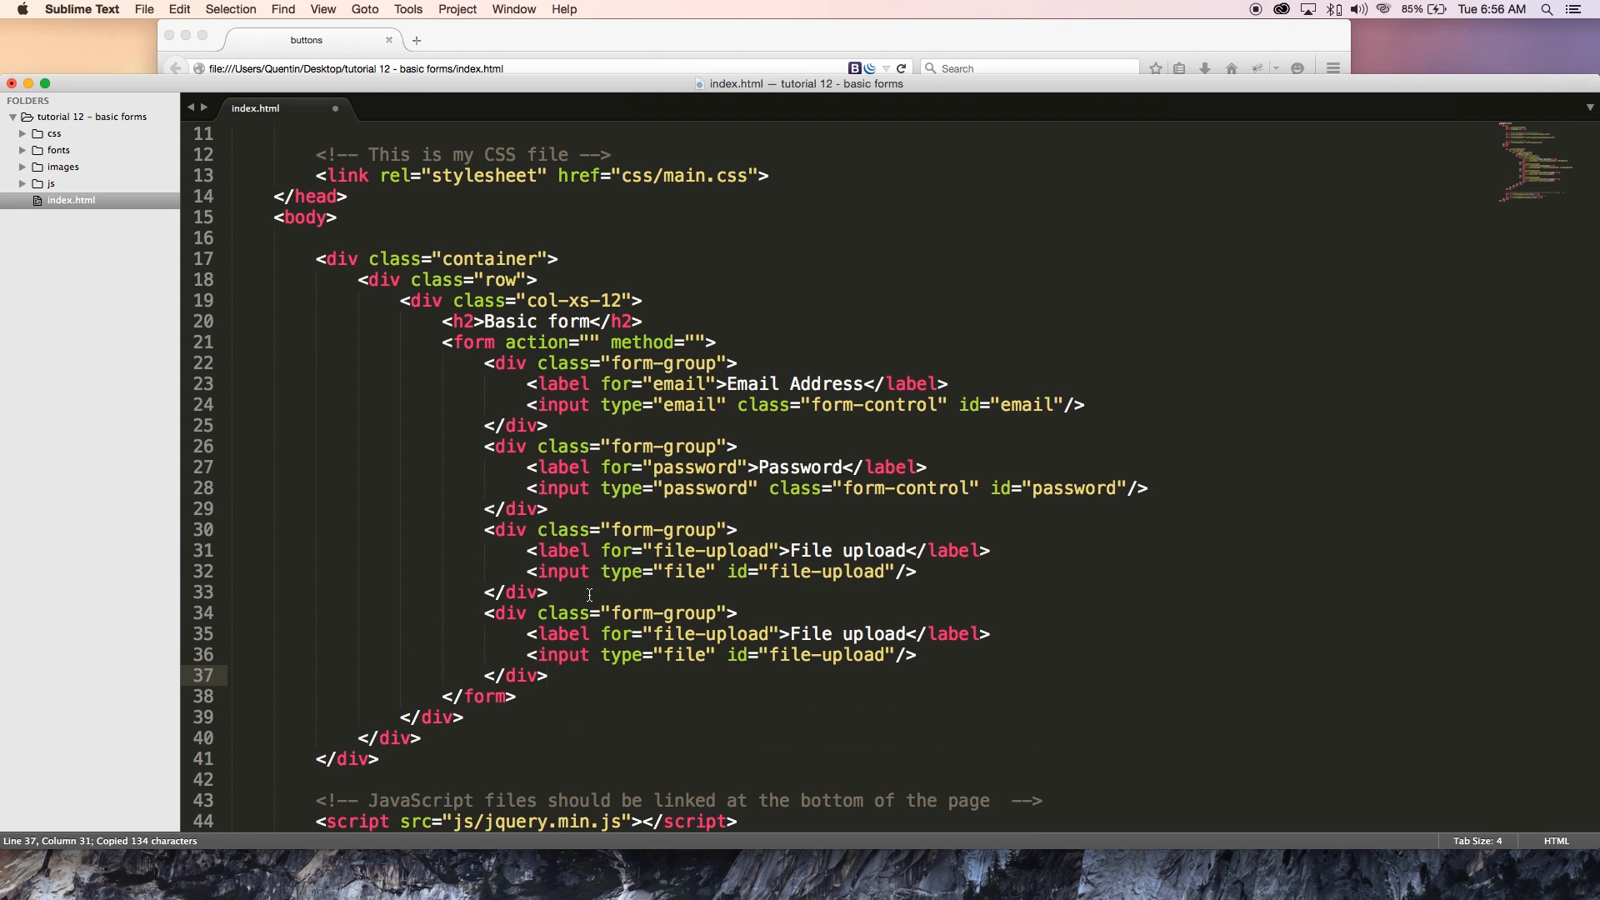
{"action": "mouse_move", "coordinate": [542, 682]}
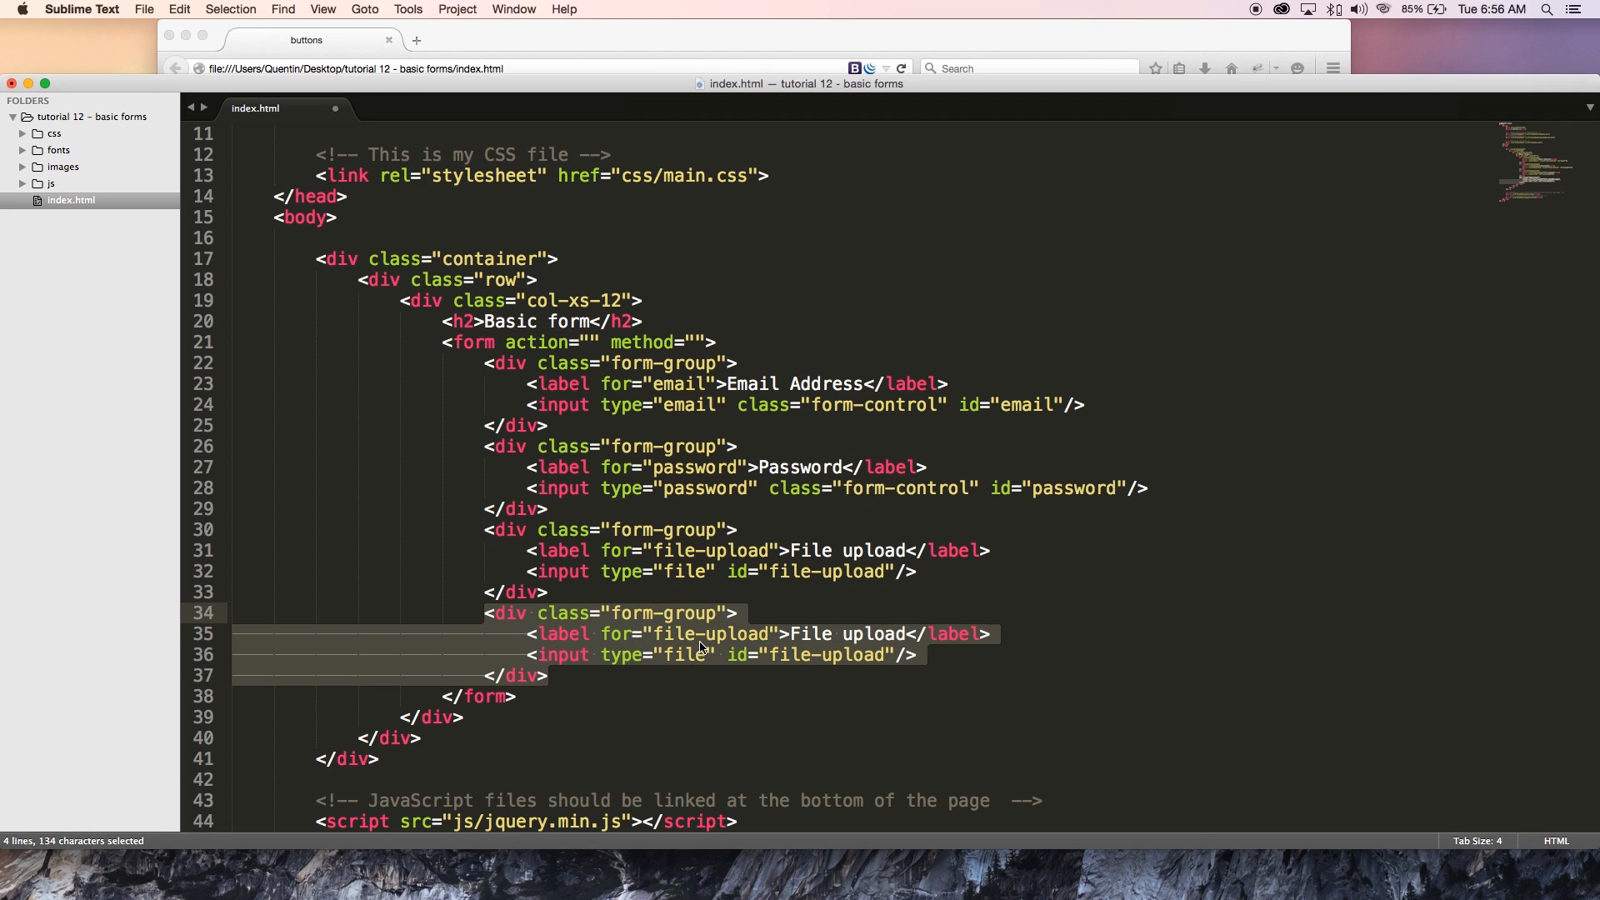
{"action": "mouse_move", "coordinate": [688, 643]}
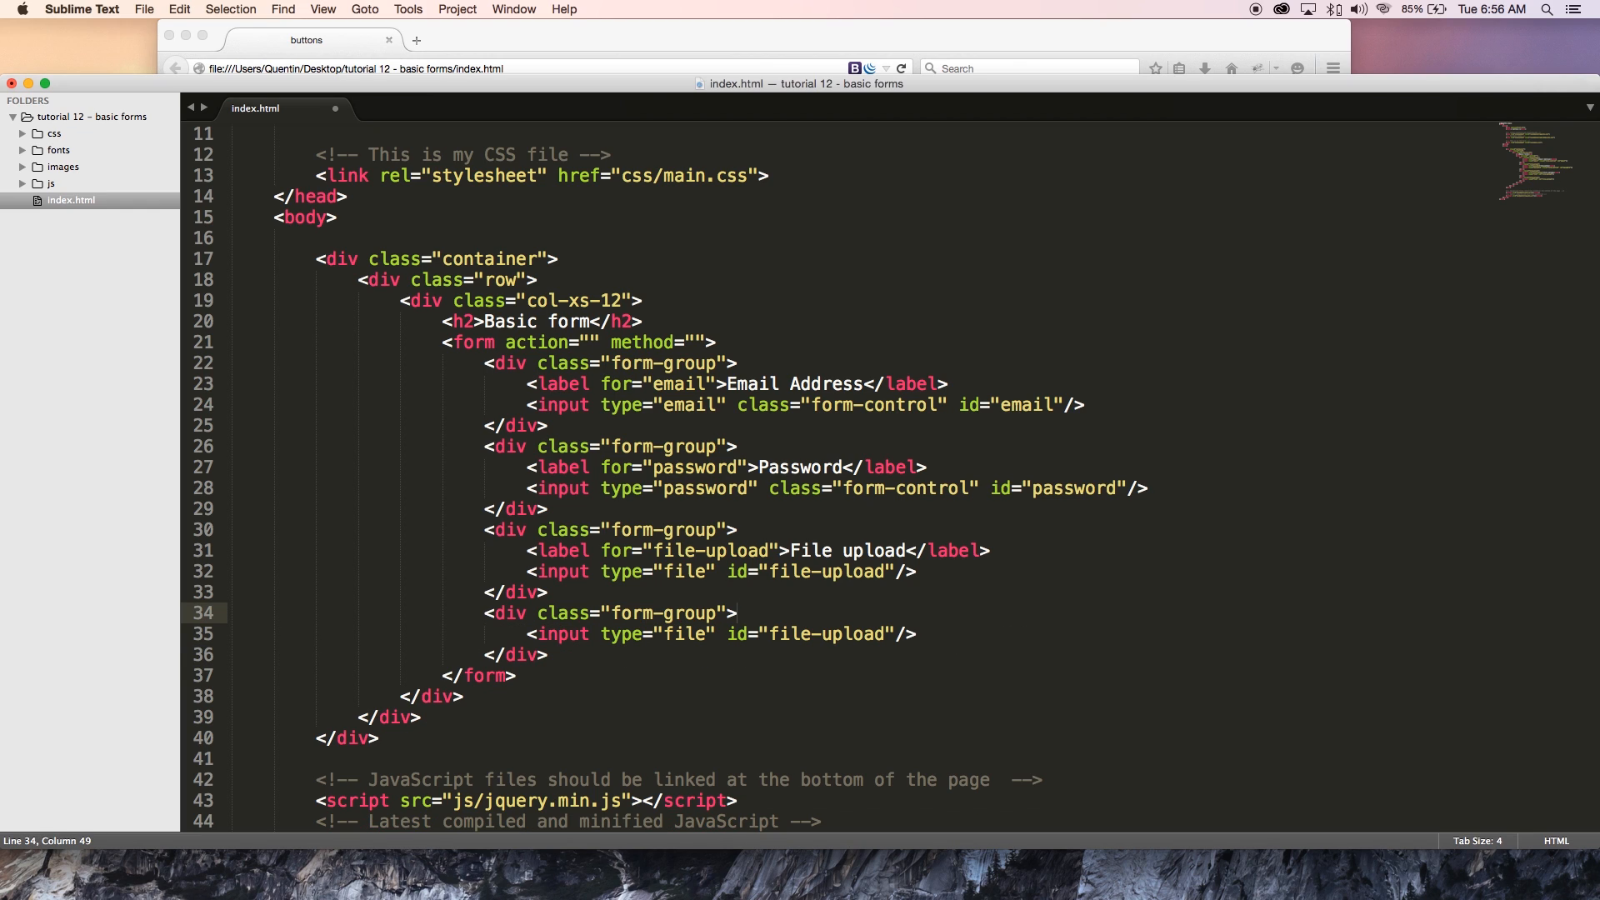
Step: Set the new input to type="submit", id="submit", class="btn-default" and save index.html
{"action": "type", "text": "sub"}
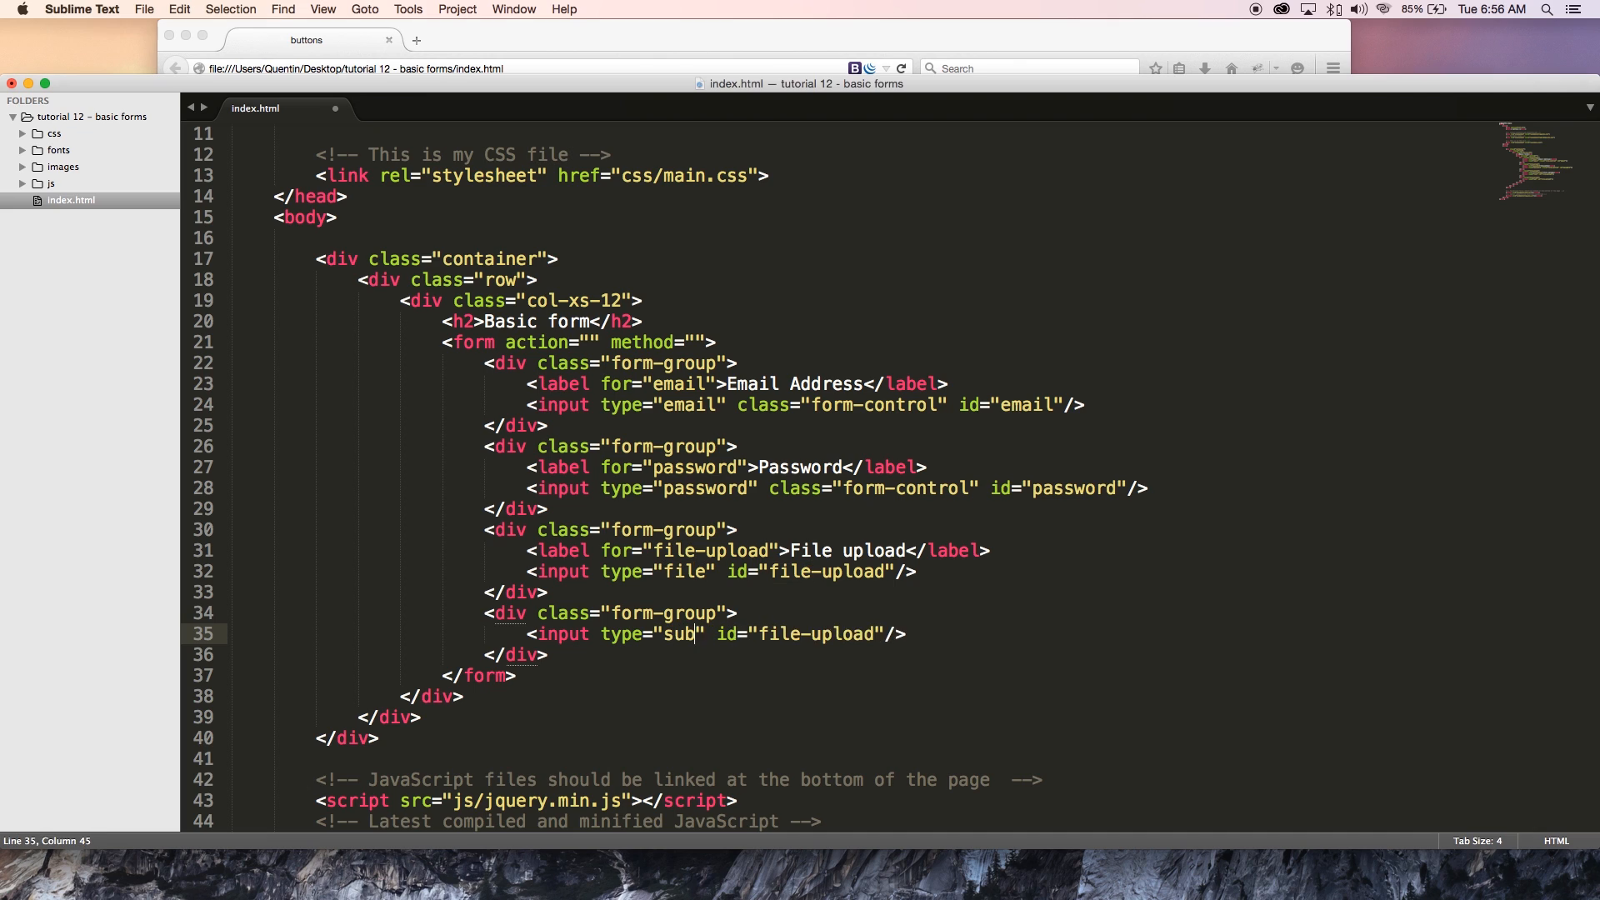
{"action": "type", "text": "mit"}
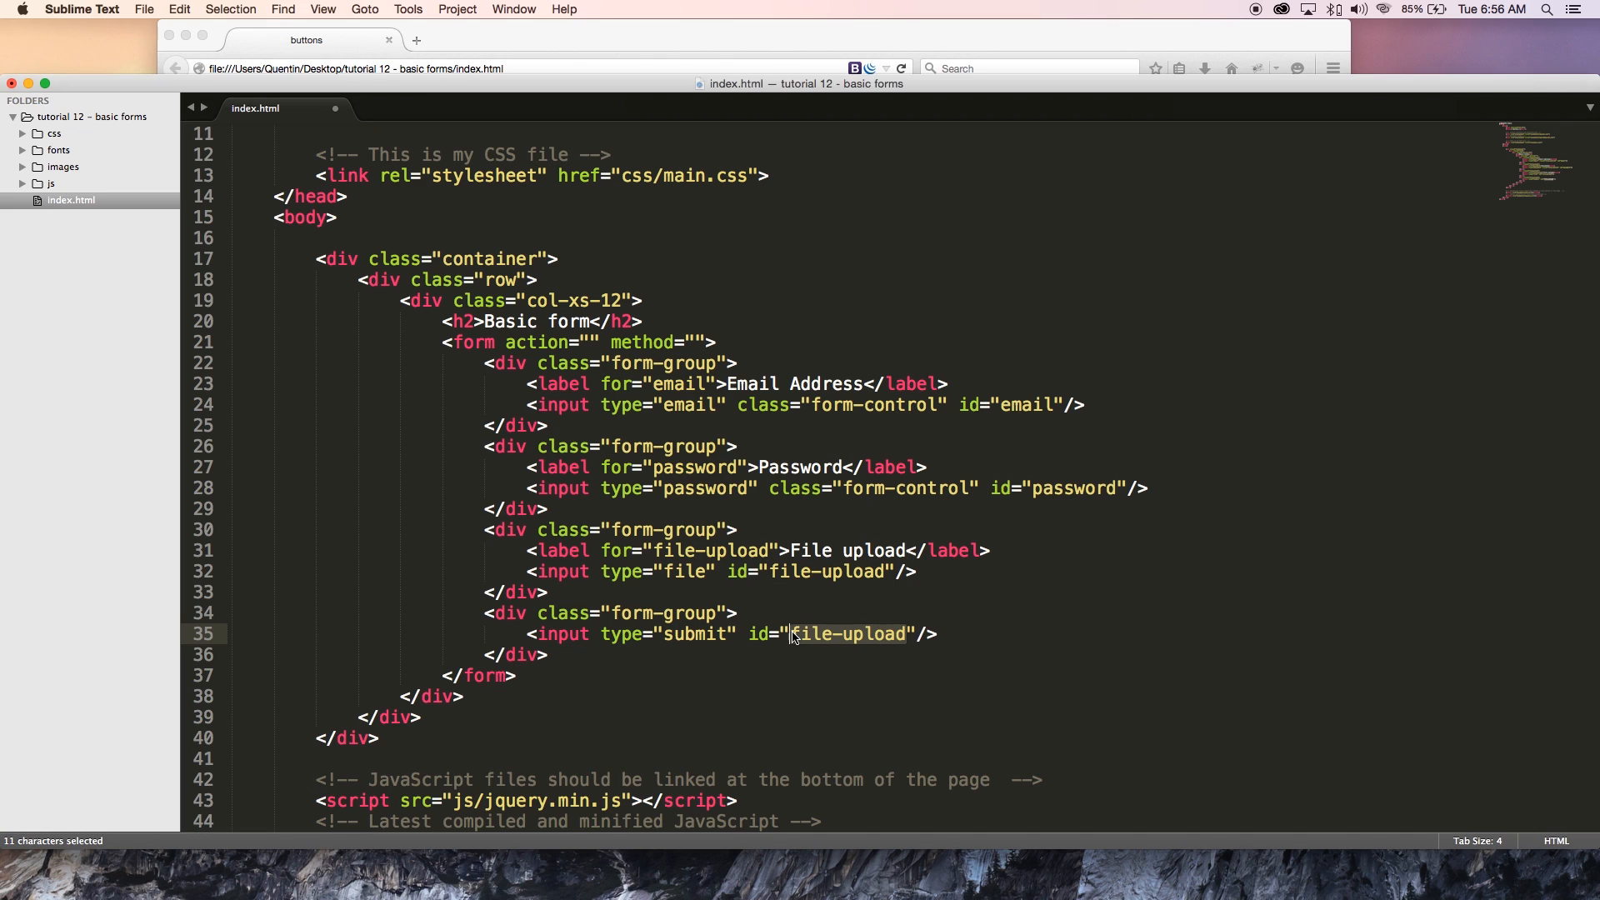
{"action": "type", "text": "submit"}
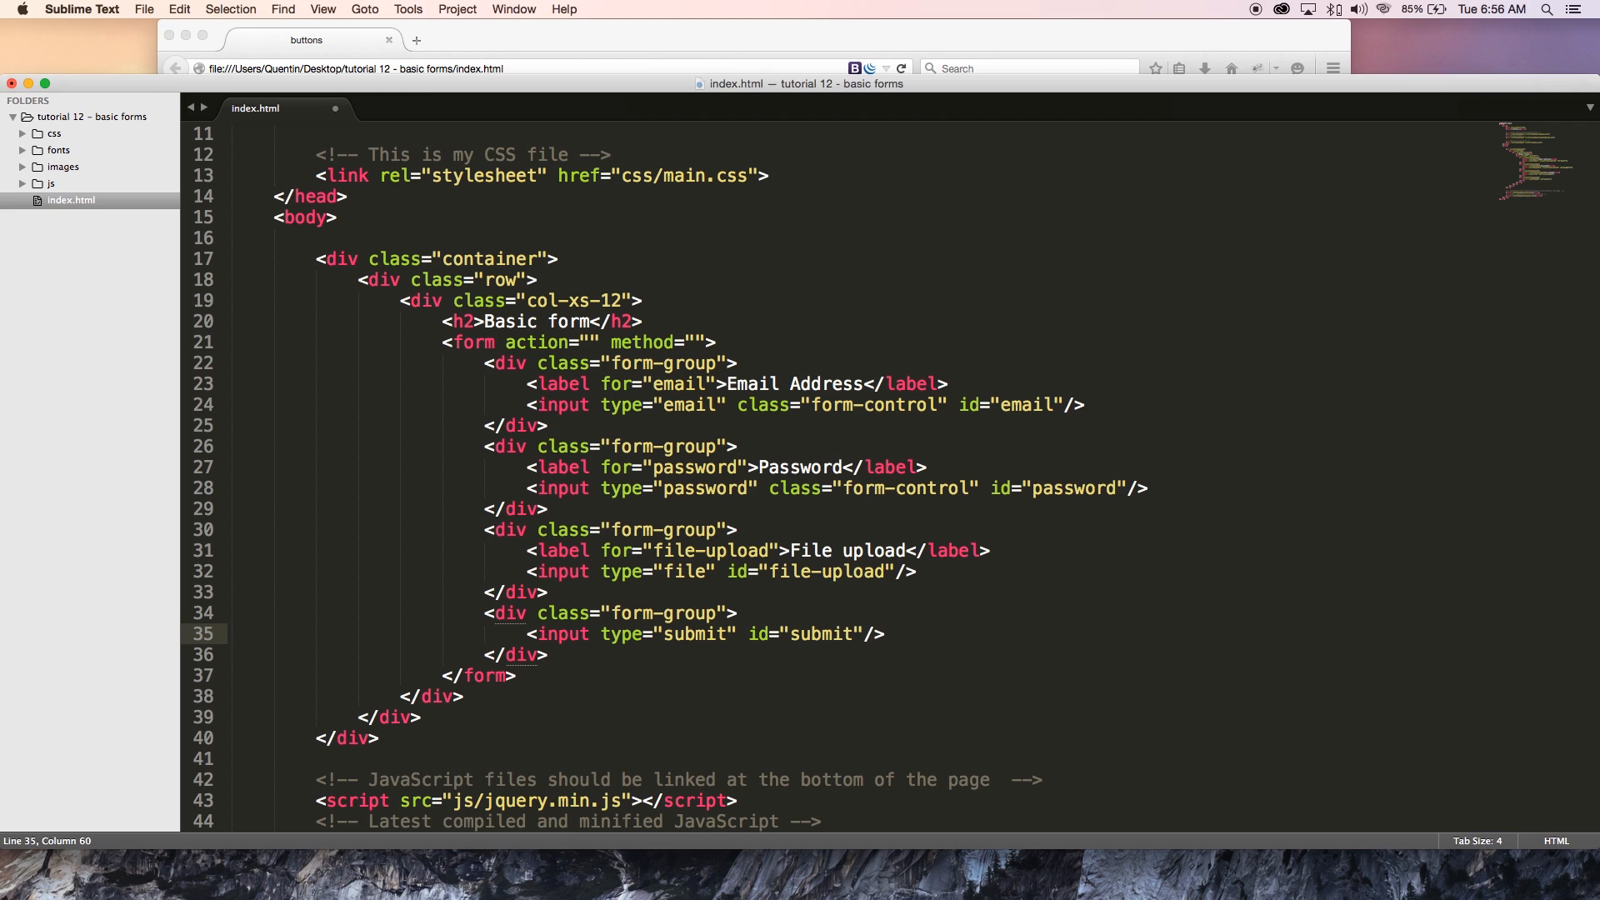
{"action": "type", "text": "class=\""}
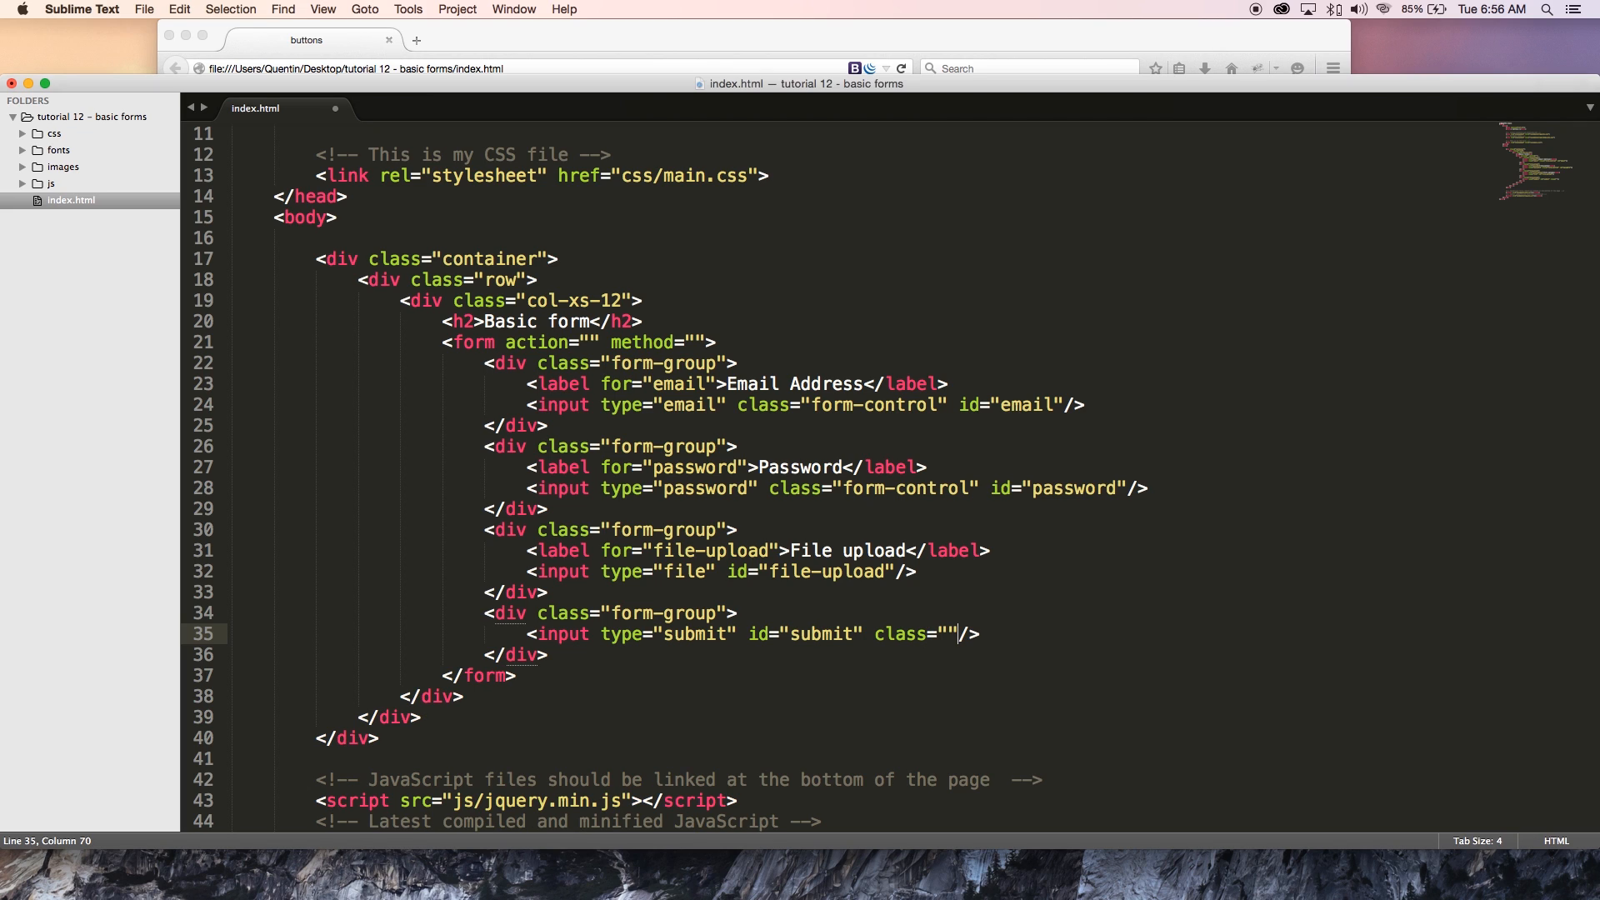
{"action": "type", "text": "b"}
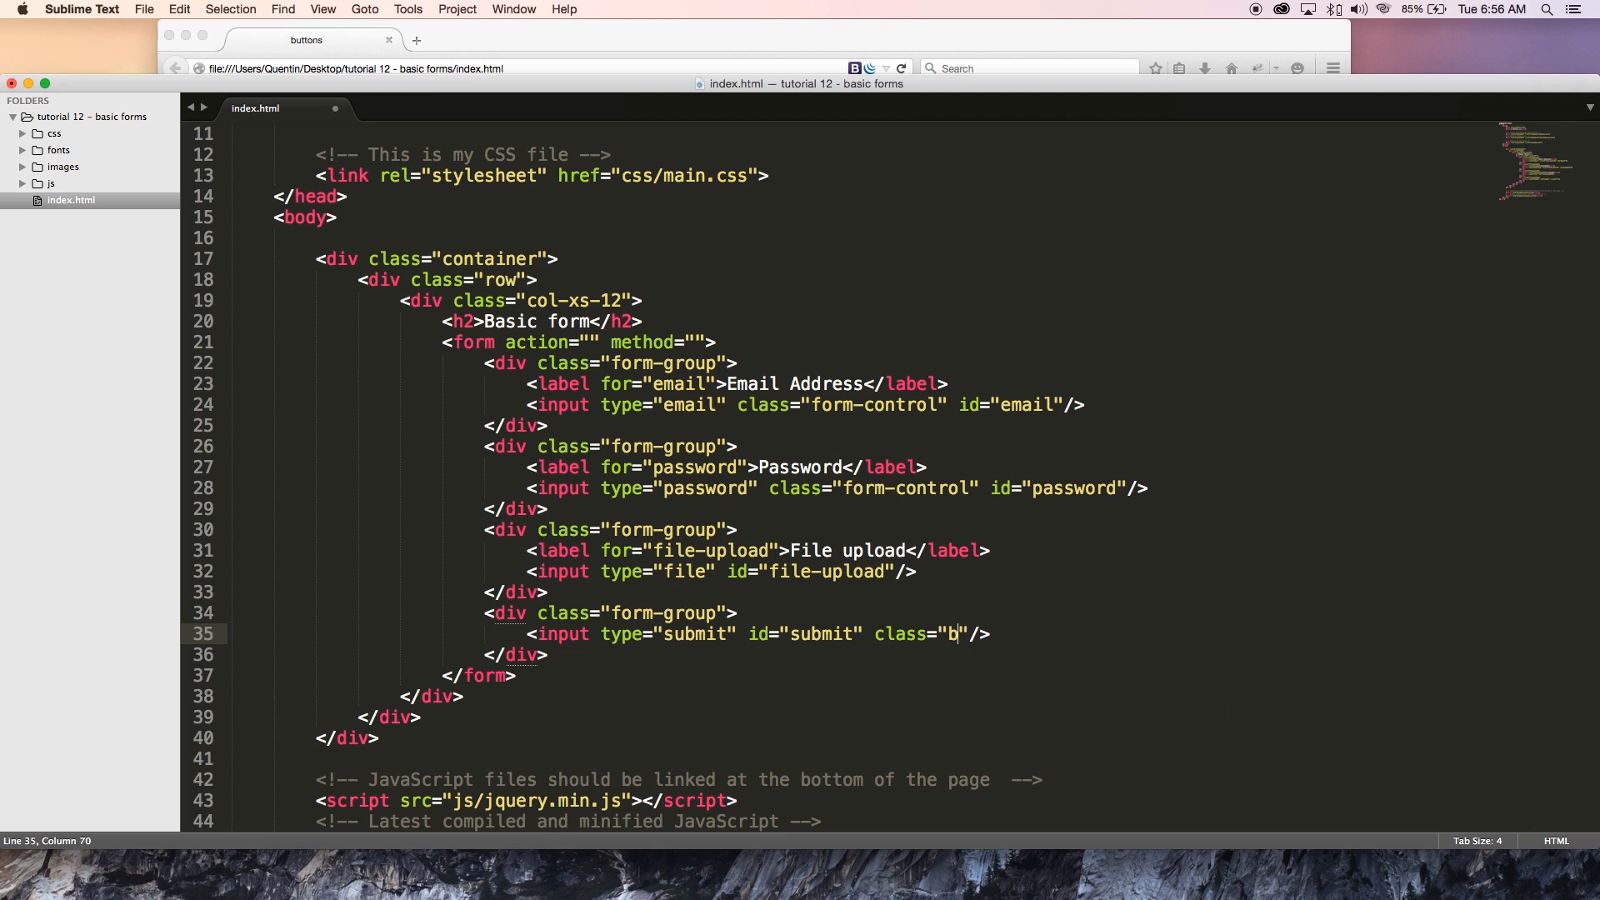
{"action": "type", "text": "tn-"}
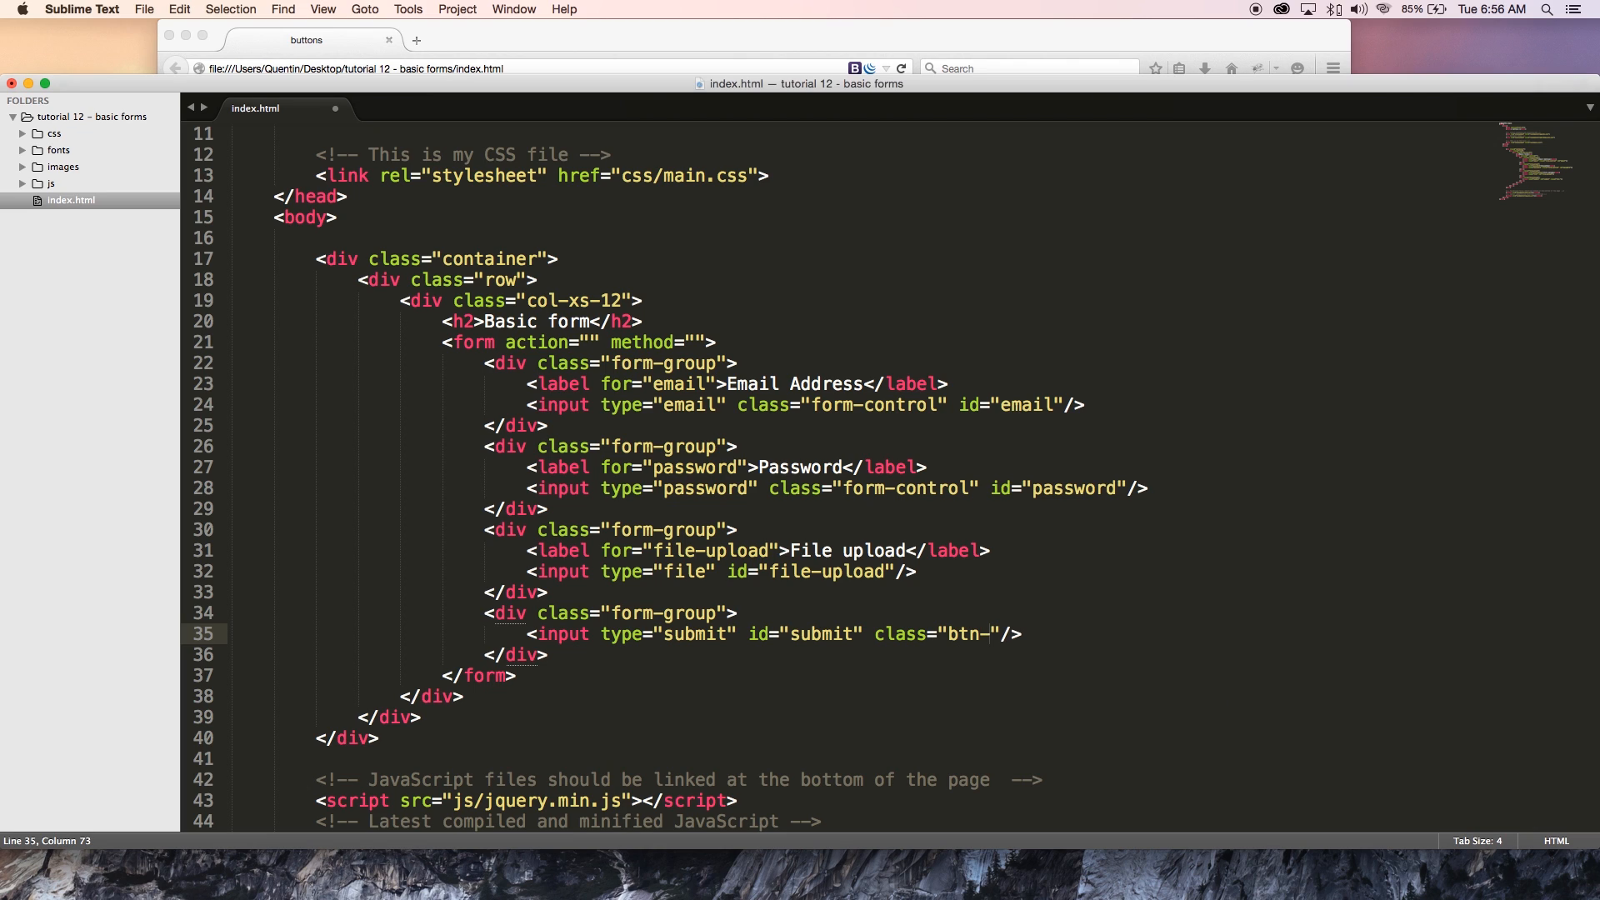
{"action": "type", "text": "default"}
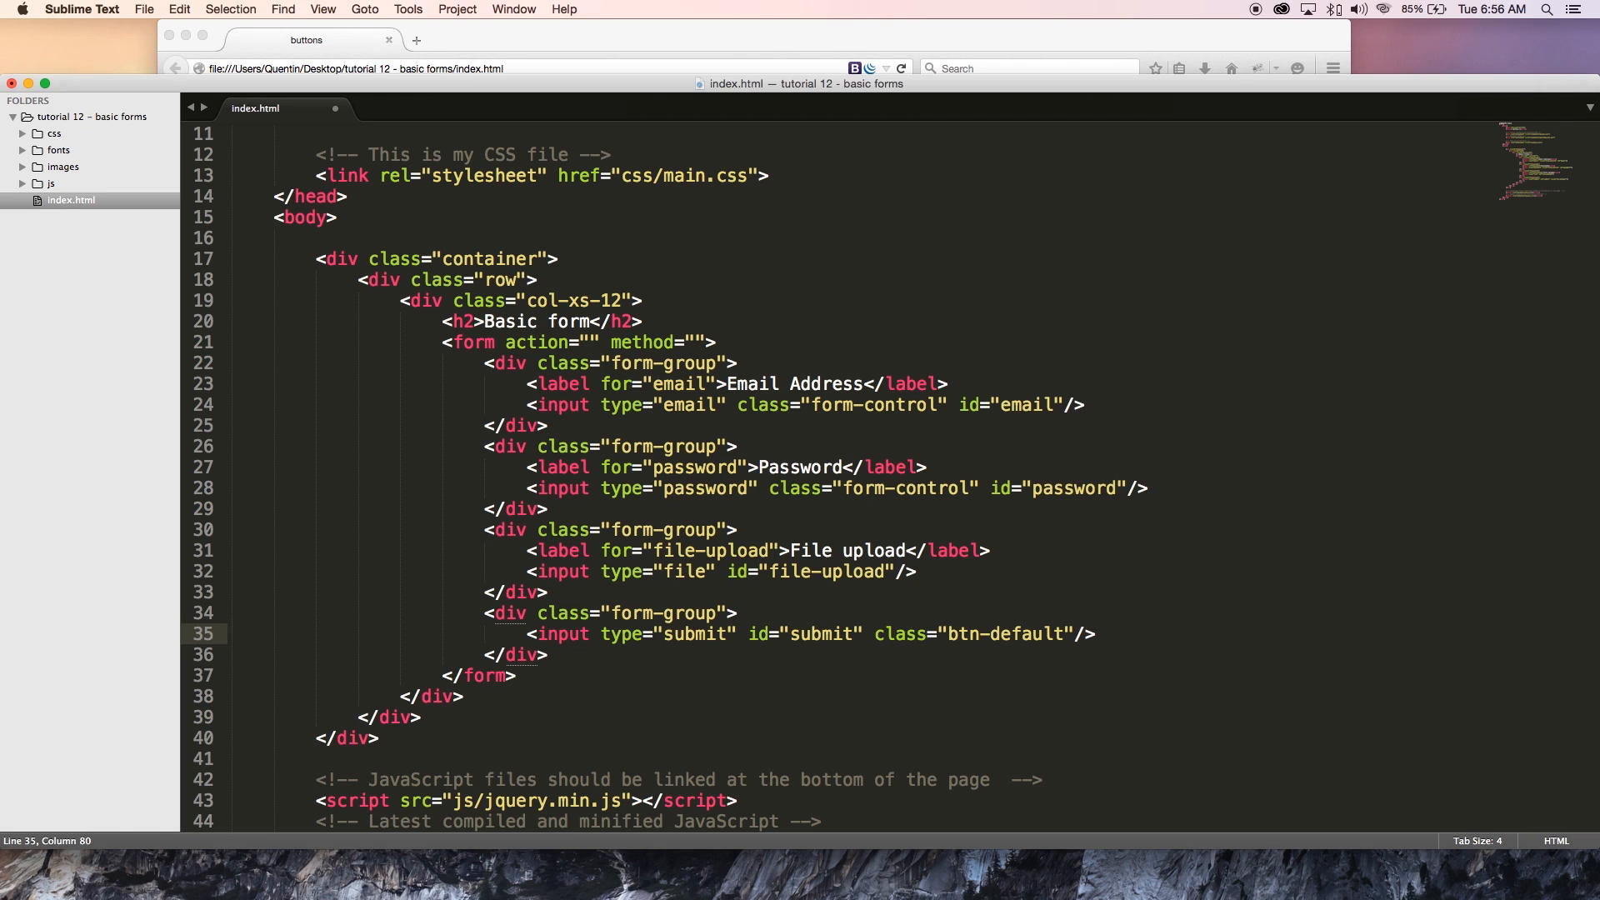
{"action": "key", "text": "cmd+s"}
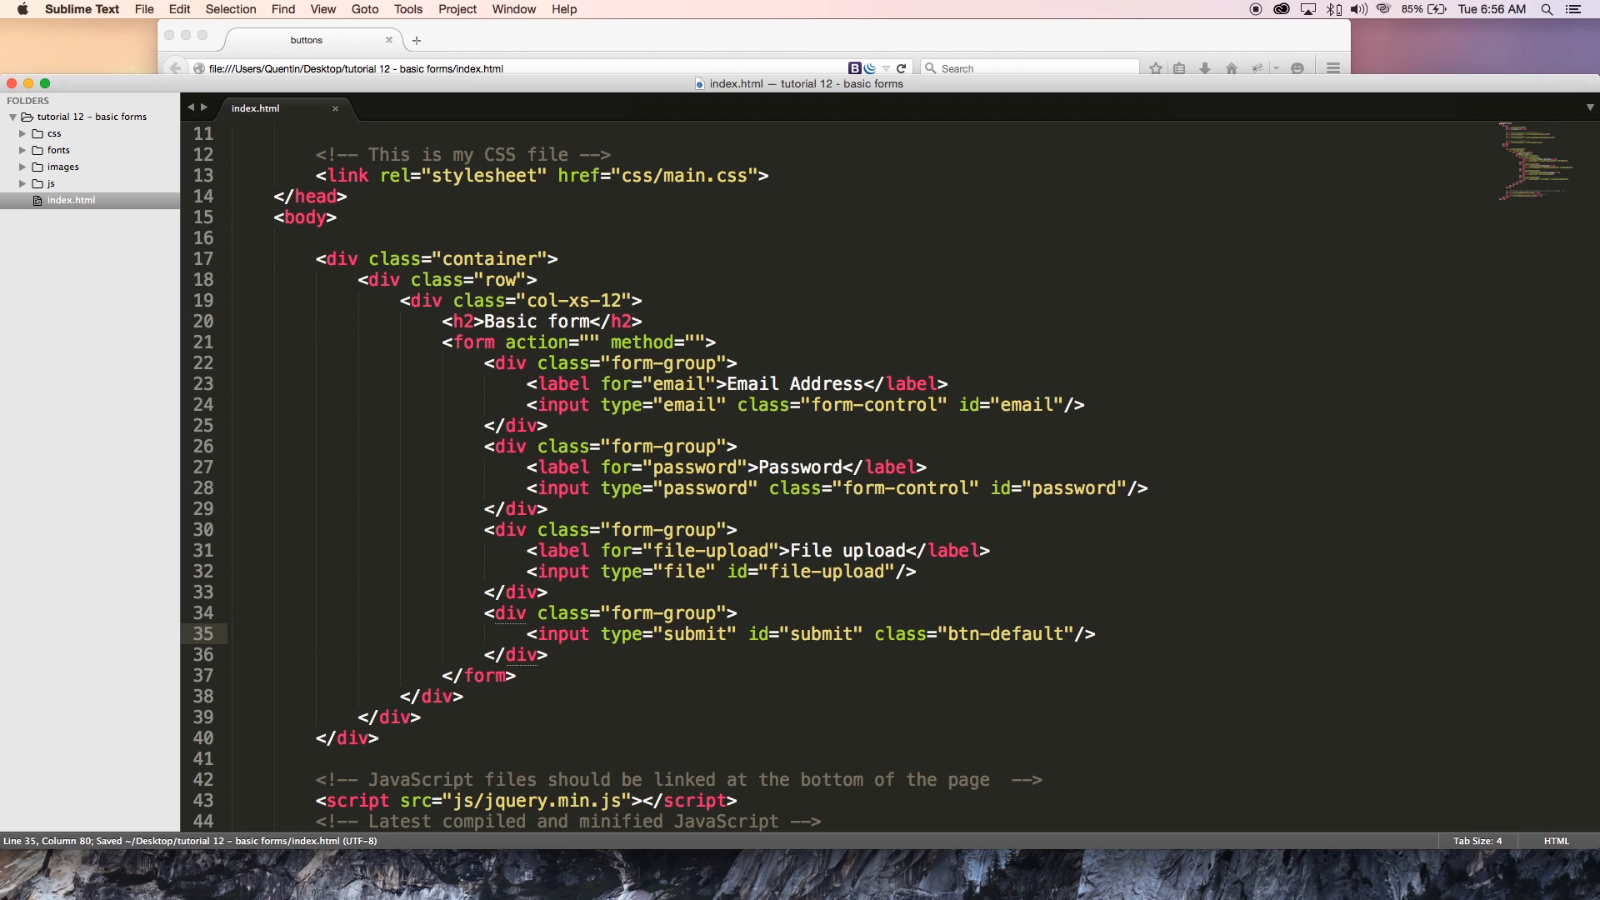
{"action": "mouse_move", "coordinate": [488, 39]}
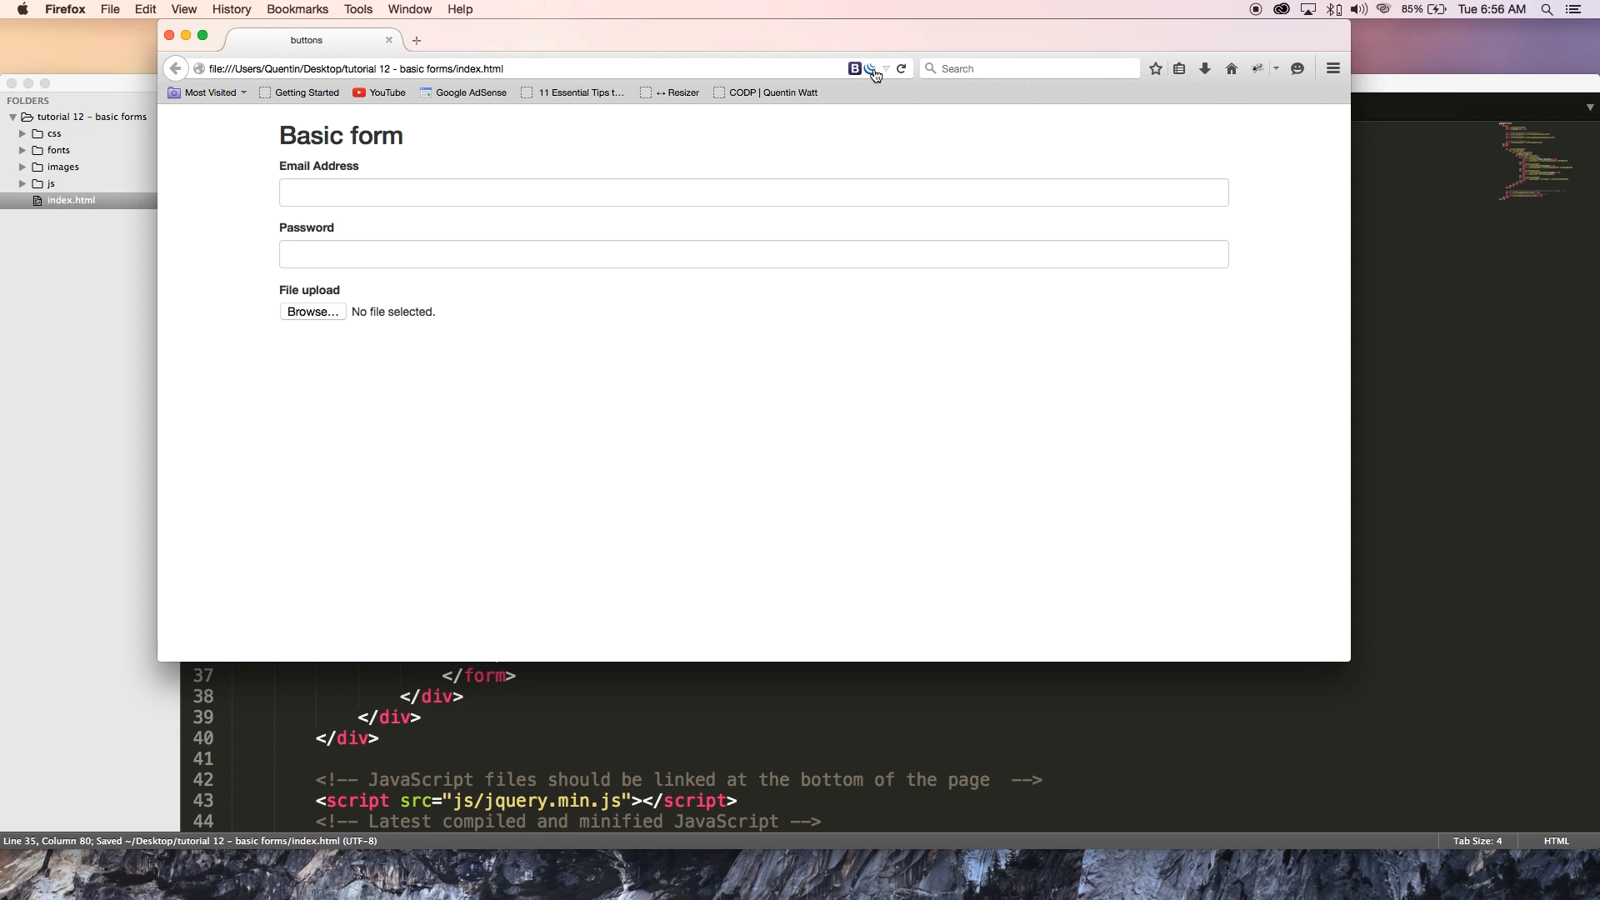
Step: Reload the Basic form page in Firefox to show the saved changes
{"action": "left_click", "coordinate": [900, 69]}
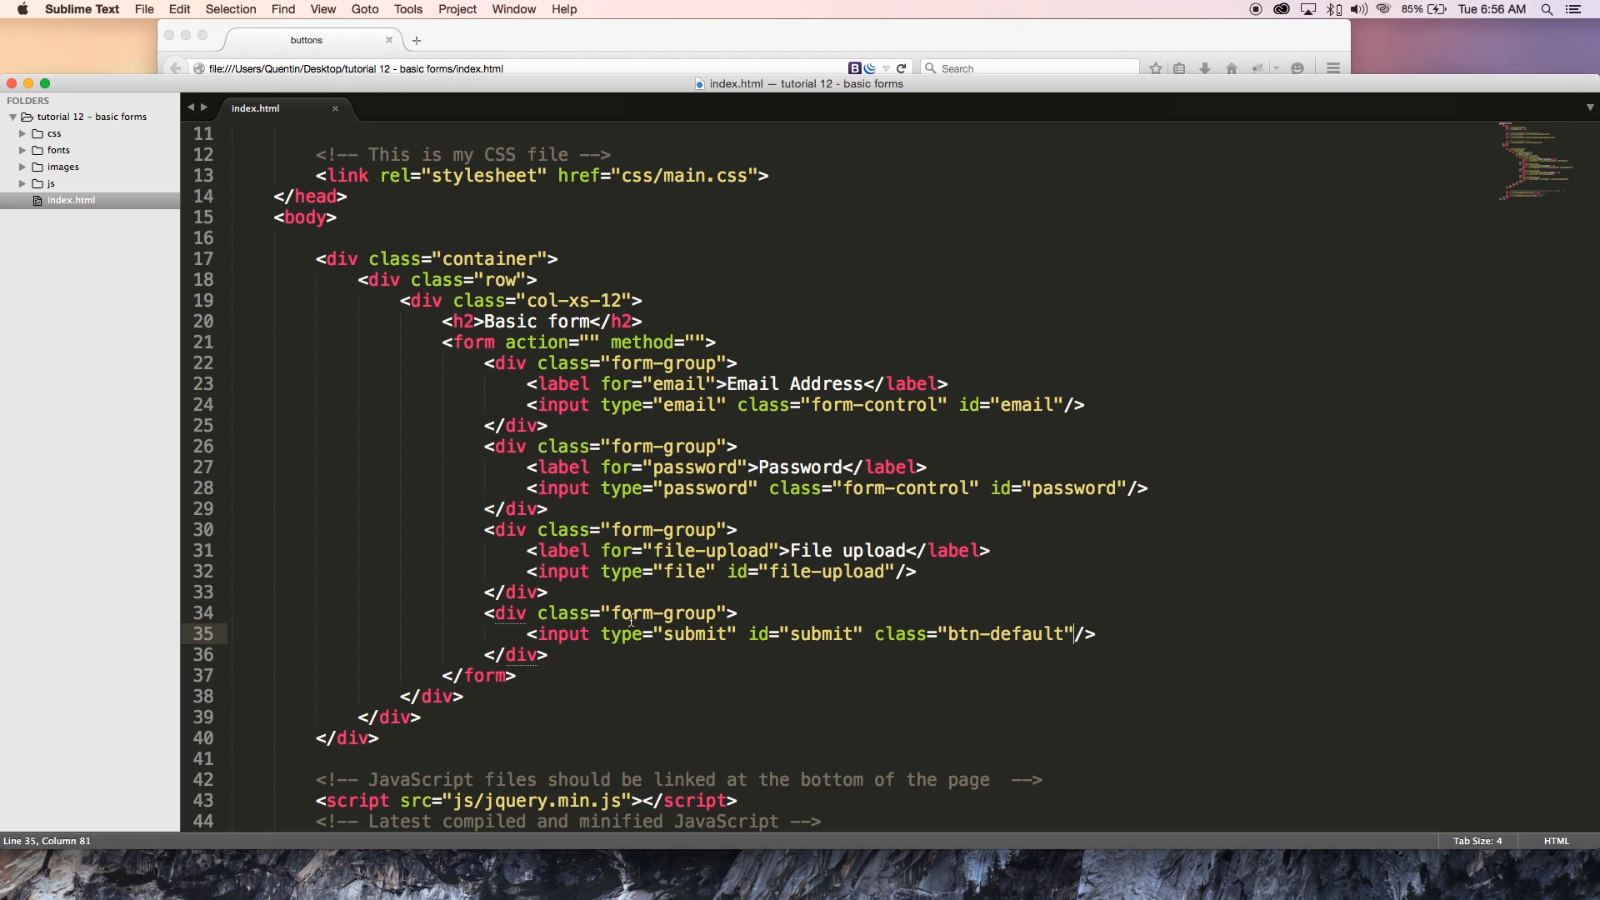
Step: Add value="submit" to the submit input so the button reads submit
{"action": "type", "text": "\" \""}
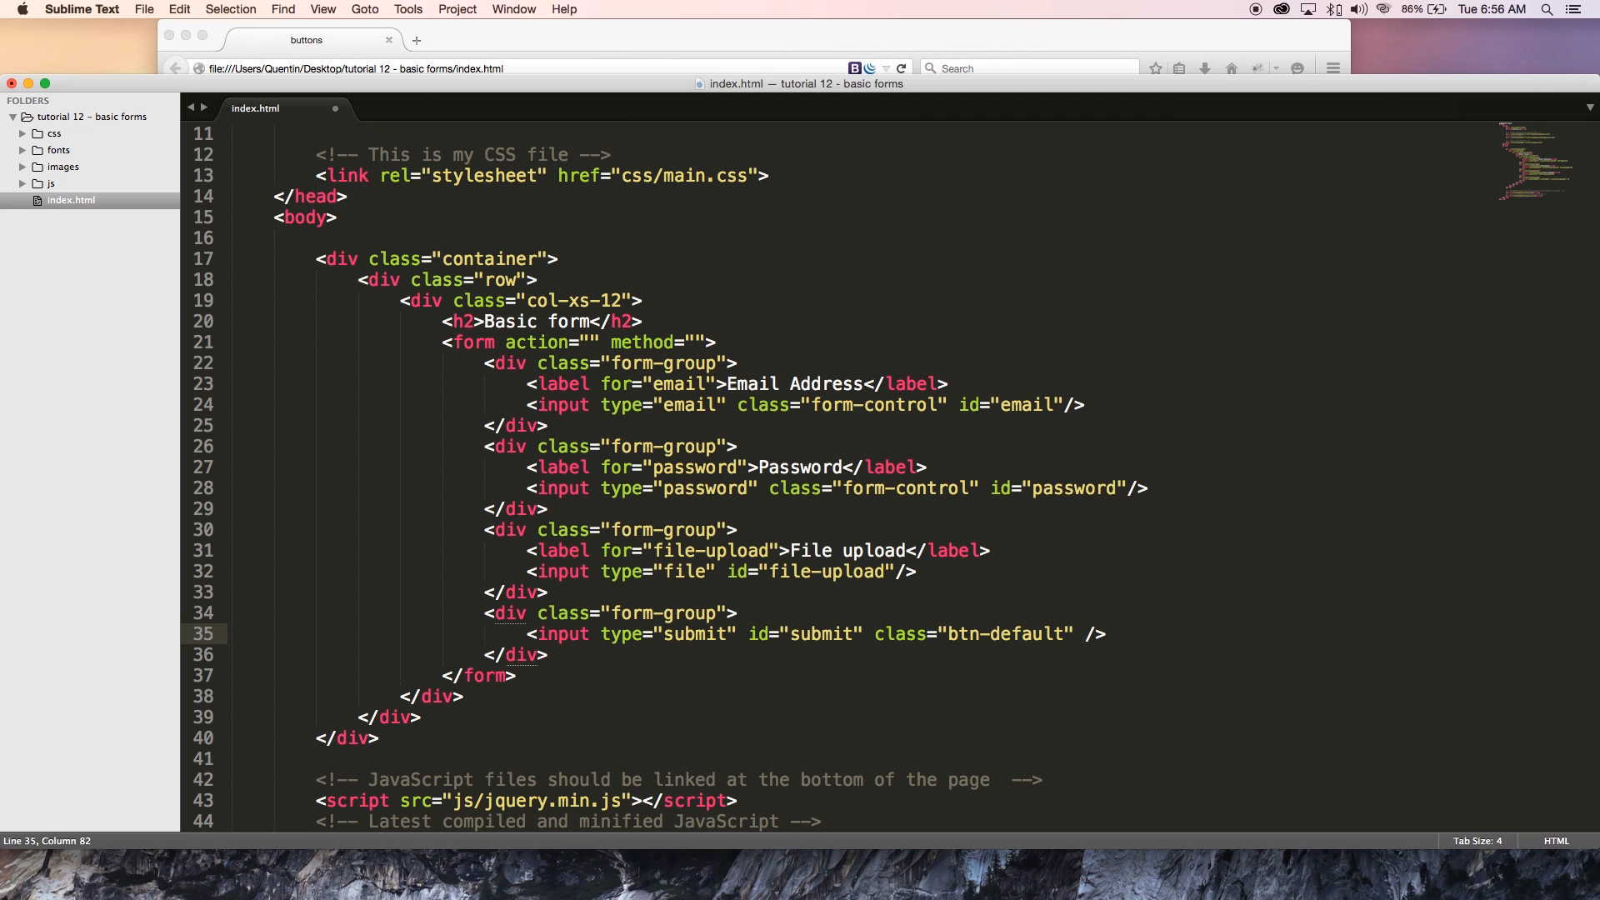
{"action": "type", "text": "value=\"\""}
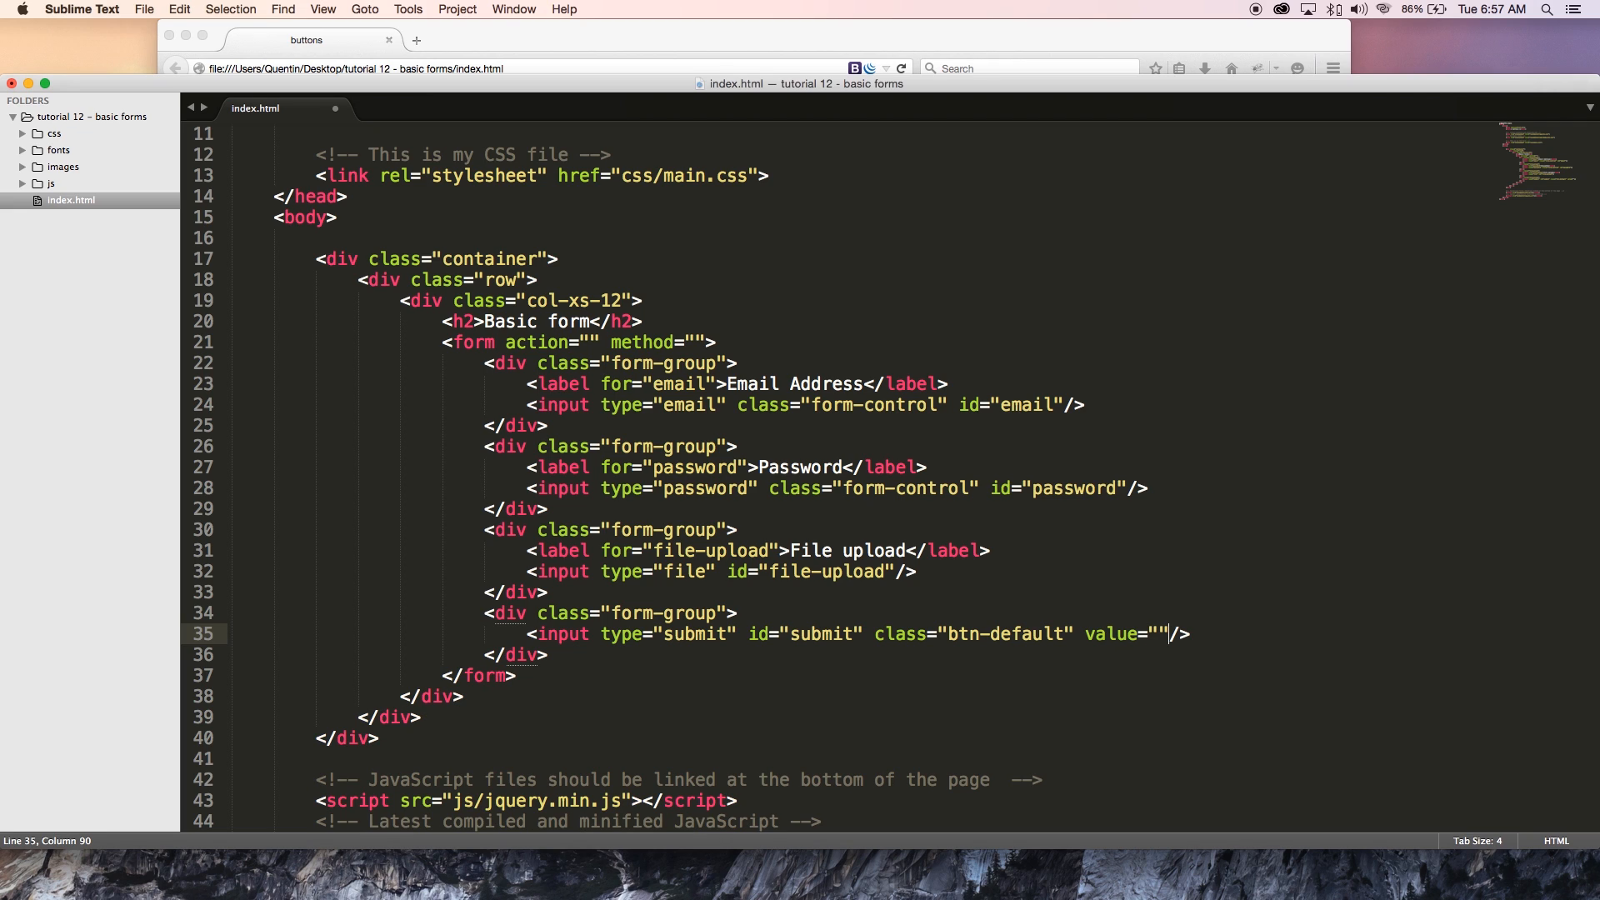
{"action": "type", "text": "submit"}
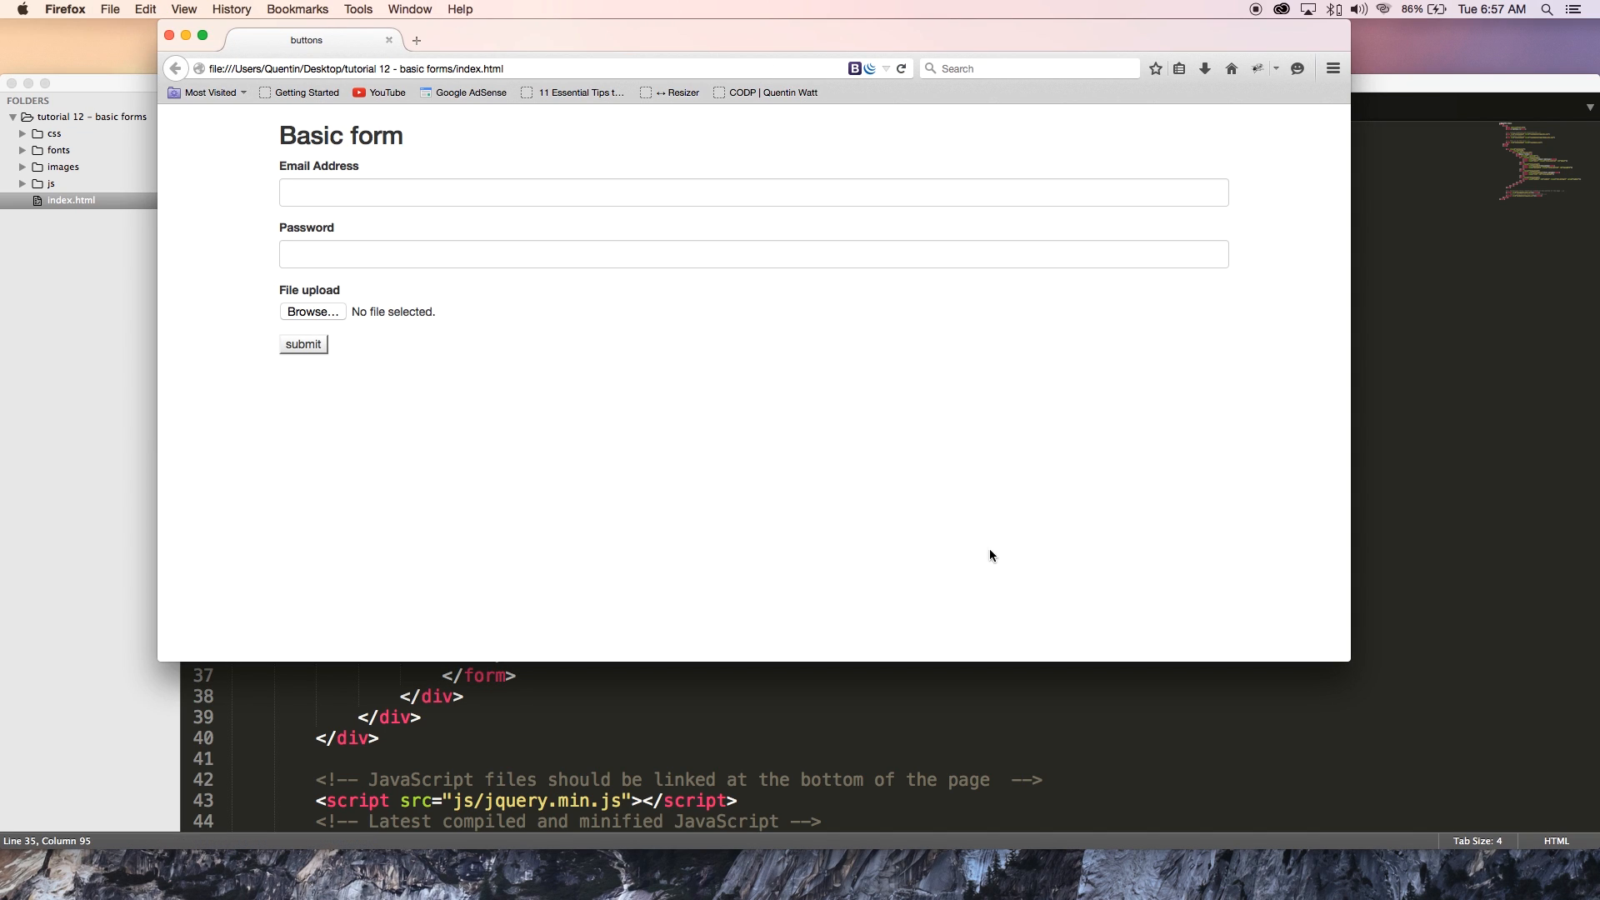
{"action": "mouse_move", "coordinate": [956, 712]}
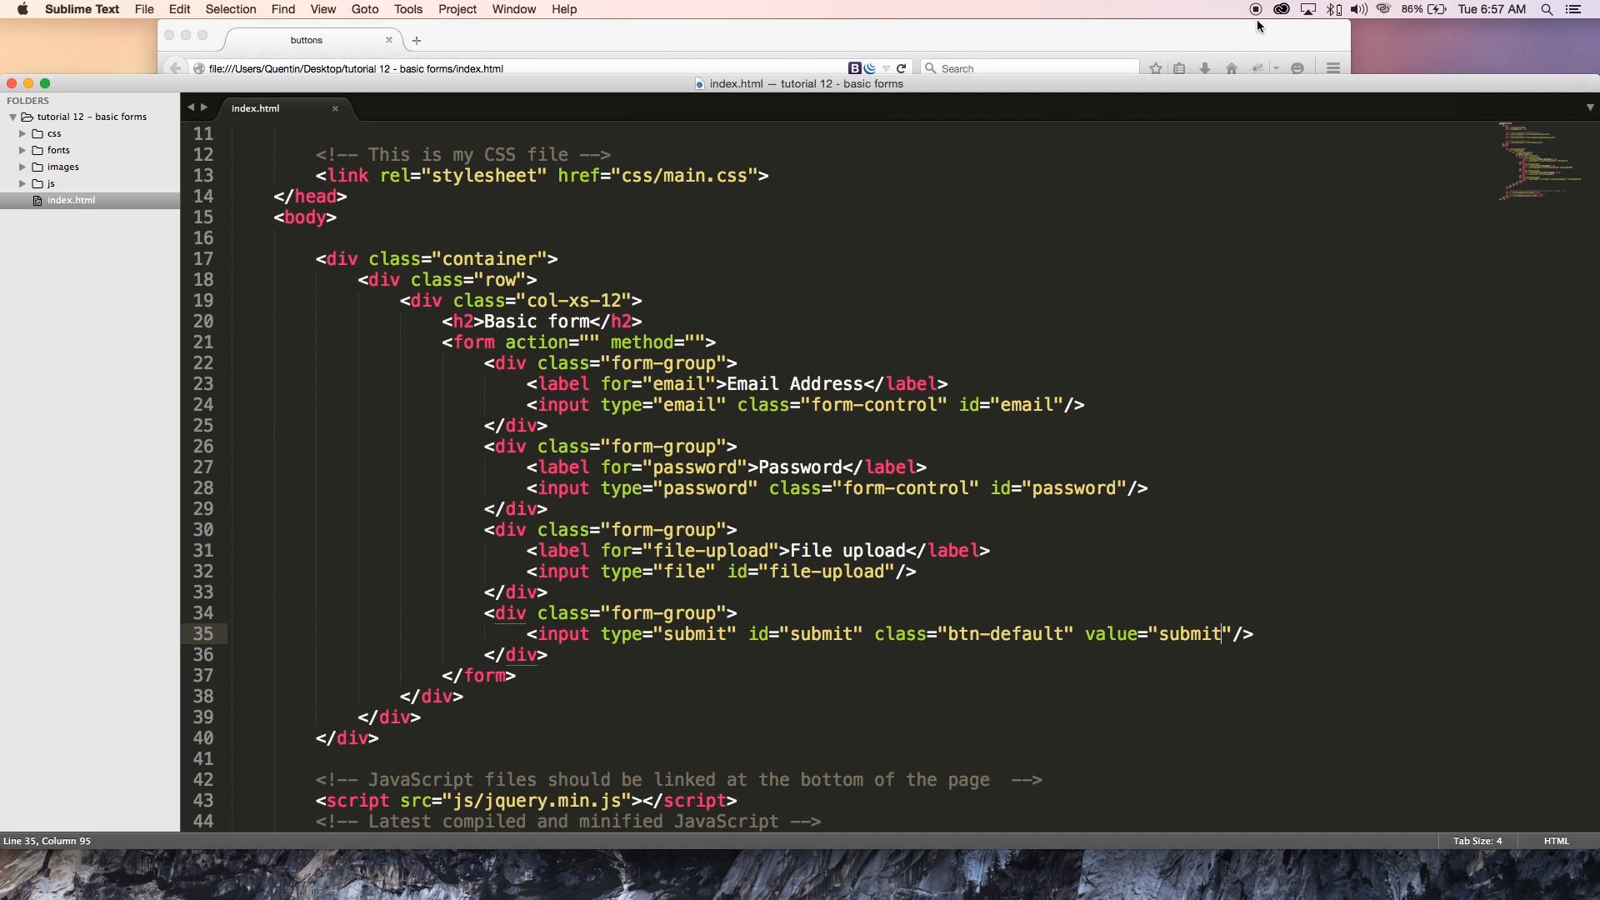
Step: Insert btn before btn-default so the submit input's class reads "btn btn-default"
{"action": "double_click", "coordinate": [1028, 633]}
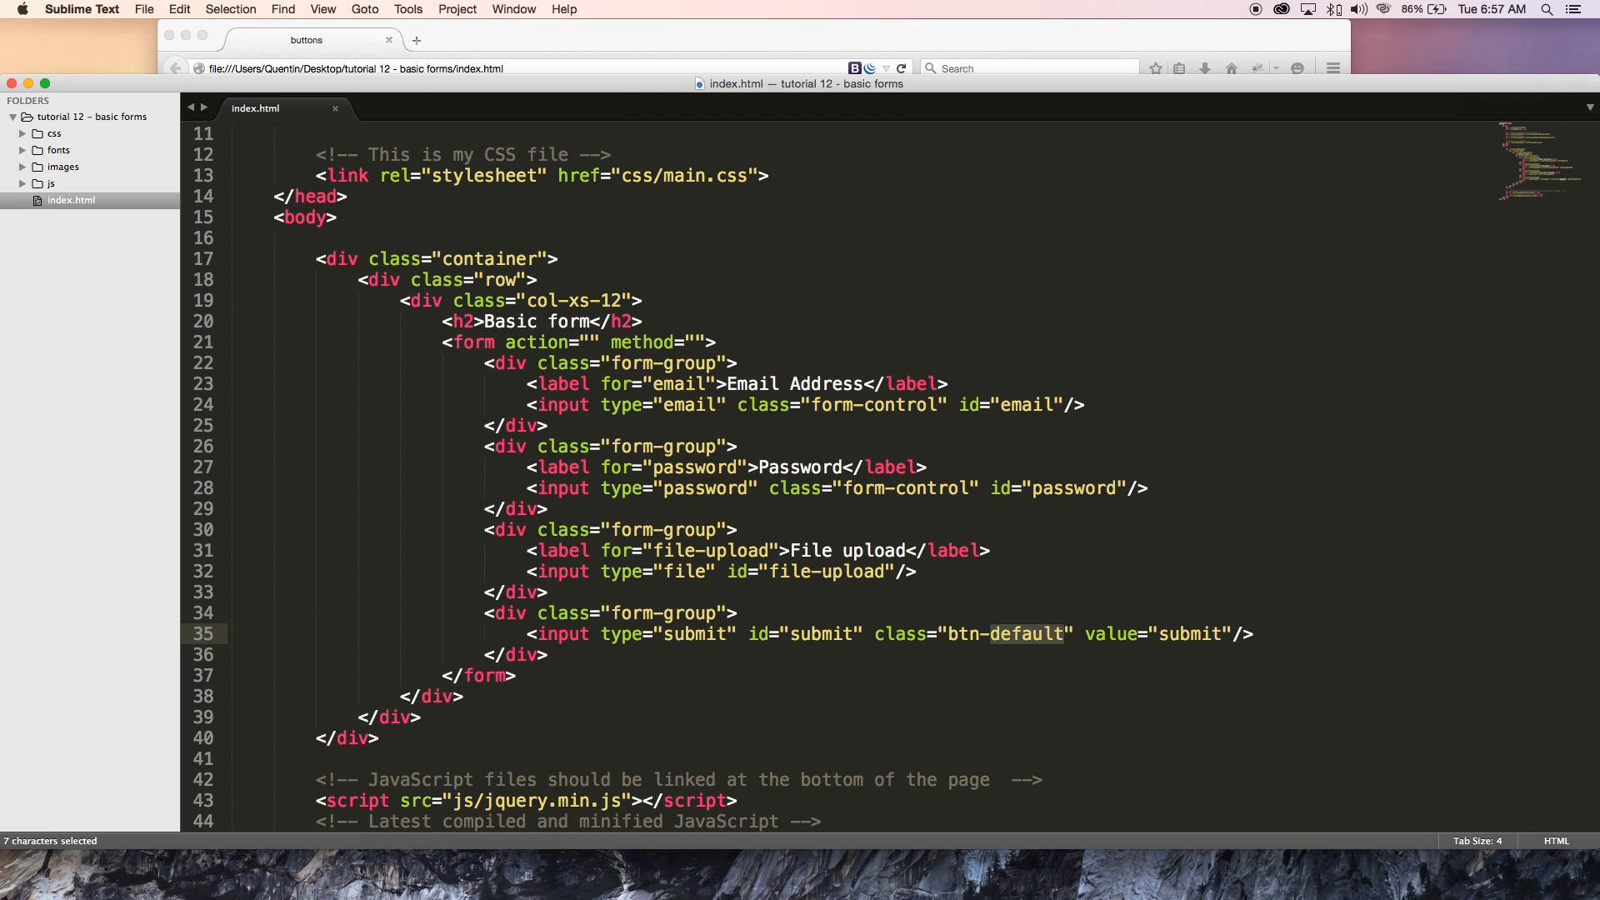
{"action": "left_click", "coordinate": [952, 630]}
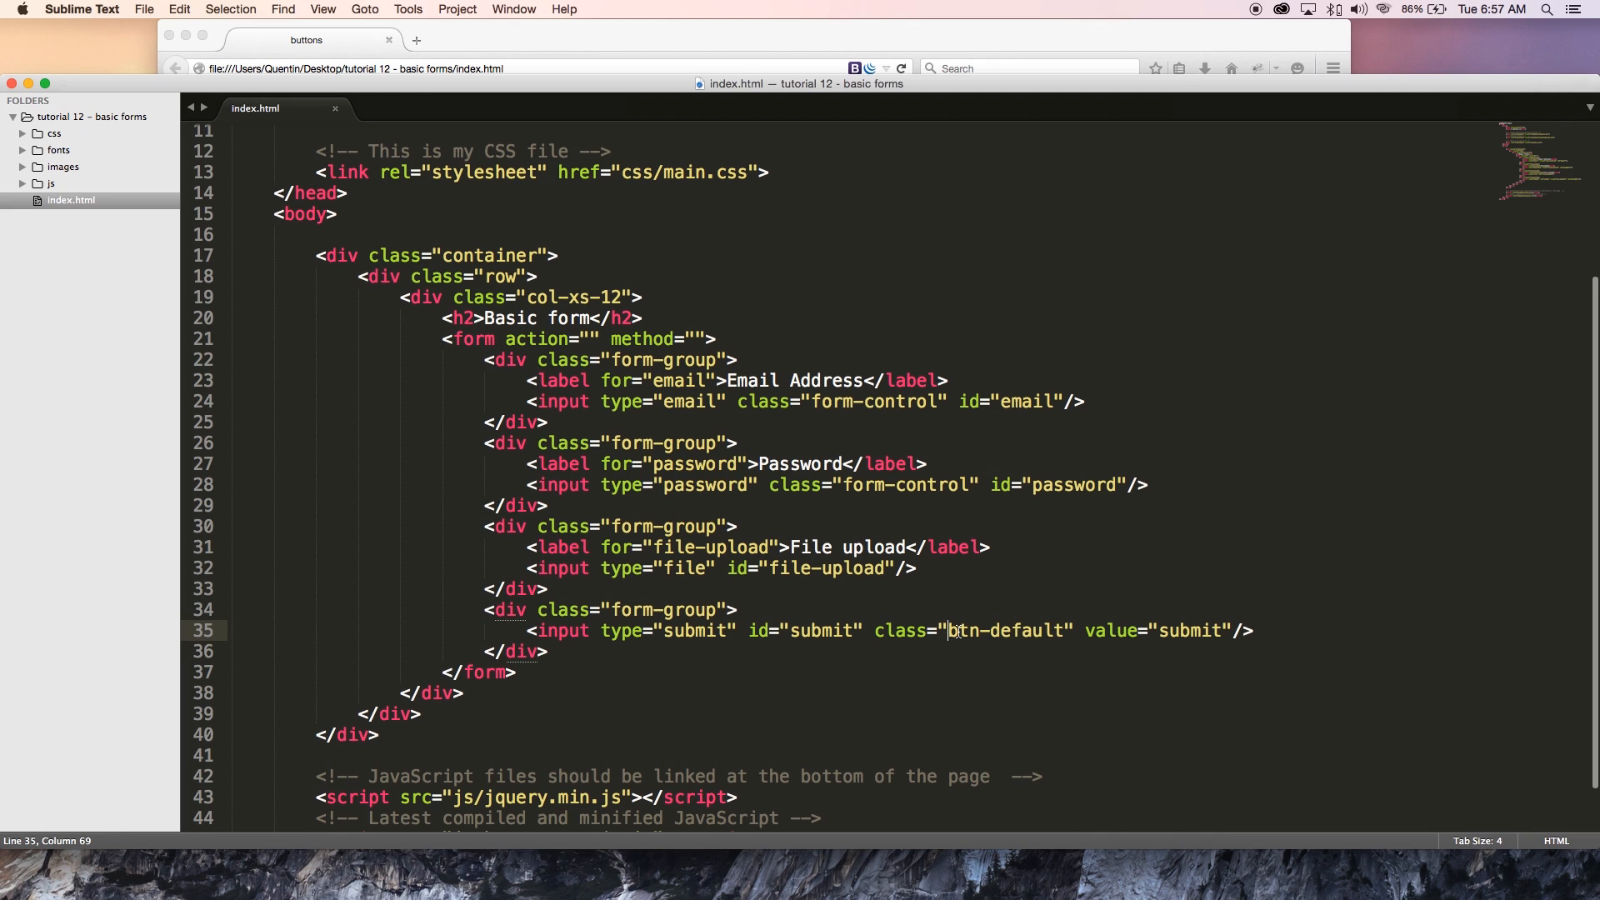
{"action": "type", "text": "btn"}
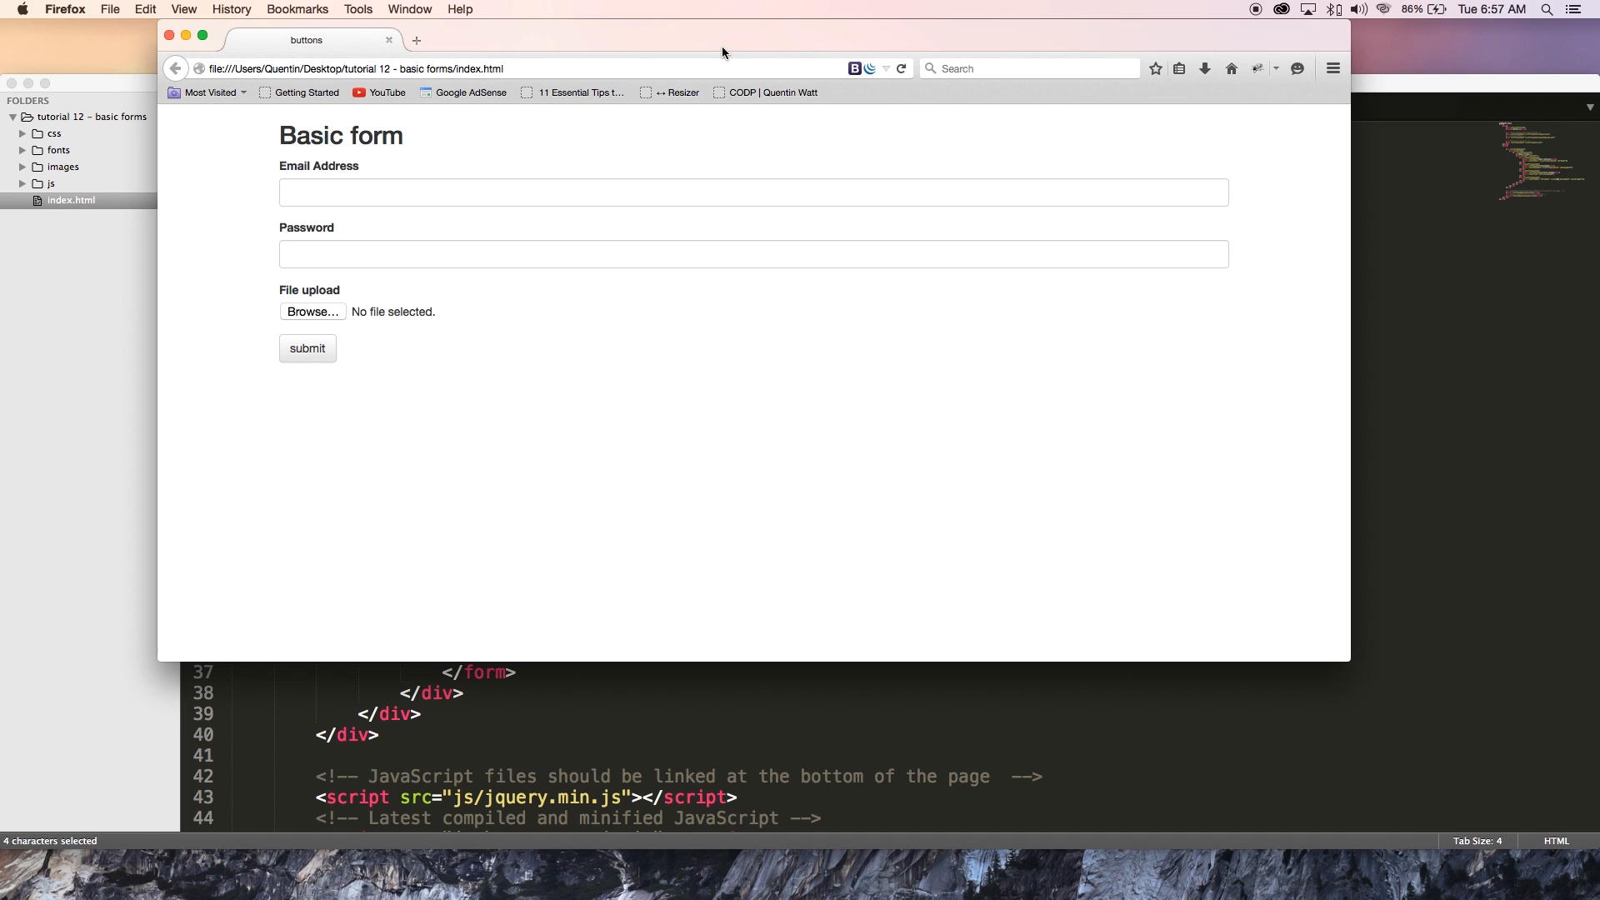
{"action": "mouse_move", "coordinate": [306, 348]}
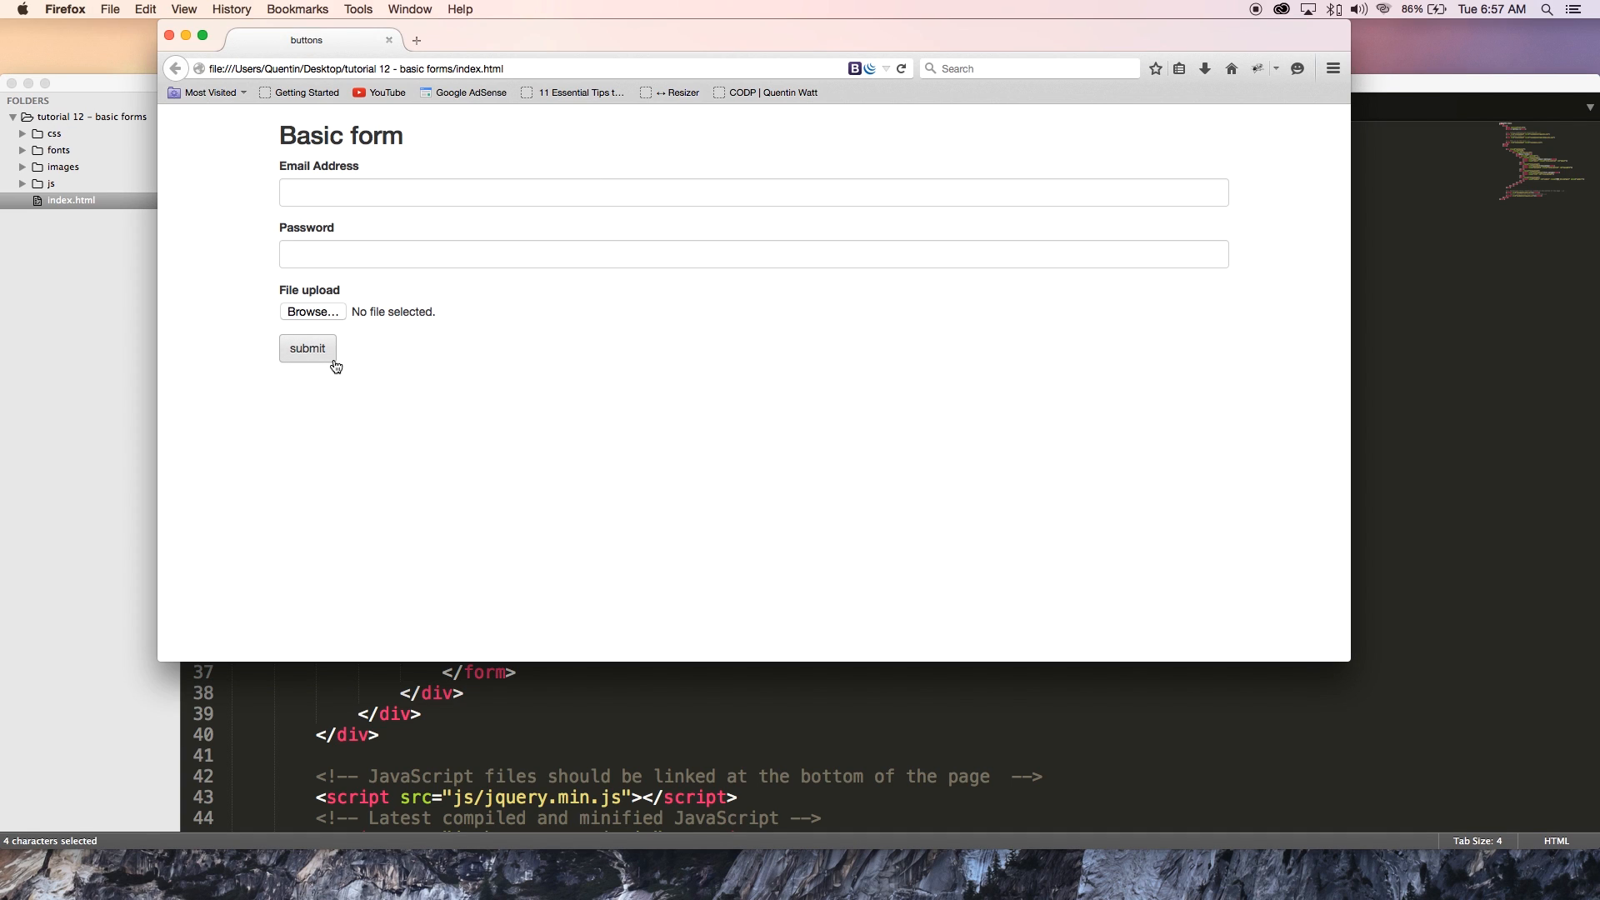
{"action": "mouse_move", "coordinate": [453, 339]}
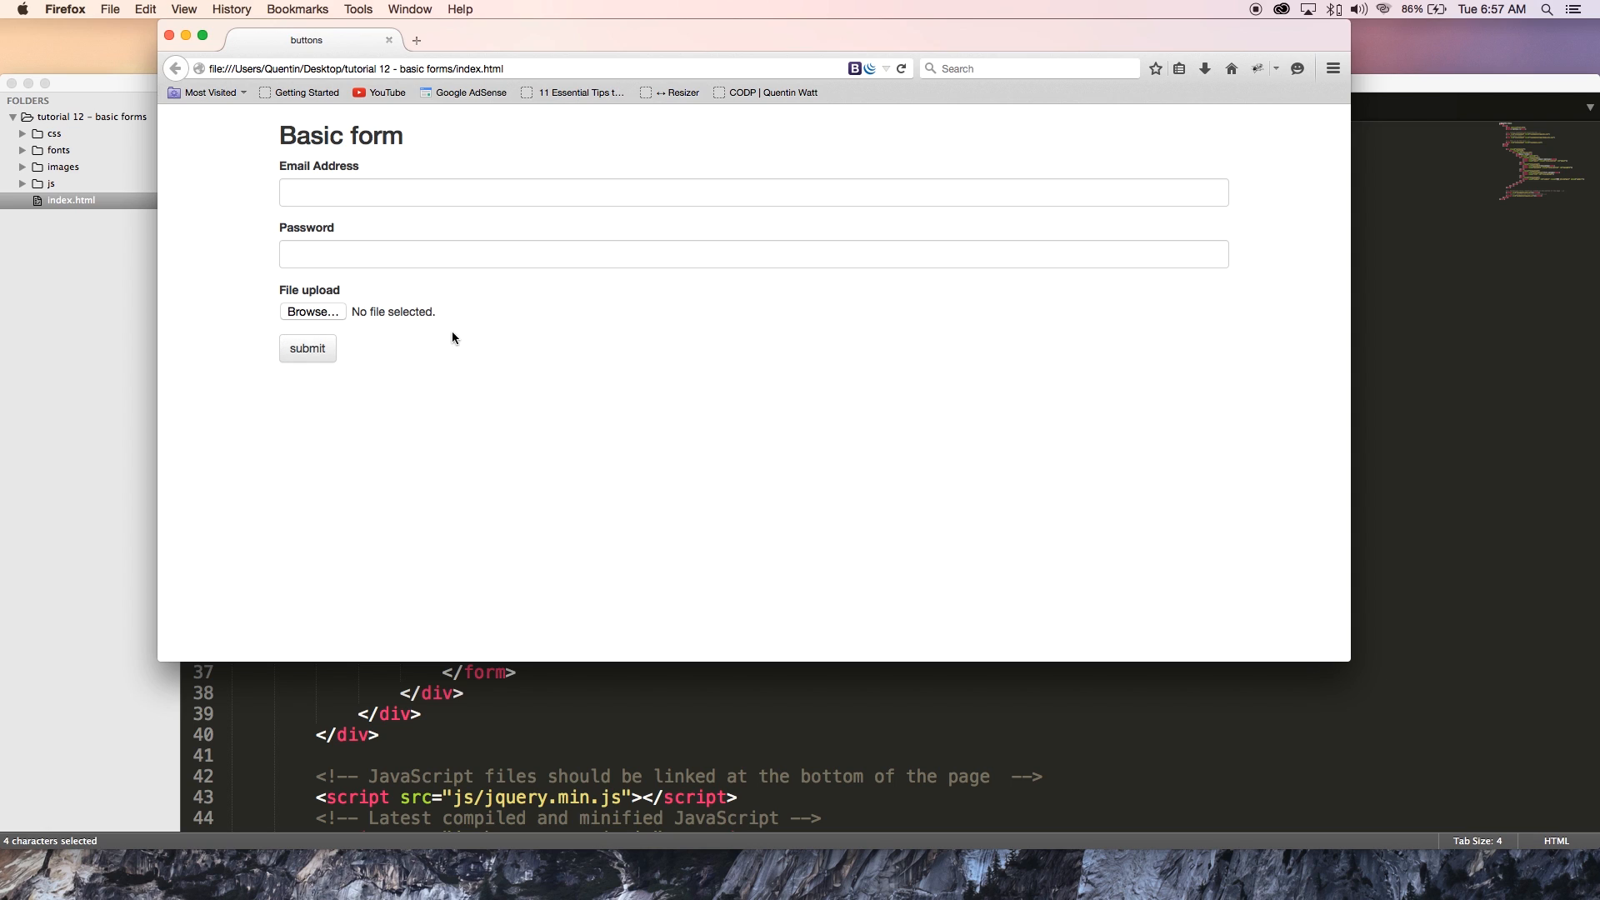
{"action": "mouse_move", "coordinate": [528, 418]}
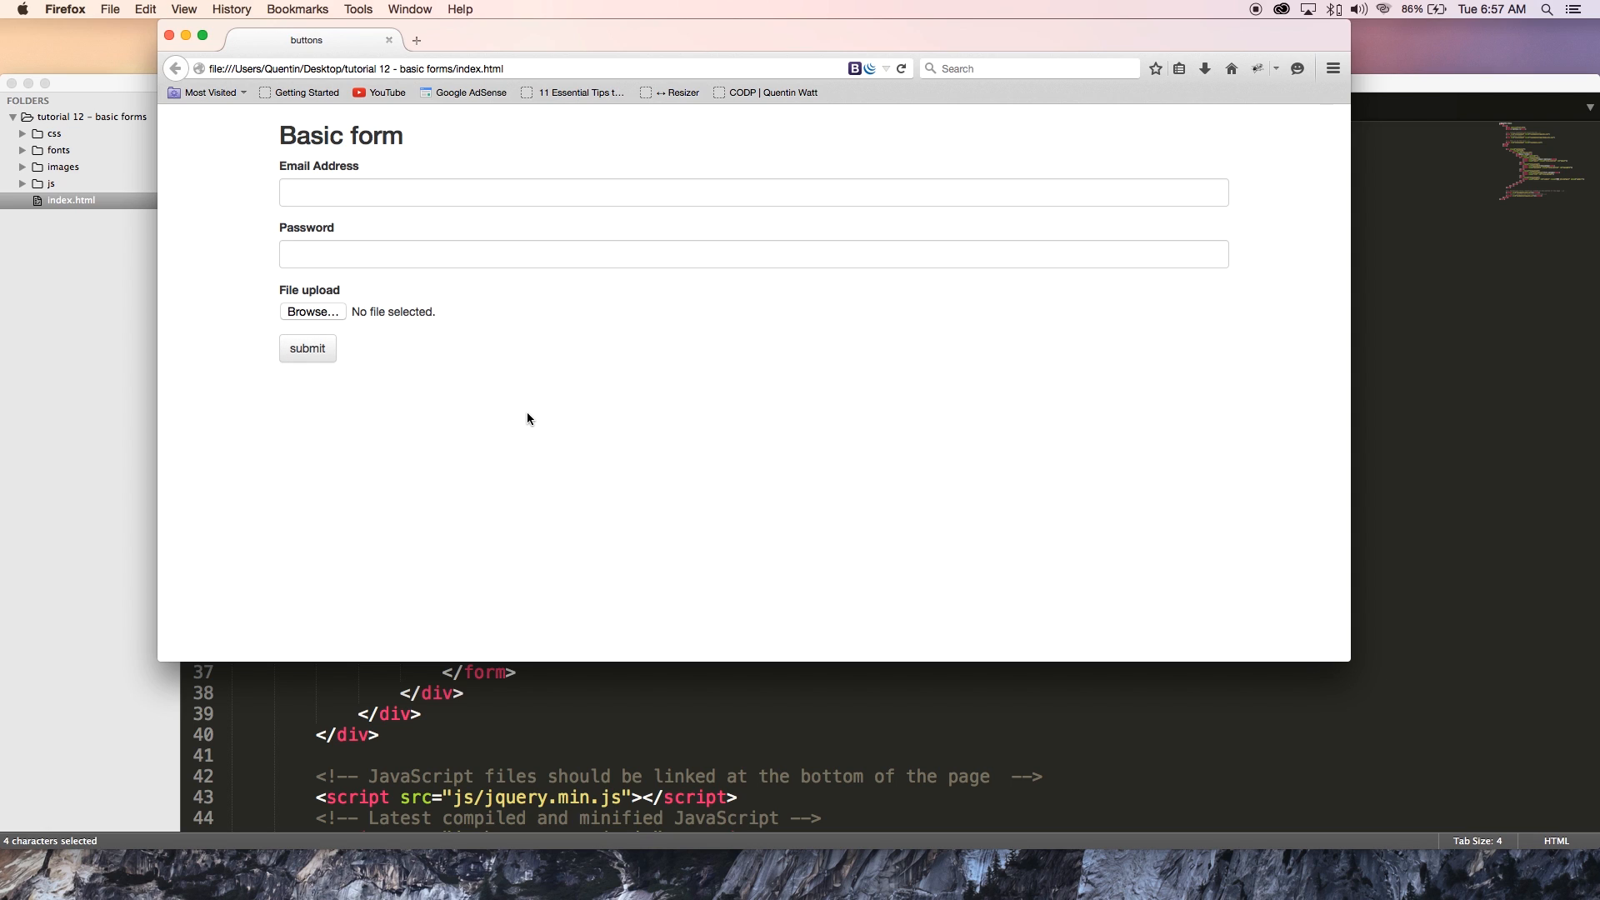